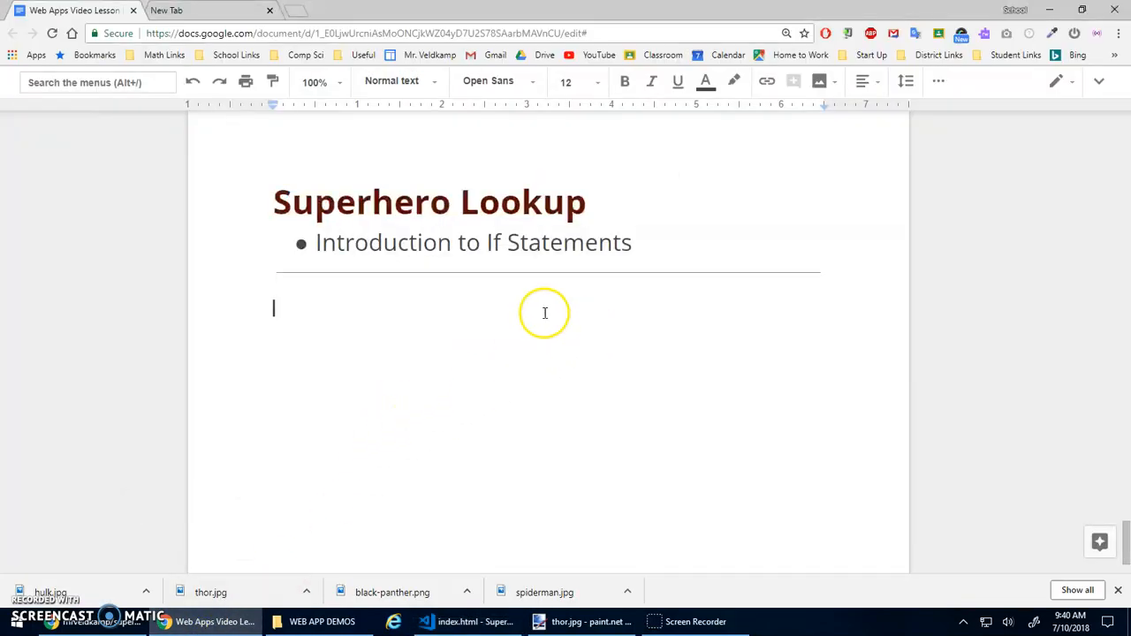
{"action": "mouse_move", "coordinate": [548, 242]}
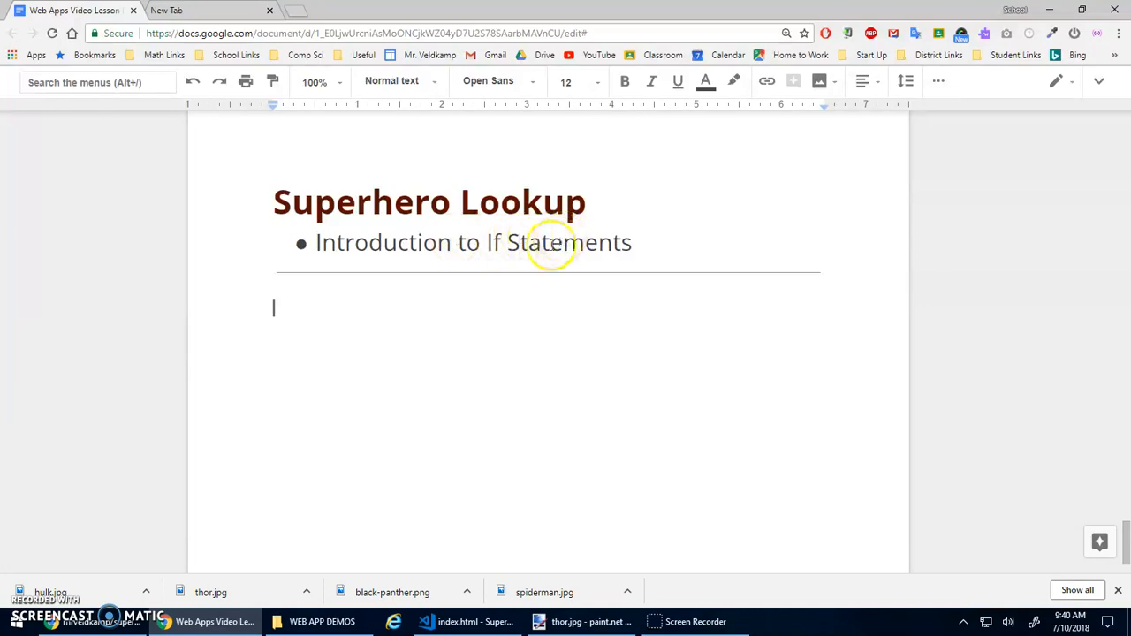
{"action": "mouse_move", "coordinate": [573, 193]}
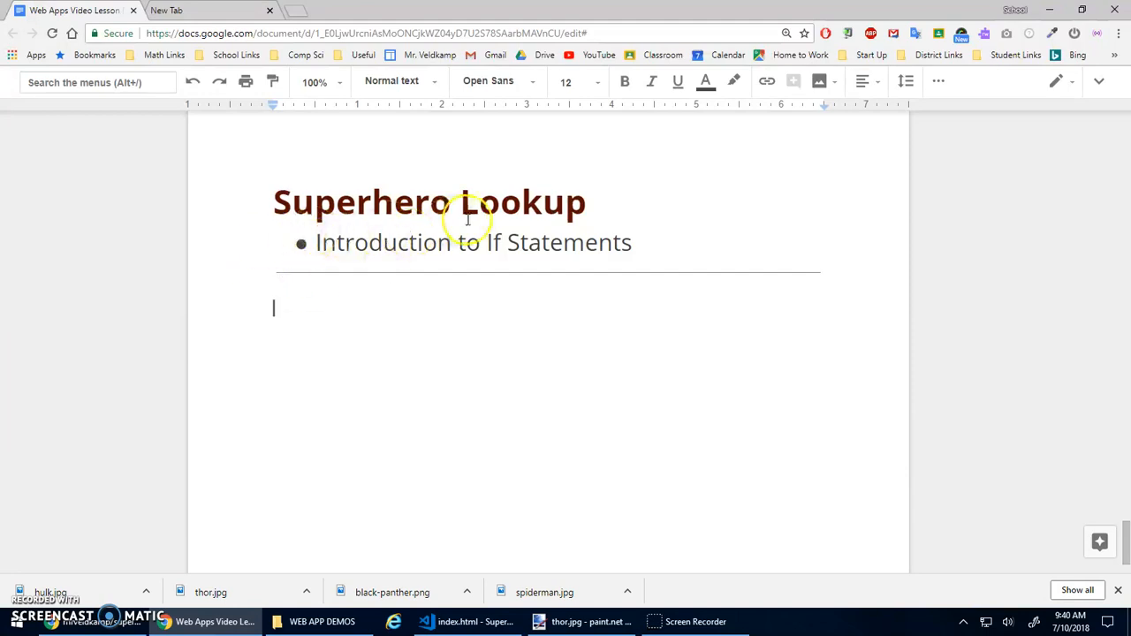
{"action": "mouse_move", "coordinate": [393, 258]}
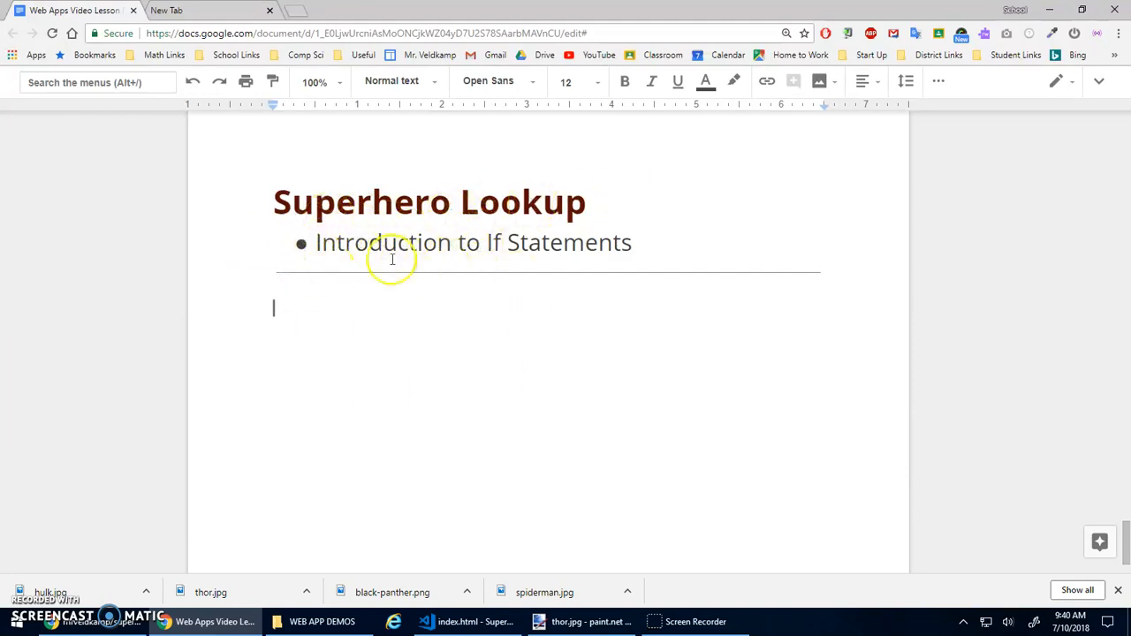
{"action": "mouse_move", "coordinate": [415, 242]}
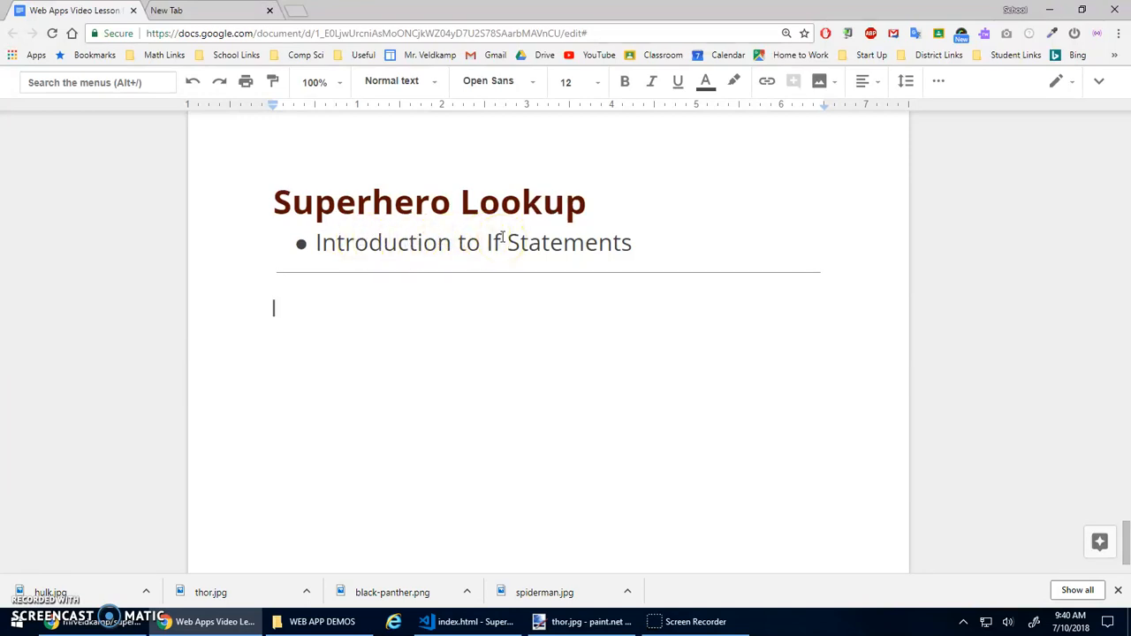
{"action": "mouse_move", "coordinate": [568, 242]}
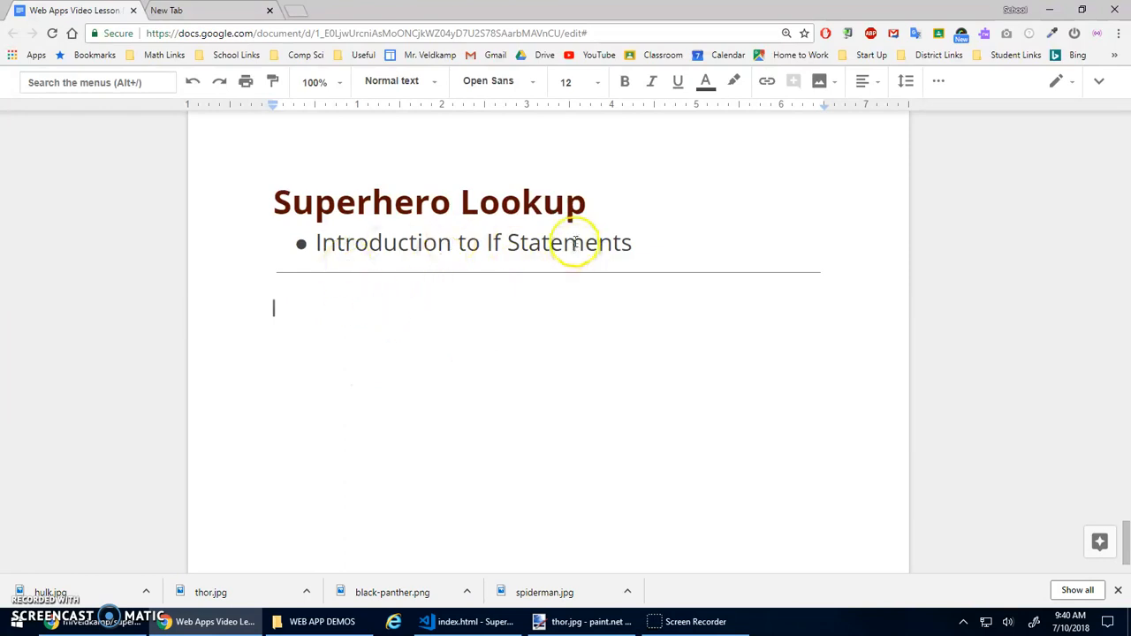
{"action": "mouse_move", "coordinate": [555, 354]}
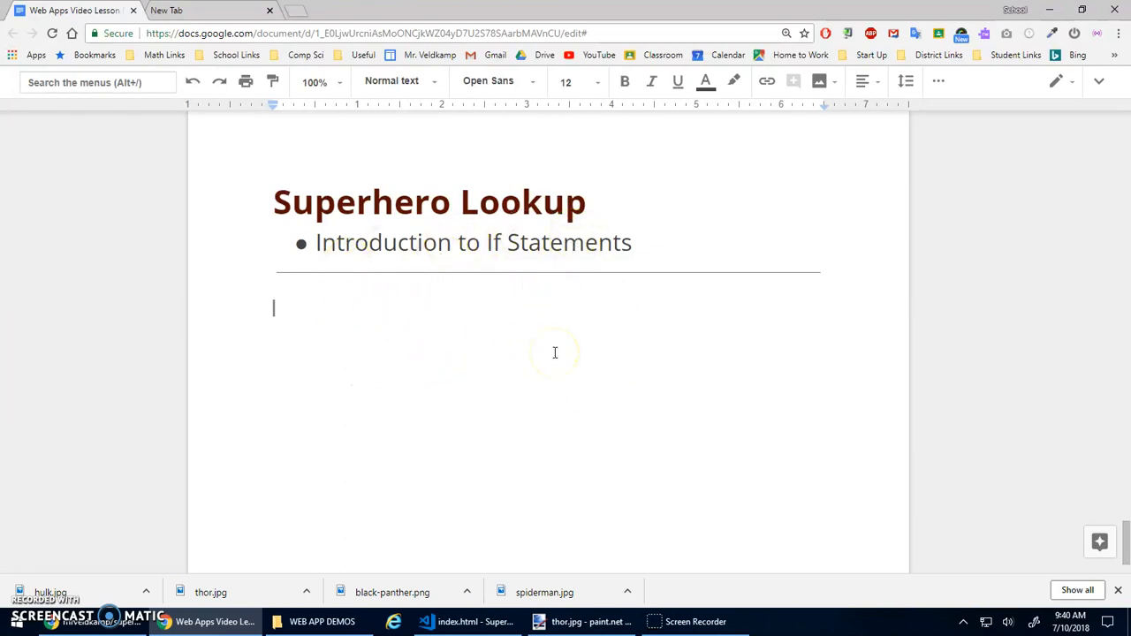
{"action": "mouse_move", "coordinate": [543, 525]}
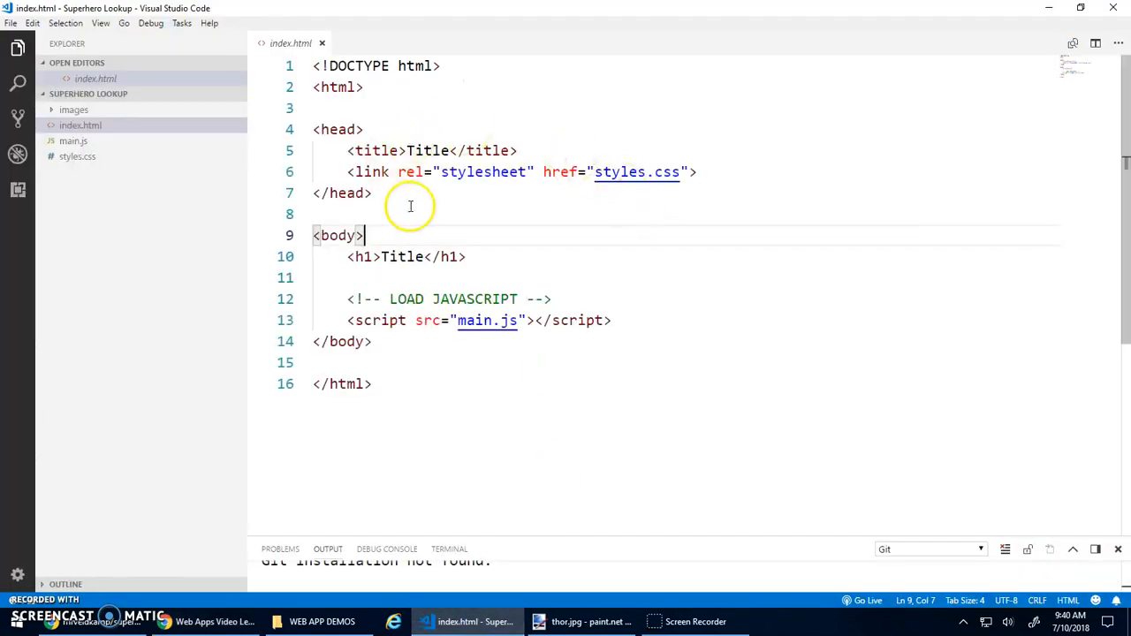
{"action": "mouse_move", "coordinate": [327, 159]}
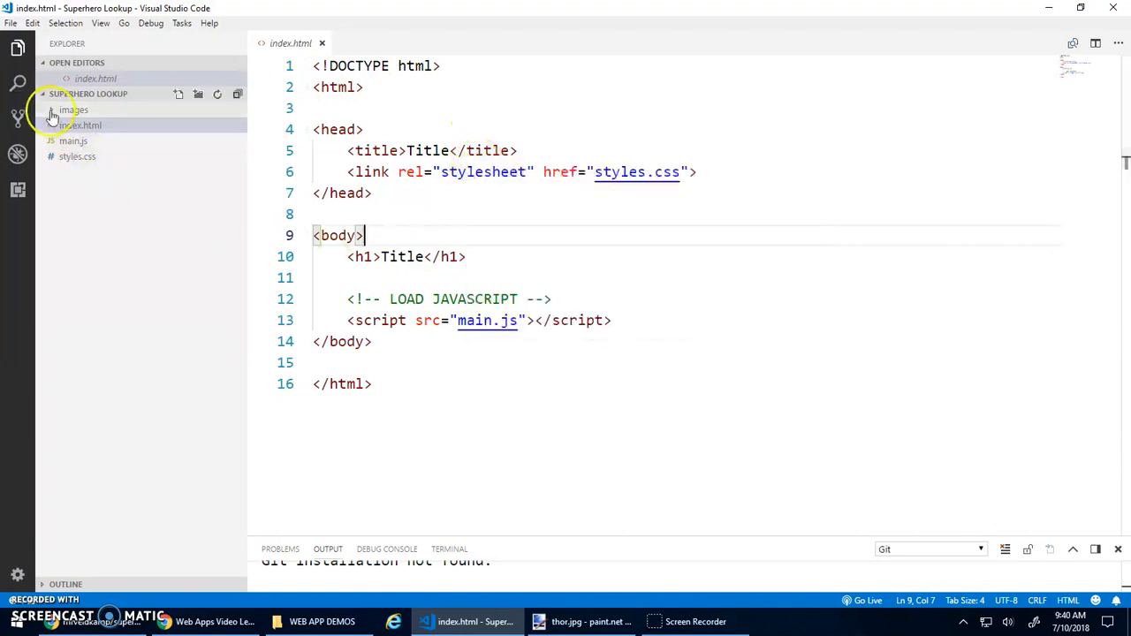
Step: Preview the Black Panther picture from the images folder, then return to index.html
{"action": "left_click", "coordinate": [67, 109]}
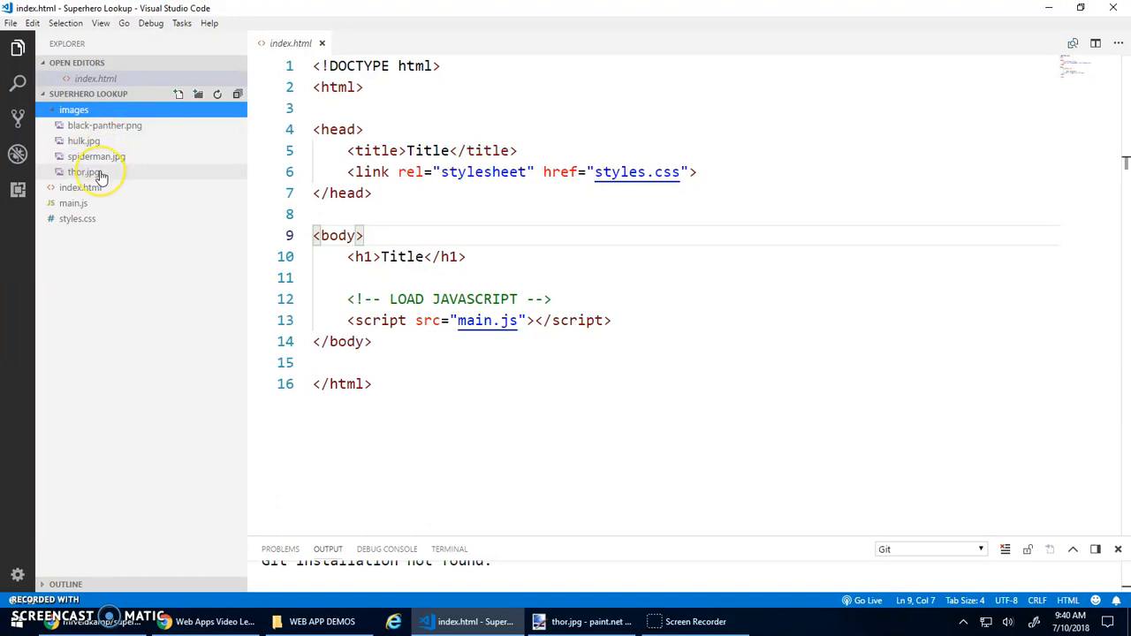
{"action": "mouse_move", "coordinate": [106, 175]}
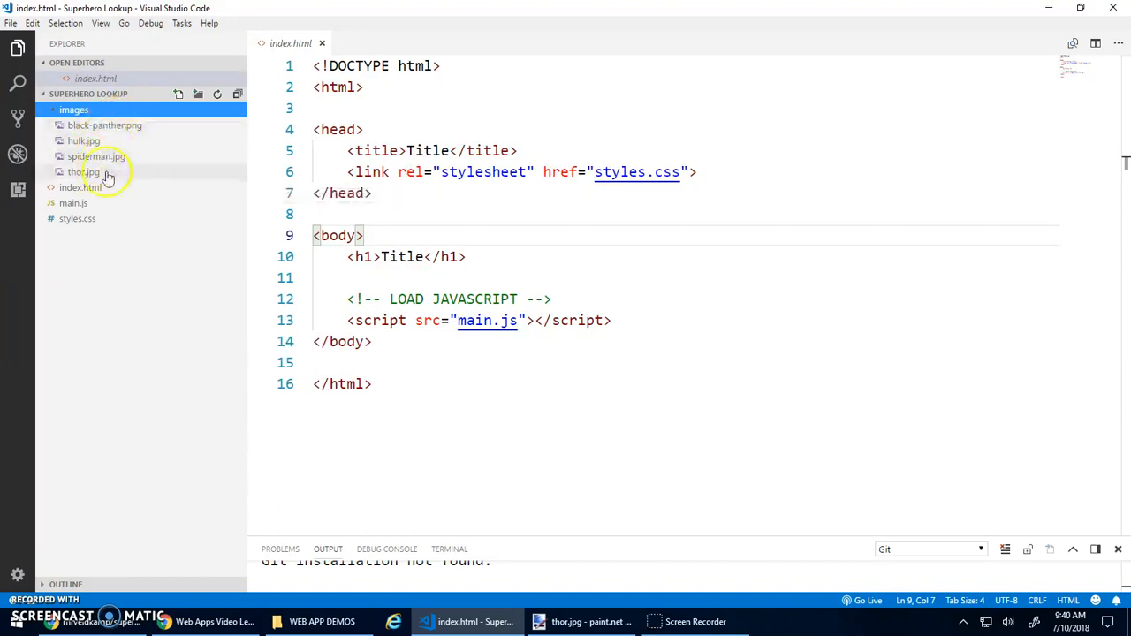
{"action": "left_click", "coordinate": [74, 109]}
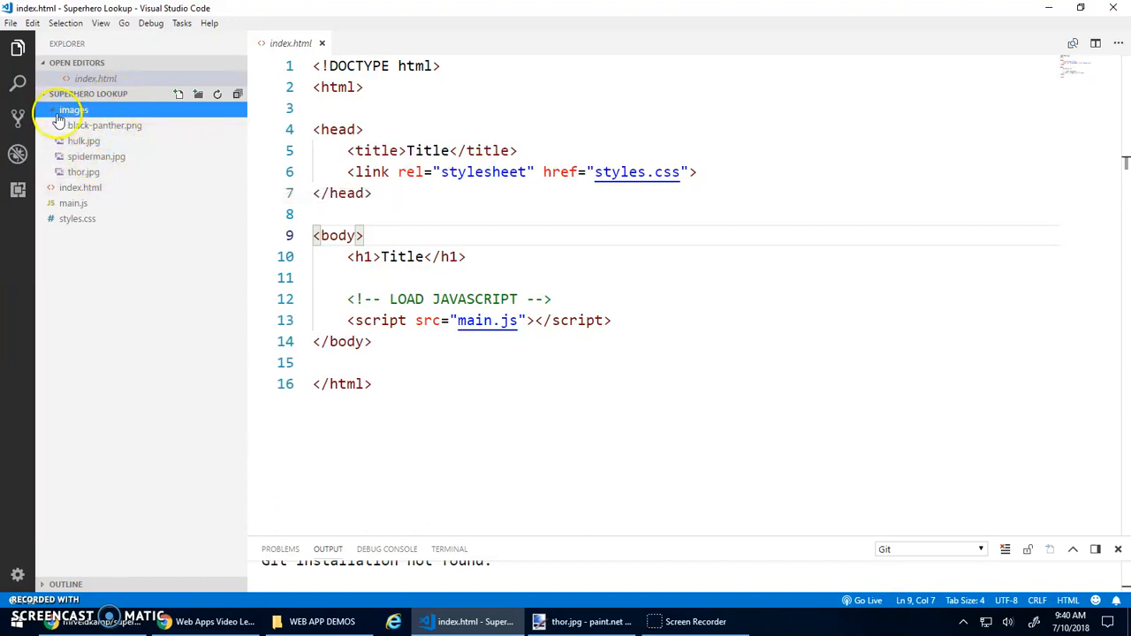
{"action": "left_click", "coordinate": [104, 124]}
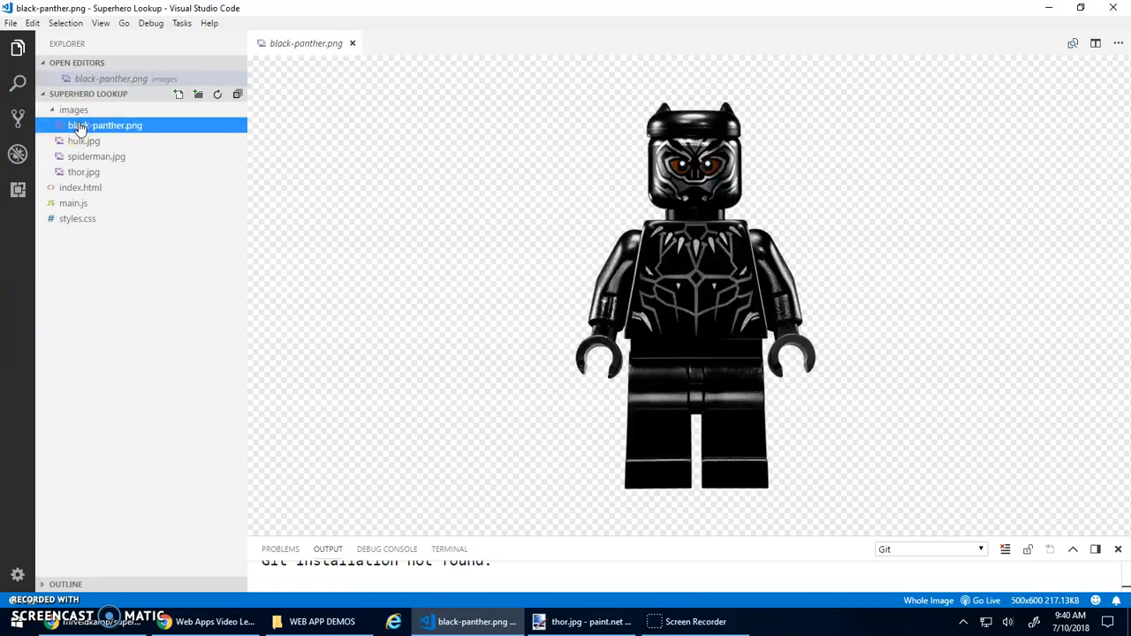
{"action": "left_click", "coordinate": [81, 141]}
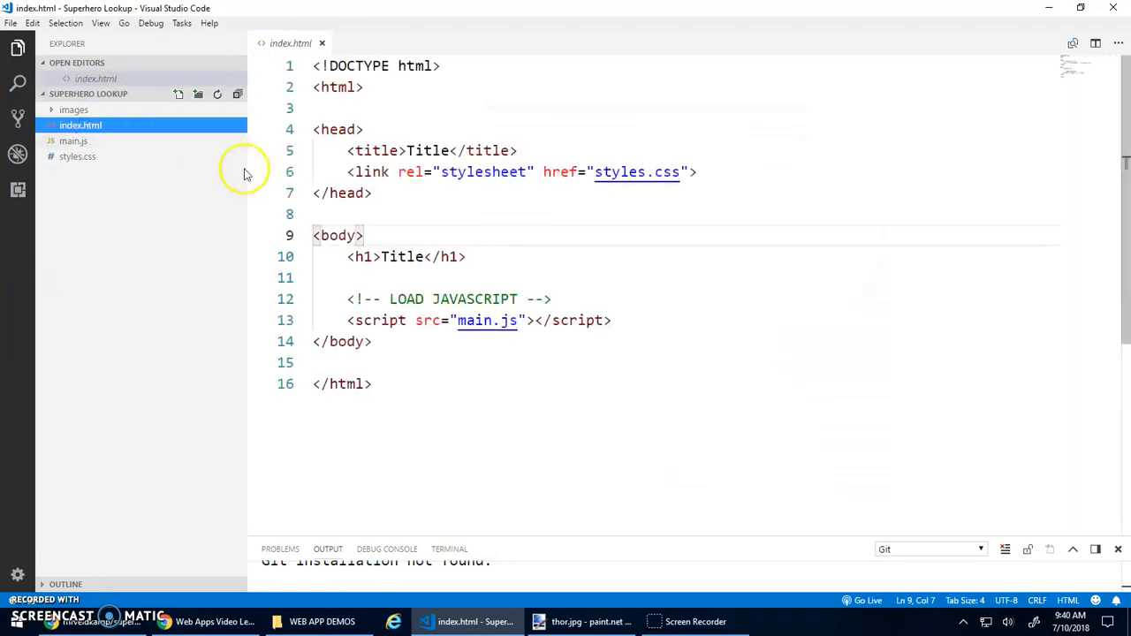
Step: Replace both Title placeholders so the title and h1 read 'Superhero Lookup', with a new line below
{"action": "double_click", "coordinate": [431, 151]}
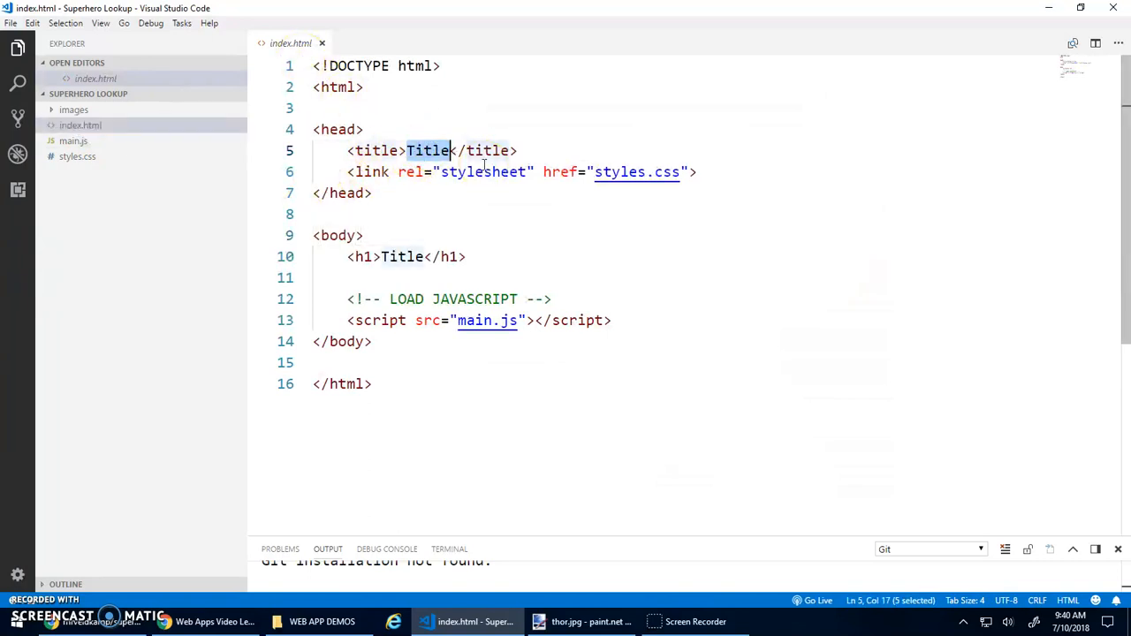
{"action": "type", "text": "Super"}
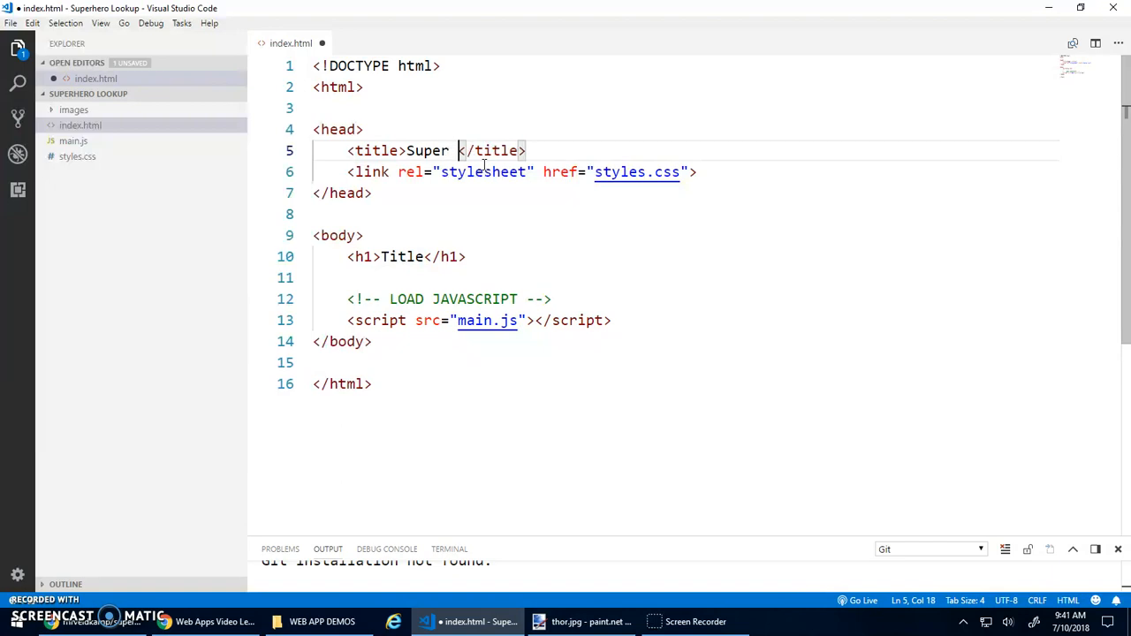
{"action": "type", "text": "hero Look"}
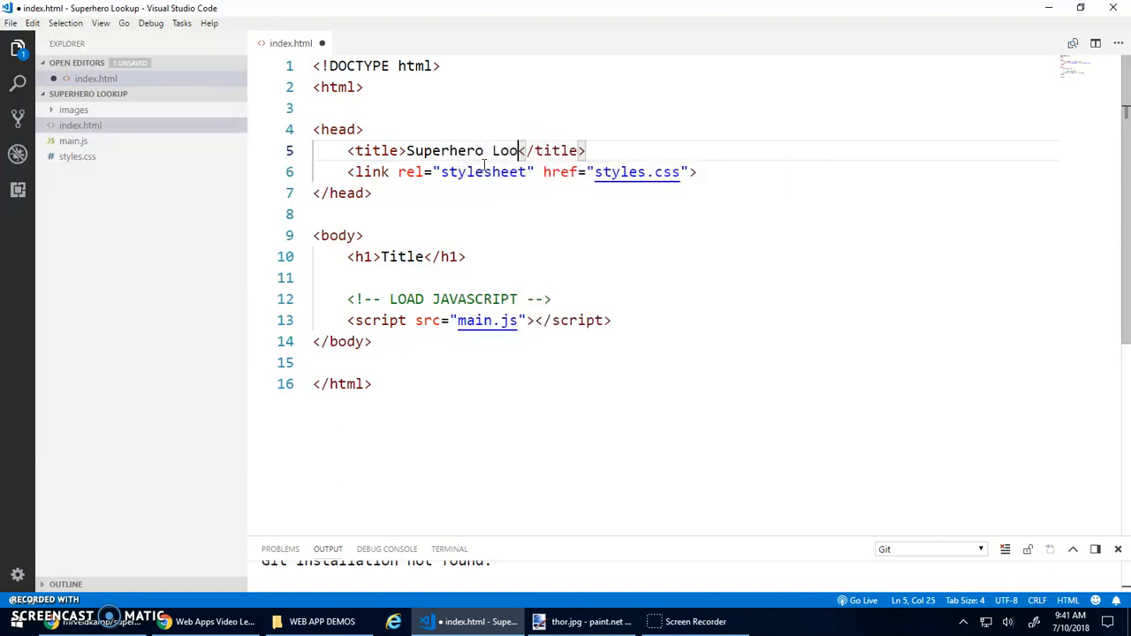
{"action": "left_click_drag", "start_coordinate": [407, 150], "coordinate": [545, 150]}
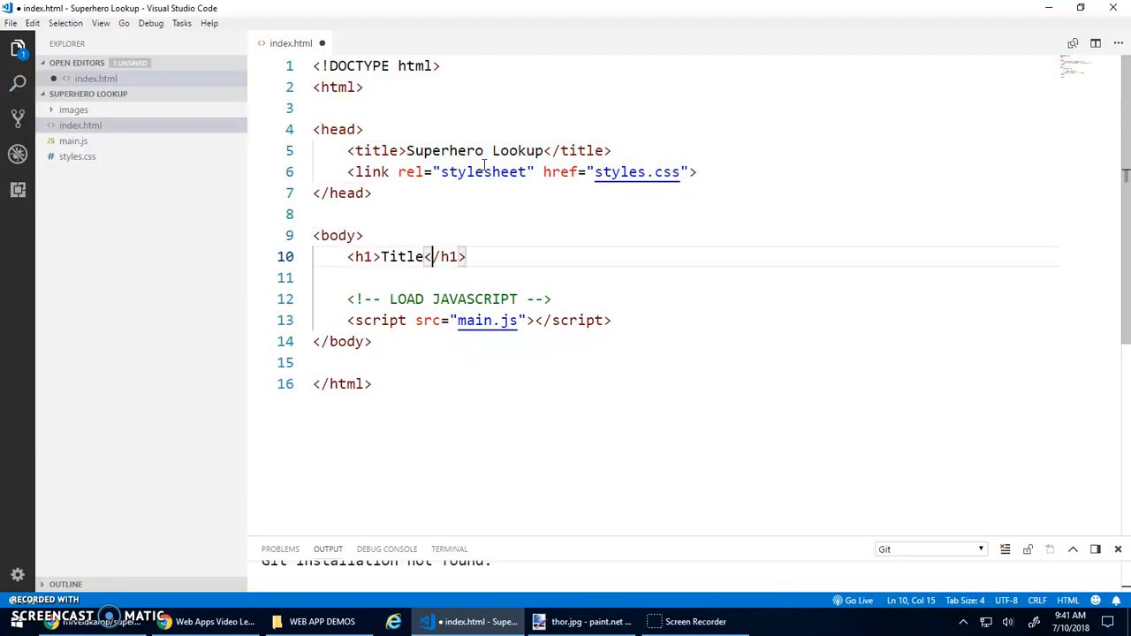
{"action": "type", "text": "Superhero Lookup"}
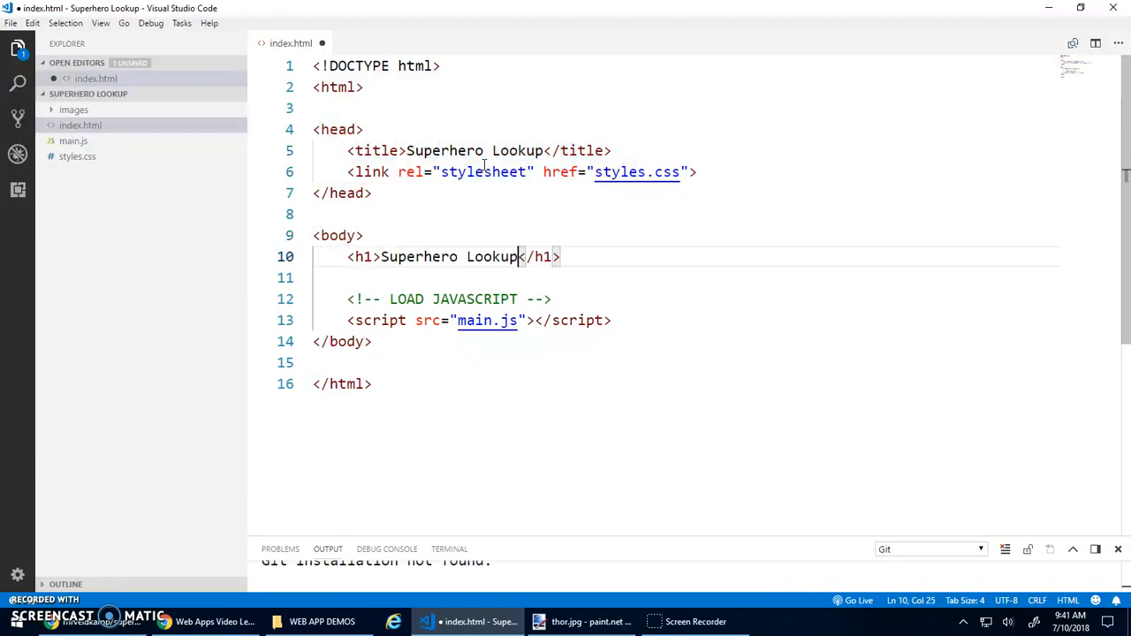
{"action": "key", "text": "Enter"}
{"action": "type", "text": "<p></p>"}
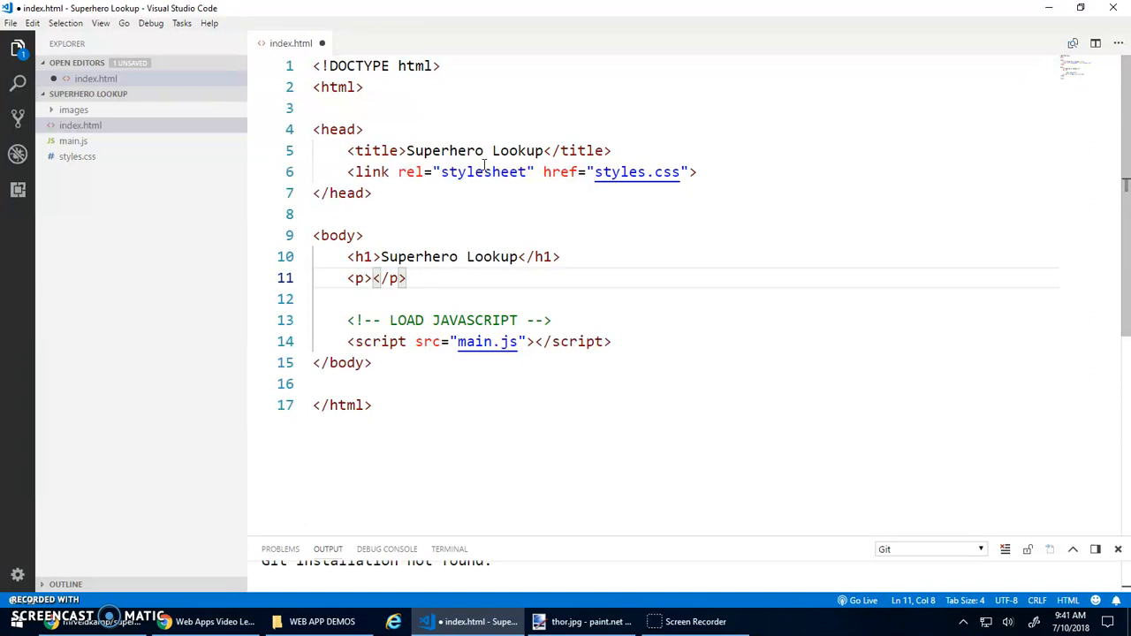
Step: Add a text input with id 'superhero' inside the paragraph
{"action": "type", "text": "<"}
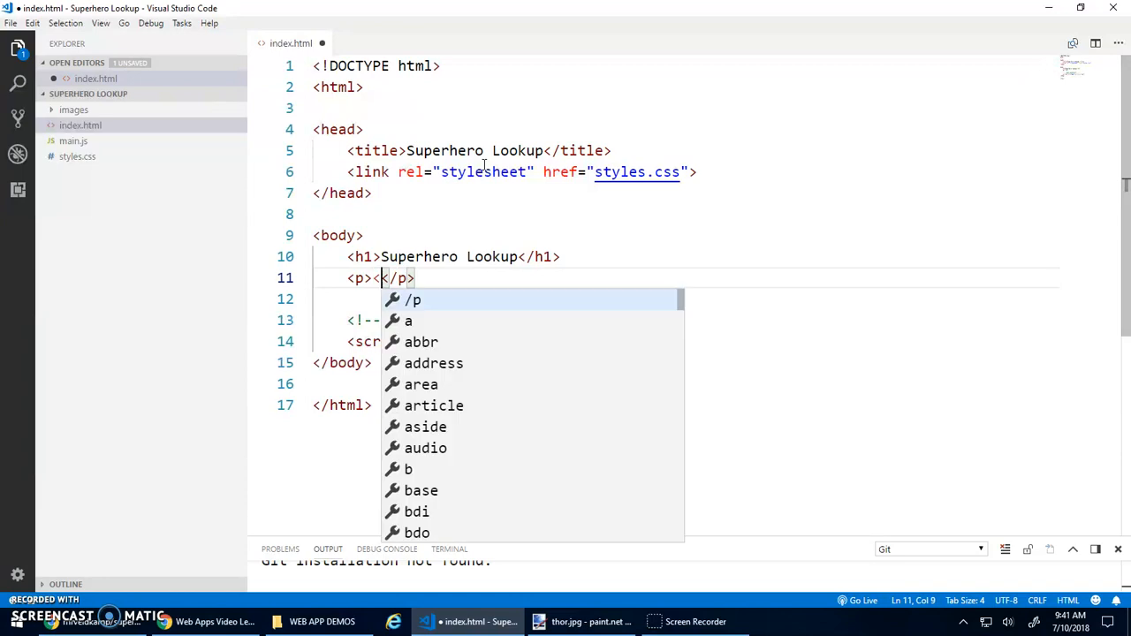
{"action": "type", "text": "input id=\""}
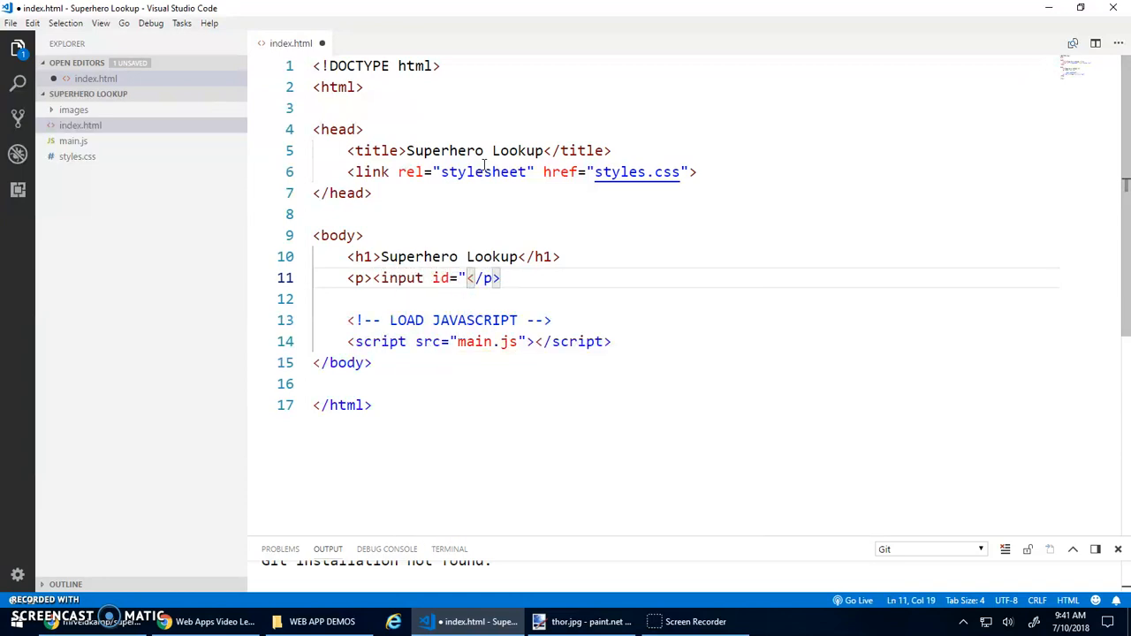
{"action": "type", "text": "superhero"}
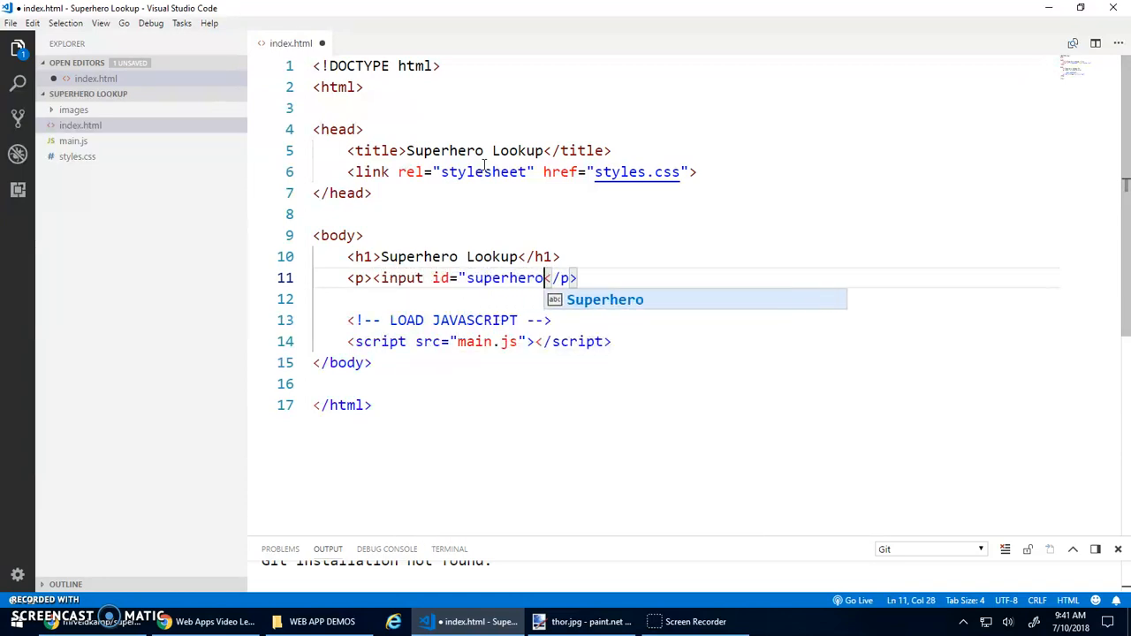
{"action": "type", "text": "\" type="}
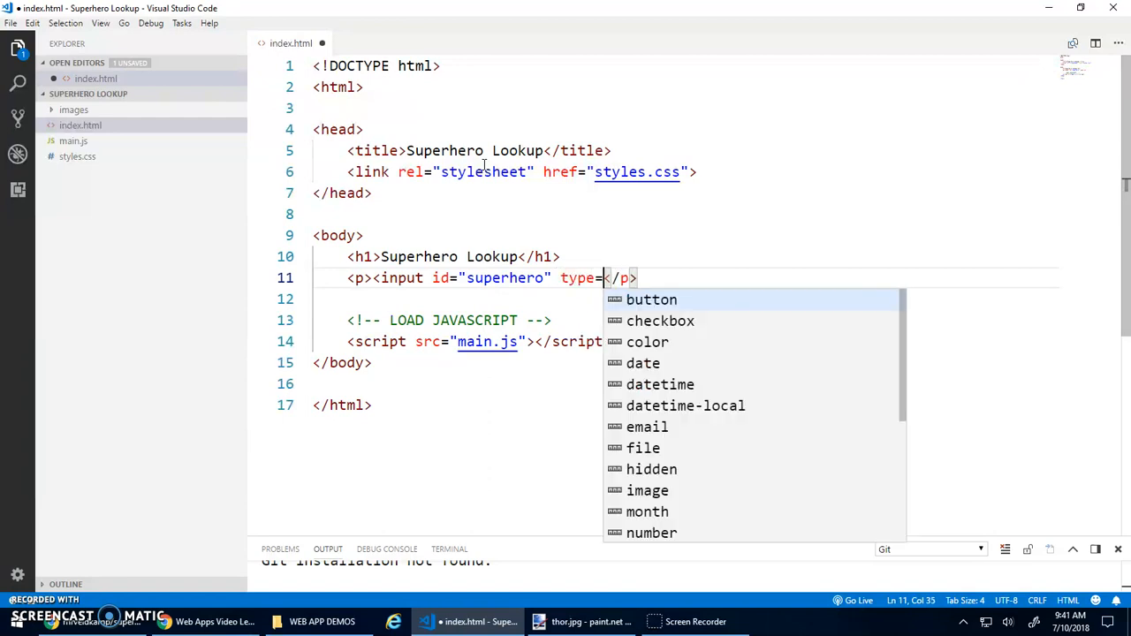
{"action": "type", "text": "\"text\""}
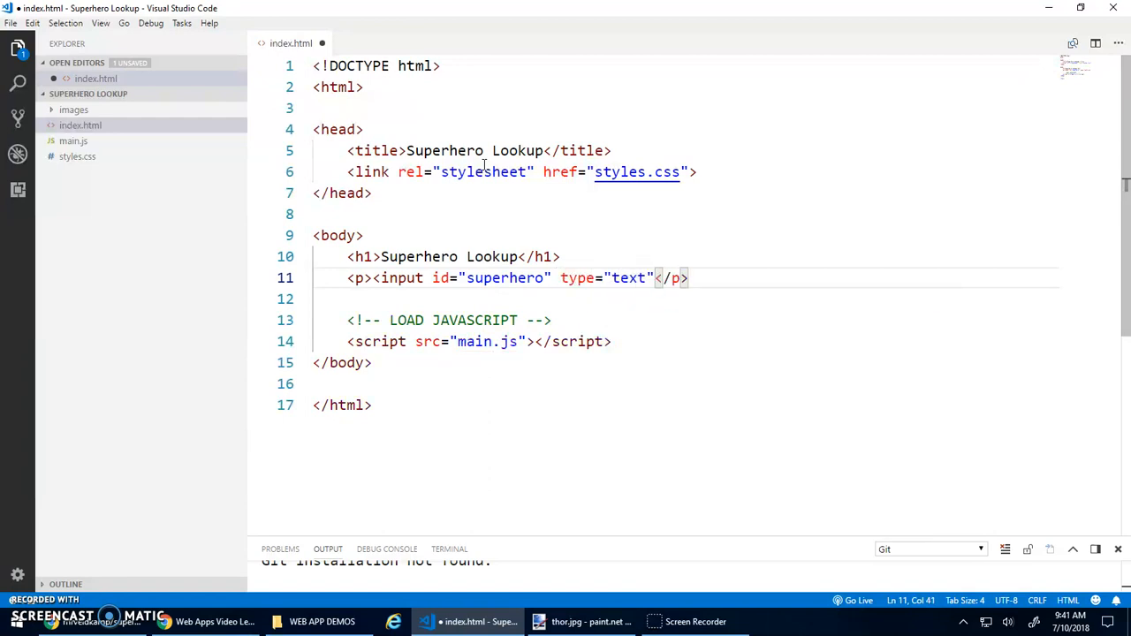
{"action": "type", "text": ">"}
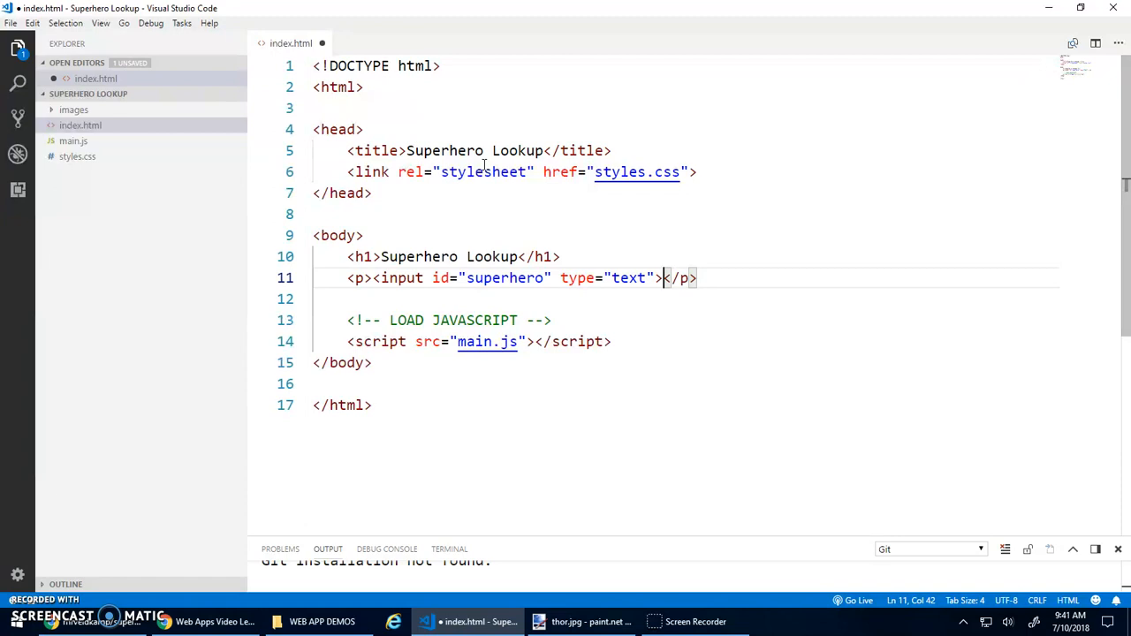
Step: Add a button with id 'search' labelled Search, followed by a horizontal rule
{"action": "type", "text": "<"}
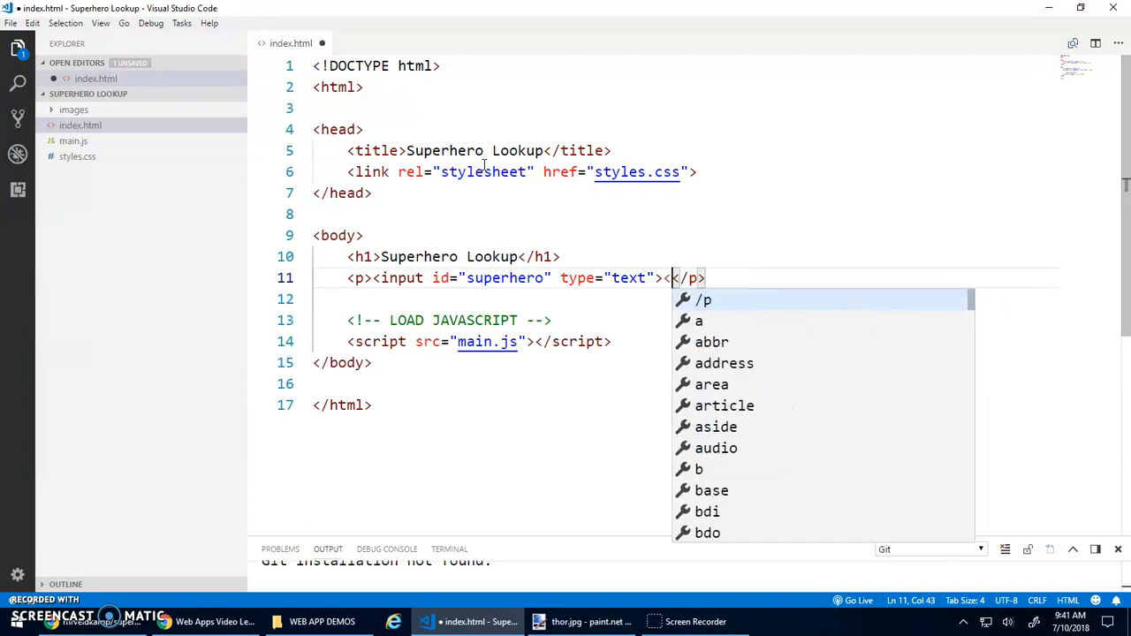
{"action": "type", "text": "button id=\""}
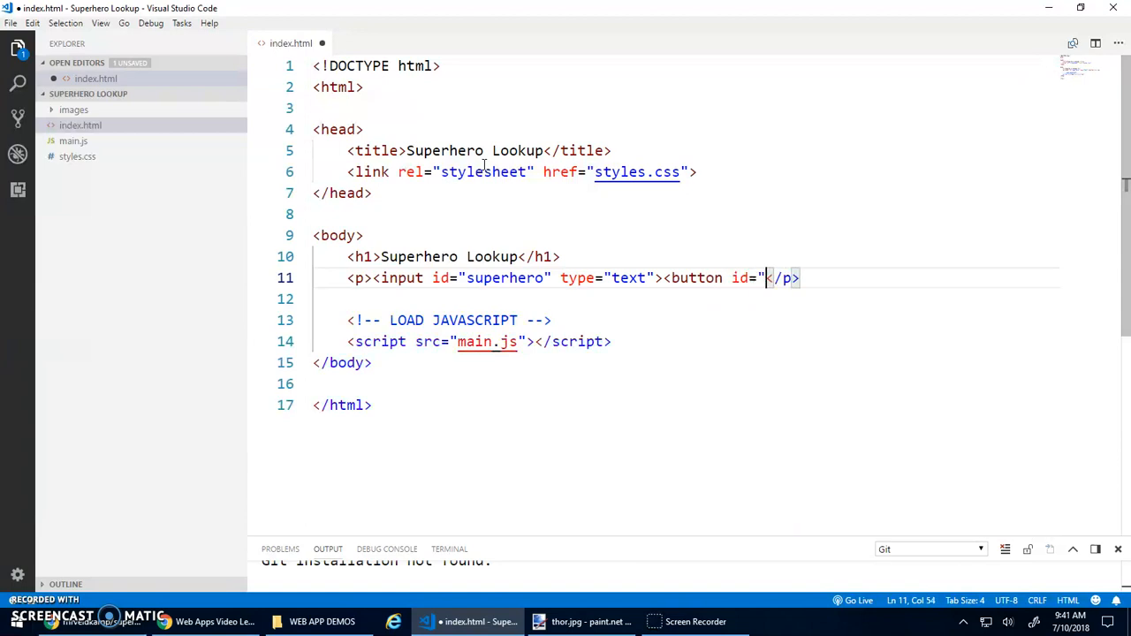
{"action": "type", "text": "search"}
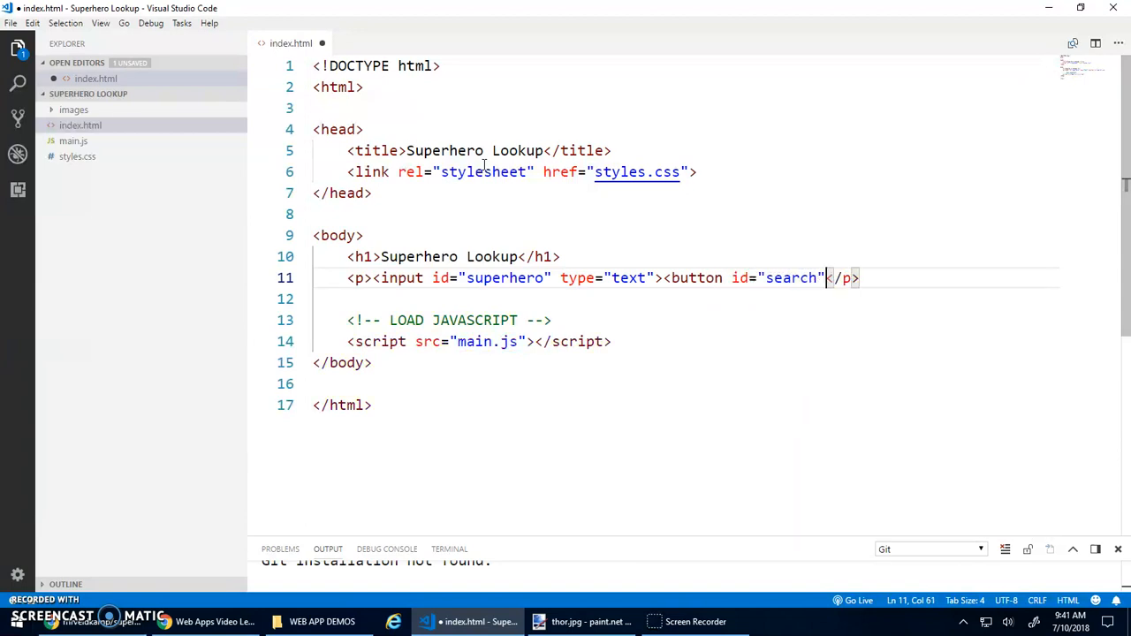
{"action": "type", "text": ">Search</button>"}
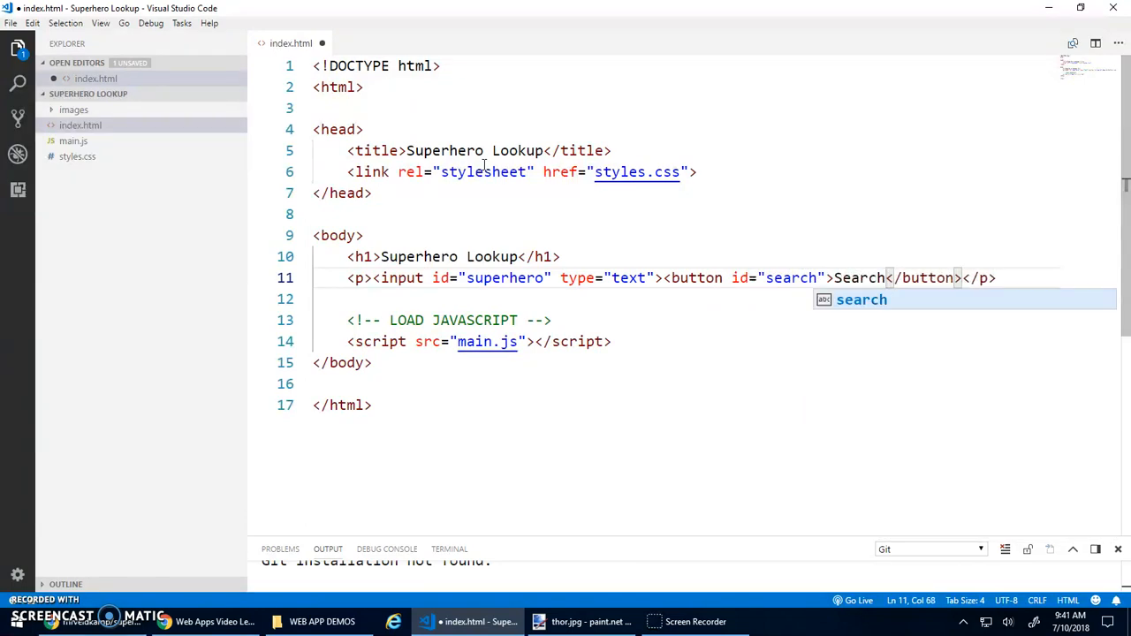
{"action": "type", "text": "<"}
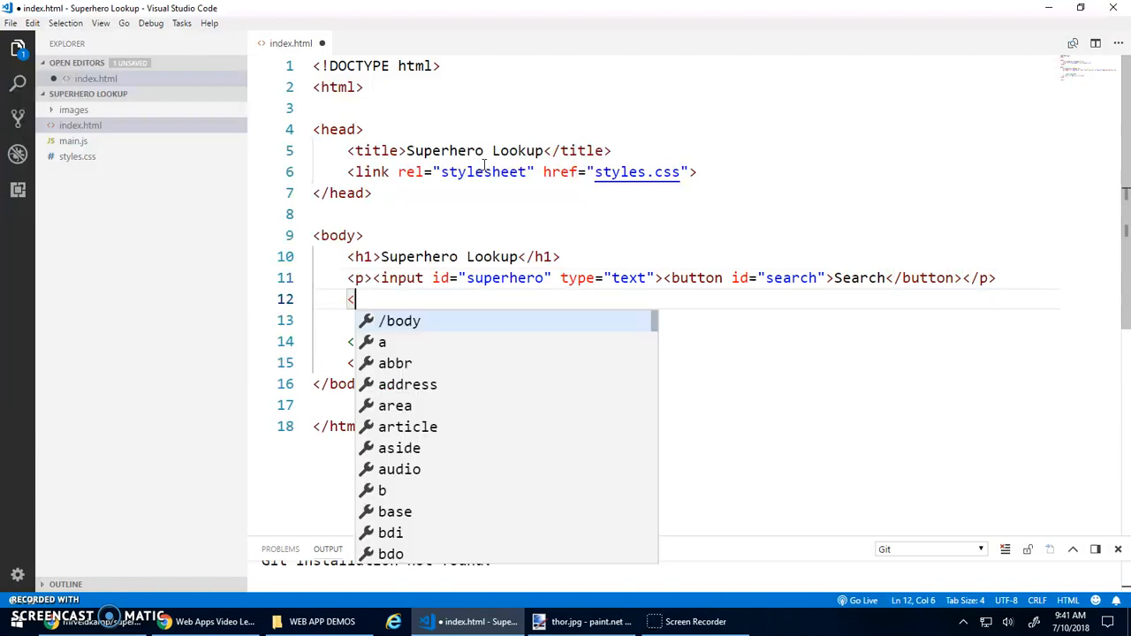
{"action": "type", "text": "hr>"}
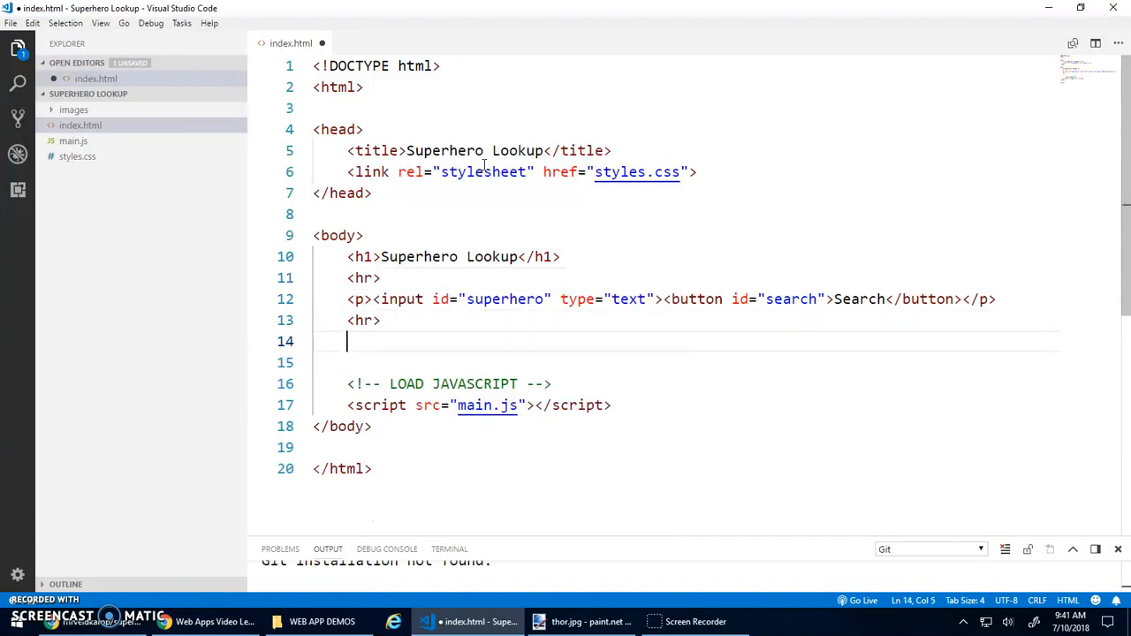
Step: Add '<!-- Search Bar -->' and '<!-- Main Display -->' section comments
{"action": "type", "text": "<!--  -->"}
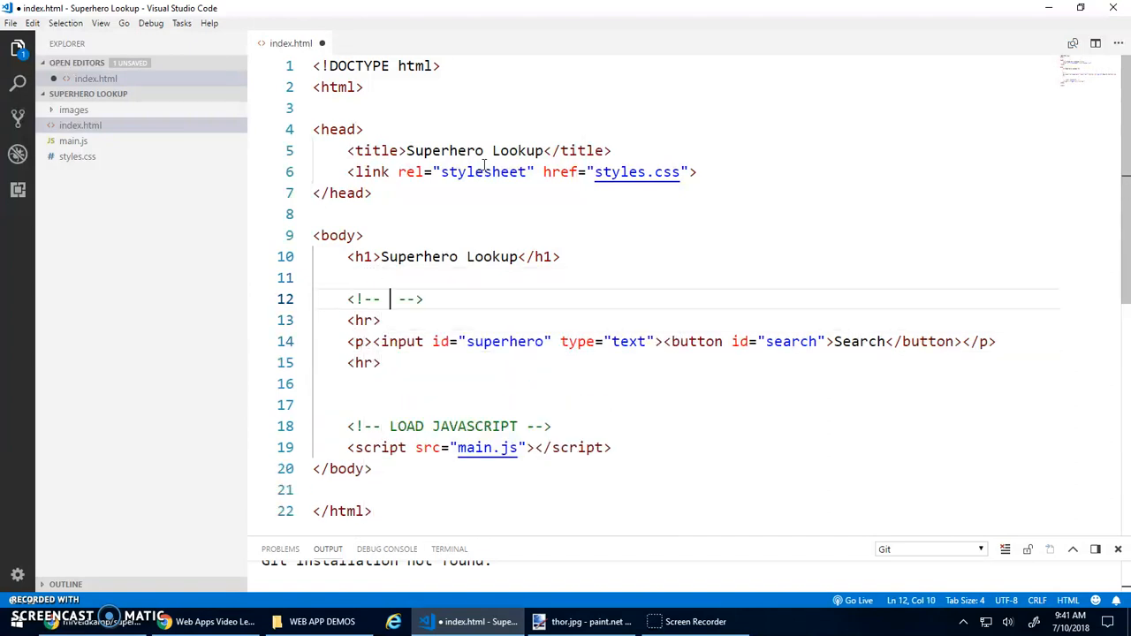
{"action": "type", "text": "Search Bar"}
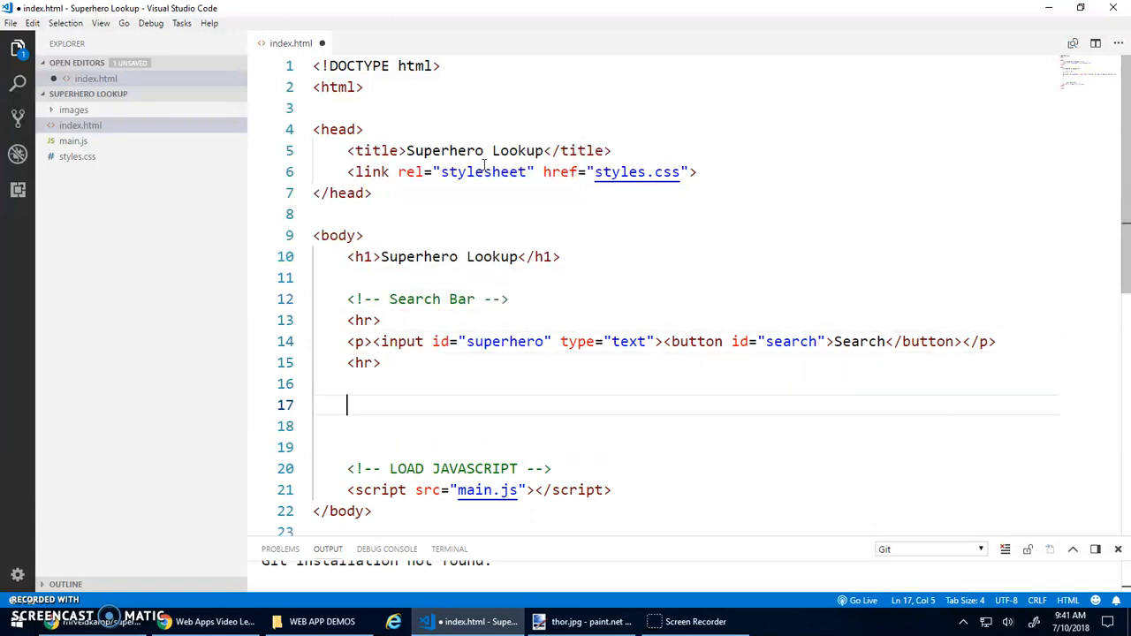
{"action": "type", "text": "<!-- Main D -->"}
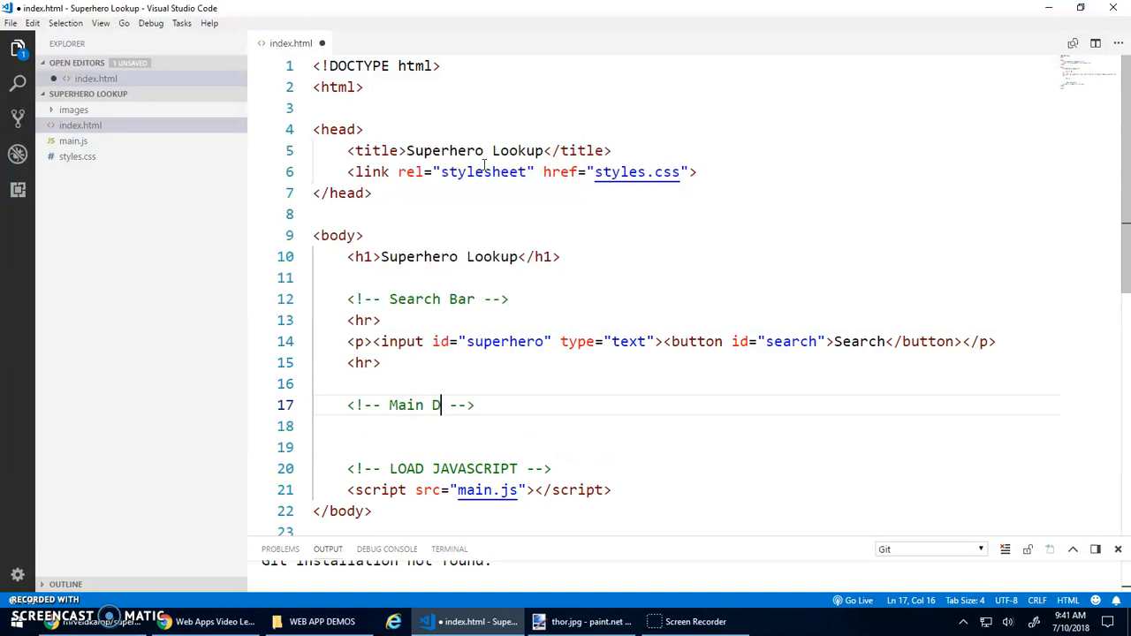
{"action": "type", "text": "isplay"}
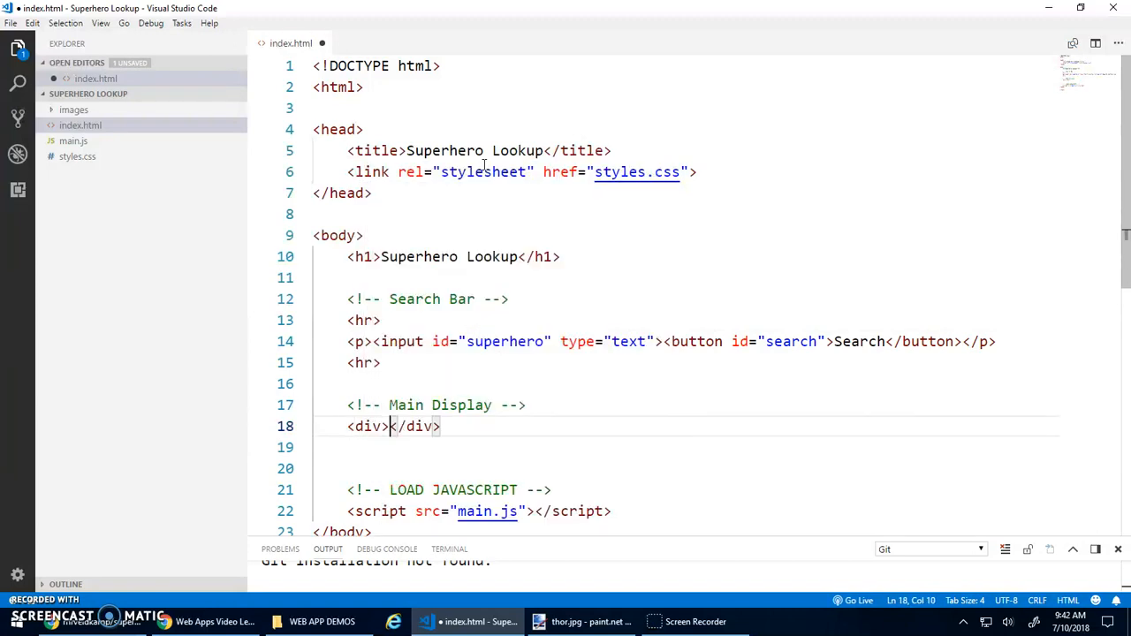
Step: Add an img tag with src images/spiderman.jpg and alt text 'superhero'
{"action": "type", "text": "<img"}
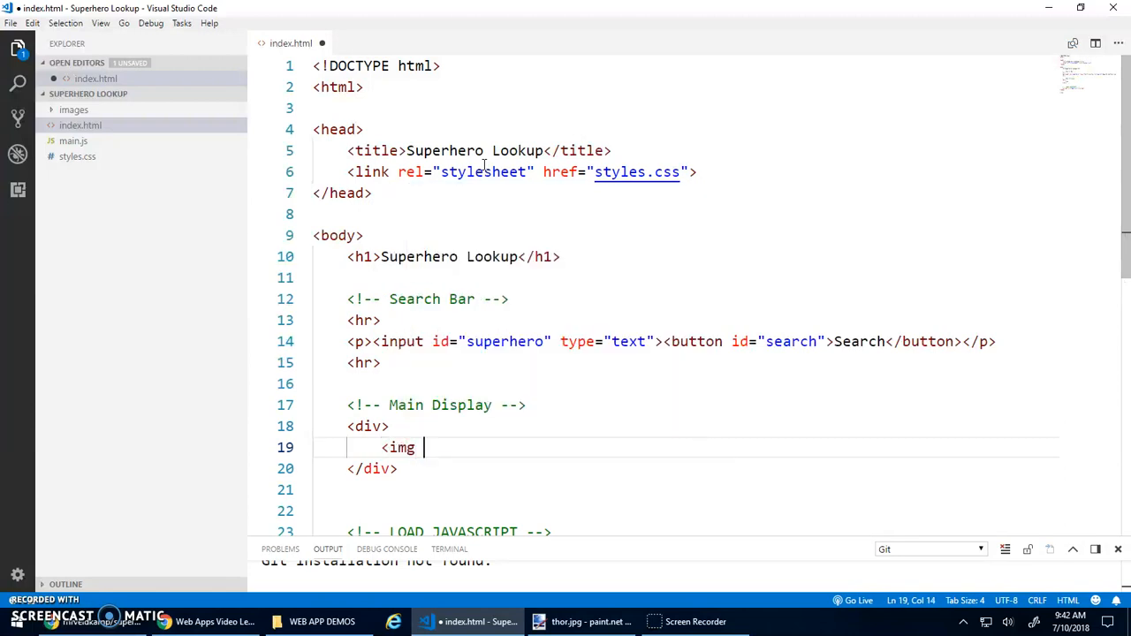
{"action": "type", "text": "src="}
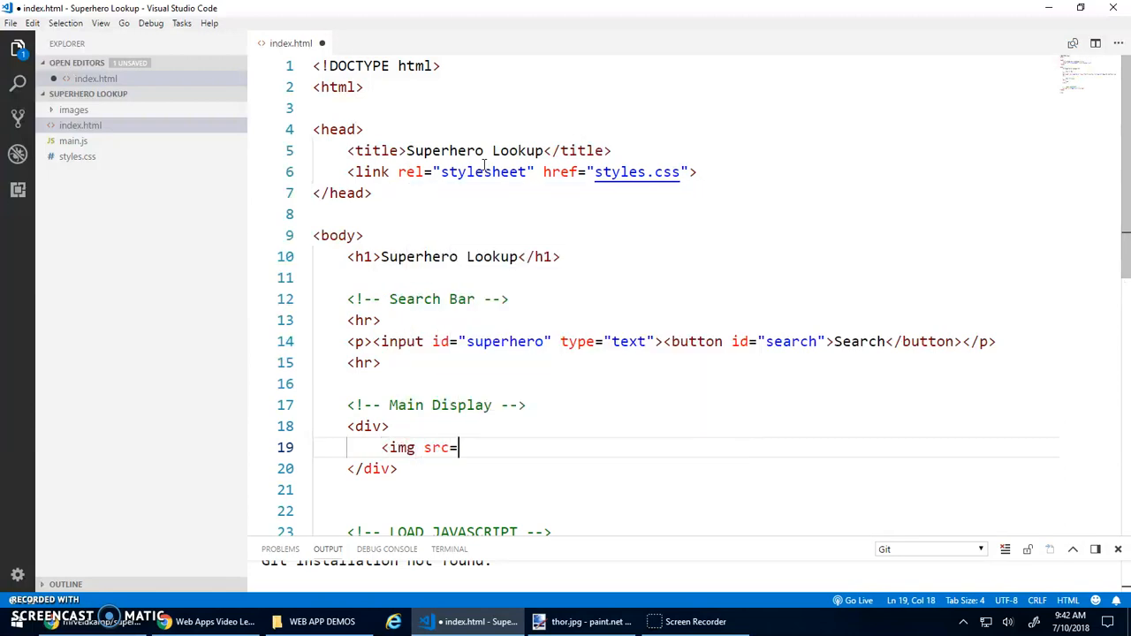
{"action": "type", "text": "\"\""}
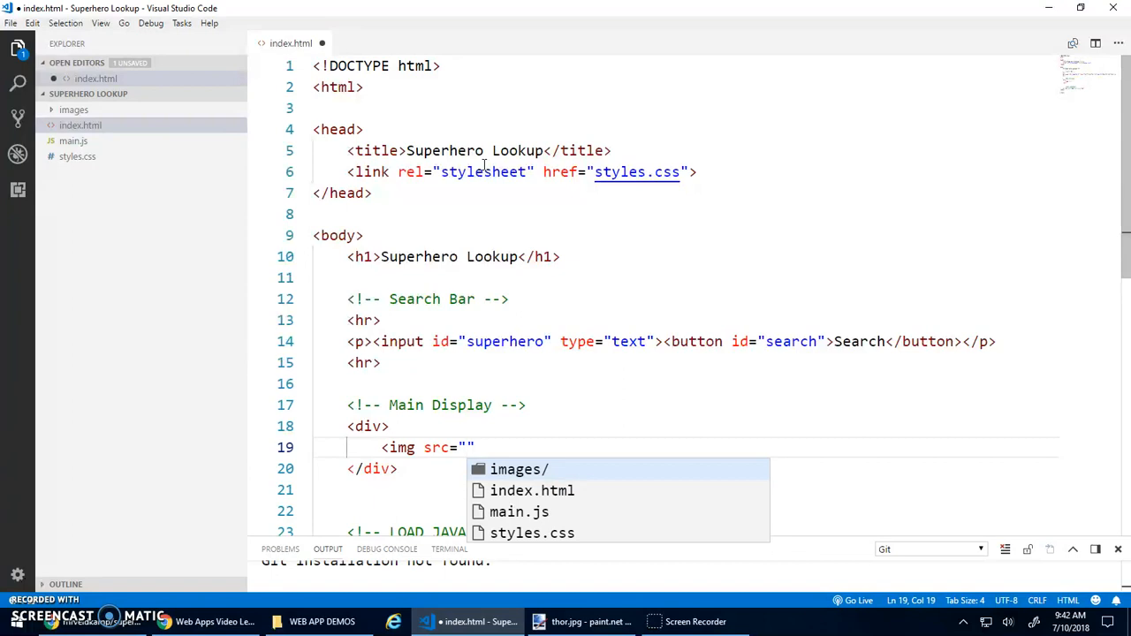
{"action": "type", "text": "imag"}
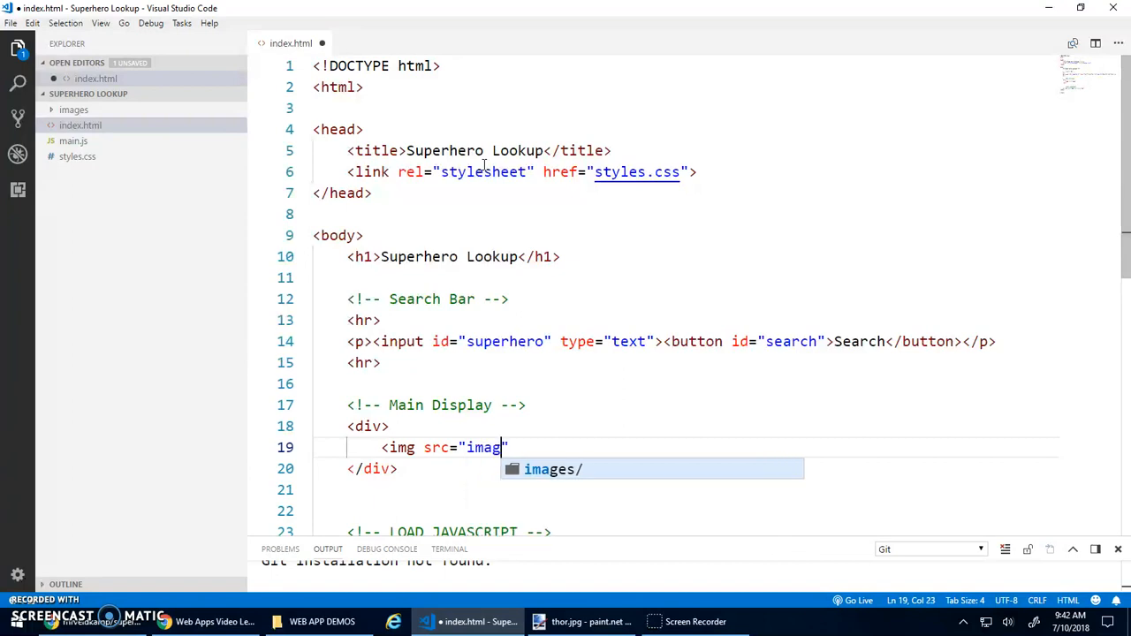
{"action": "type", "text": "es/"}
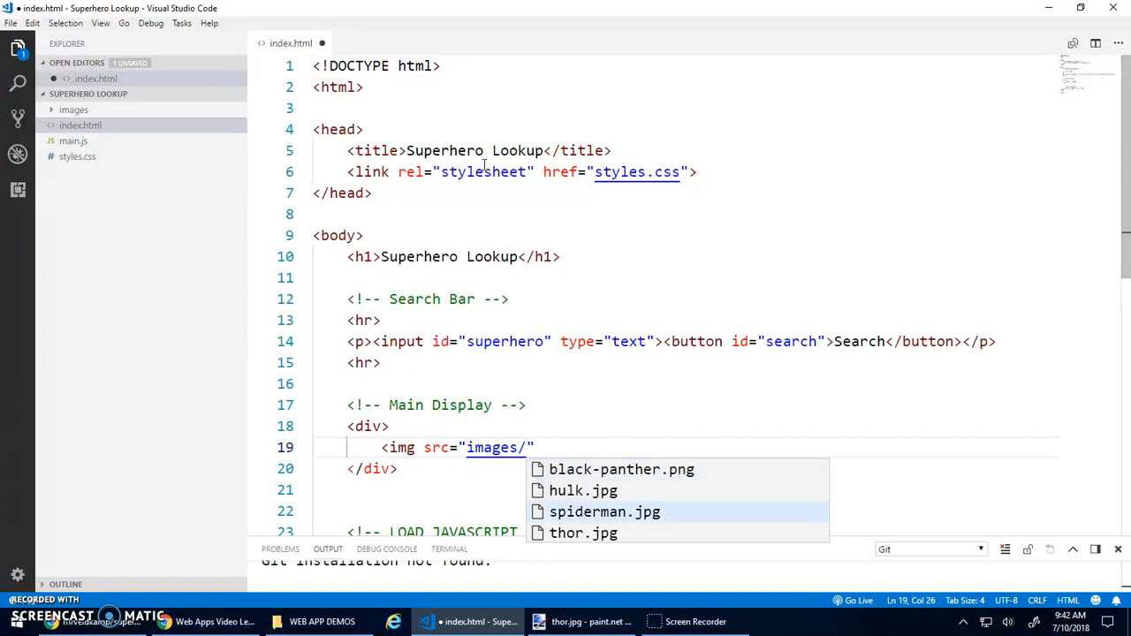
{"action": "left_click", "coordinate": [605, 512]}
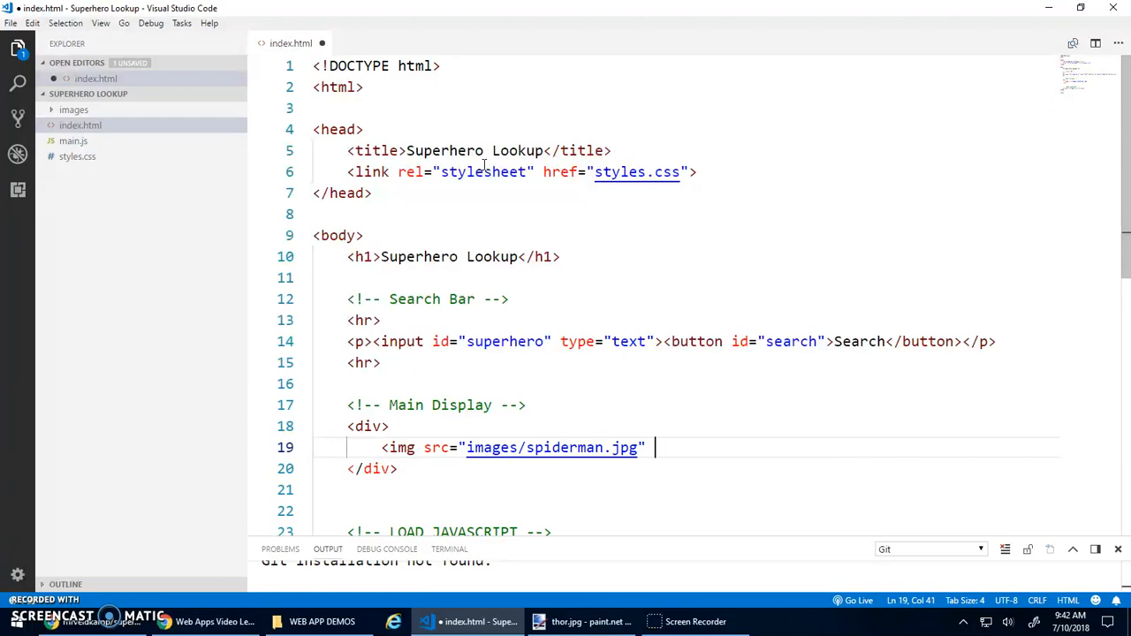
{"action": "key", "text": "Backspace"}
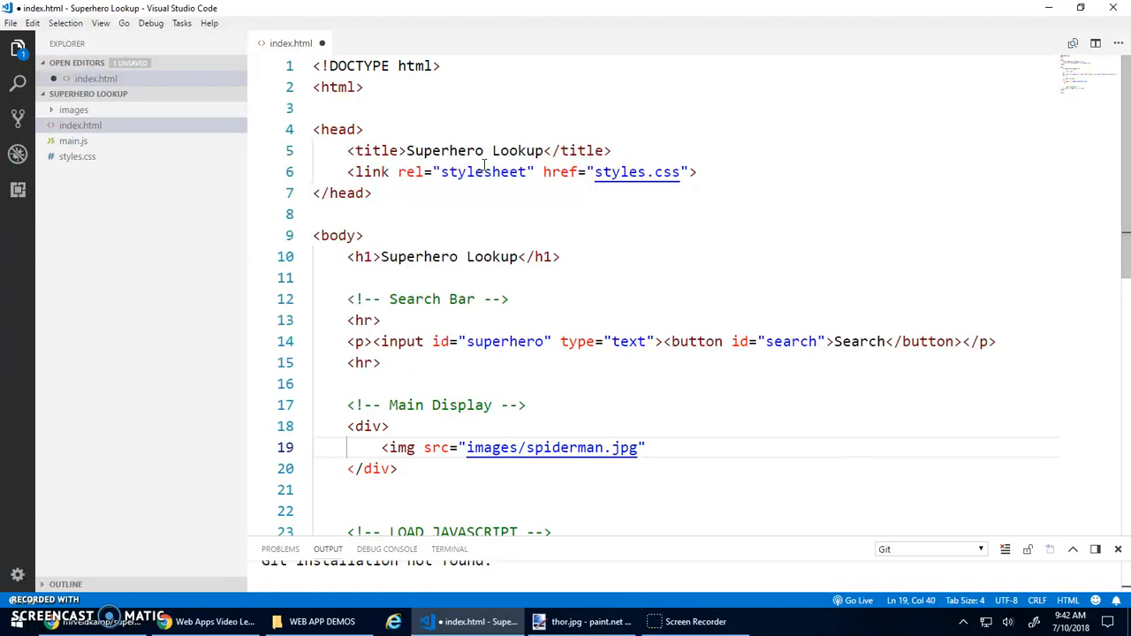
{"action": "type", "text": "alt=\">"}
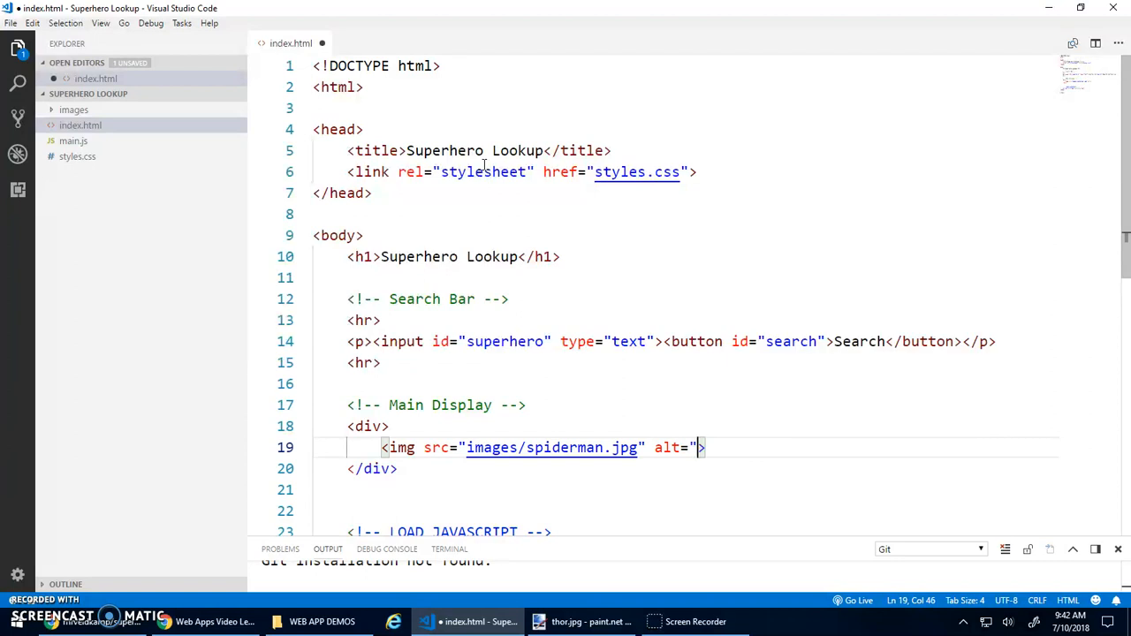
{"action": "type", "text": "s"}
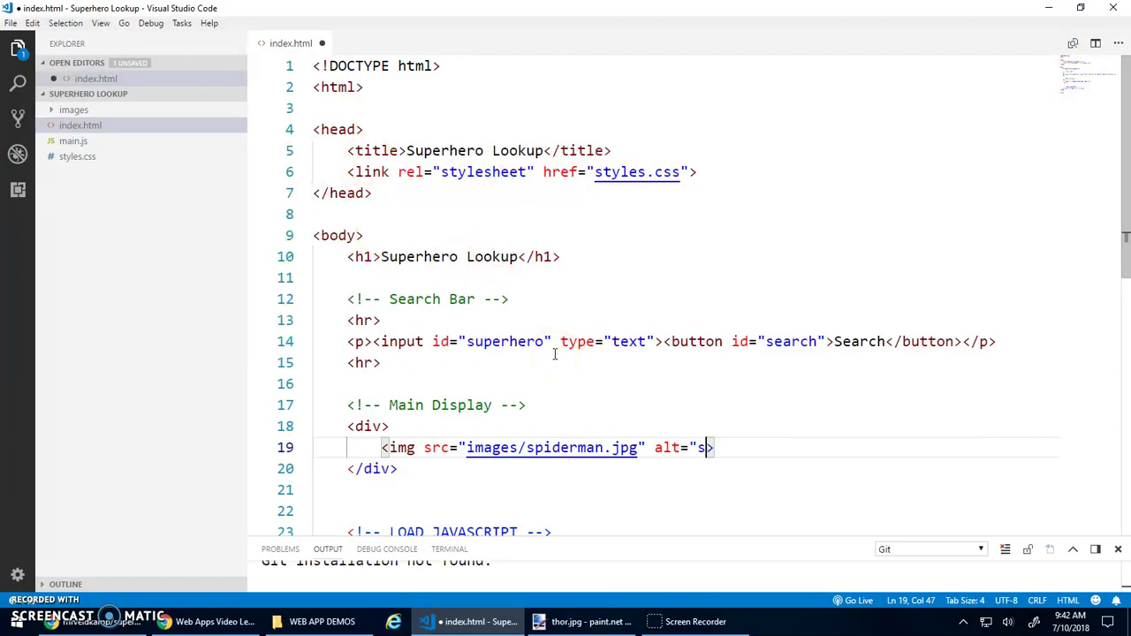
{"action": "type", "text": "uperhero\""}
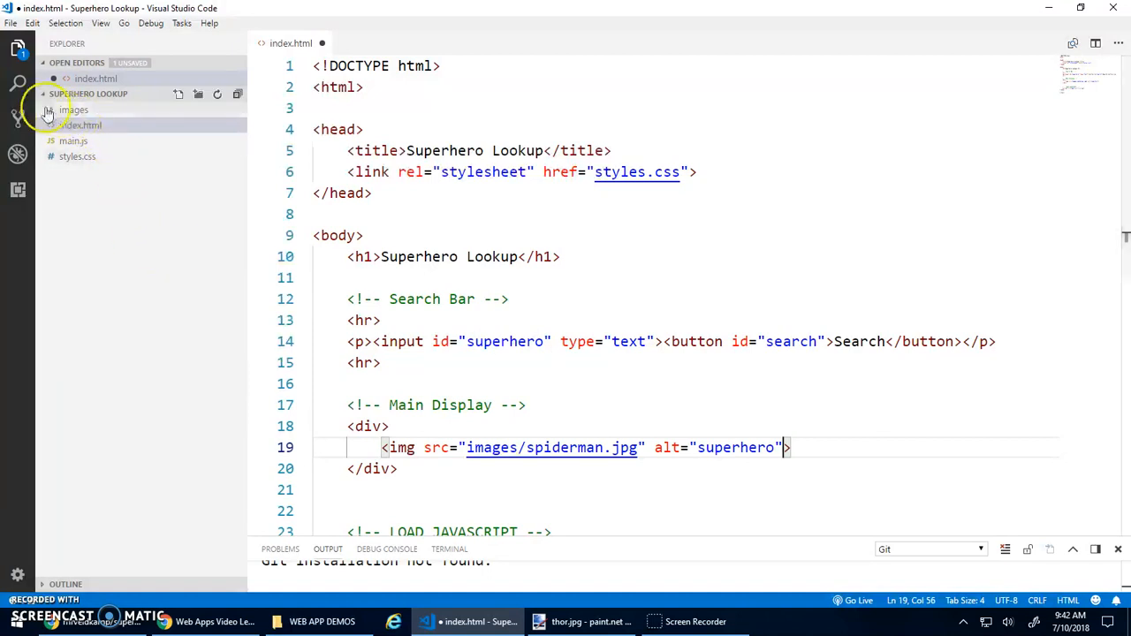
Step: Preview black-panther.png and thor.jpg from the images folder, then collapse it
{"action": "left_click", "coordinate": [105, 126]}
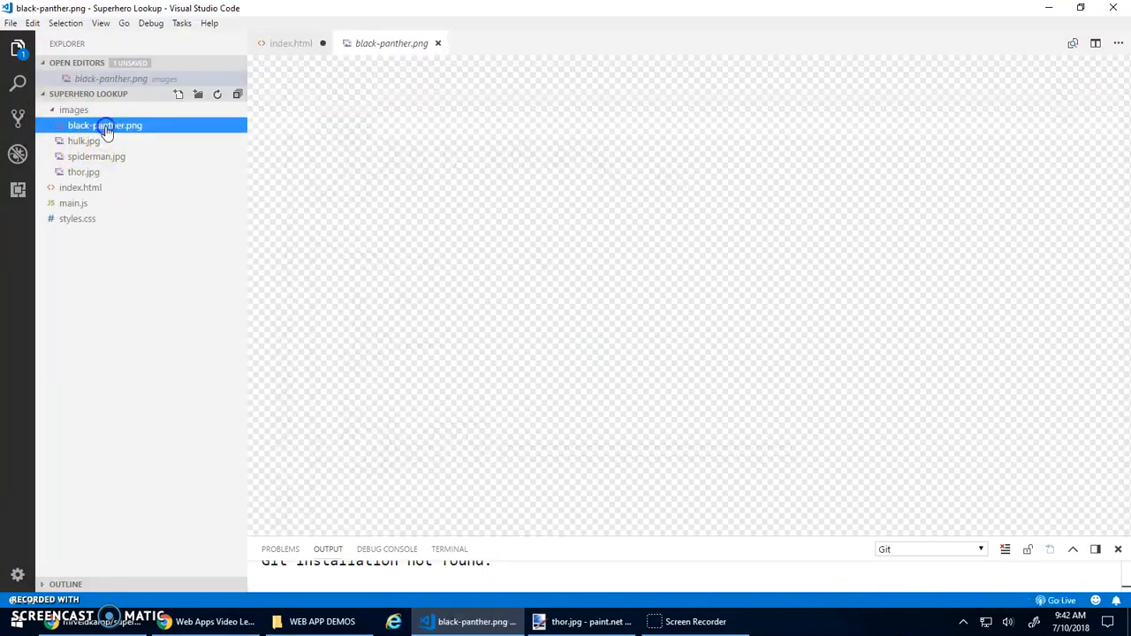
{"action": "left_click", "coordinate": [106, 125]}
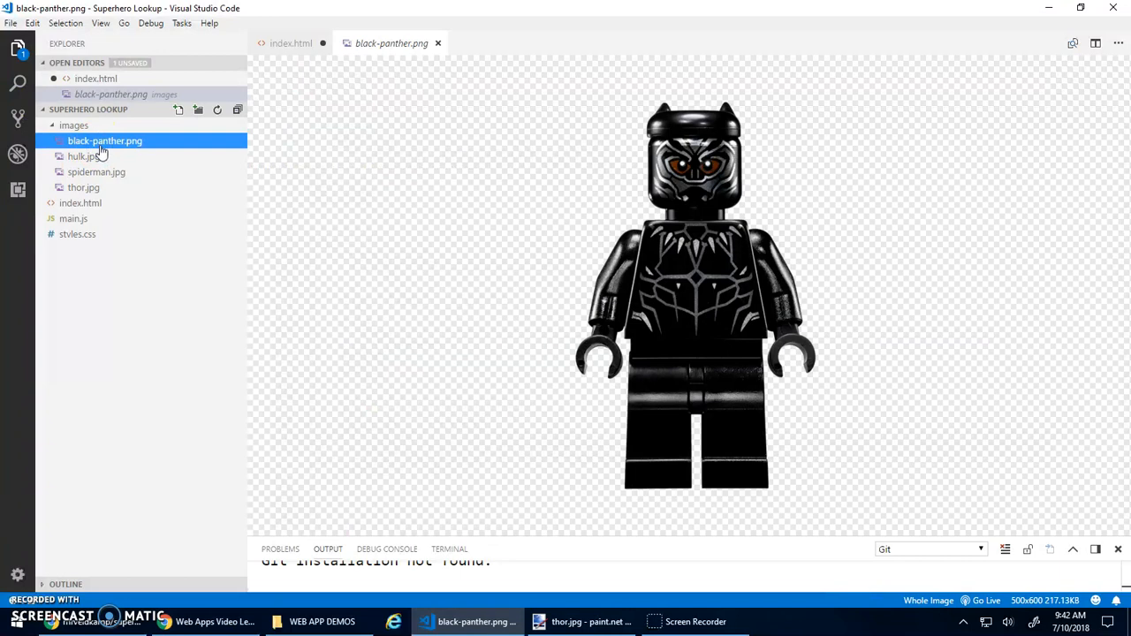
{"action": "left_click", "coordinate": [95, 171]}
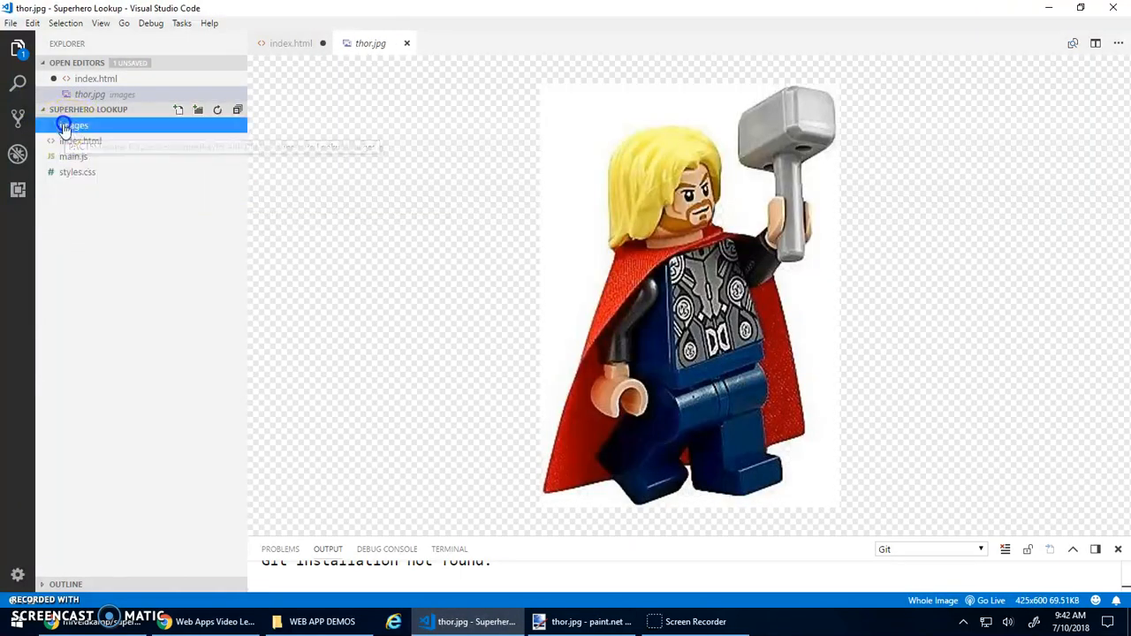
{"action": "left_click", "coordinate": [293, 42]}
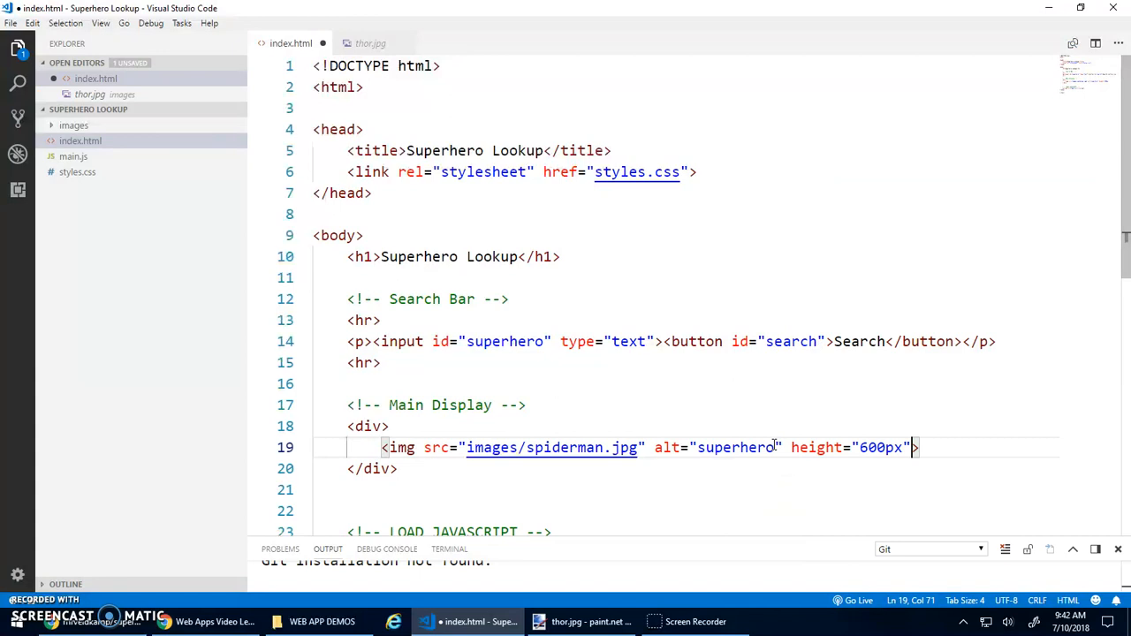
{"action": "mouse_move", "coordinate": [863, 403]}
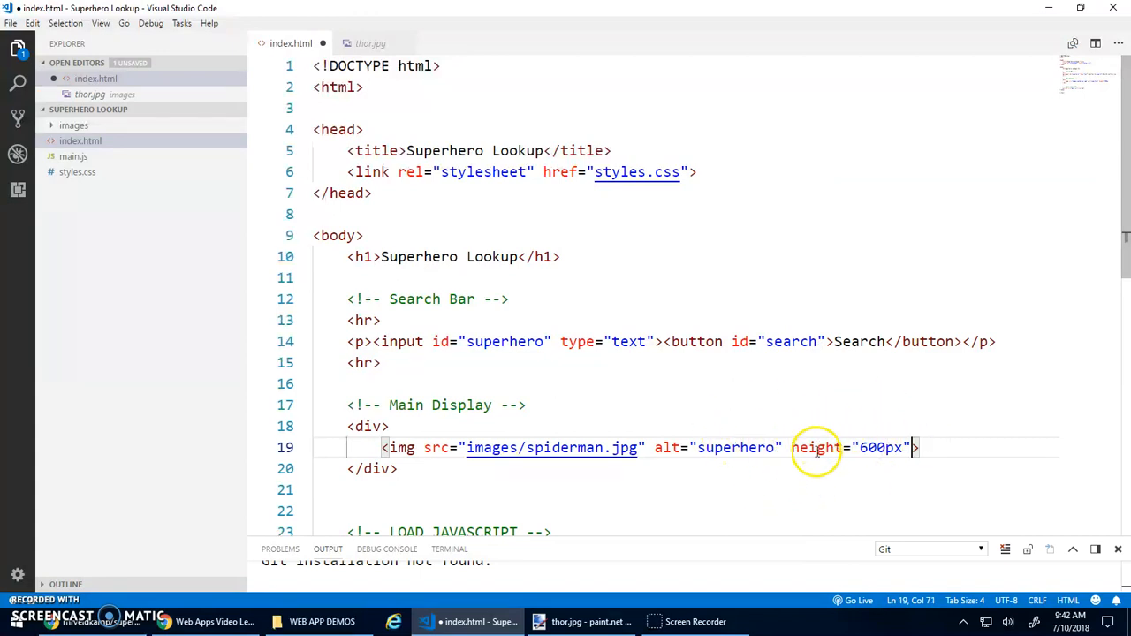
Step: Insert width="500px" before the height attribute of the Spider-Man image
{"action": "left_click", "coordinate": [796, 447]}
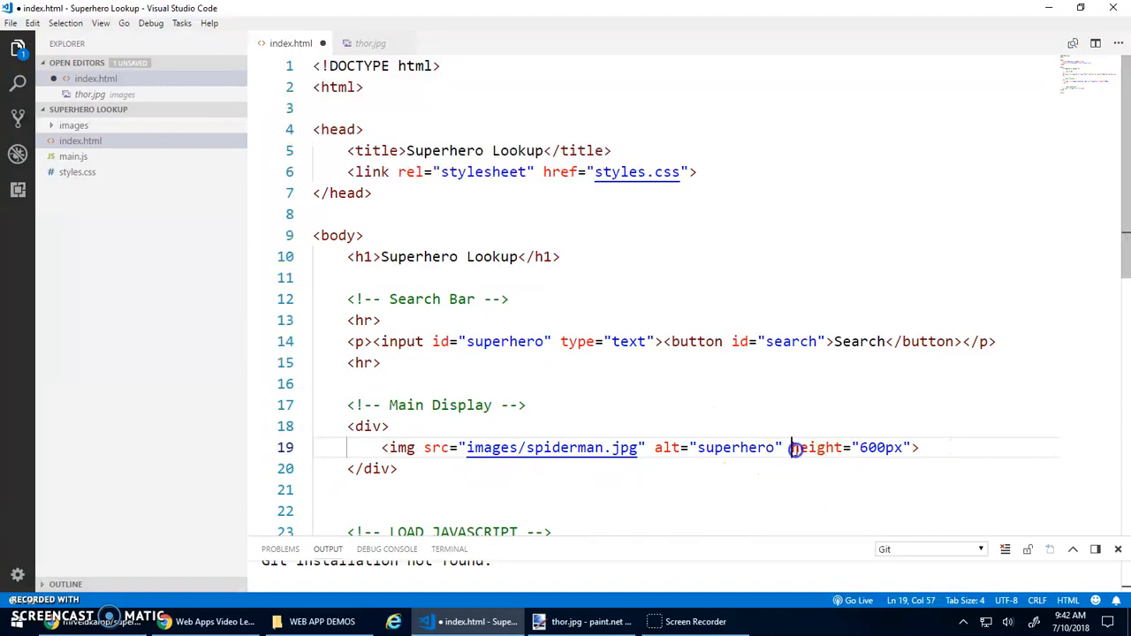
{"action": "left_click_drag", "start_coordinate": [792, 447], "coordinate": [912, 447]}
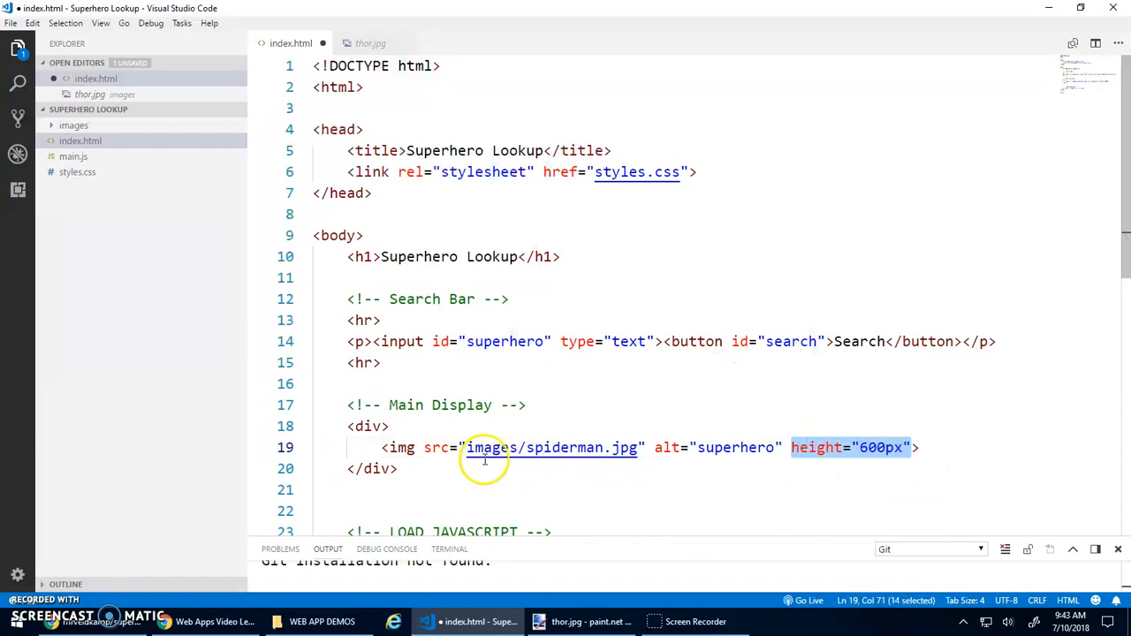
{"action": "left_click", "coordinate": [796, 449]}
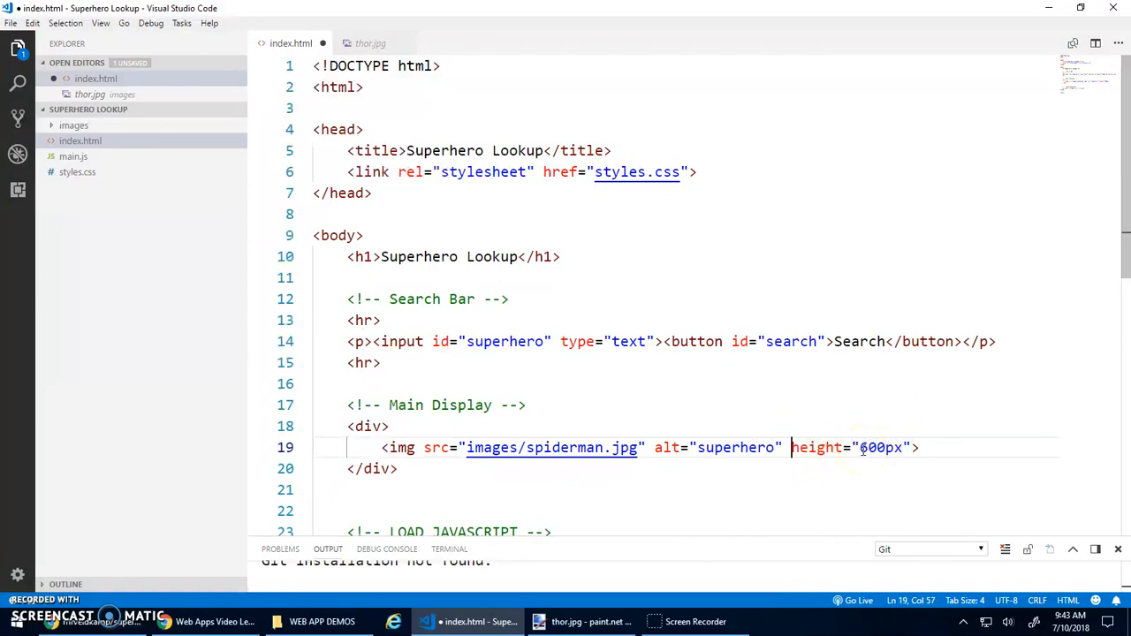
{"action": "type", "text": "width=\"500px"}
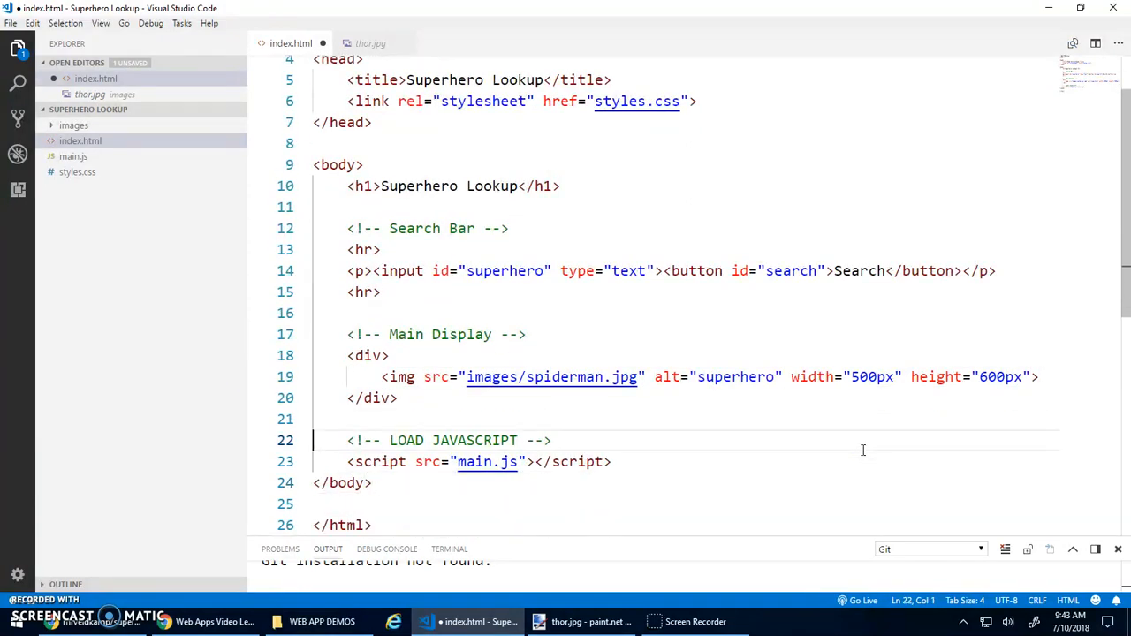
{"action": "left_click", "coordinate": [74, 155]}
{"action": "type", "text": "// TITLE"}
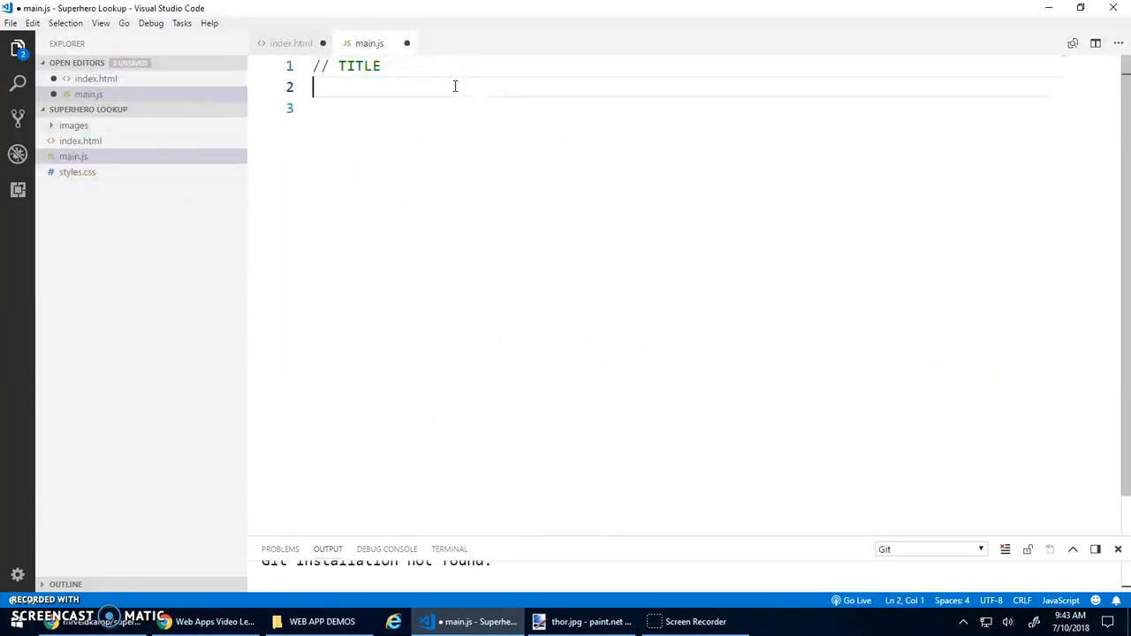
{"action": "mouse_move", "coordinate": [106, 177]}
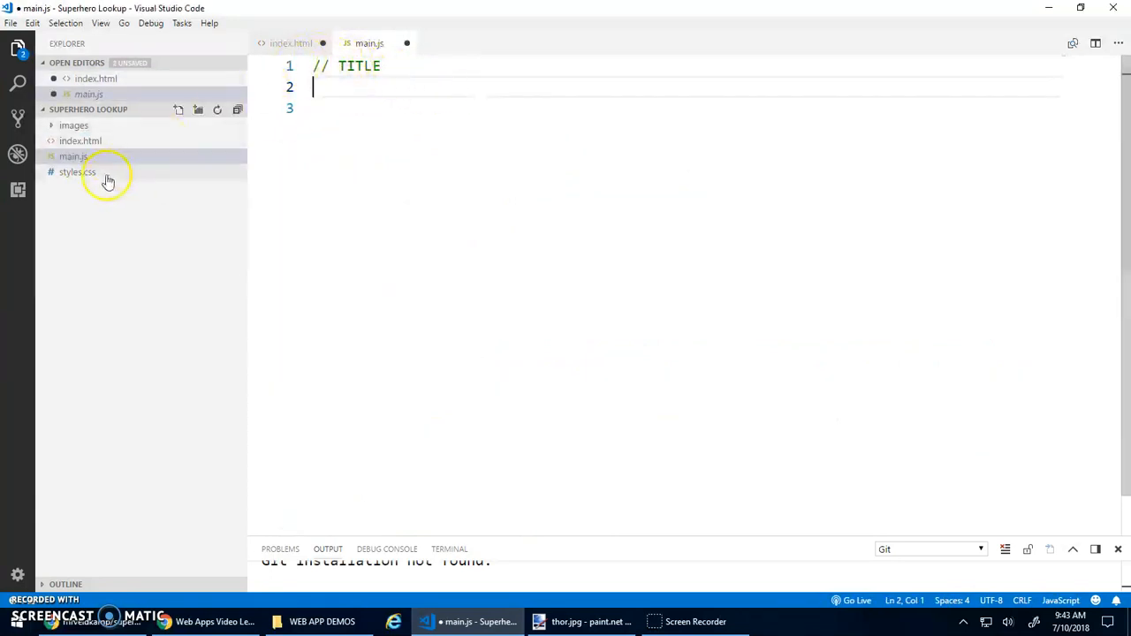
Step: Review styles.css and main.js, then view the live Superhero Lookup page in Chrome
{"action": "left_click", "coordinate": [105, 173]}
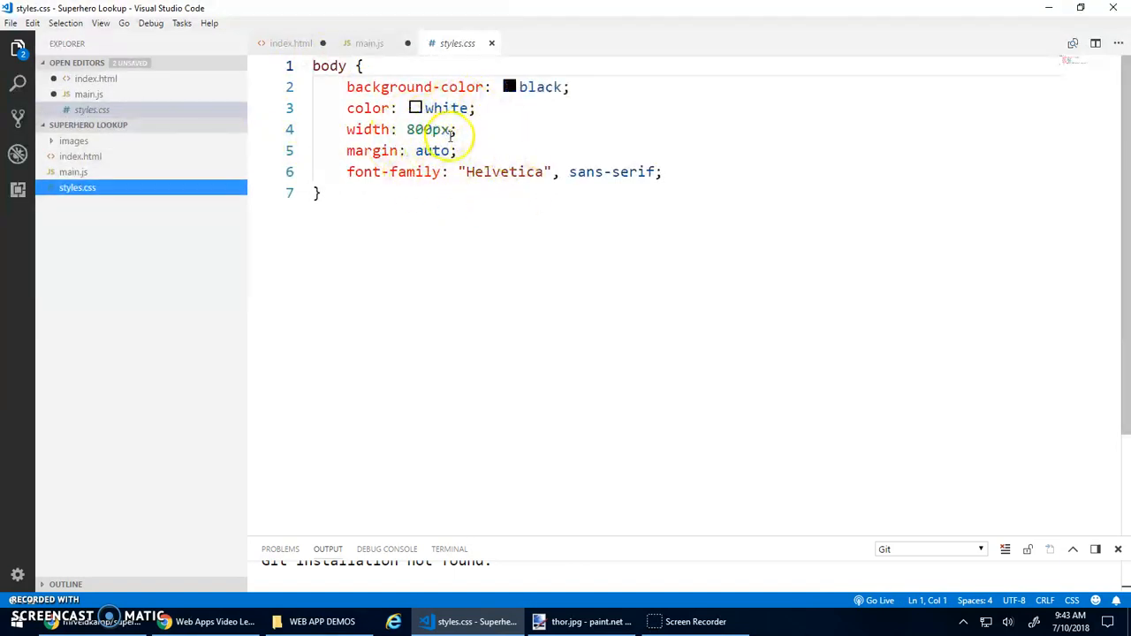
{"action": "left_click", "coordinate": [371, 42]}
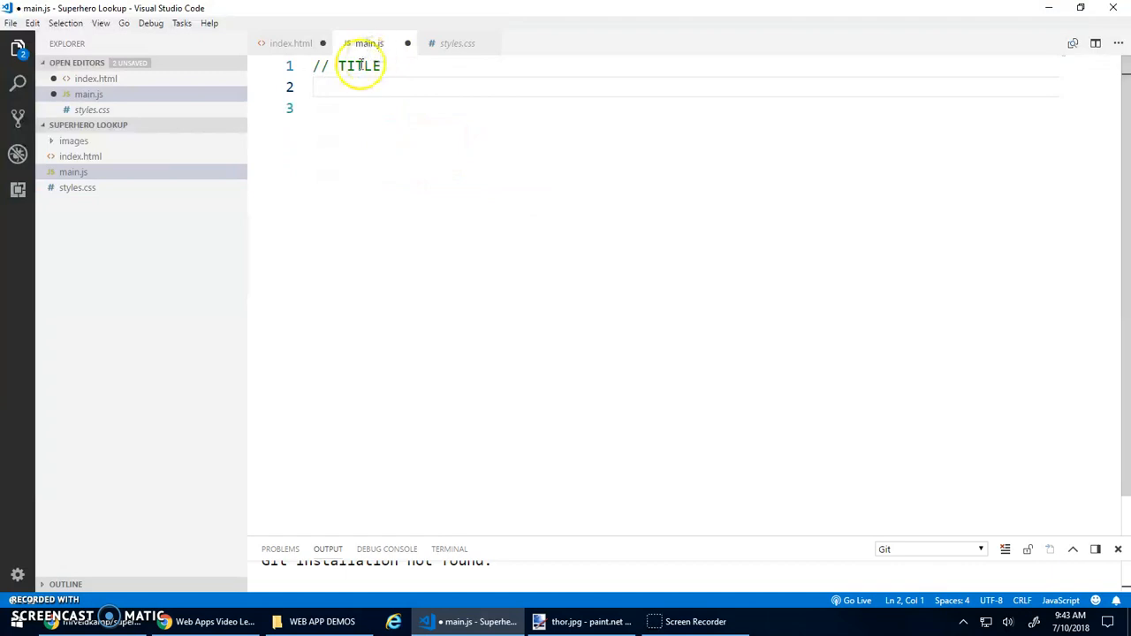
{"action": "left_click", "coordinate": [290, 42]}
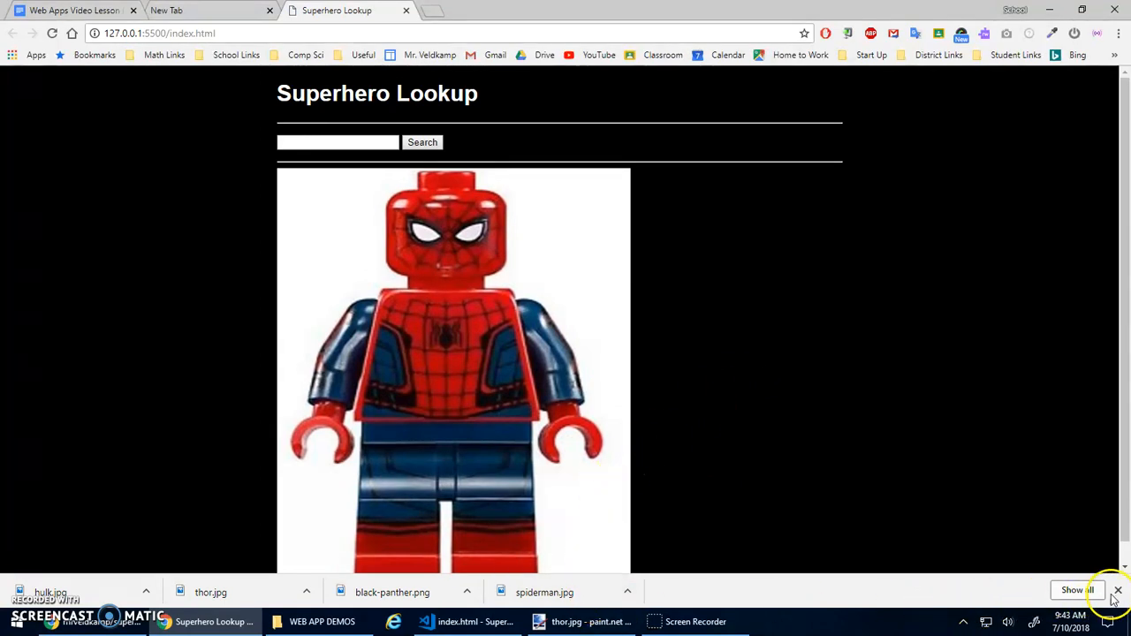
{"action": "left_click", "coordinate": [1117, 591]}
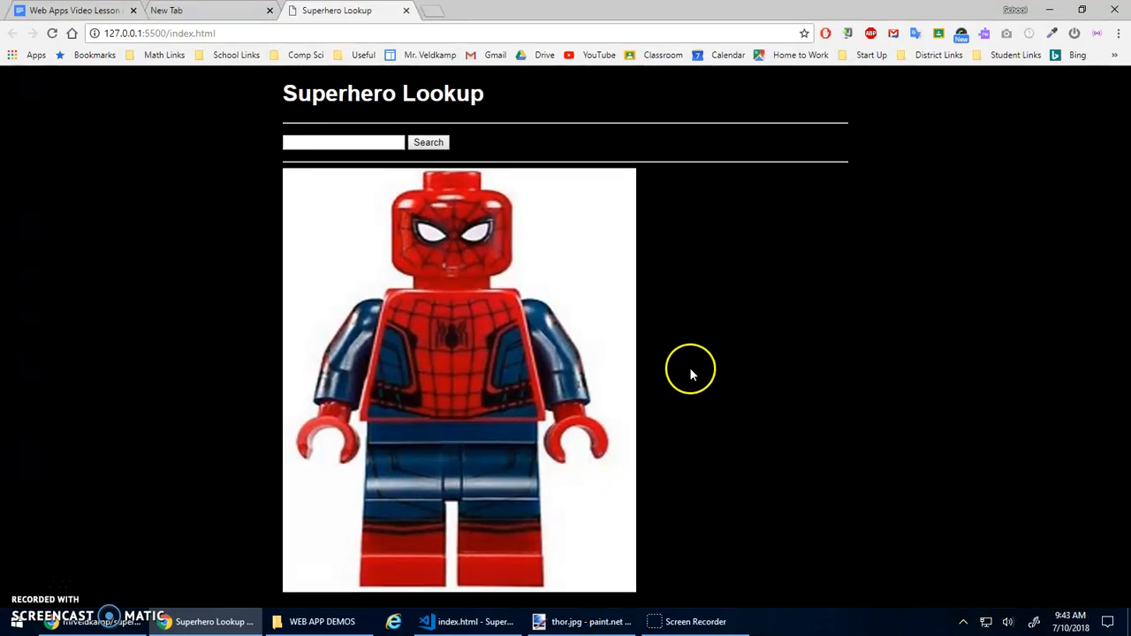
{"action": "mouse_move", "coordinate": [601, 608]}
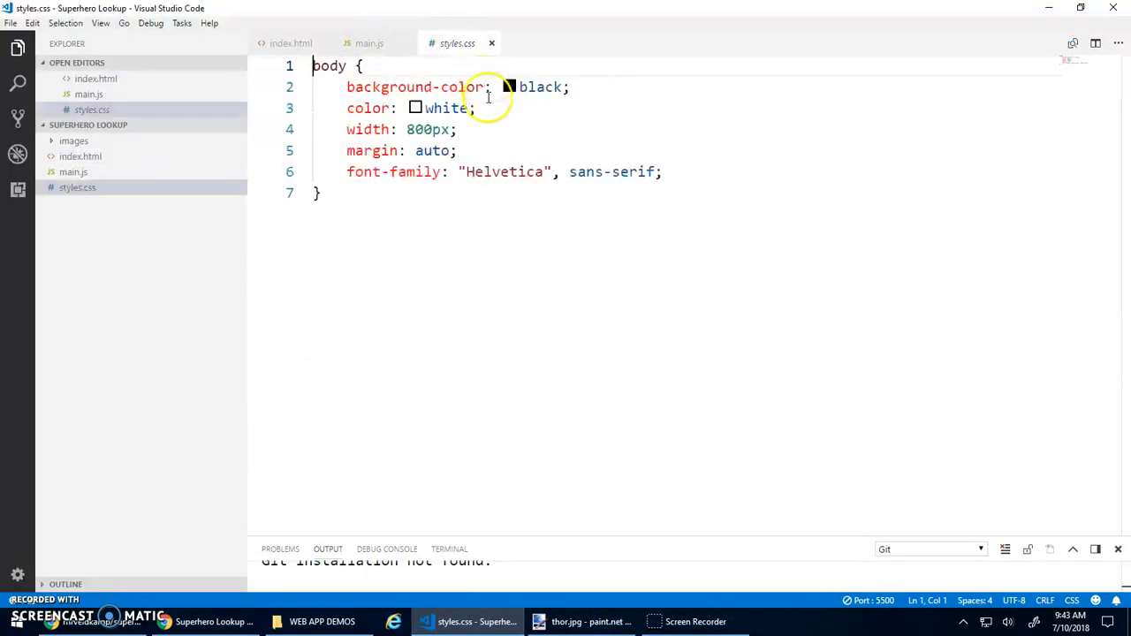
Step: Add 'text-align: center;' to the body rule and check the centred page in Chrome
{"action": "type", "text": "tex"}
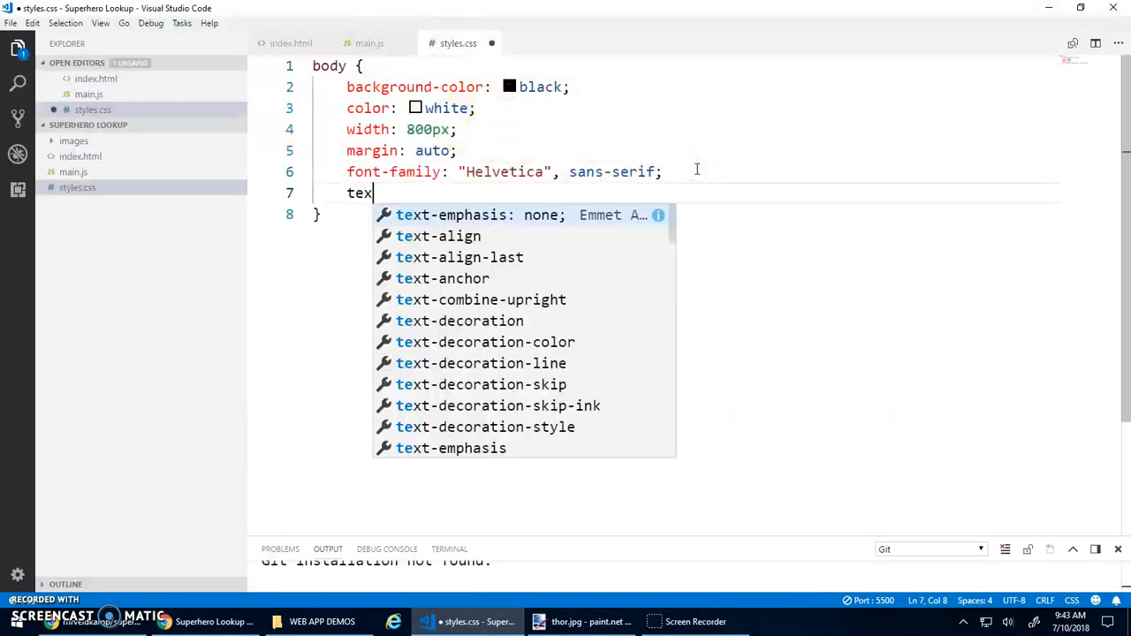
{"action": "type", "text": "t-align: center;"}
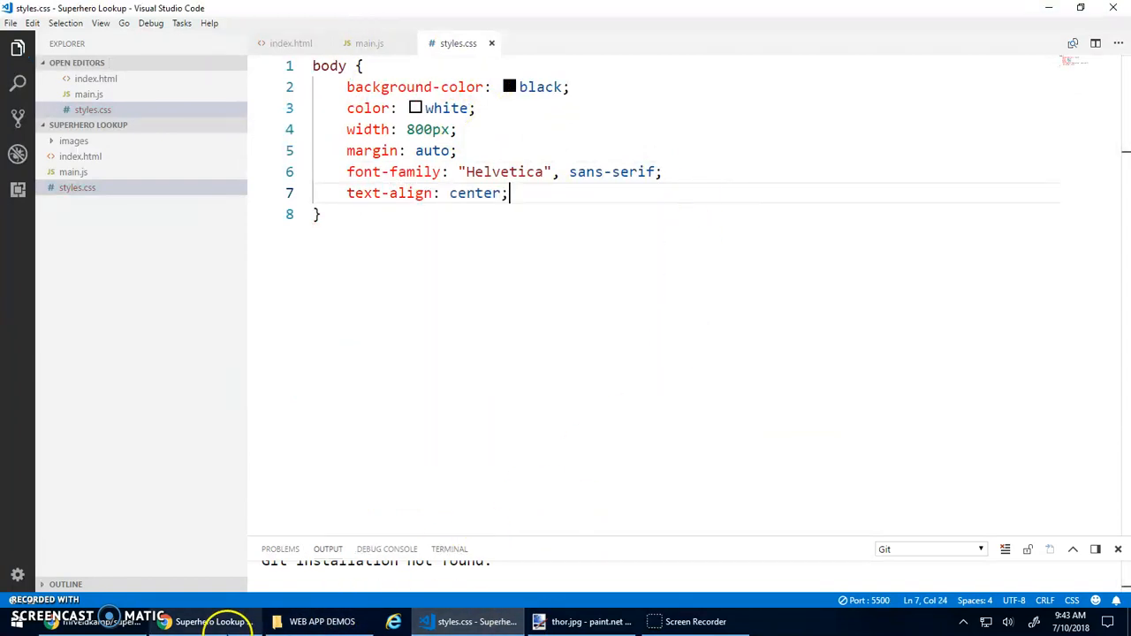
{"action": "left_click", "coordinate": [217, 621]}
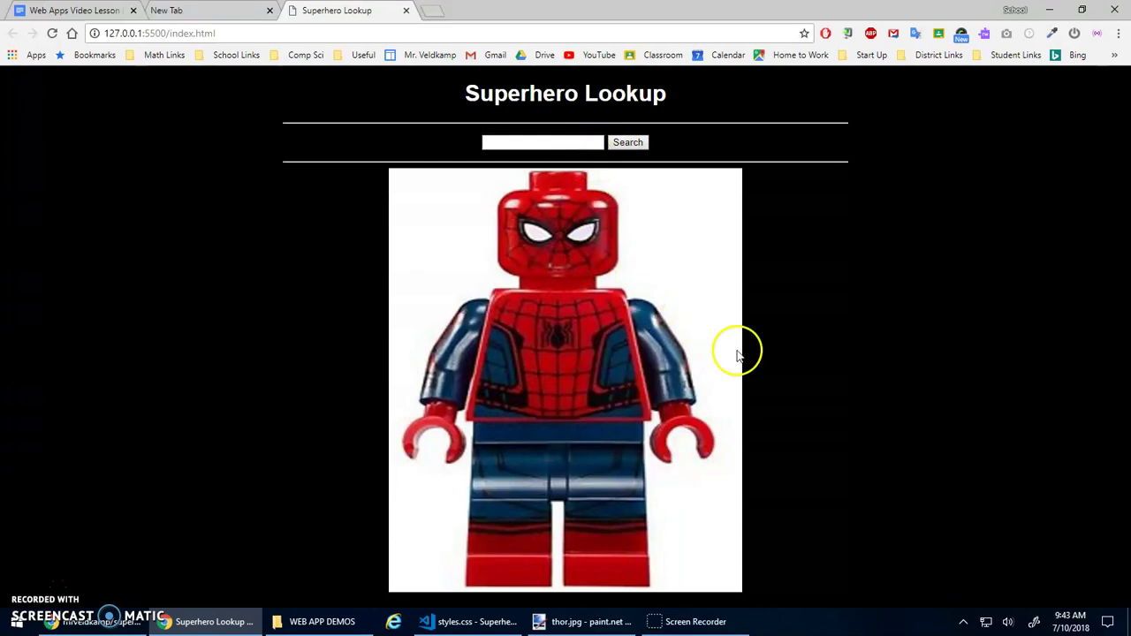
{"action": "left_click", "coordinate": [543, 141]}
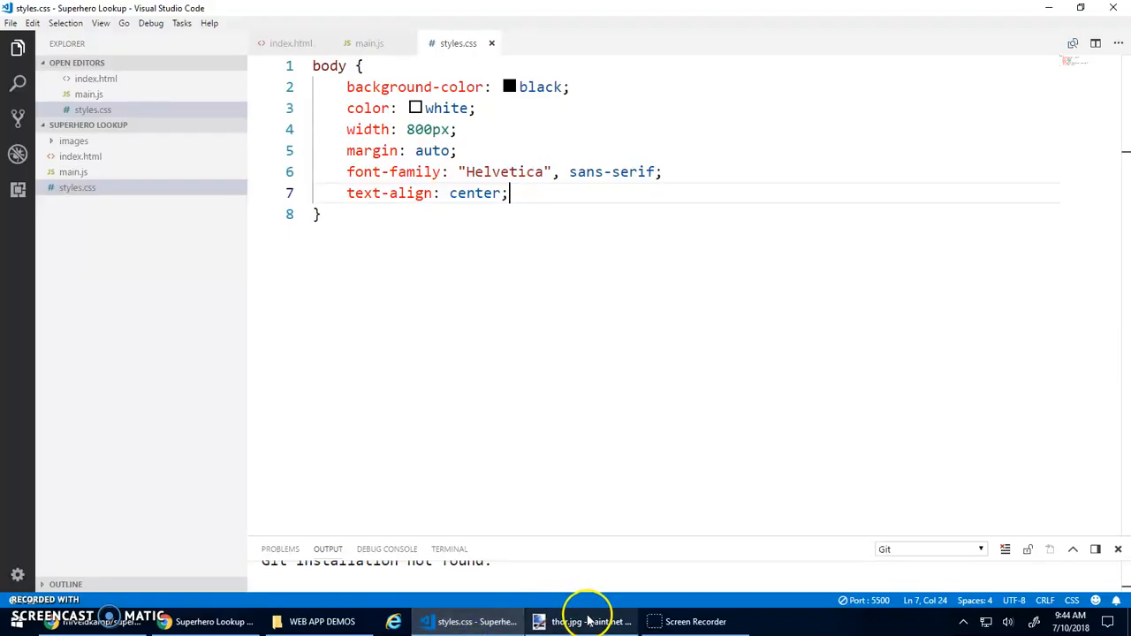
Step: Glance at thor.jpg in paint.net, return to VS Code, then bring up the Chrome window
{"action": "left_click", "coordinate": [583, 622]}
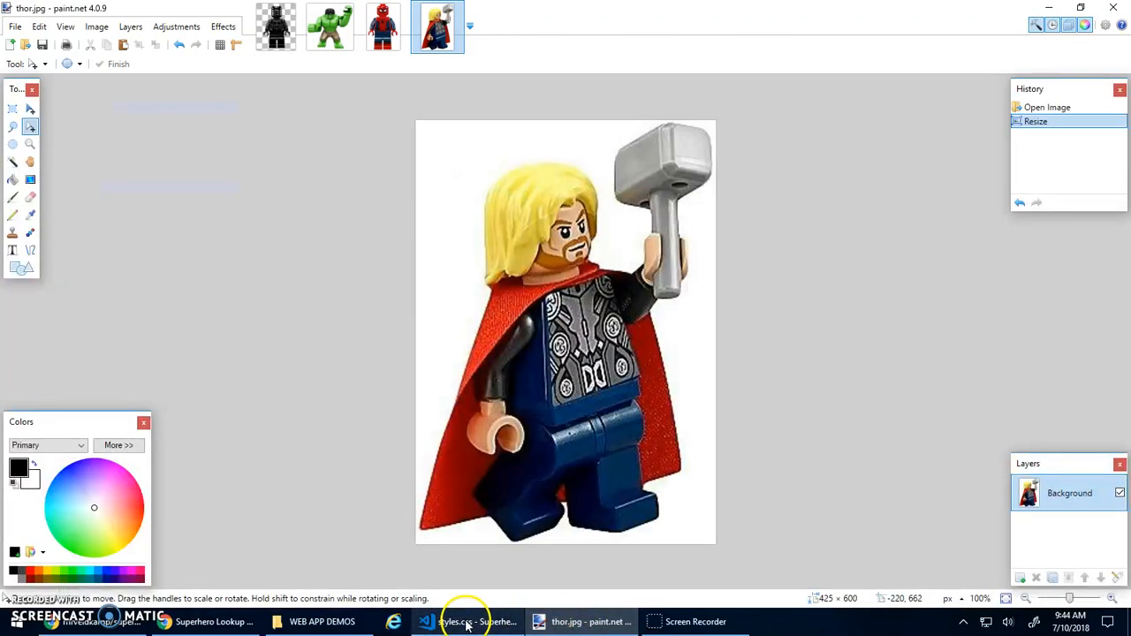
{"action": "left_click", "coordinate": [464, 623]}
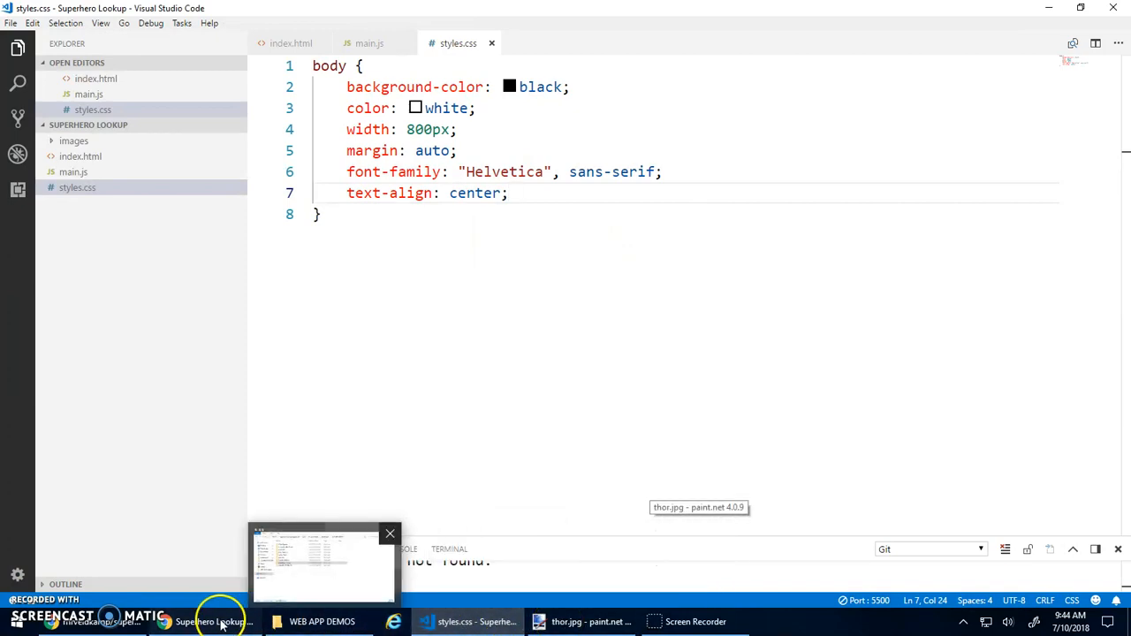
{"action": "left_click", "coordinate": [219, 622]}
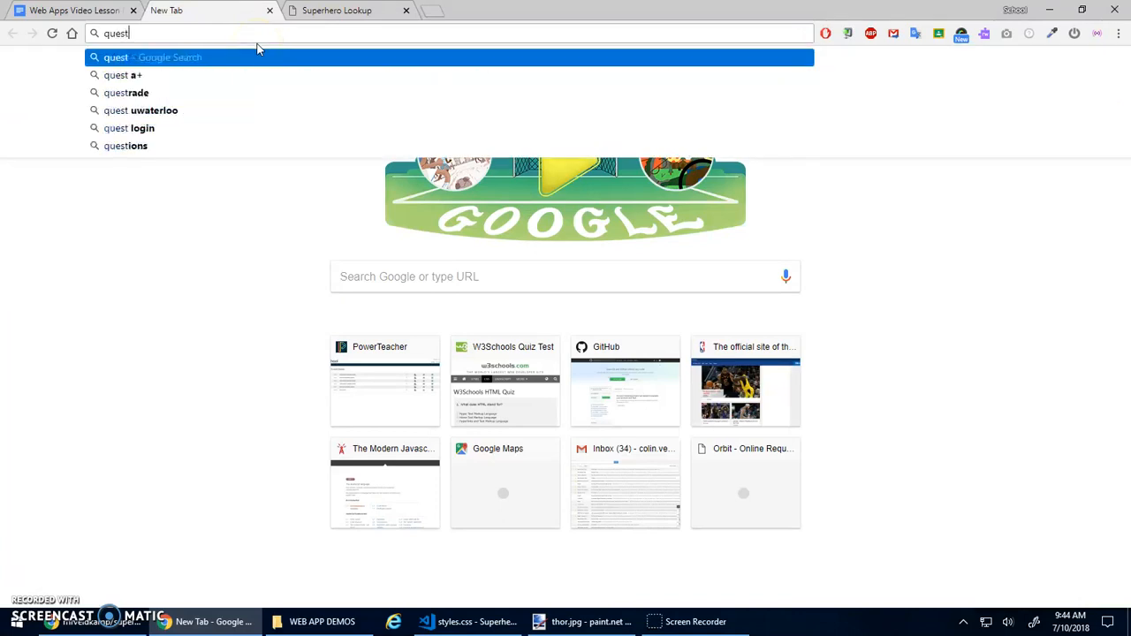
Step: Search Google Images for 'question mark' and open the circled icon in its own tab
{"action": "type", "text": "question mark"}
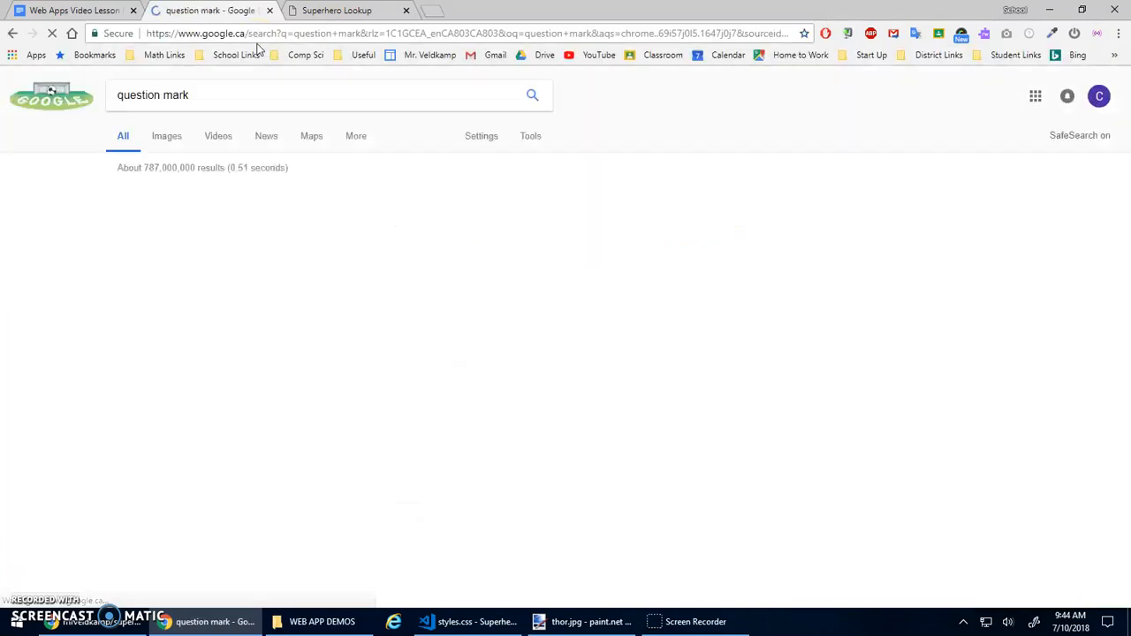
{"action": "left_click", "coordinate": [194, 196]}
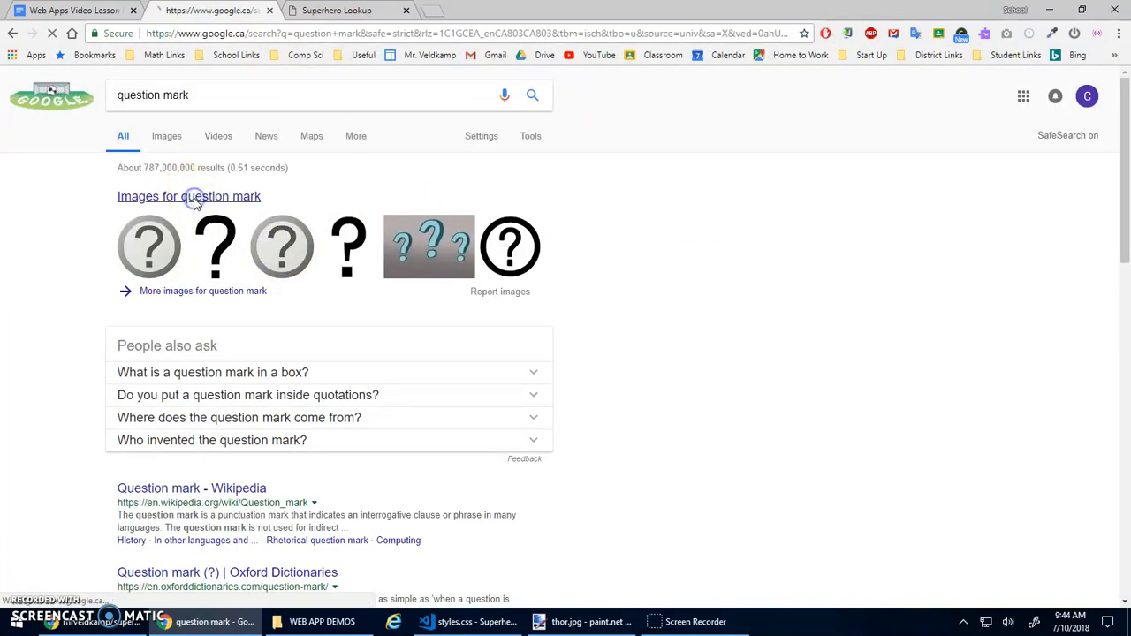
{"action": "left_click", "coordinate": [195, 196]}
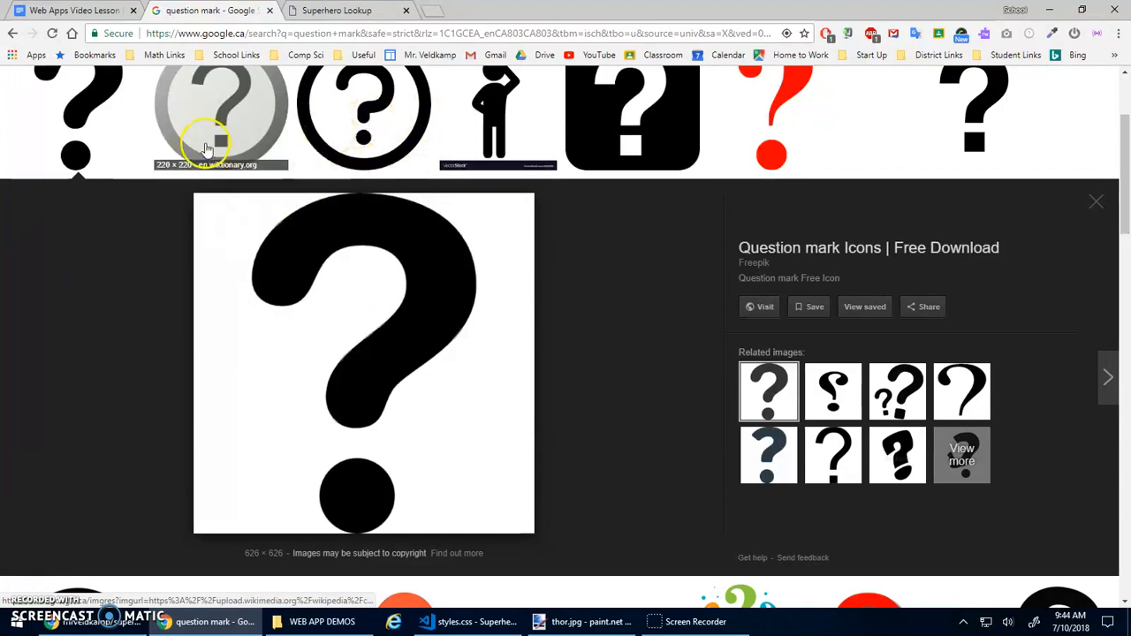
{"action": "left_click", "coordinate": [364, 115]}
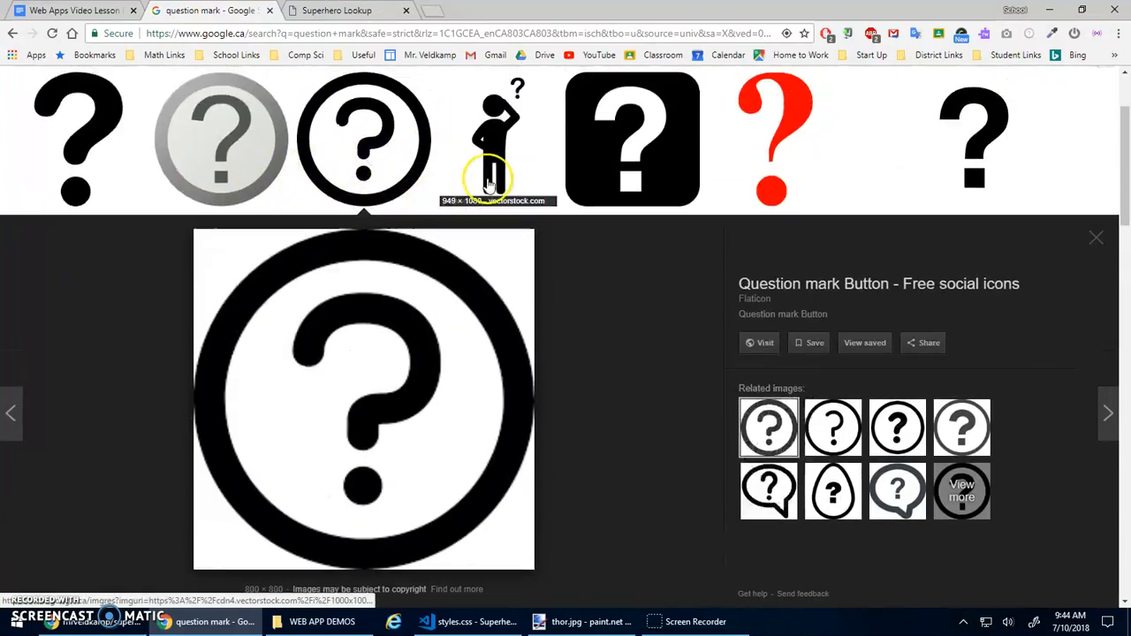
{"action": "left_click", "coordinate": [498, 123]}
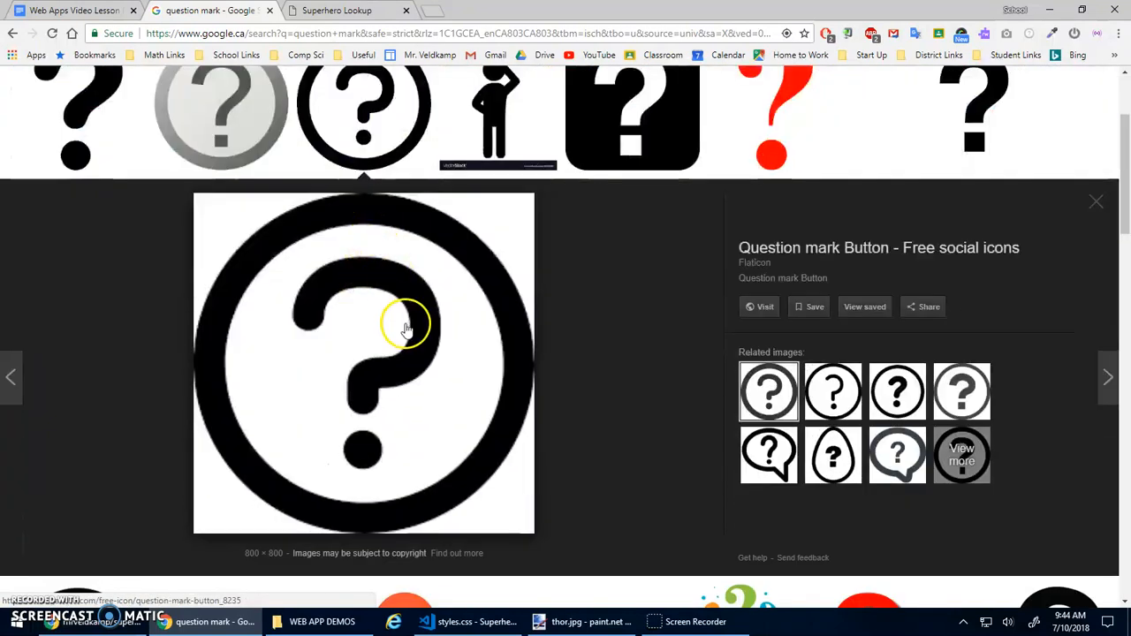
{"action": "right_click", "coordinate": [407, 325]}
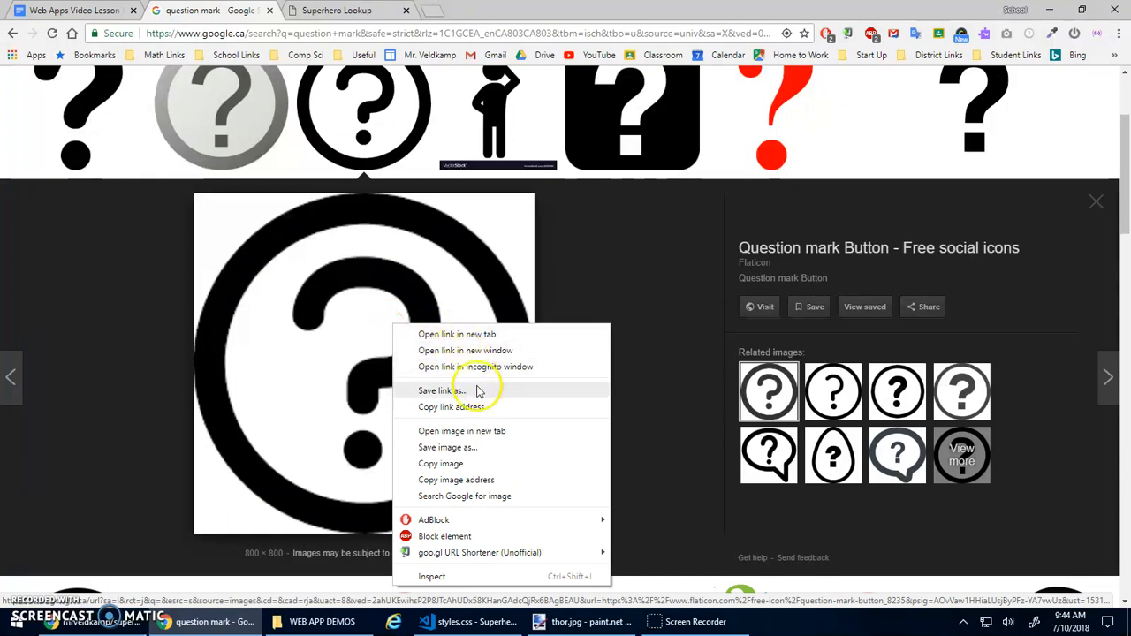
{"action": "left_click", "coordinate": [438, 334]}
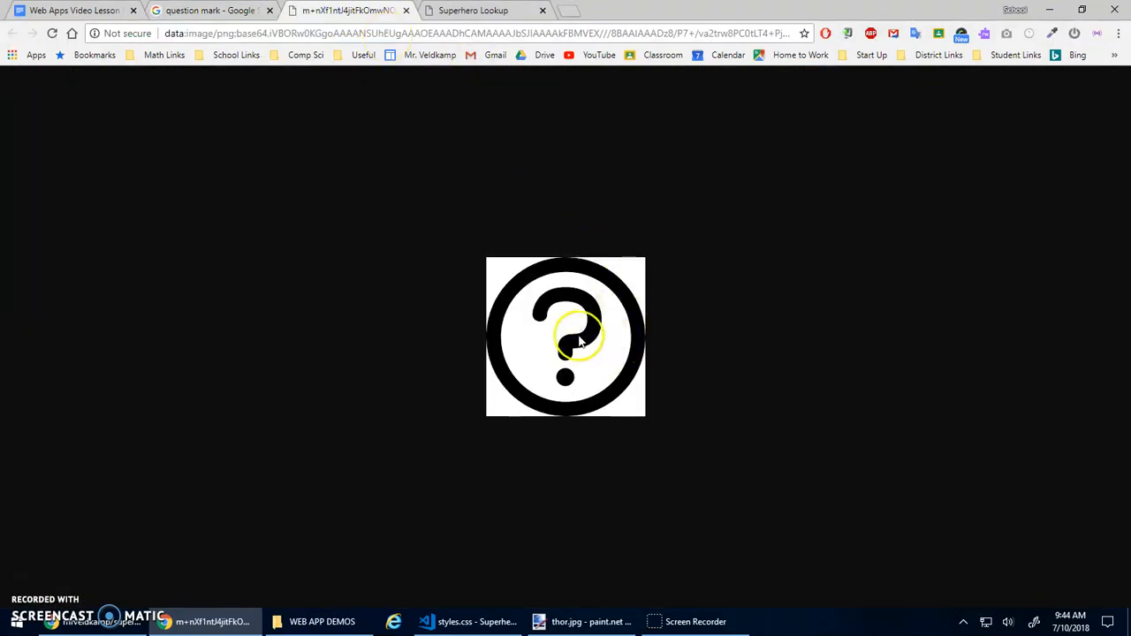
{"action": "mouse_move", "coordinate": [647, 366]}
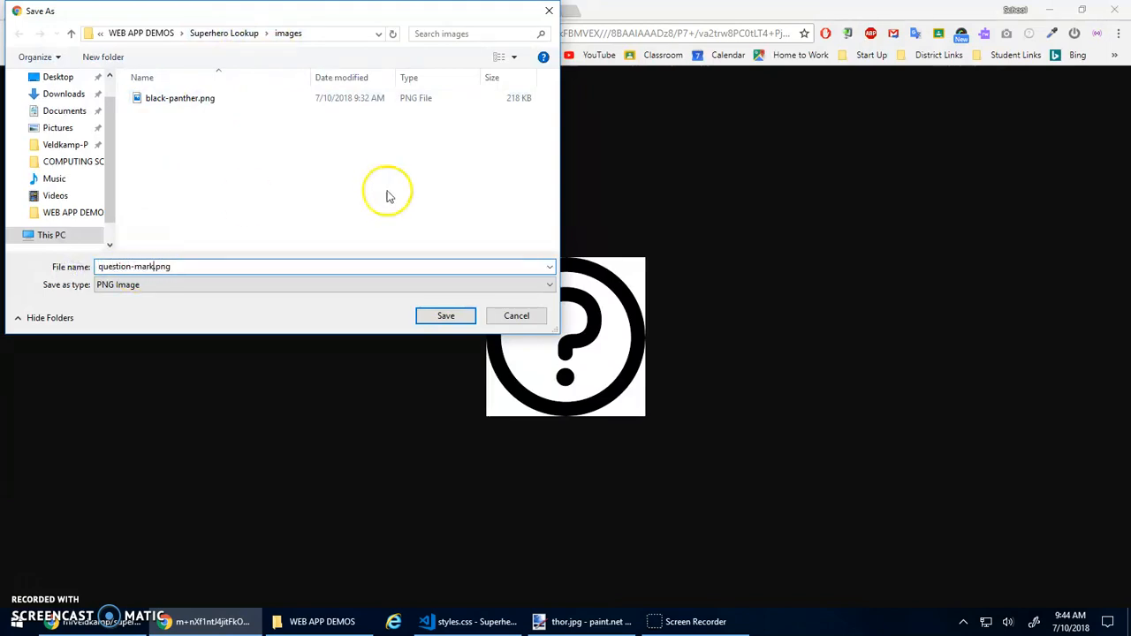
Step: Save the icon as question-mark.png in the images folder and return to the Superhero Lookup tab
{"action": "left_click", "coordinate": [446, 315]}
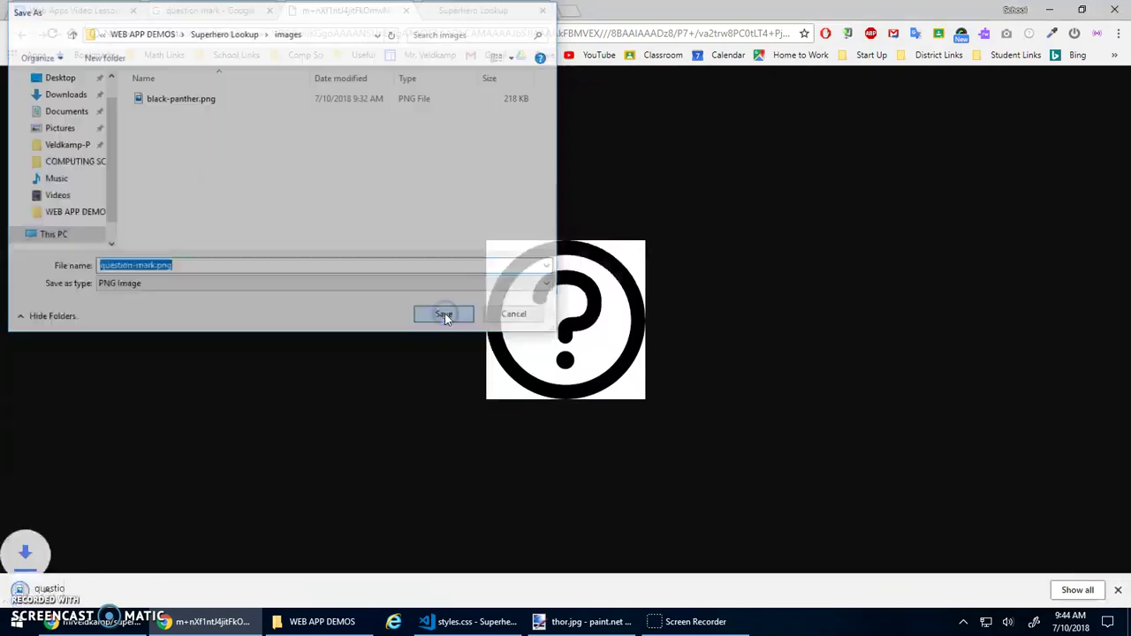
{"action": "left_click", "coordinate": [444, 315]}
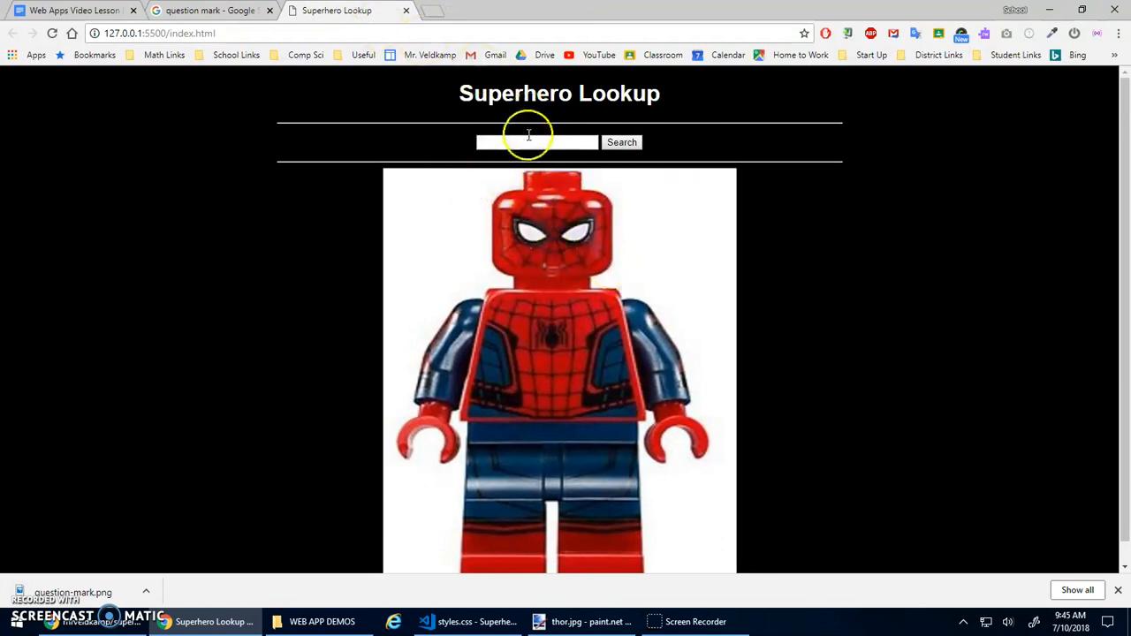
{"action": "type", "text": "fdsafds"}
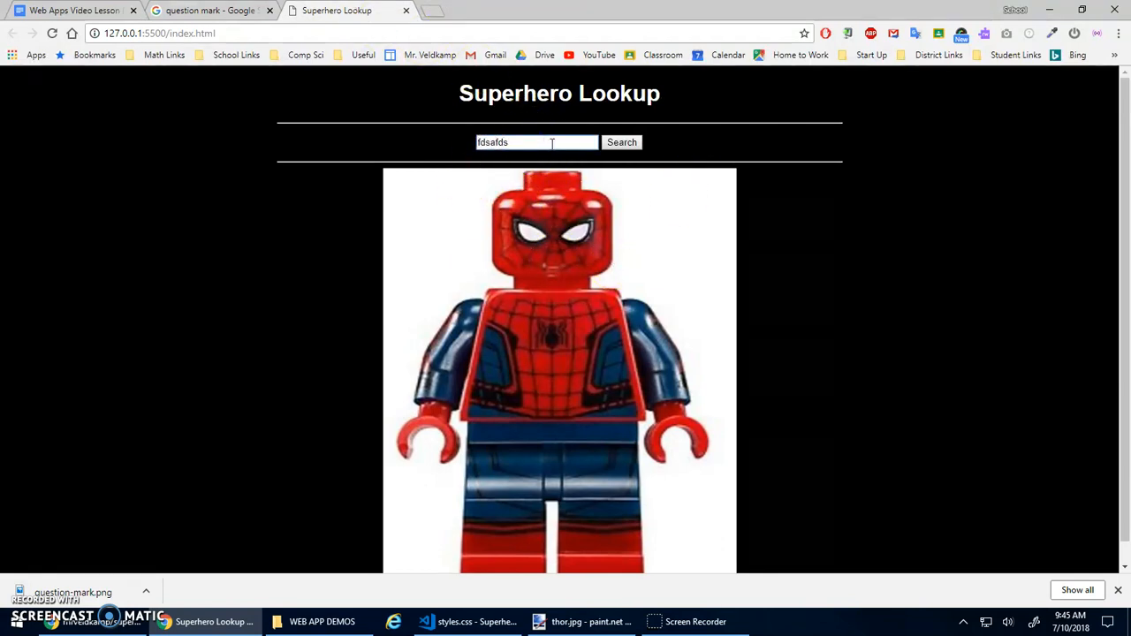
{"action": "type", "text": "squirrel"}
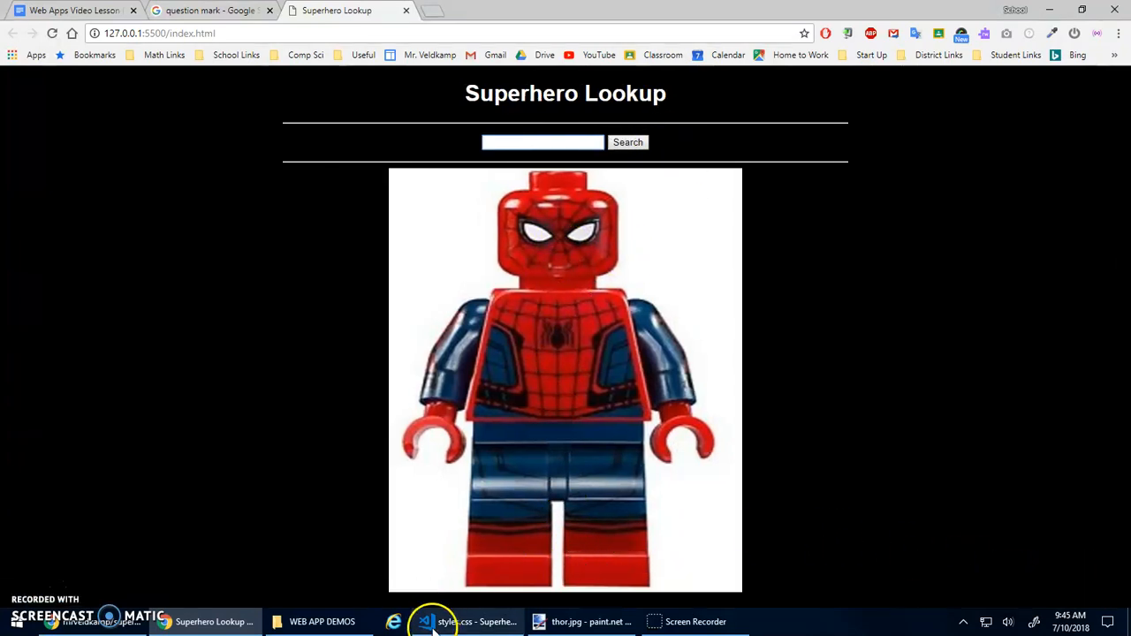
Step: Return to main.js and retitle its header comment to Superhero Lookup with an Event Listener section
{"action": "left_click", "coordinate": [424, 622]}
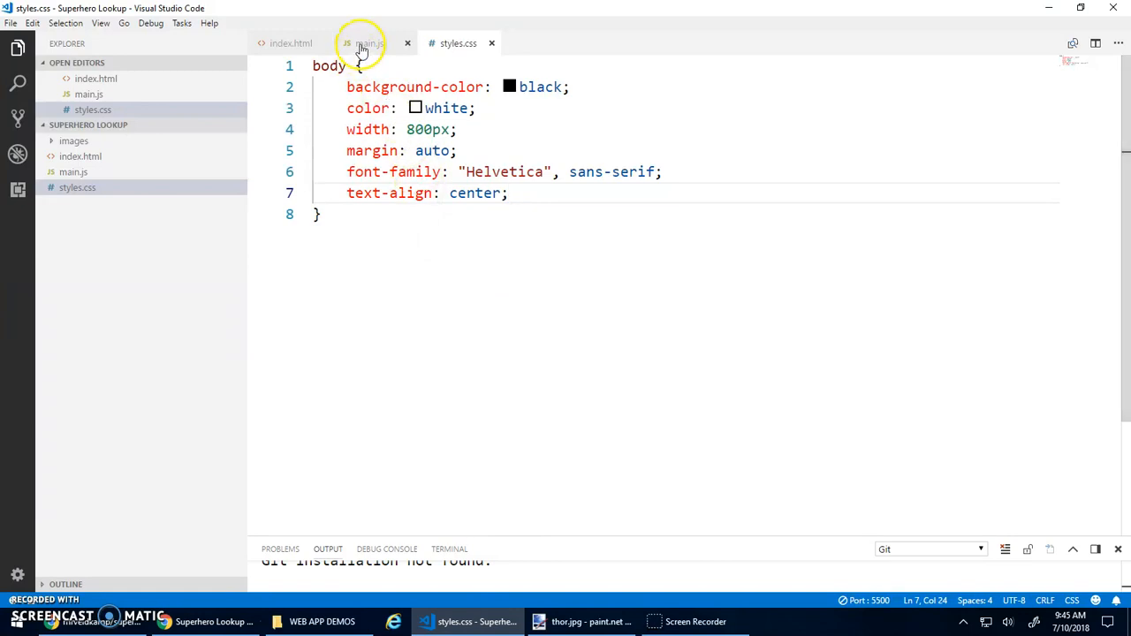
{"action": "left_click", "coordinate": [290, 42]}
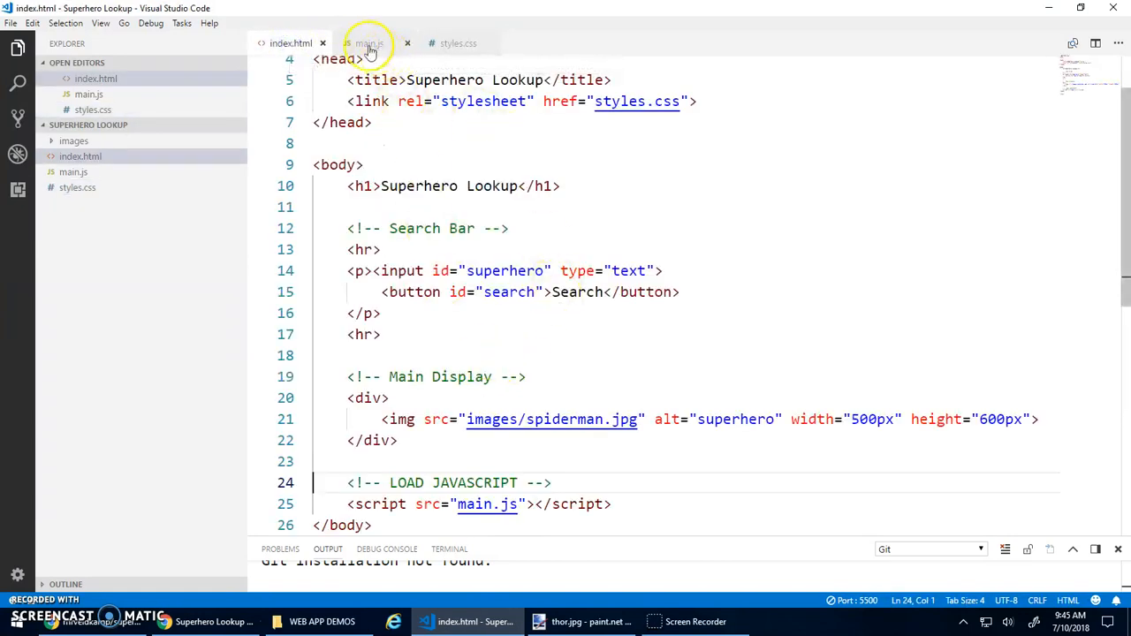
{"action": "left_click", "coordinate": [368, 43]}
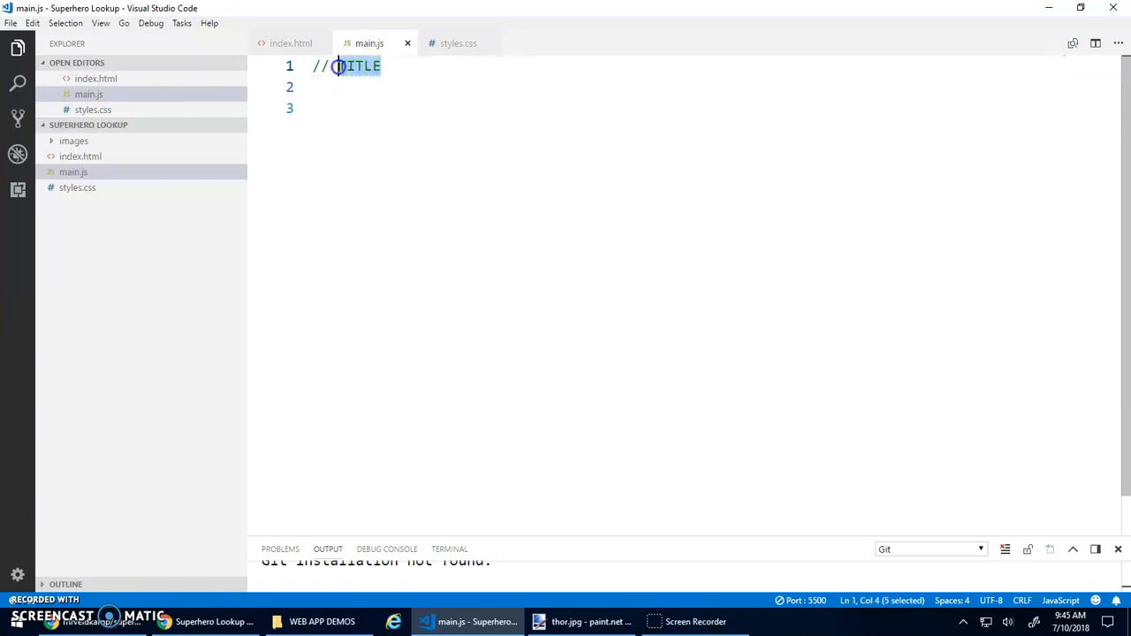
{"action": "type", "text": "Super He"}
{"action": "left_click", "coordinate": [684, 108]}
{"action": "type", "text": "// Add"}
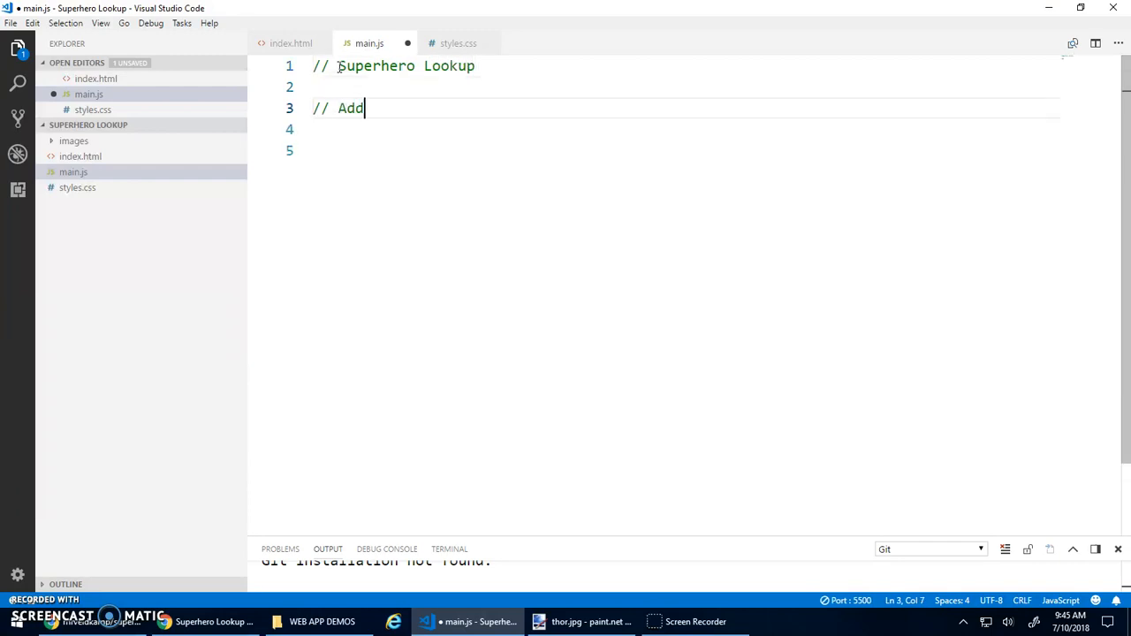
{"action": "type", "text": "Event Listener"}
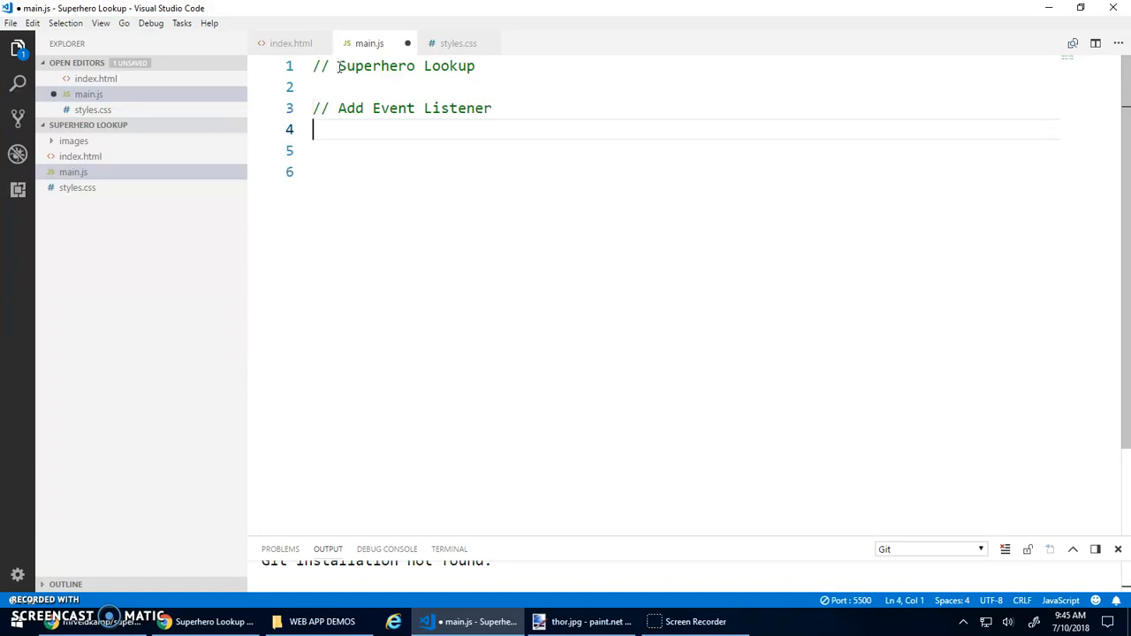
Step: Add document.getElementById("search").addEventListener("click", setSuperhero); and begin the Event Function comment
{"action": "type", "text": "document.getElementById"}
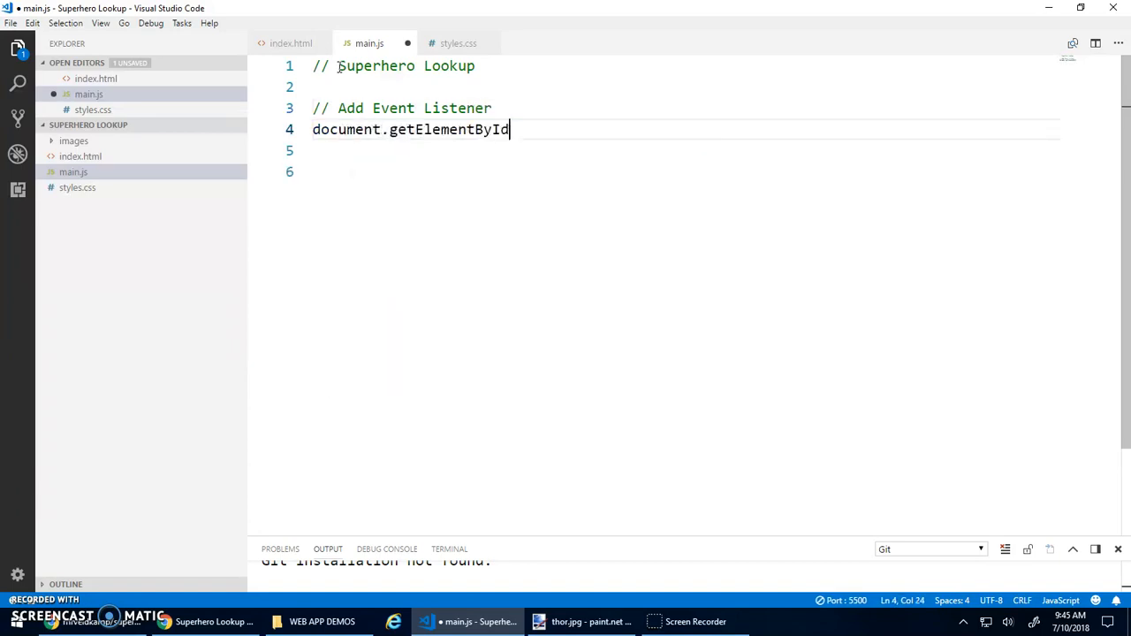
{"action": "type", "text": "(\"\")"}
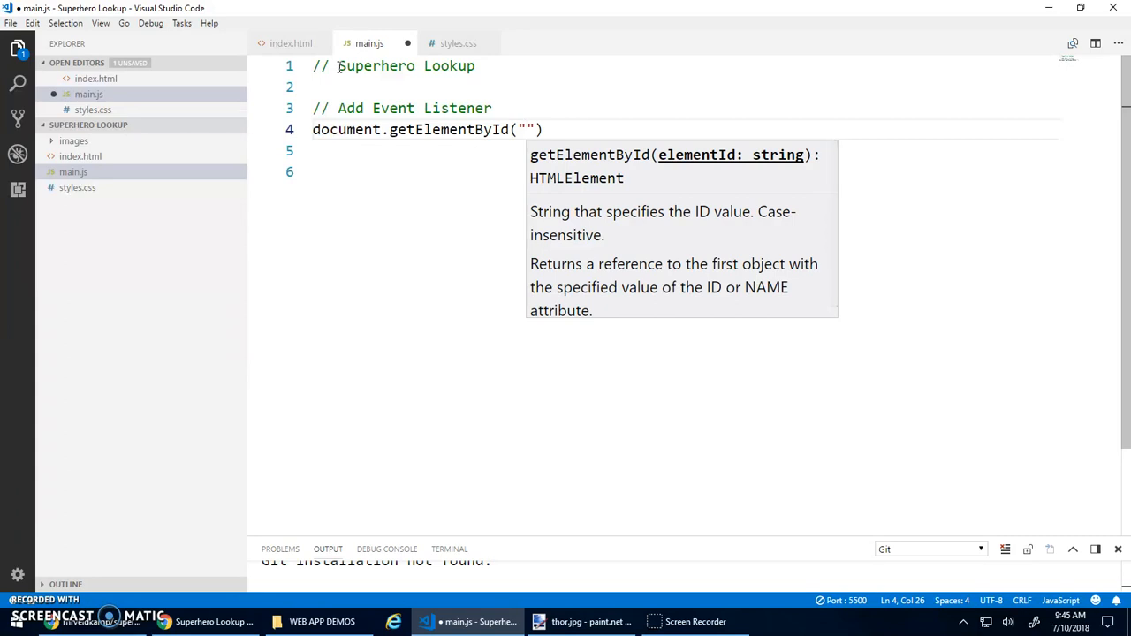
{"action": "type", "text": "search"}
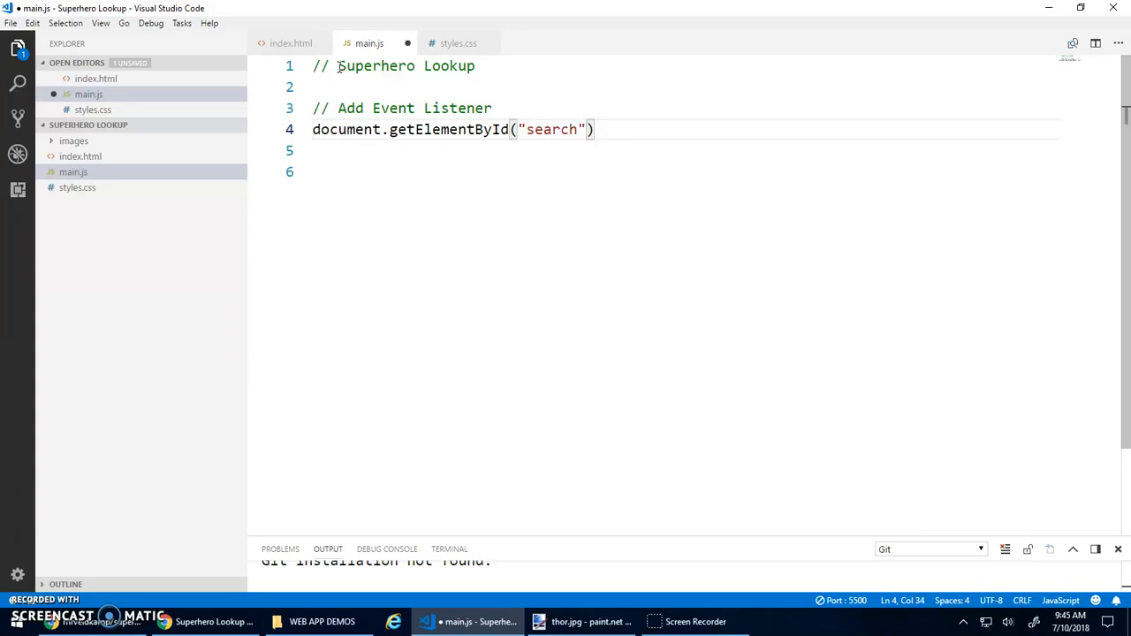
{"action": "type", "text": ".addEventListener"}
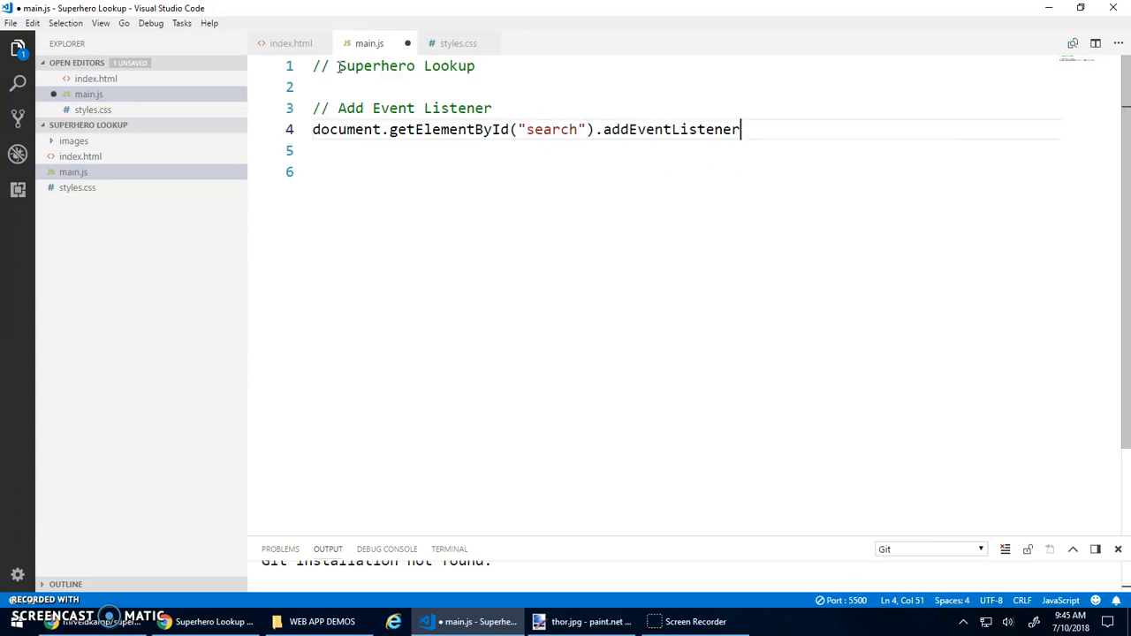
{"action": "type", "text": "(\"click\","}
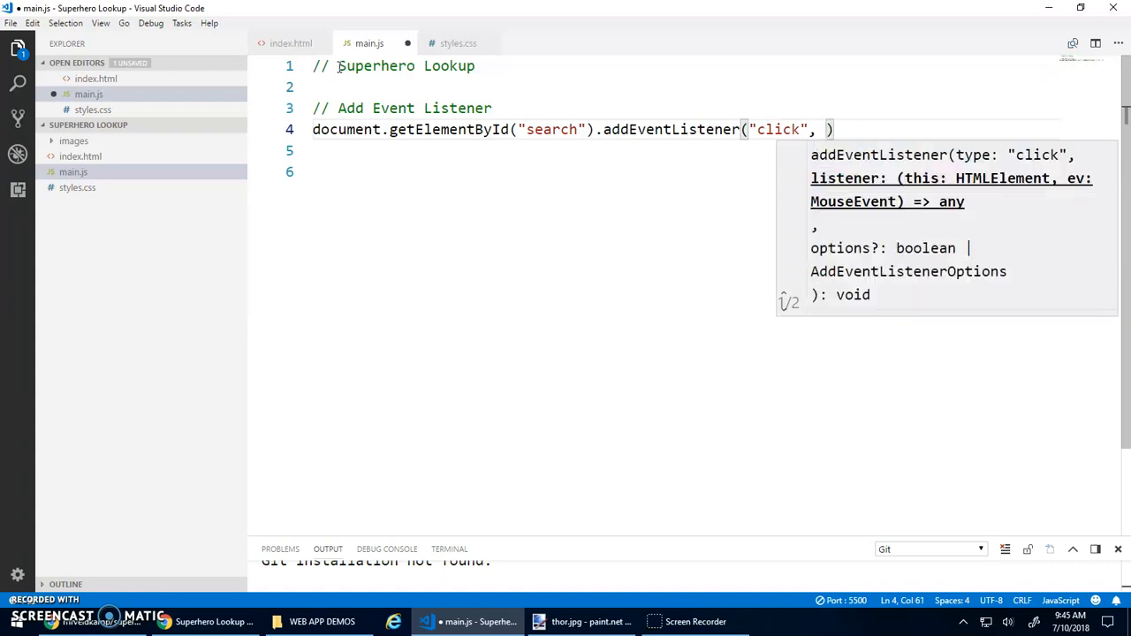
{"action": "type", "text": "setSuperhe"}
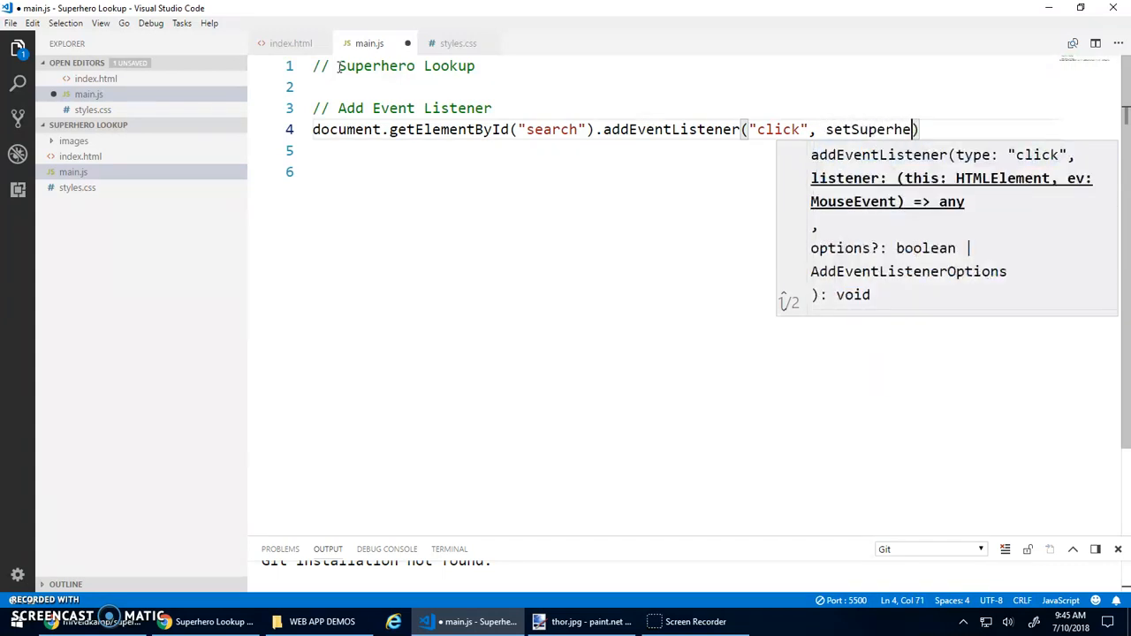
{"action": "type", "text": "ro);"}
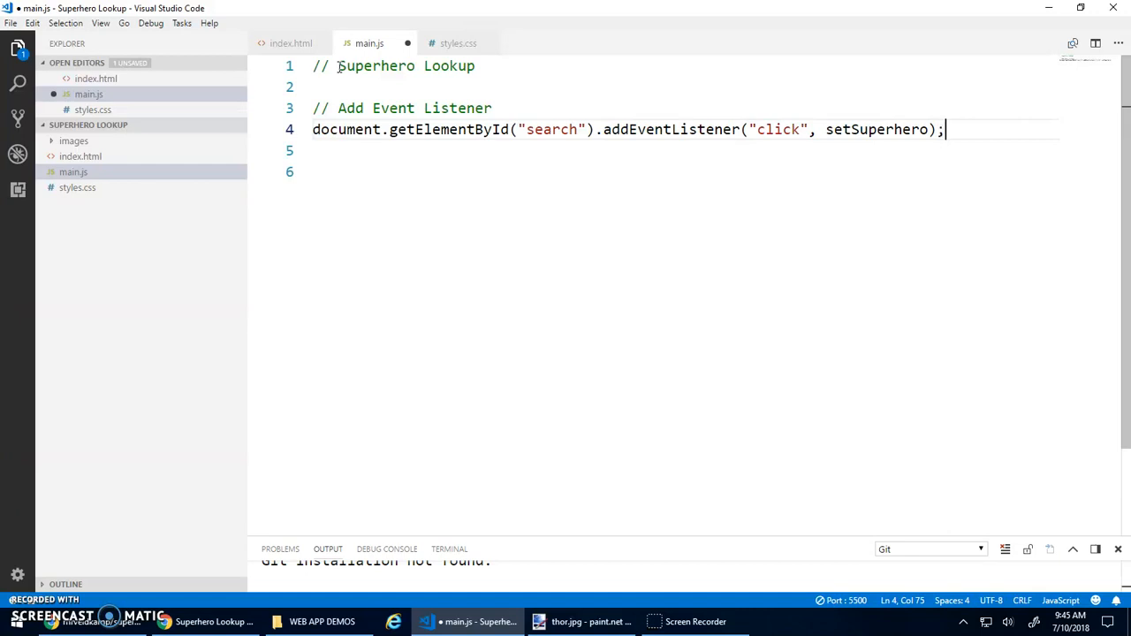
{"action": "type", "text": "// Event FUnc"}
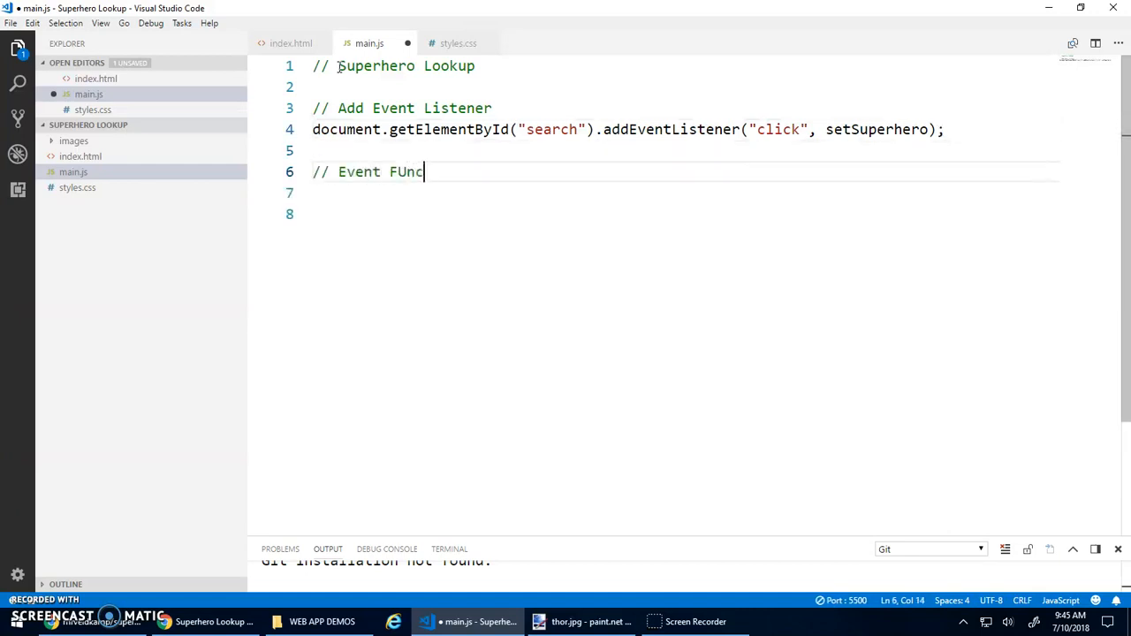
Step: Declare function setSuperhero() { } with a comment about setting the main image based on the search input
{"action": "type", "text": "tion"}
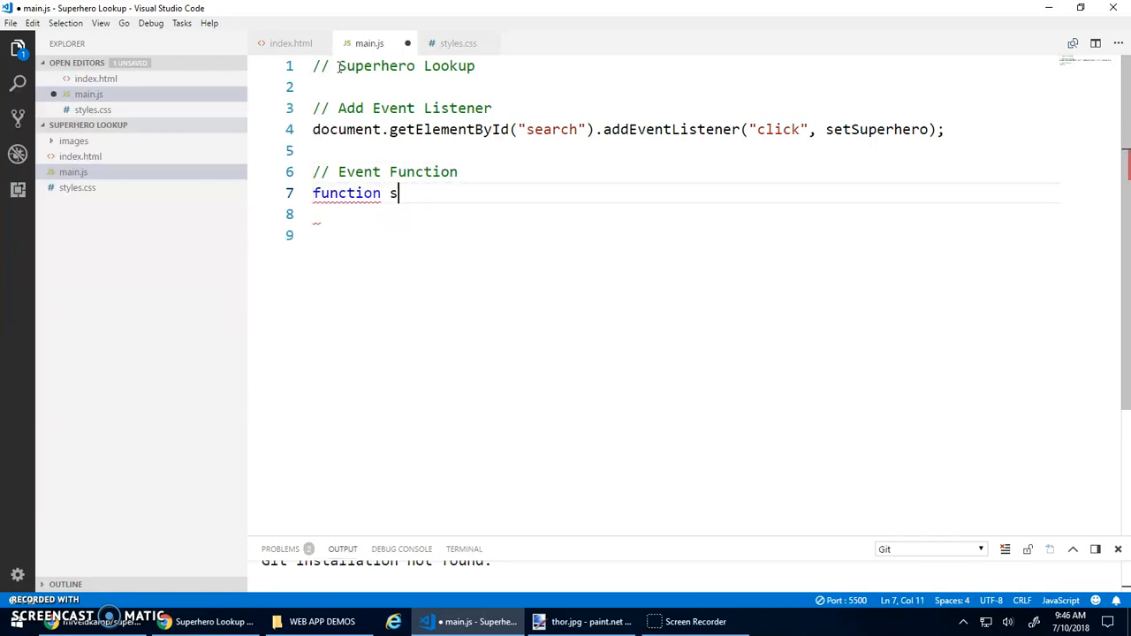
{"action": "type", "text": "etSuperhero()"}
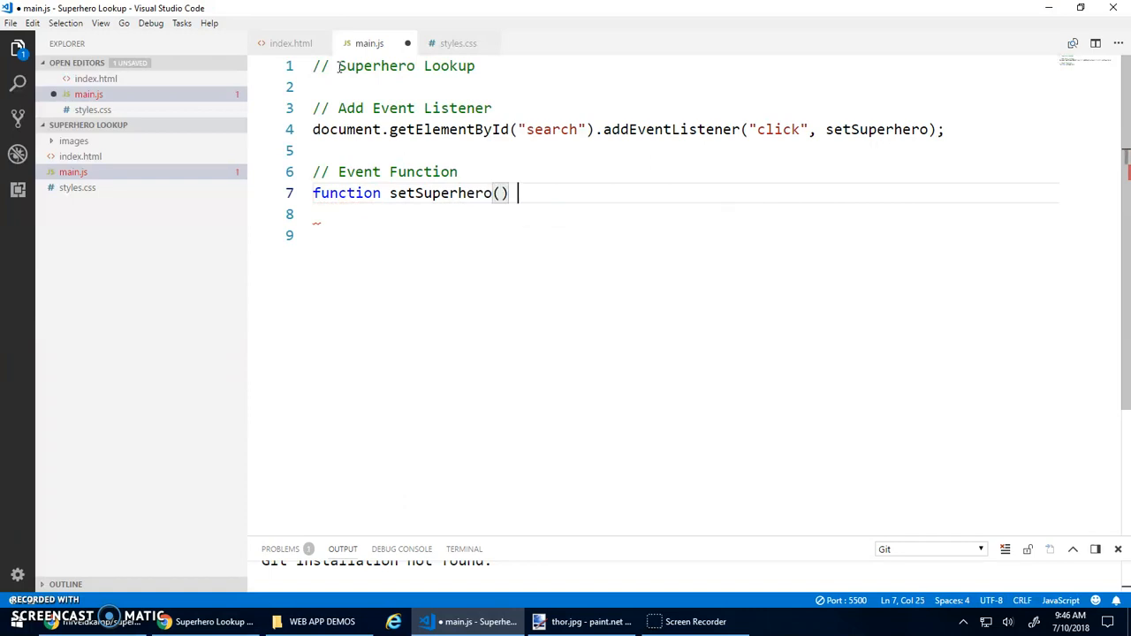
{"action": "type", "text": "{"}
{"action": "left_click", "coordinate": [685, 214]}
{"action": "type", "text": "// Set the"}
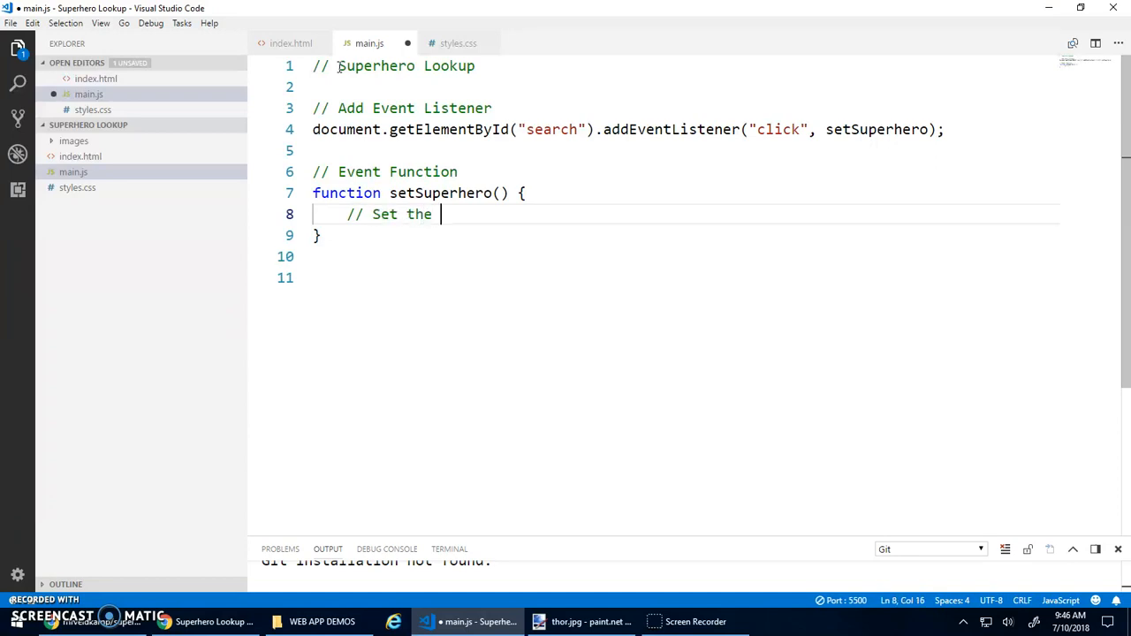
{"action": "type", "text": "main image basd"}
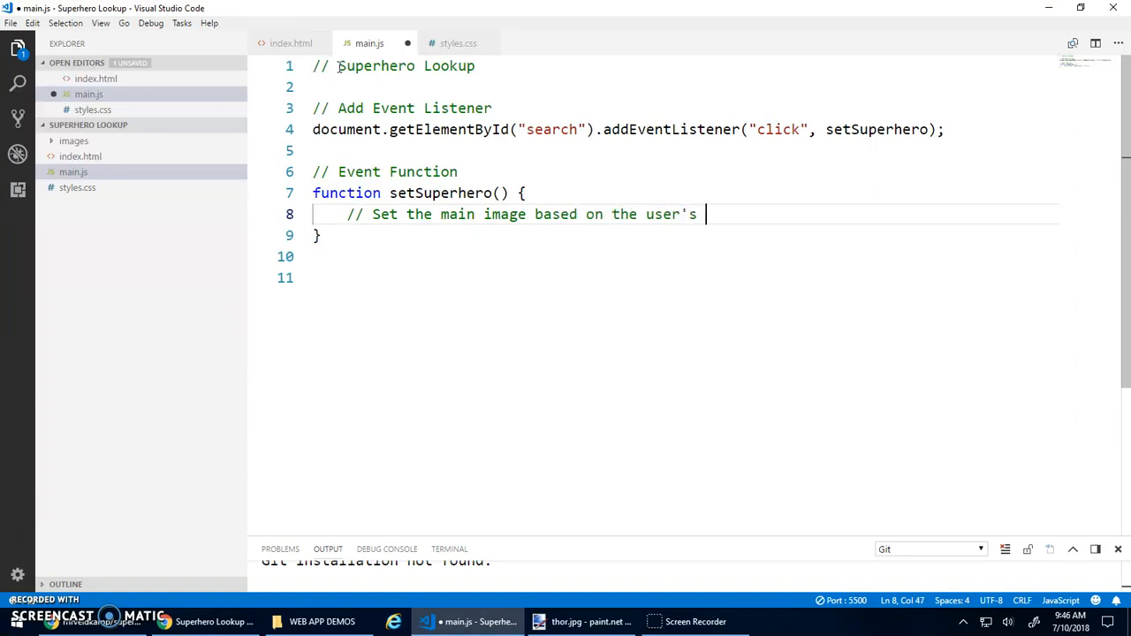
{"action": "type", "text": "search input"}
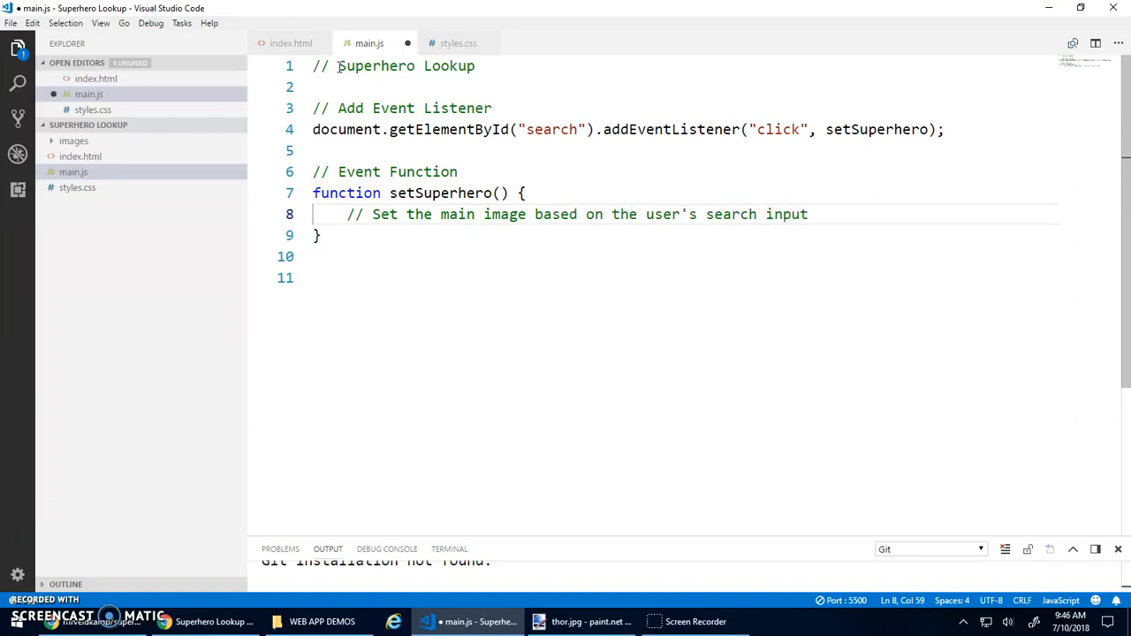
{"action": "key", "text": "Enter"}
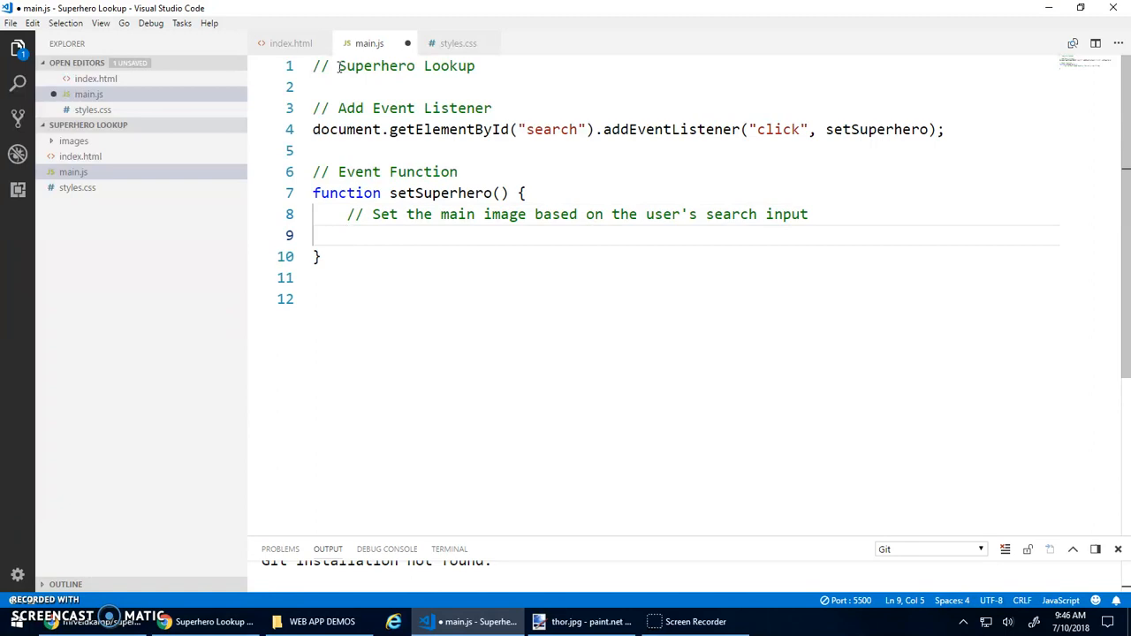
Step: Add a // Get user input comment and begin let supername = document.get..
{"action": "type", "text": "// Get"}
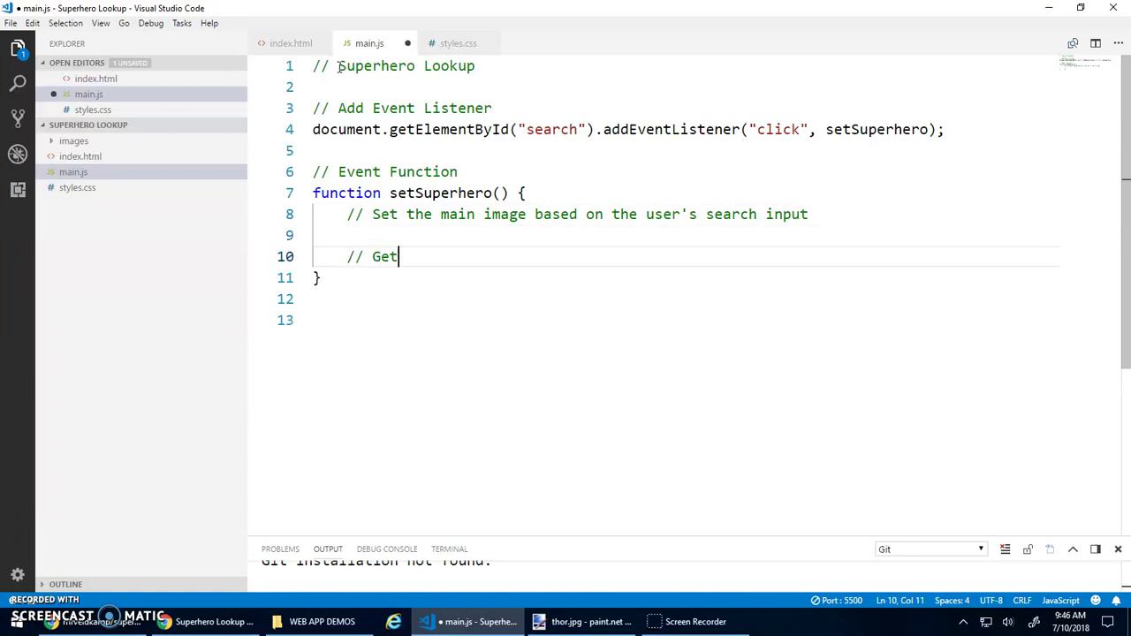
{"action": "type", "text": "user input"}
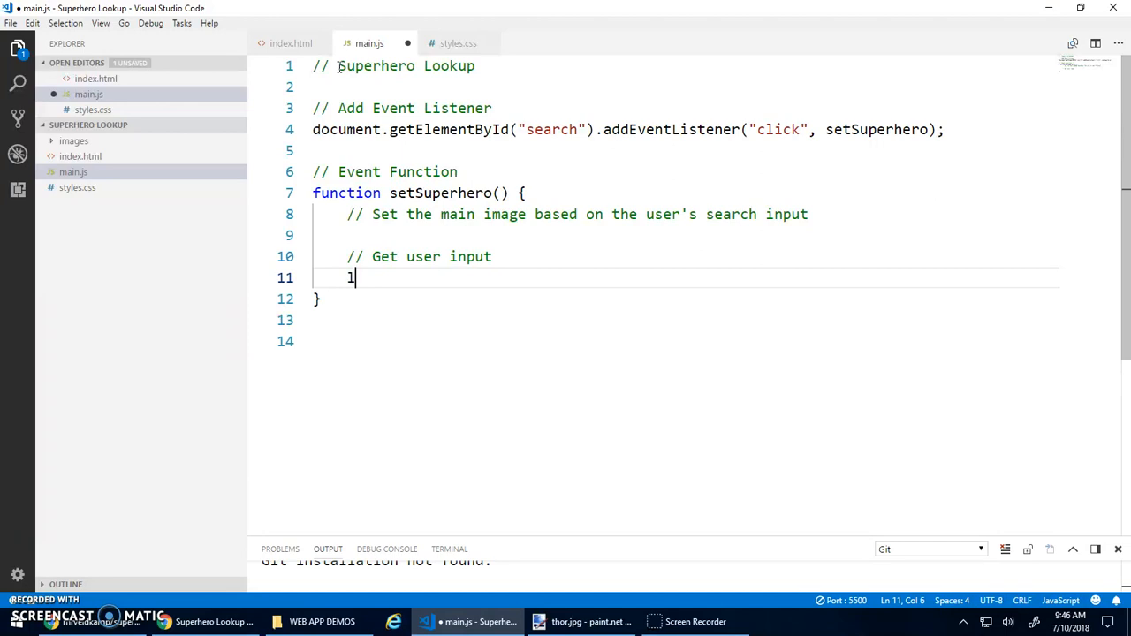
{"action": "type", "text": "let super"}
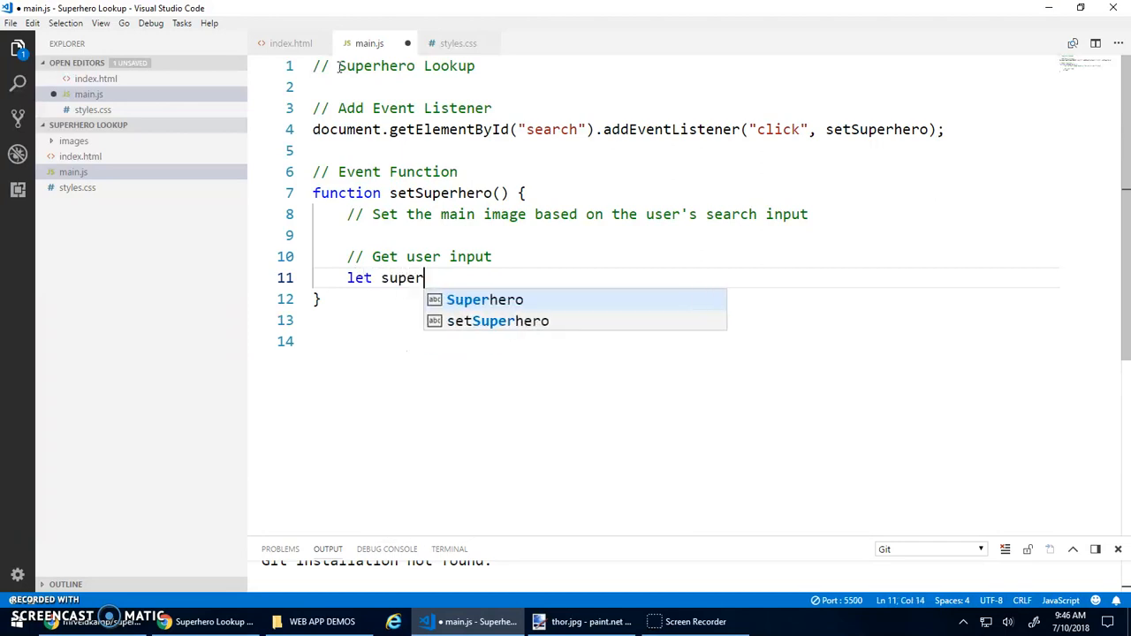
{"action": "type", "text": "name = d"}
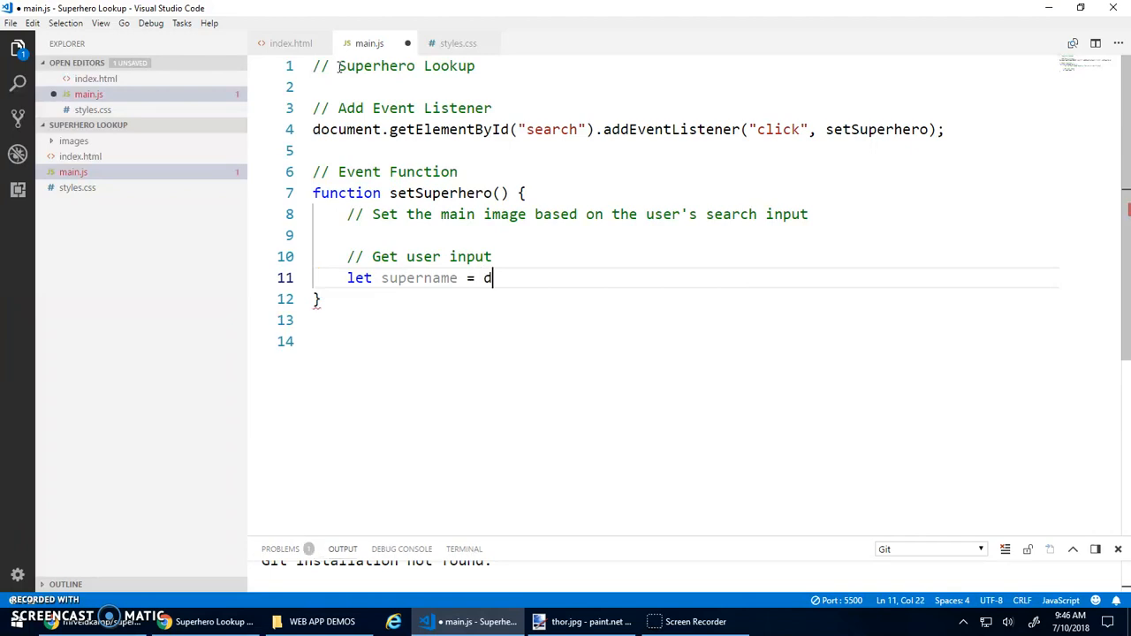
{"action": "type", "text": "ocument.getElementById("}
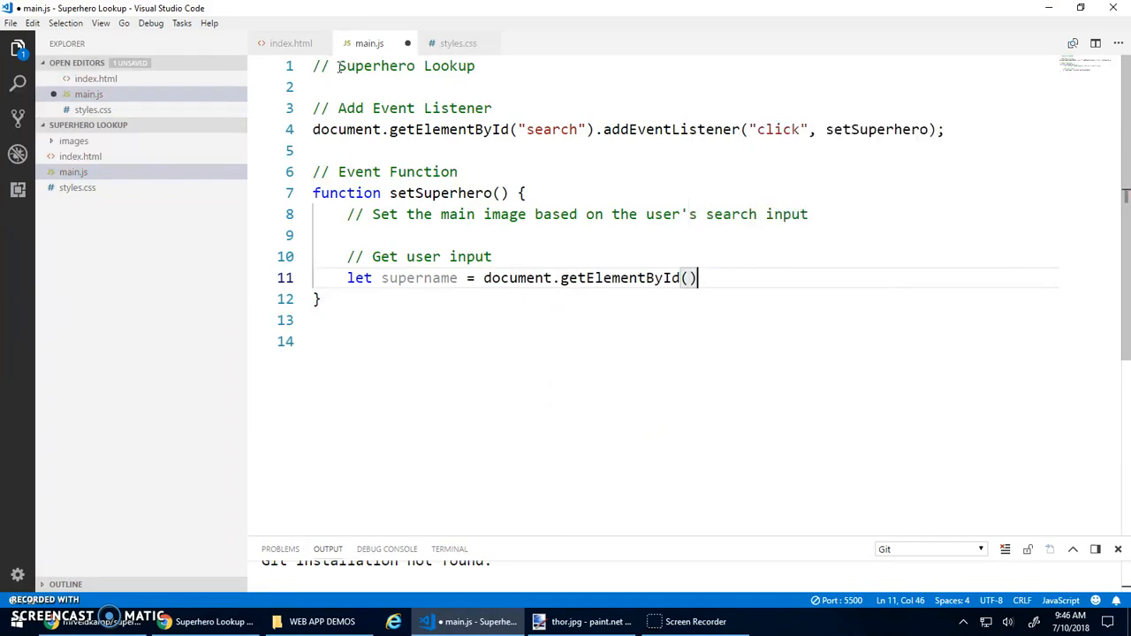
Step: After checking the input id in index.html, complete supername = document.getElementById("superhero").value; and start a new line
{"action": "left_click", "coordinate": [285, 43]}
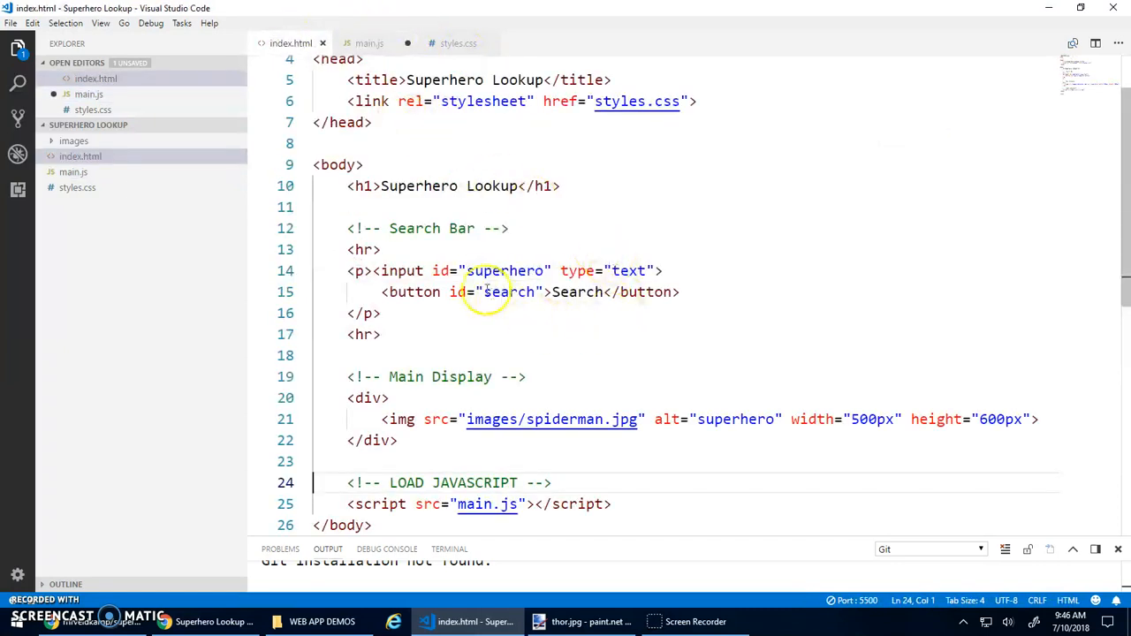
{"action": "mouse_move", "coordinate": [534, 255]}
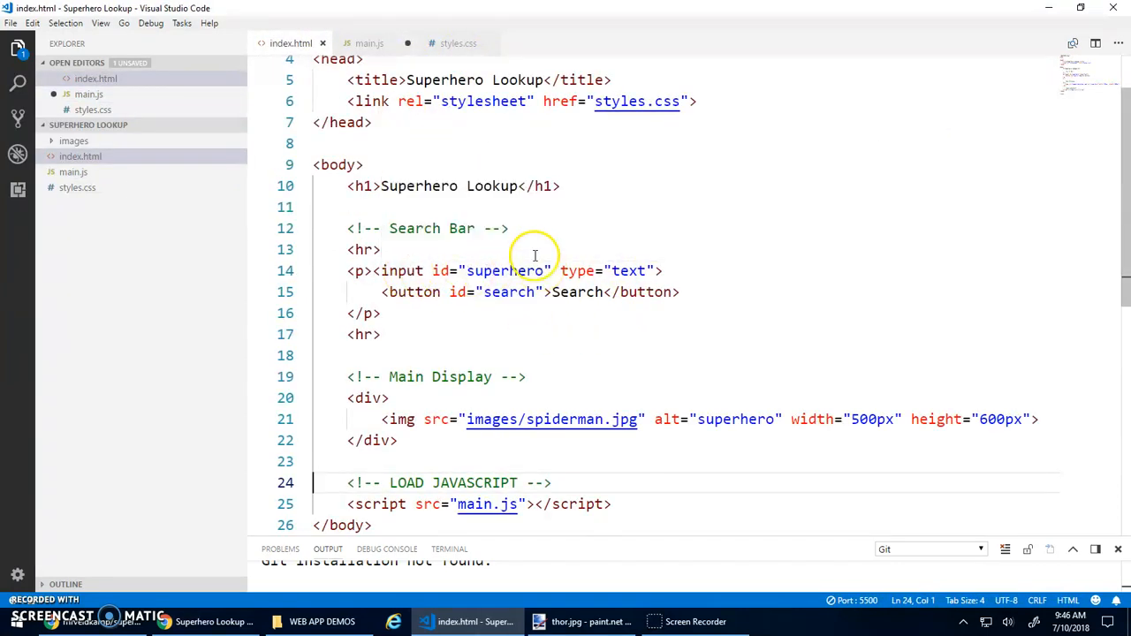
{"action": "left_click", "coordinate": [368, 42]}
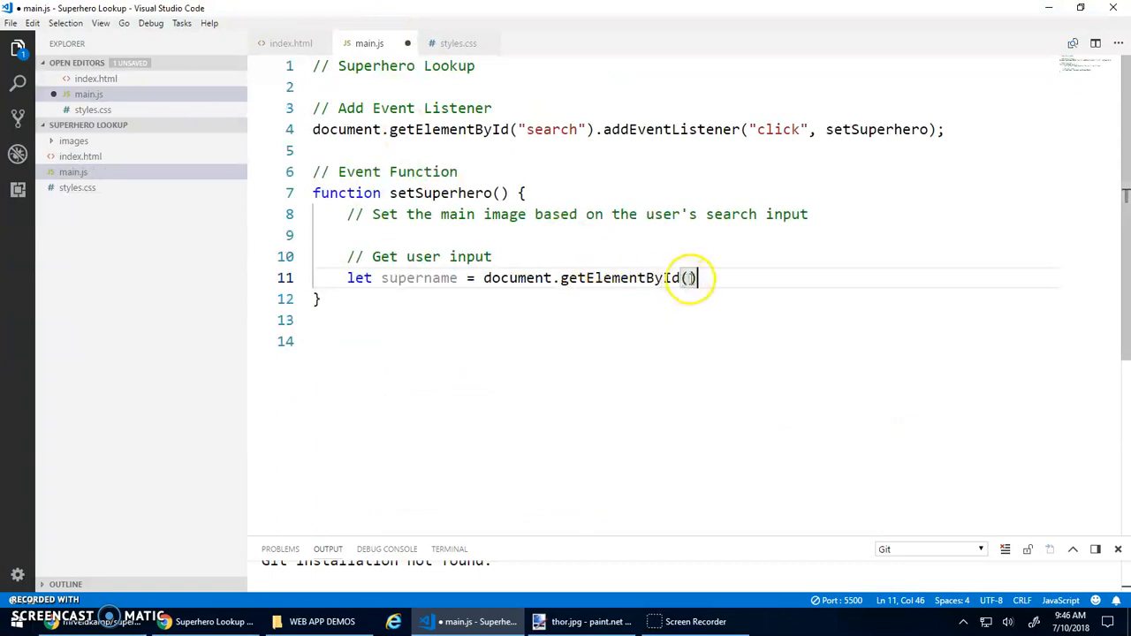
{"action": "type", "text": "\"superh\""}
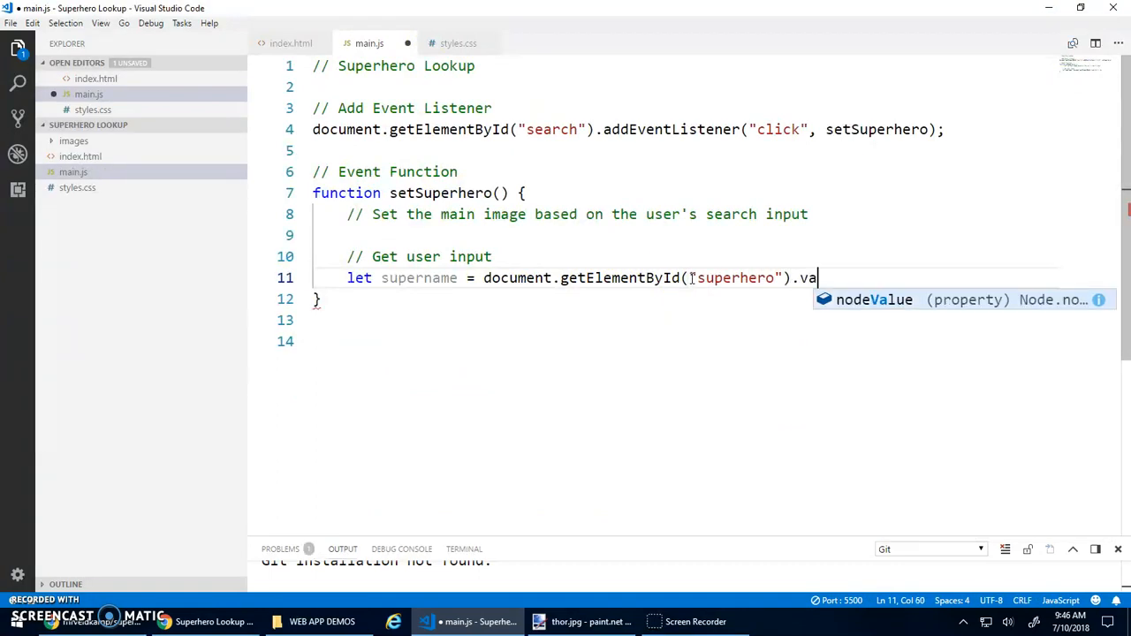
{"action": "type", "text": "lue;"}
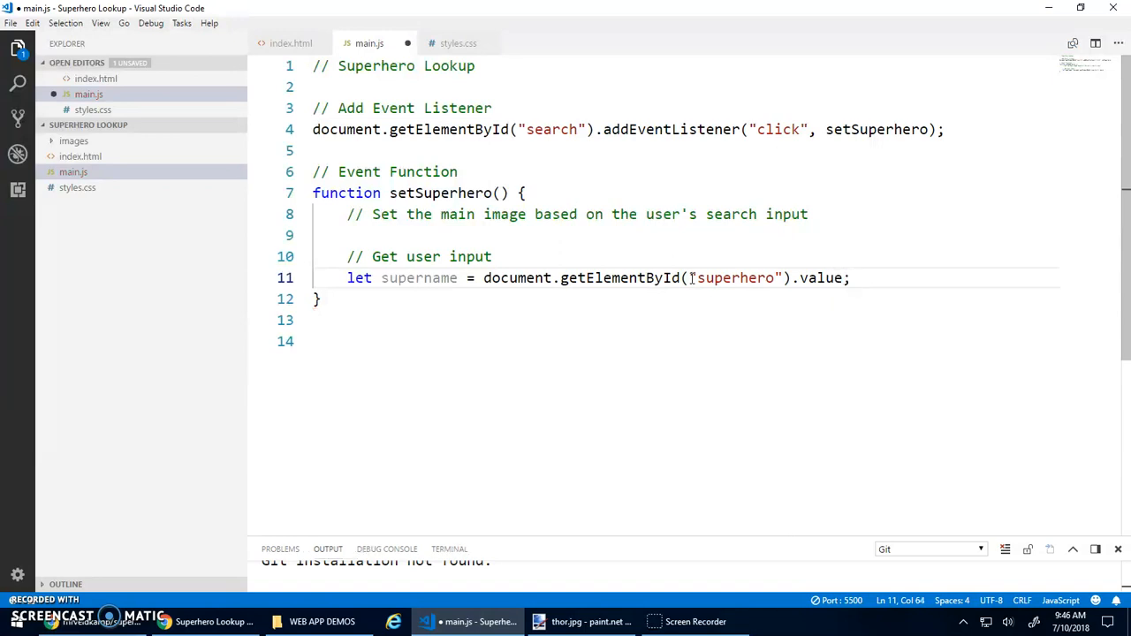
{"action": "double_click", "coordinate": [517, 277]}
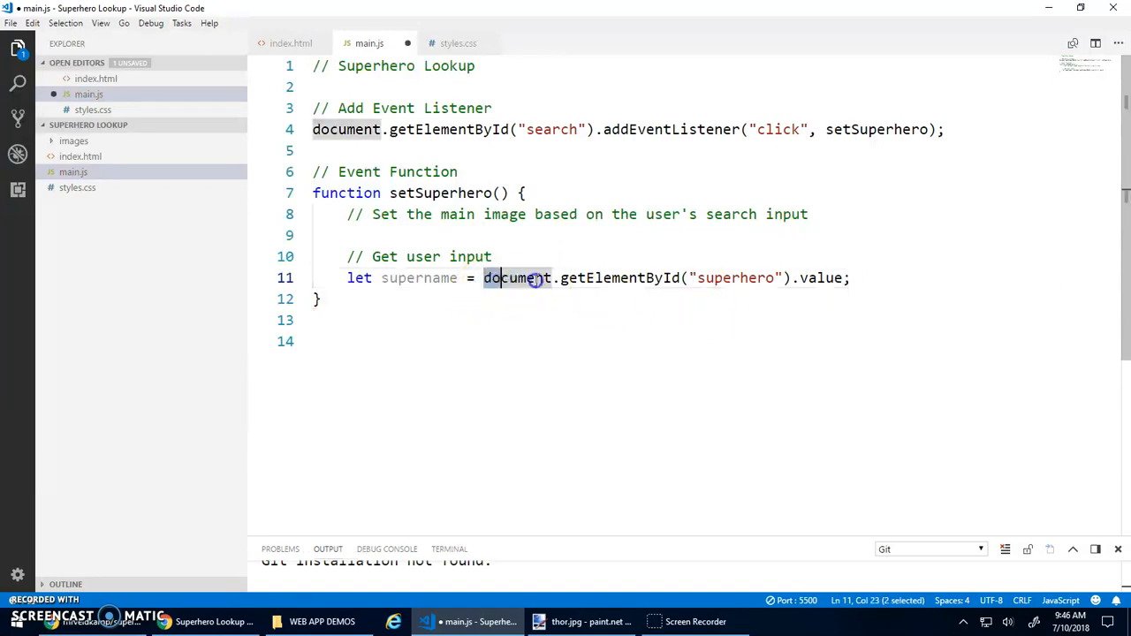
{"action": "left_click_drag", "start_coordinate": [484, 278], "coordinate": [797, 278]}
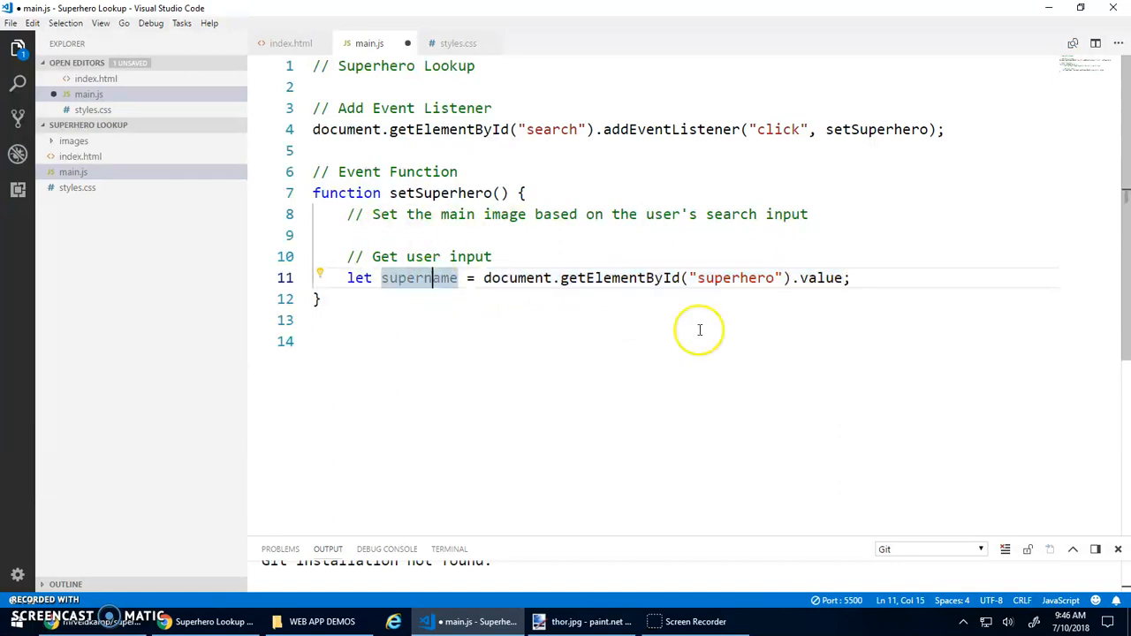
{"action": "key", "text": "Enter"}
{"action": "type", "text": "//"}
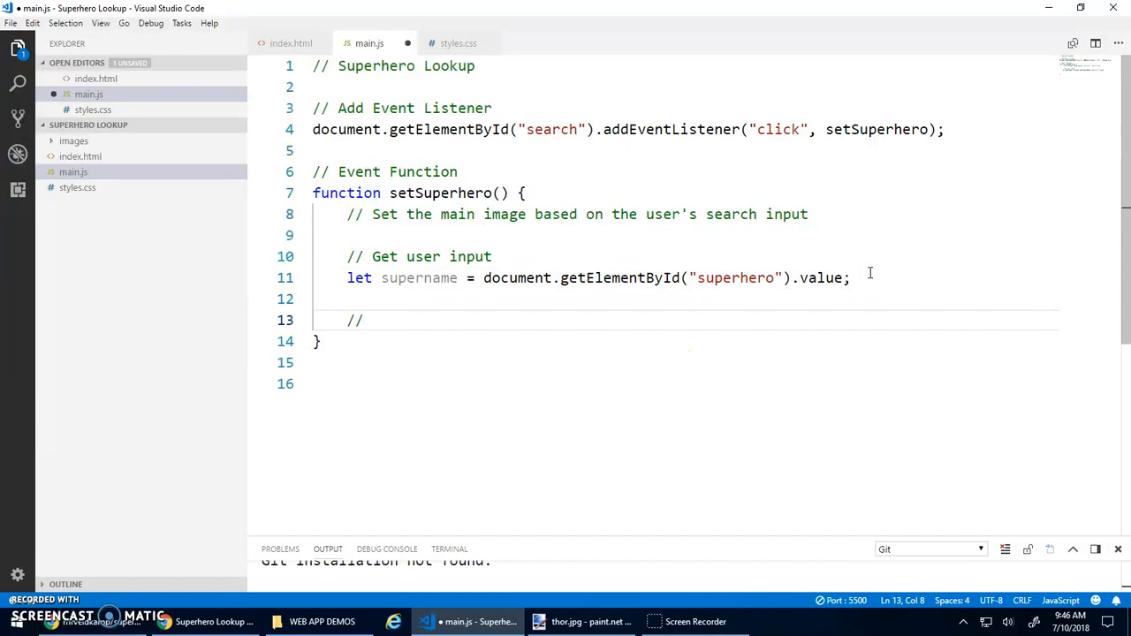
Step: Write a // Test variable name comment and document, then give the img tag in index.html id="superimg"
{"action": "type", "text": "Test variable name"}
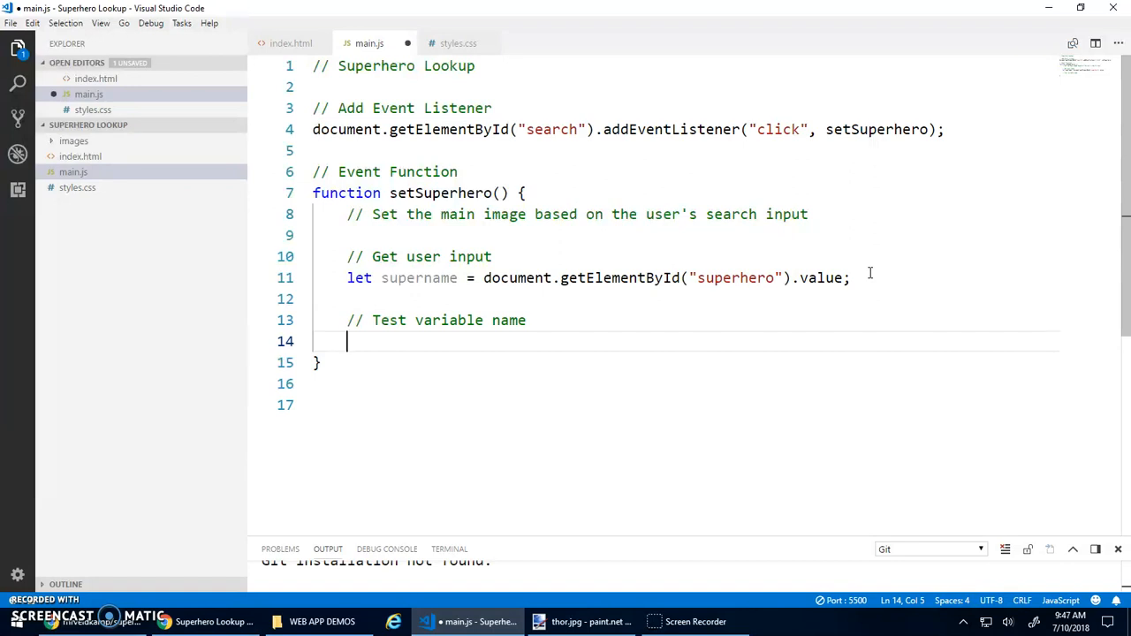
{"action": "type", "text": "document"}
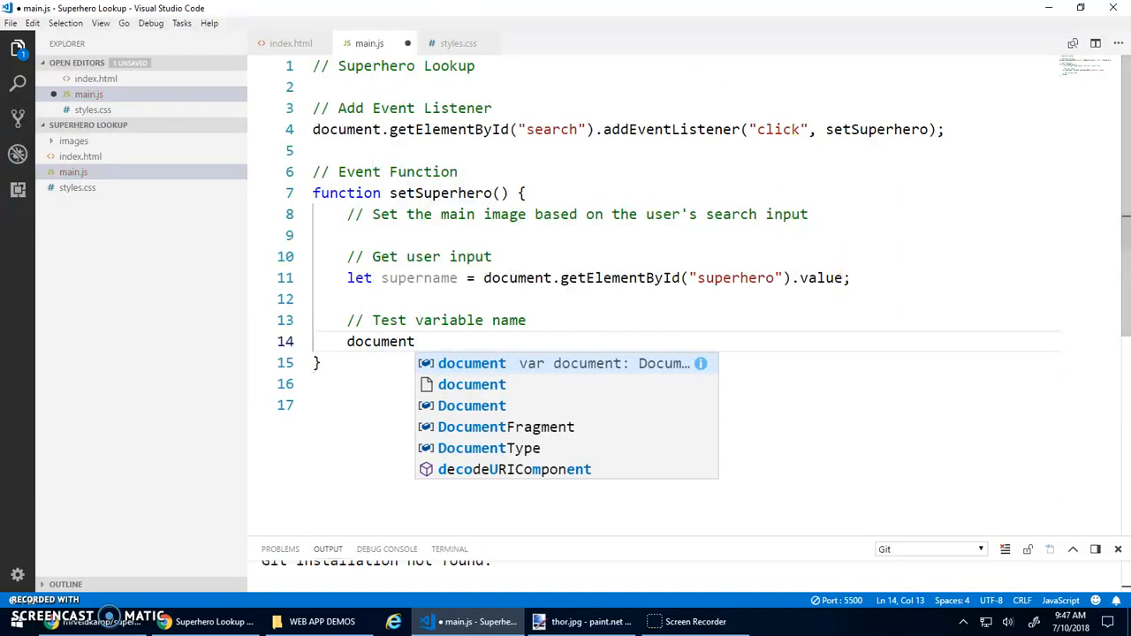
{"action": "left_click", "coordinate": [290, 42]}
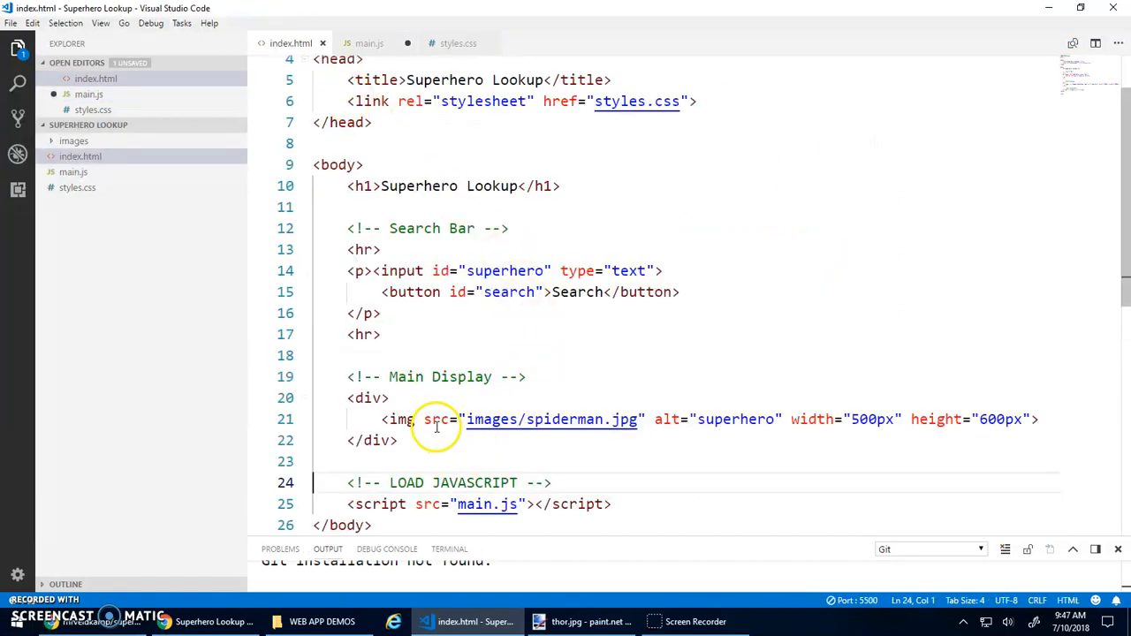
{"action": "type", "text": "id=\"superimg"}
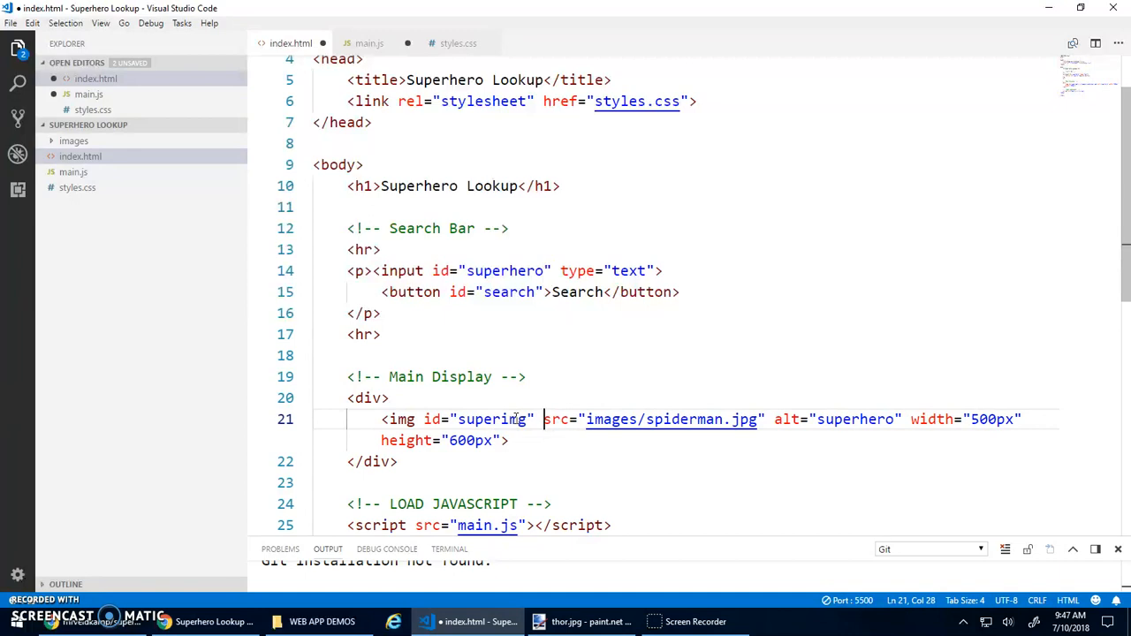
{"action": "left_click", "coordinate": [370, 42]}
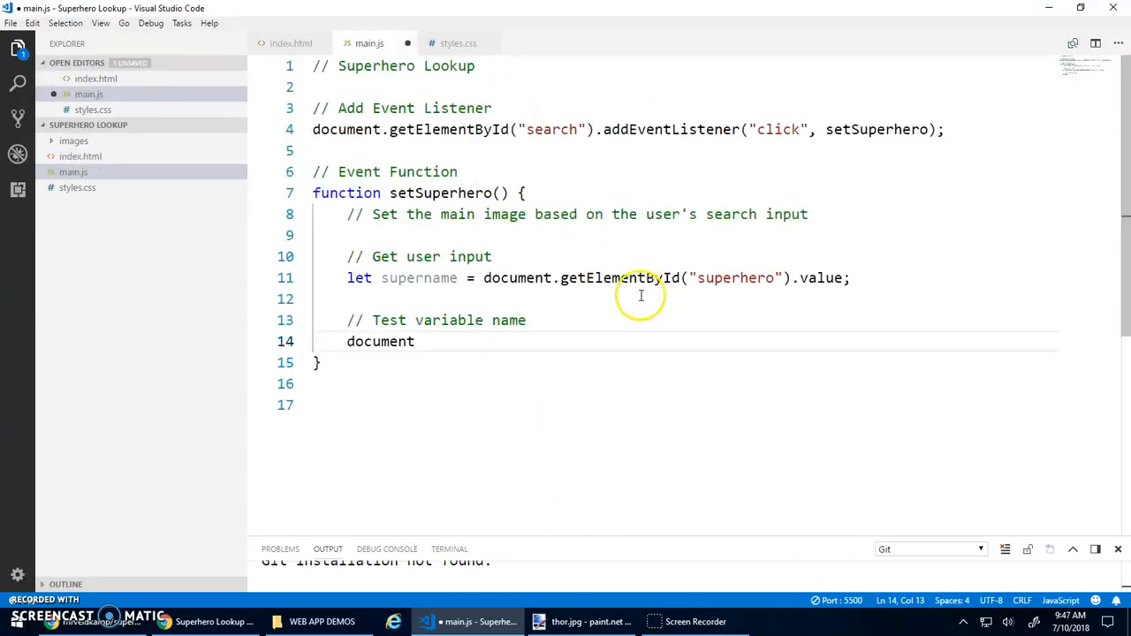
Step: Set document.getElementById("superimg").src to "images/question-mark.png", checking the file name in the Explorer
{"action": "type", "text": ".getElementById("}
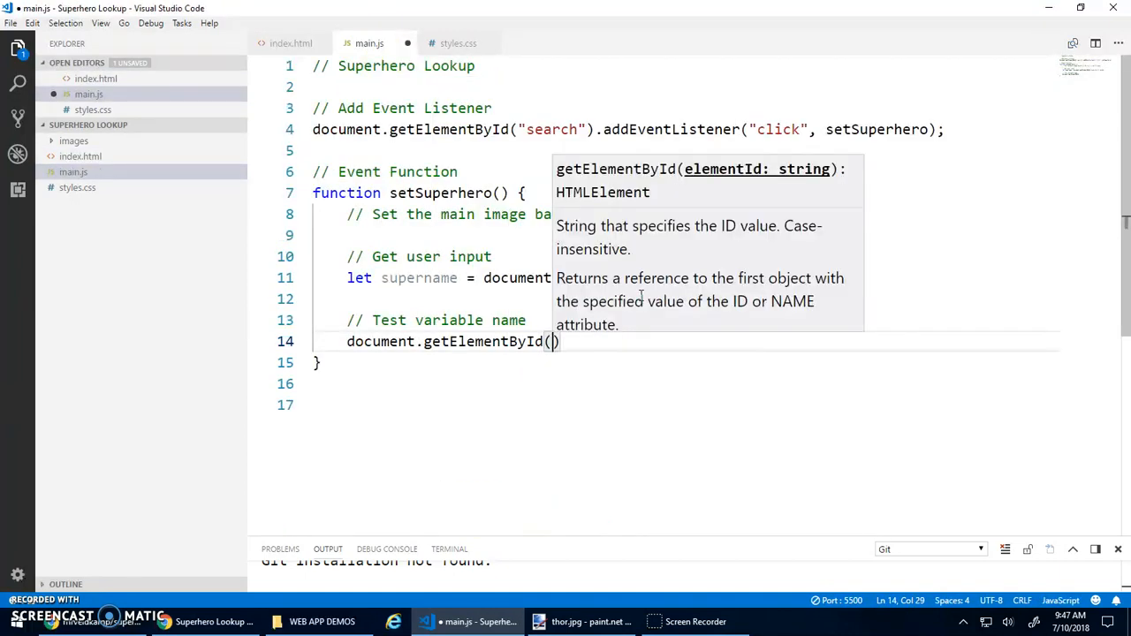
{"action": "type", "text": "\"superimg\""}
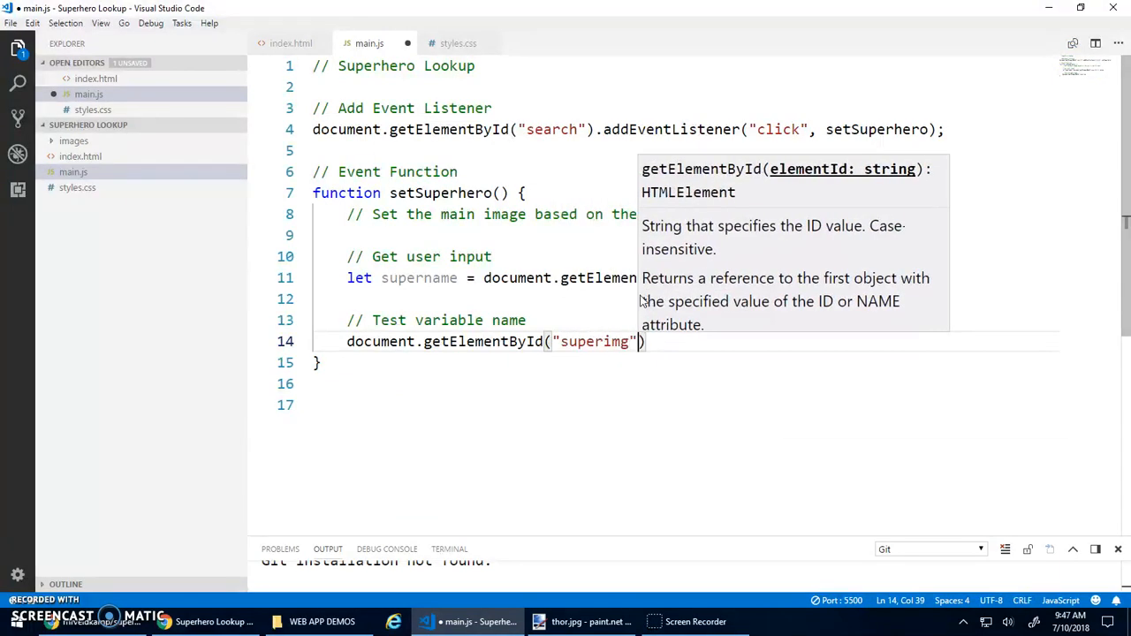
{"action": "type", "text": ".src"}
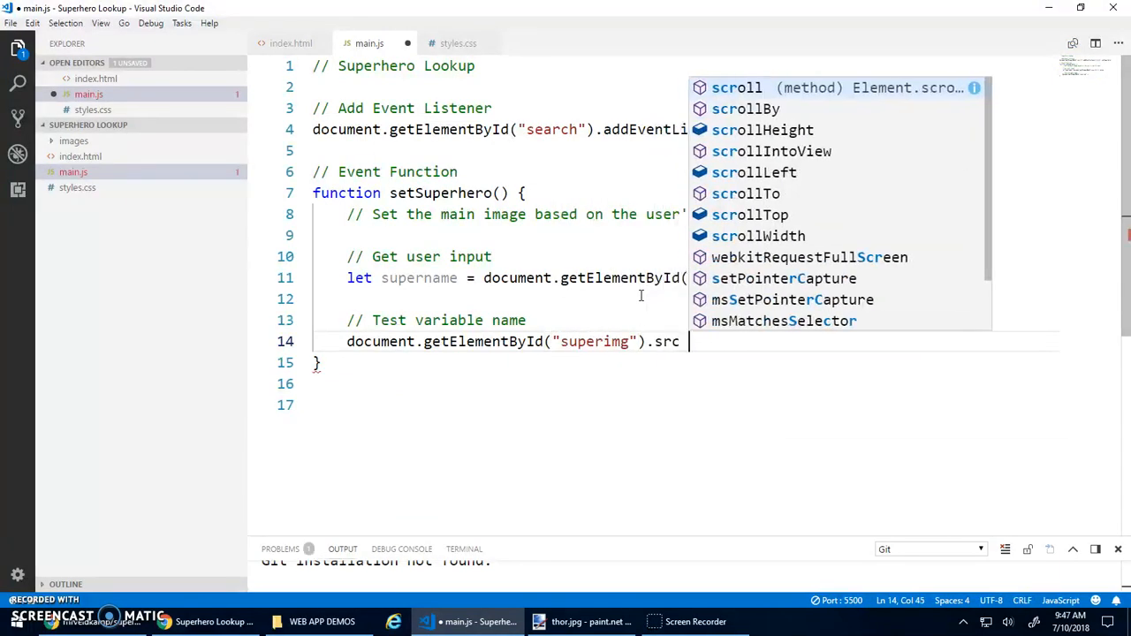
{"action": "type", "text": "= \"\""}
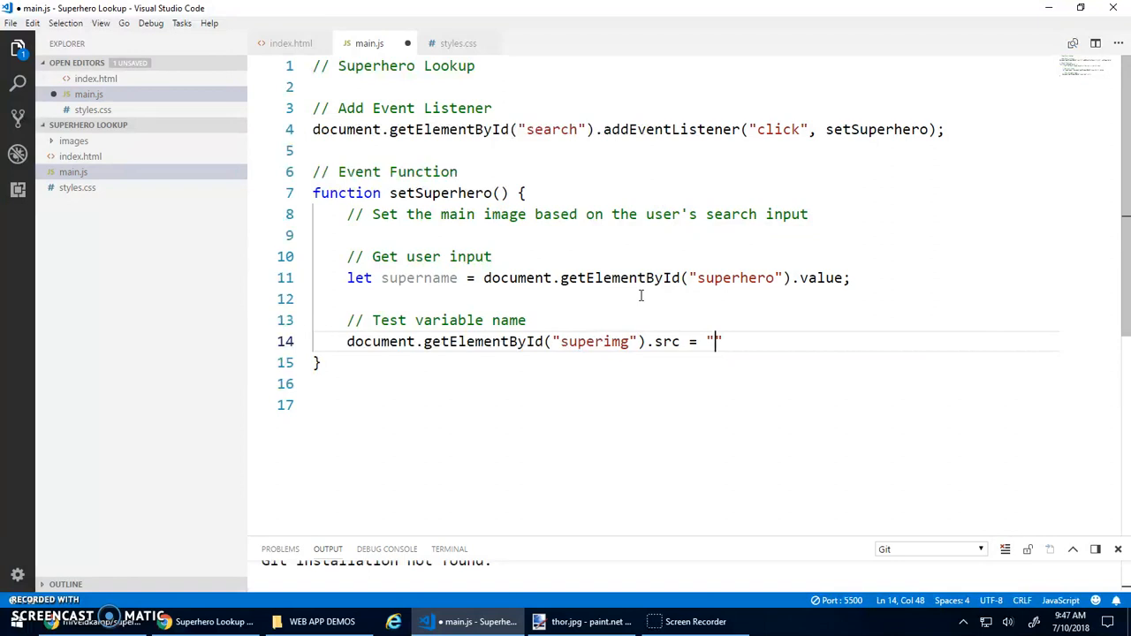
{"action": "type", "text": "images/question-m"}
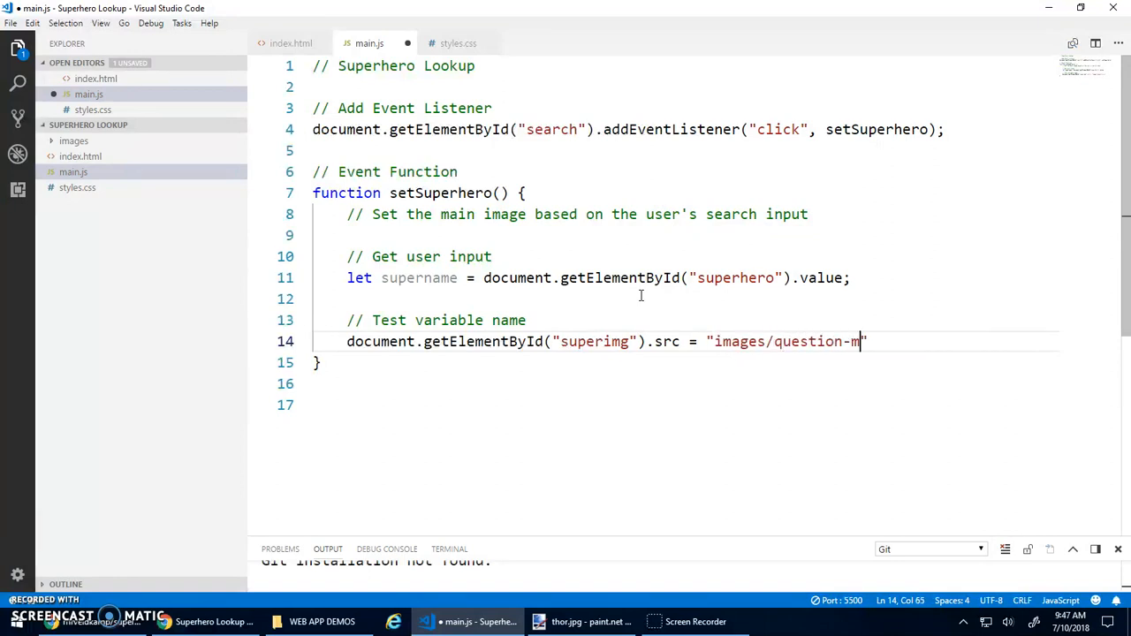
{"action": "type", "text": "ark."}
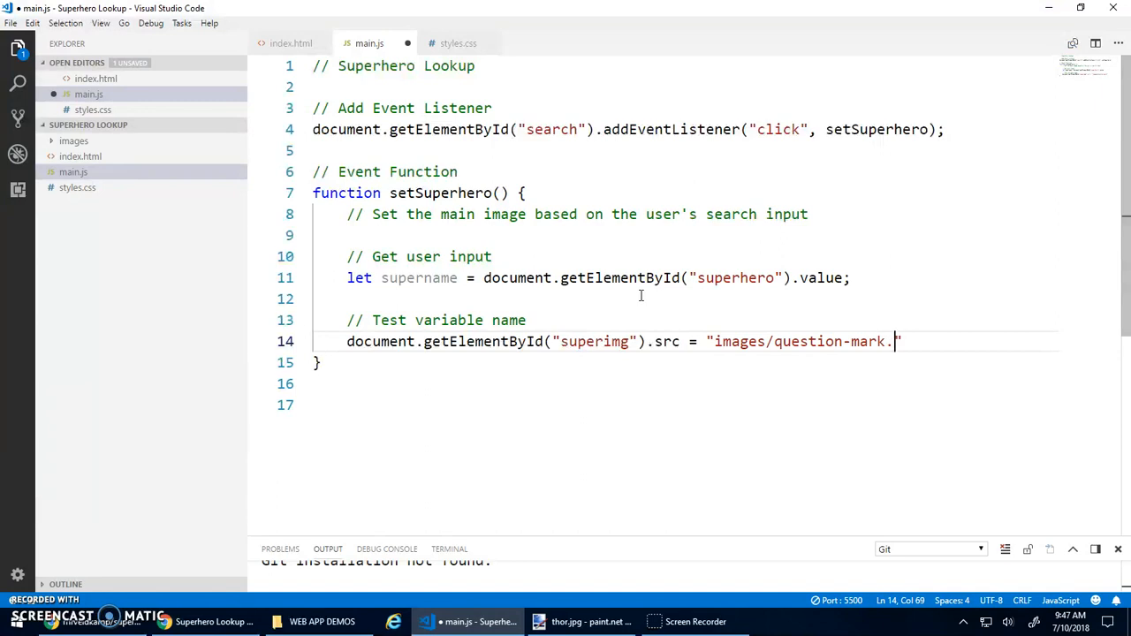
{"action": "left_click", "coordinate": [74, 142]}
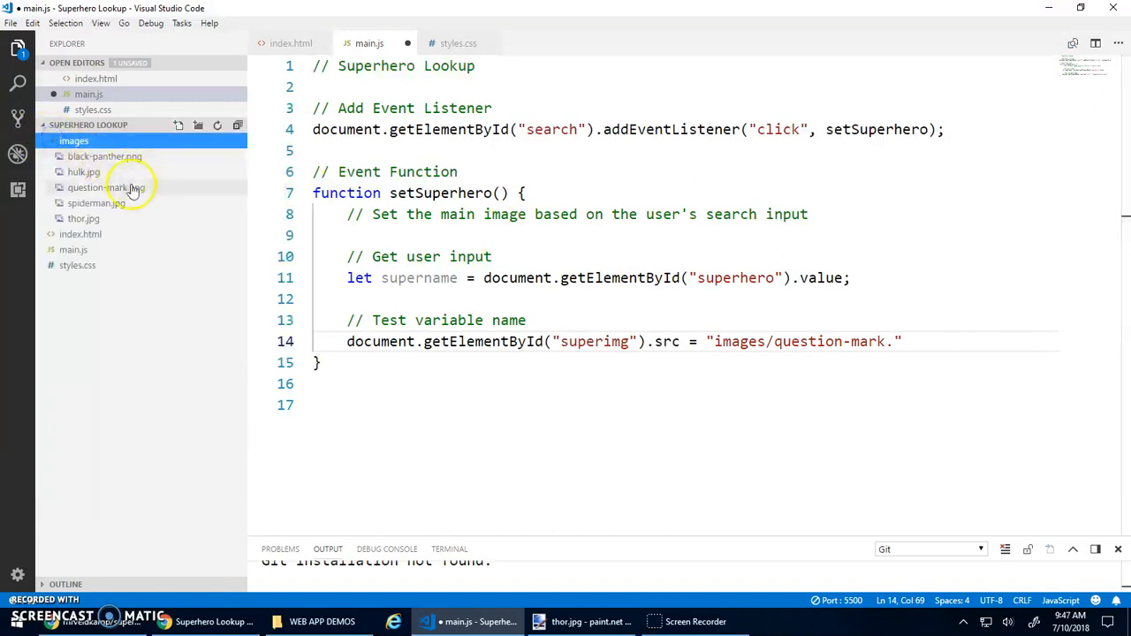
{"action": "mouse_move", "coordinate": [132, 188]}
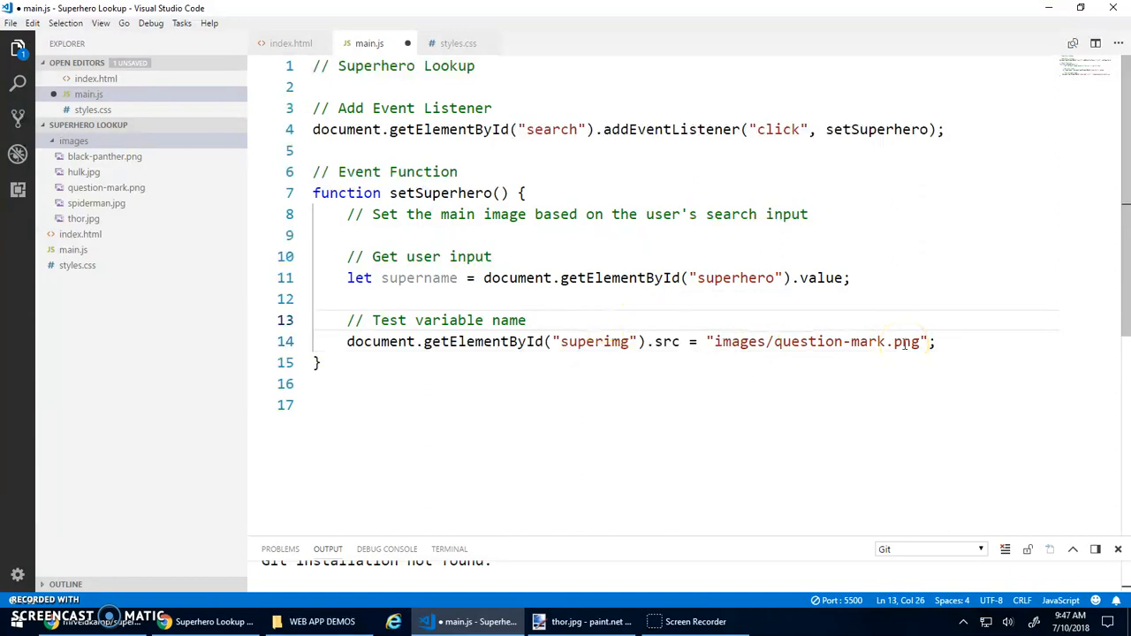
Step: Reload the Superhero Lookup page in Chrome and run a search to see the question mark image appear
{"action": "left_click", "coordinate": [216, 622]}
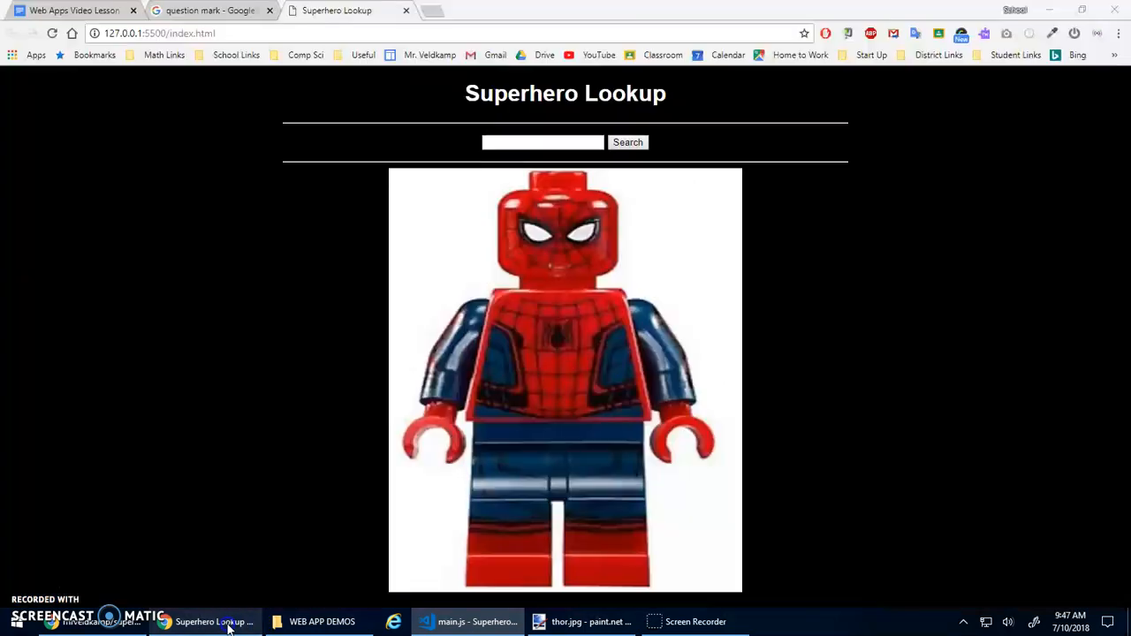
{"action": "left_click", "coordinate": [627, 142]}
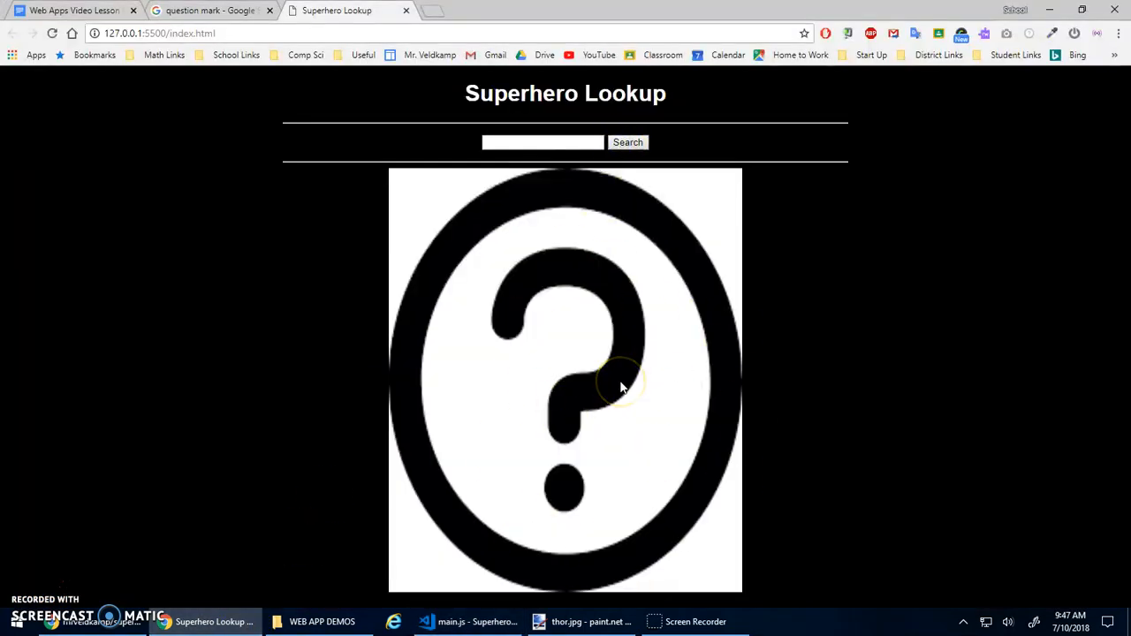
{"action": "left_click", "coordinate": [627, 142]}
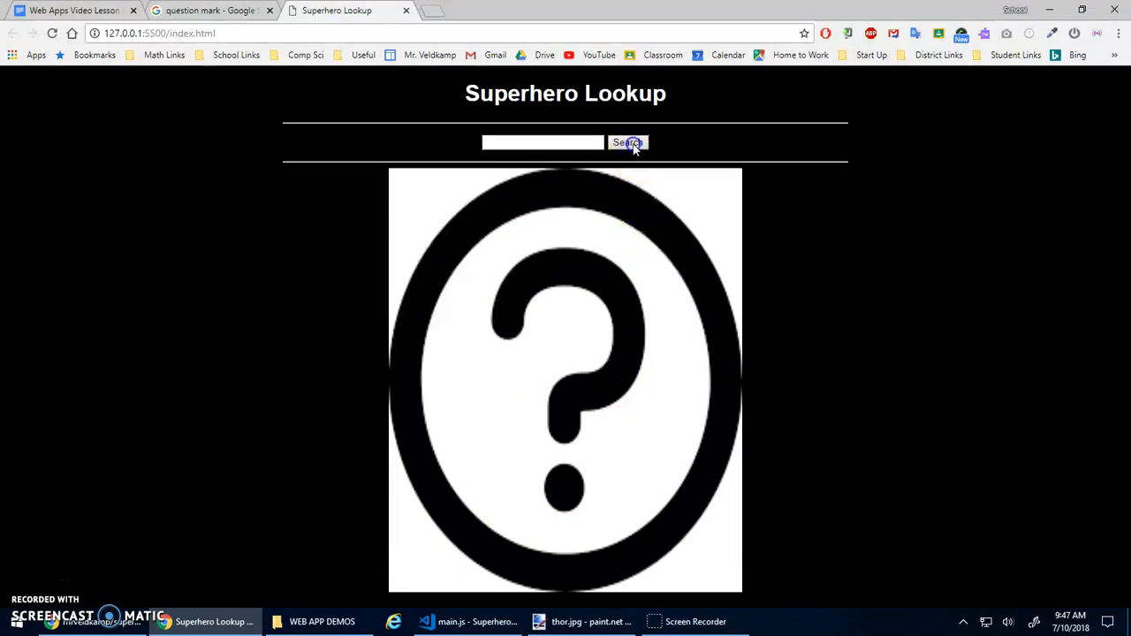
Step: Insert an empty if () { } block above the question-mark src line and place the cursor in its parentheses
{"action": "left_click", "coordinate": [468, 623]}
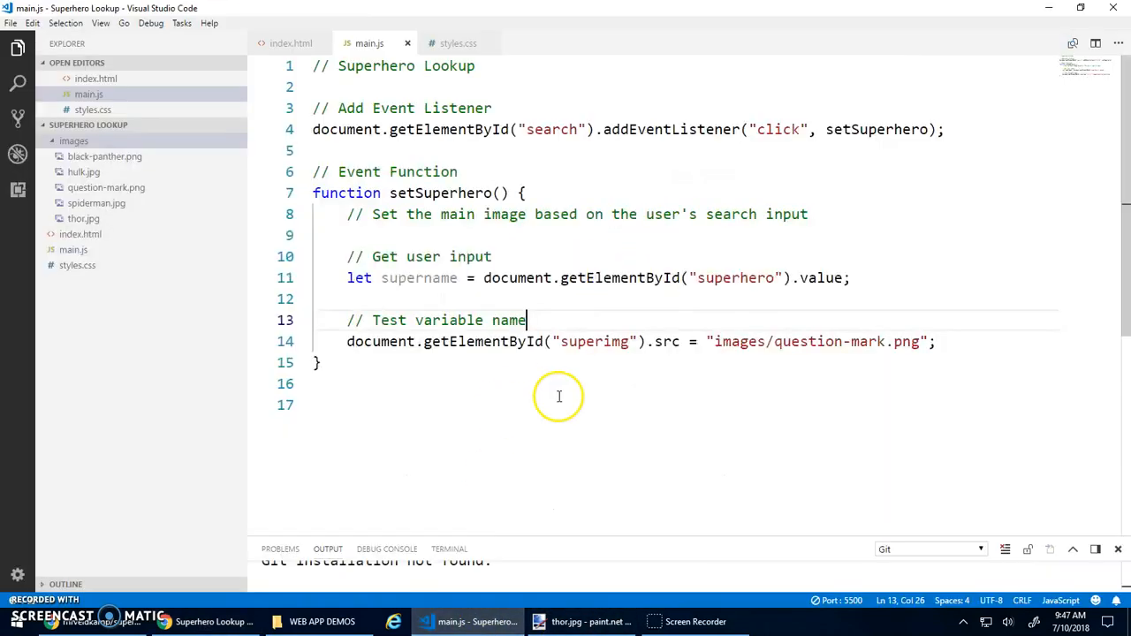
{"action": "mouse_move", "coordinate": [711, 341]}
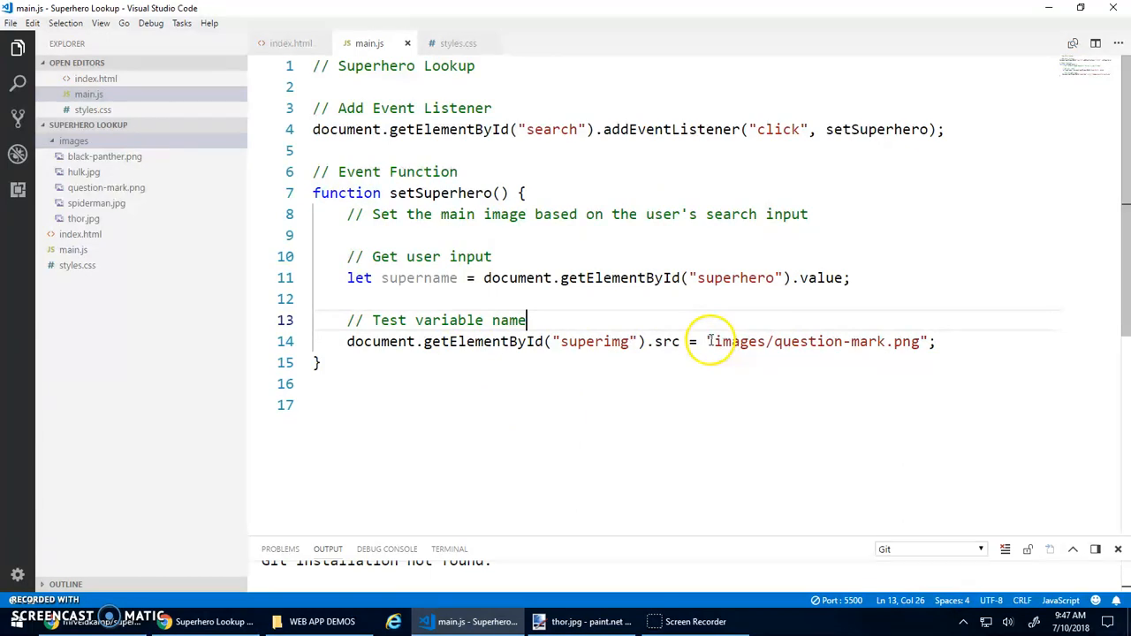
{"action": "left_click_drag", "start_coordinate": [707, 341], "coordinate": [927, 341]}
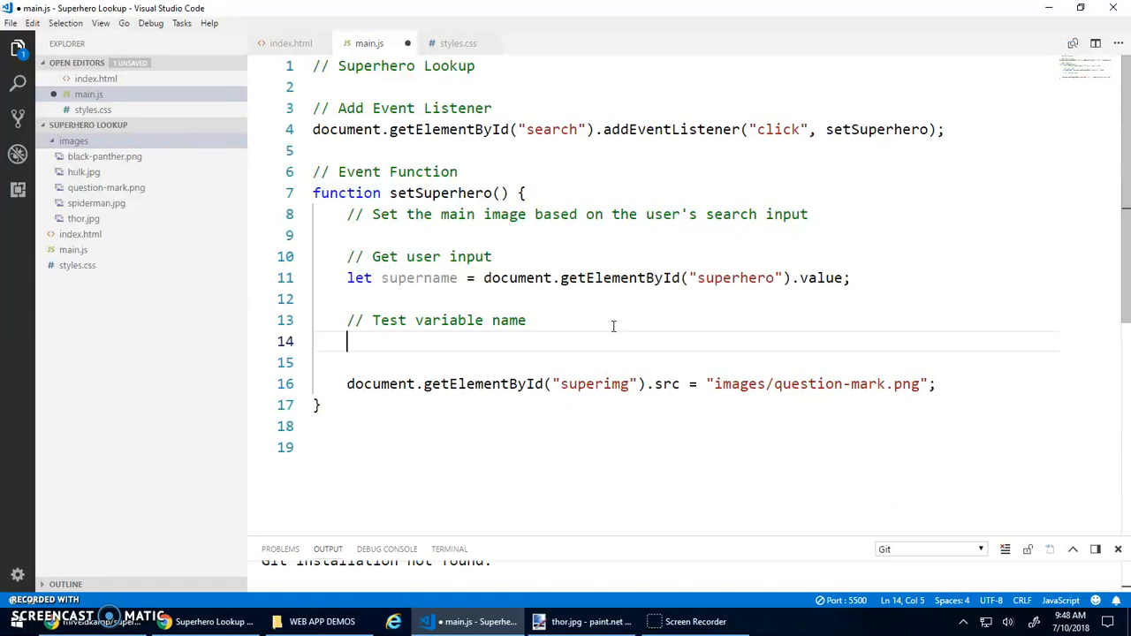
{"action": "type", "text": "if"}
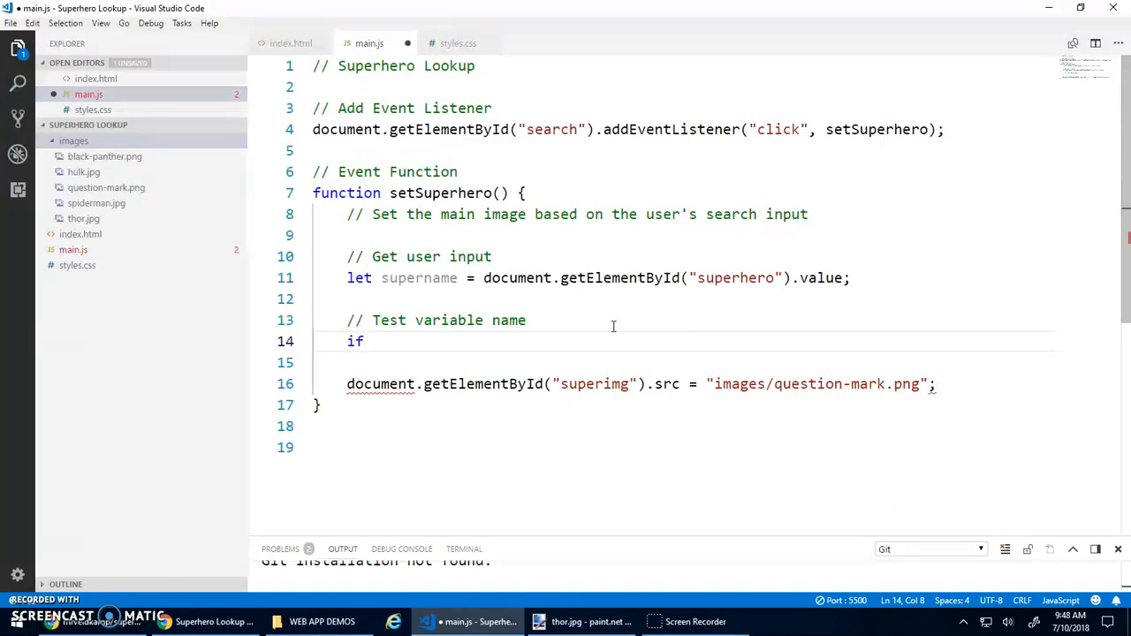
{"action": "type", "text": "()"}
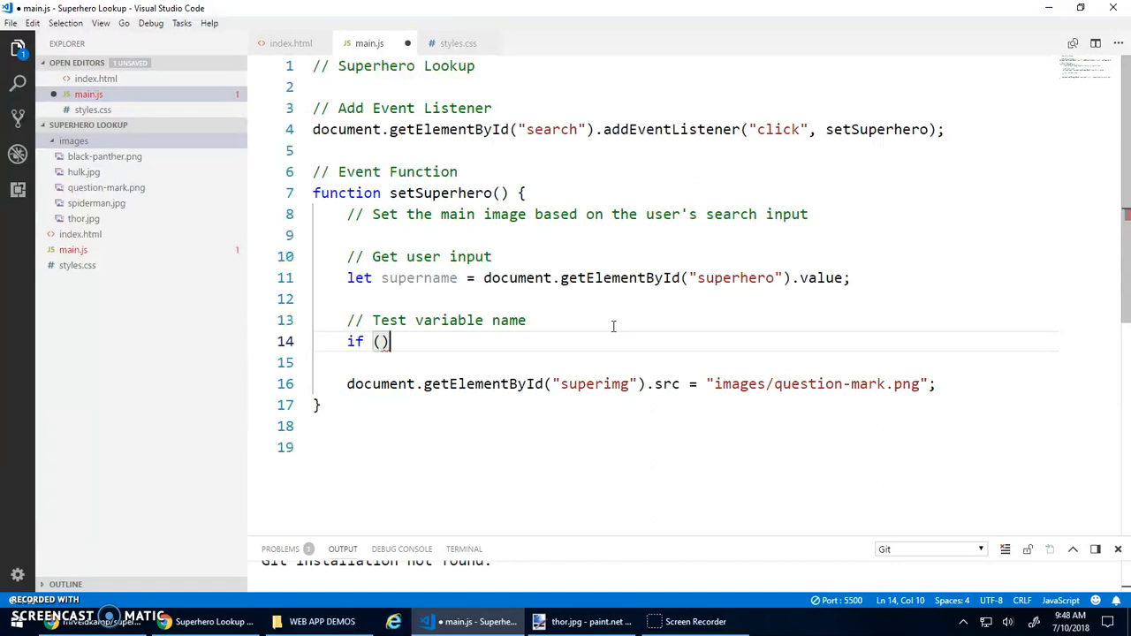
{"action": "type", "text": "{"}
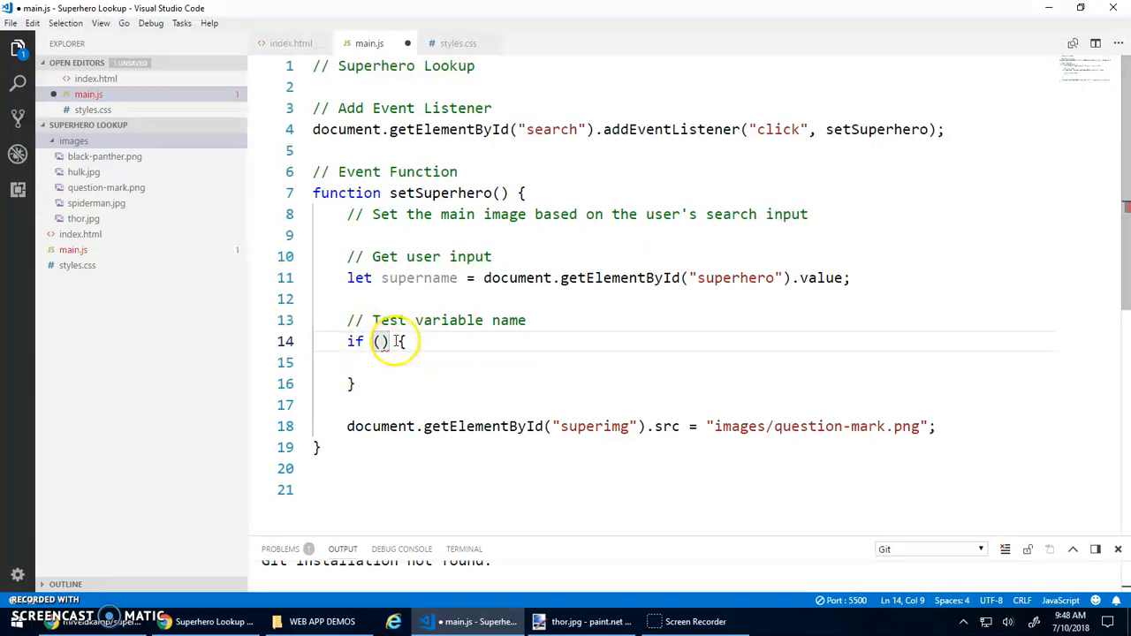
{"action": "mouse_move", "coordinate": [373, 341]}
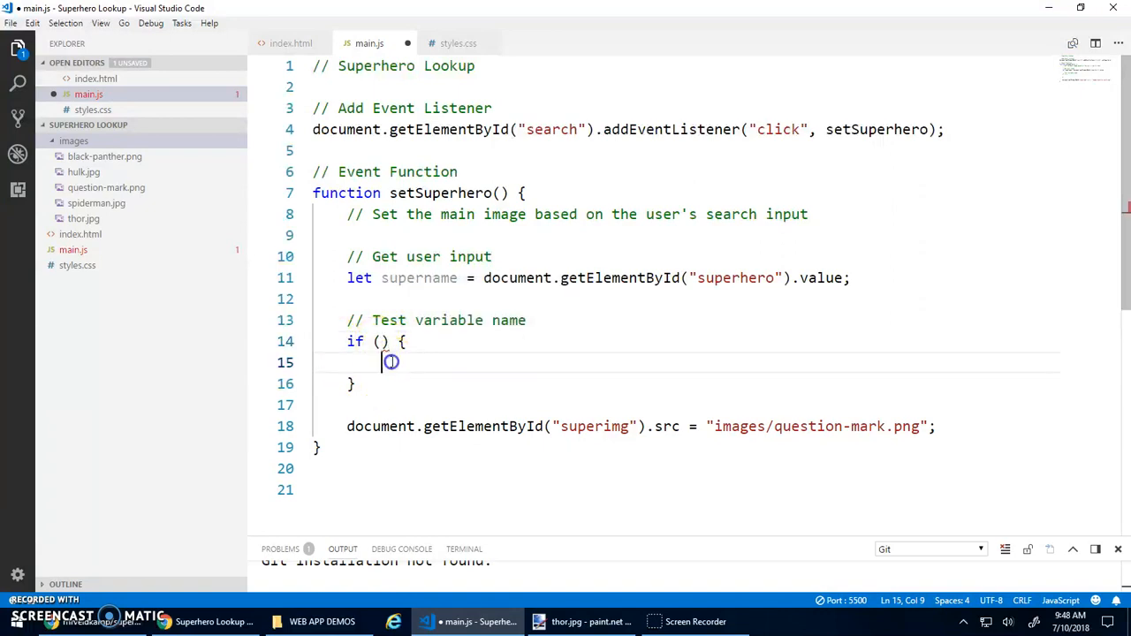
{"action": "left_click", "coordinate": [407, 341]}
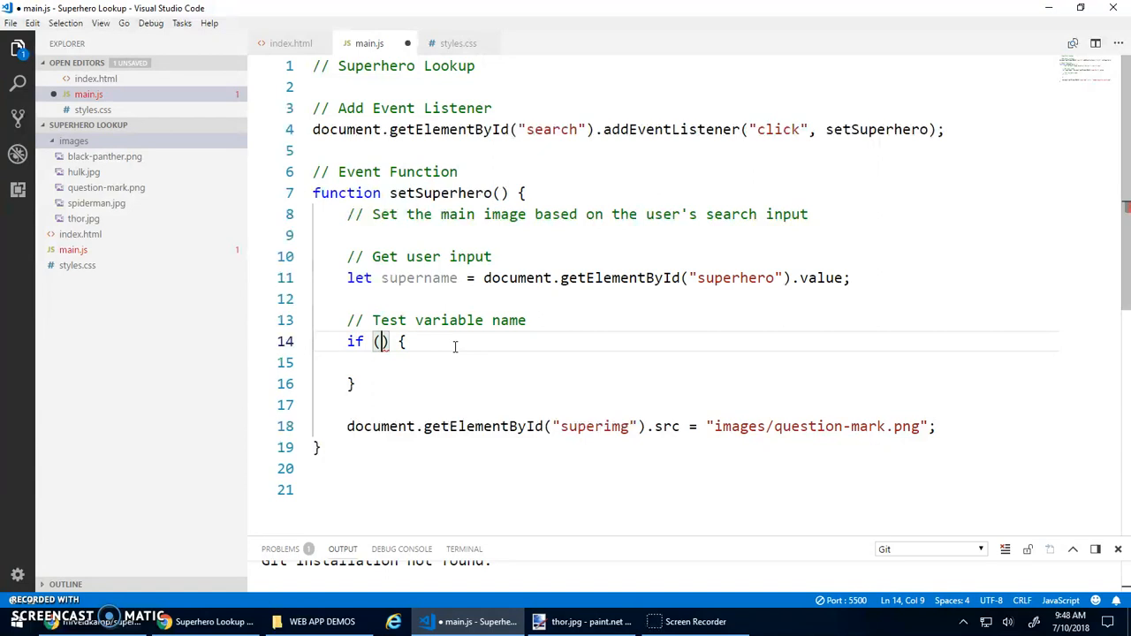
Step: Write the if condition supername == "black panther", completing supername with IntelliSense
{"action": "type", "text": "==="}
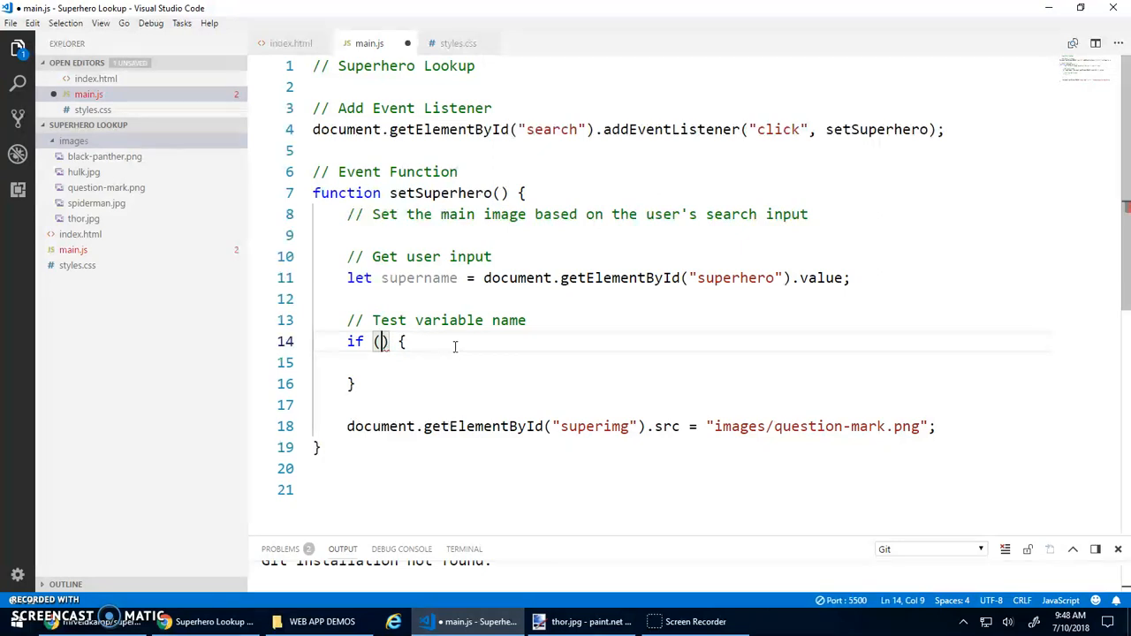
{"action": "type", "text": "<="}
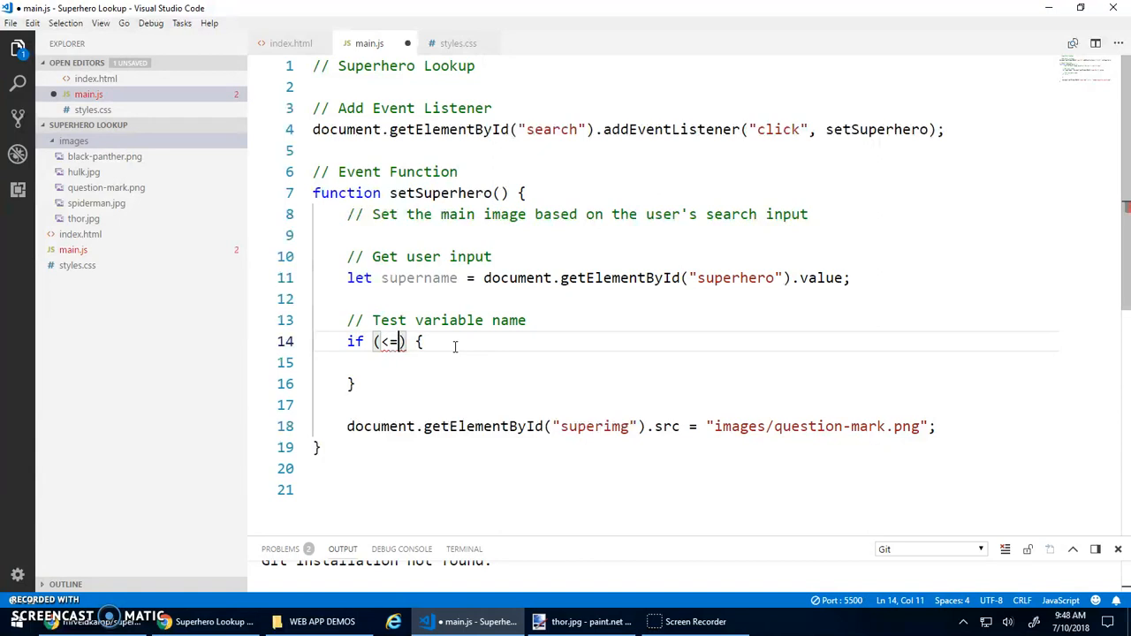
{"action": "type", "text": "supername"}
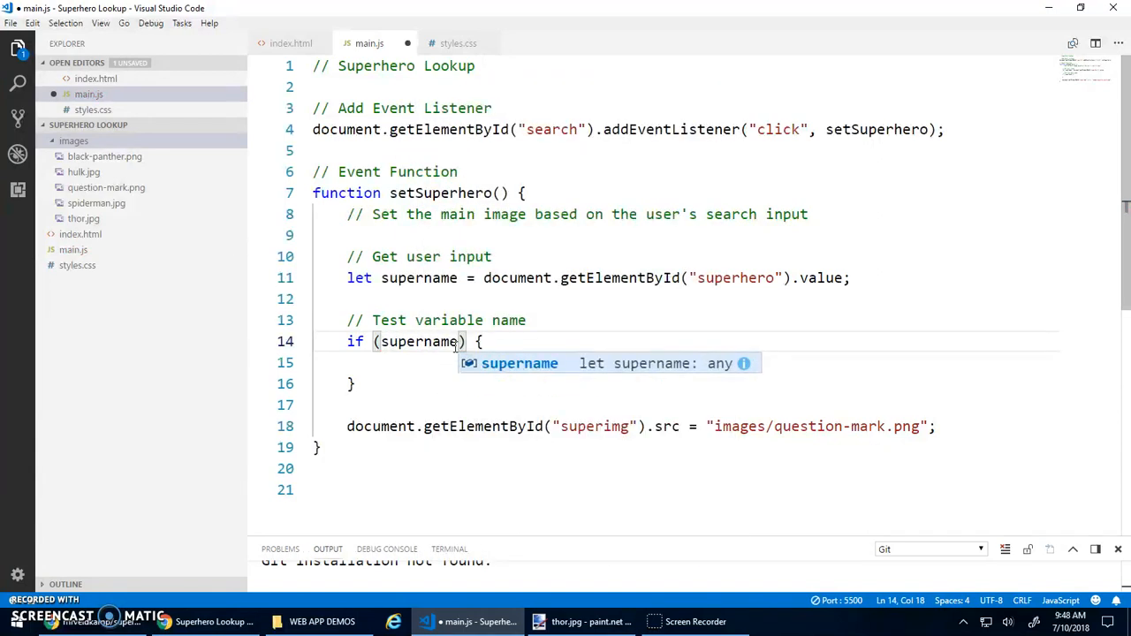
{"action": "type", "text": "=="}
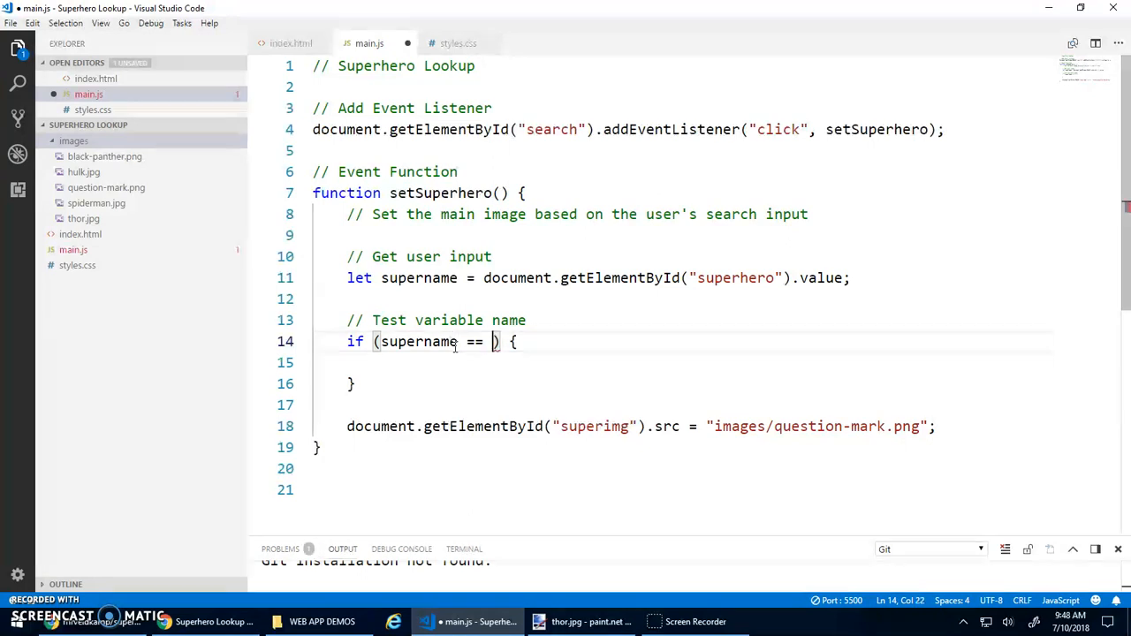
{"action": "type", "text": "\"\""}
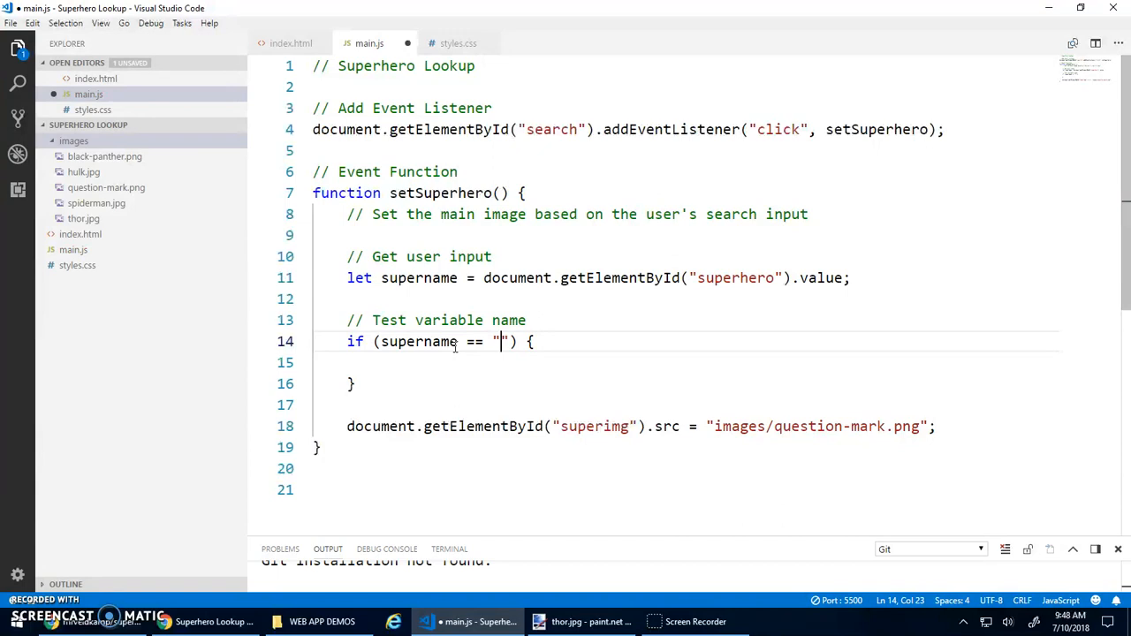
{"action": "type", "text": "black pan"}
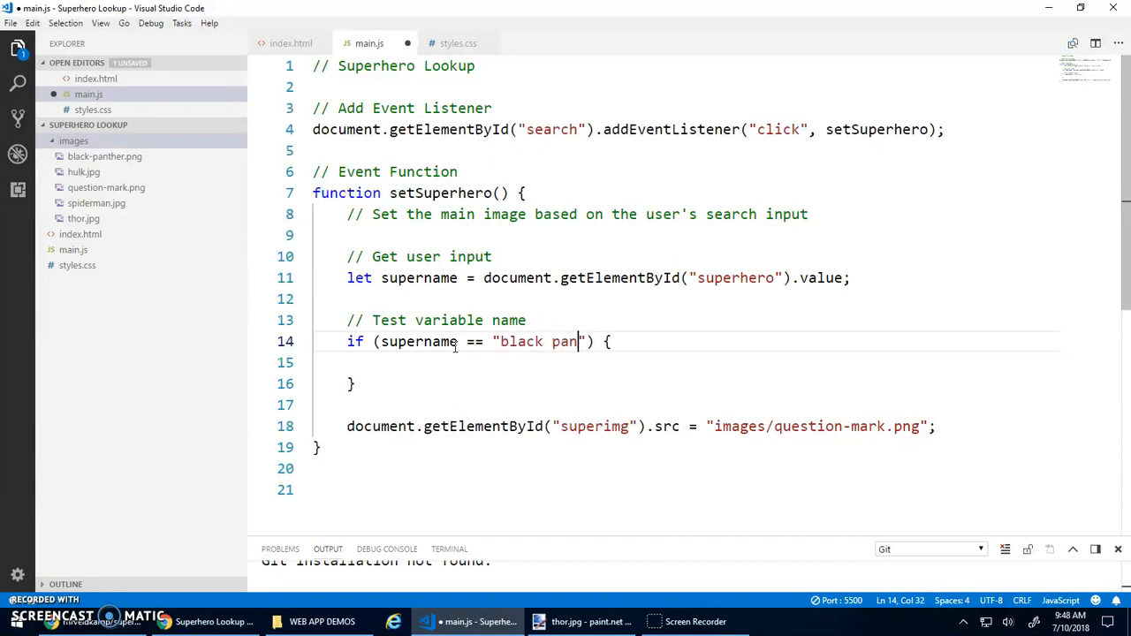
{"action": "type", "text": "ther"}
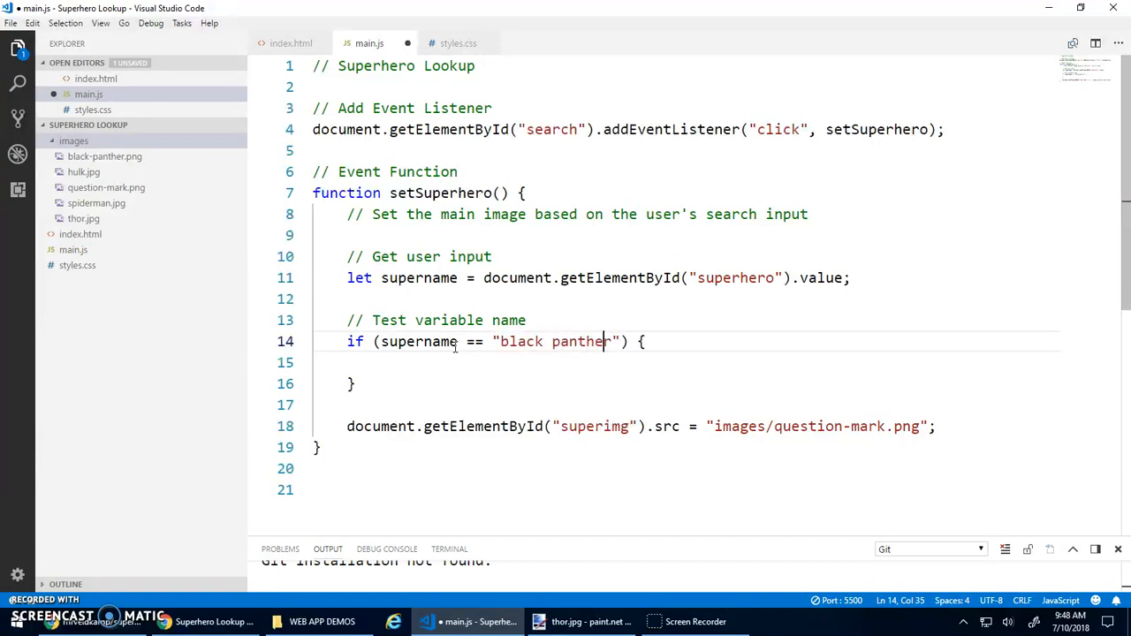
{"action": "left_click", "coordinate": [509, 343]}
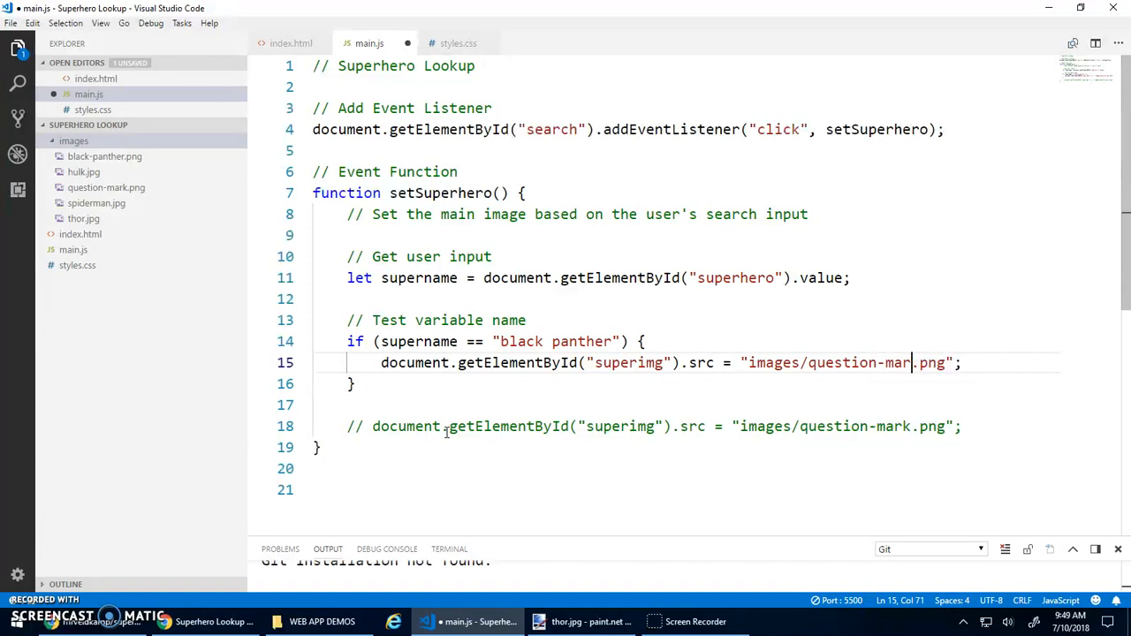
Step: Make the if block set the image src to images/black-panther.png and comment out the original question-mark line
{"action": "type", "text": "black"}
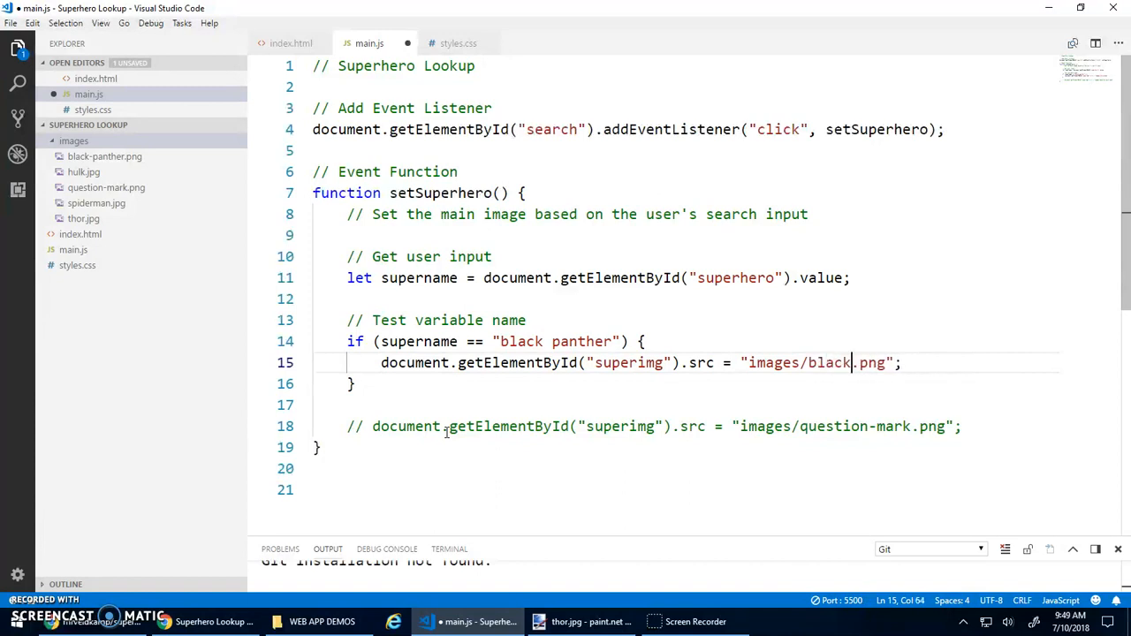
{"action": "type", "text": "-panther"}
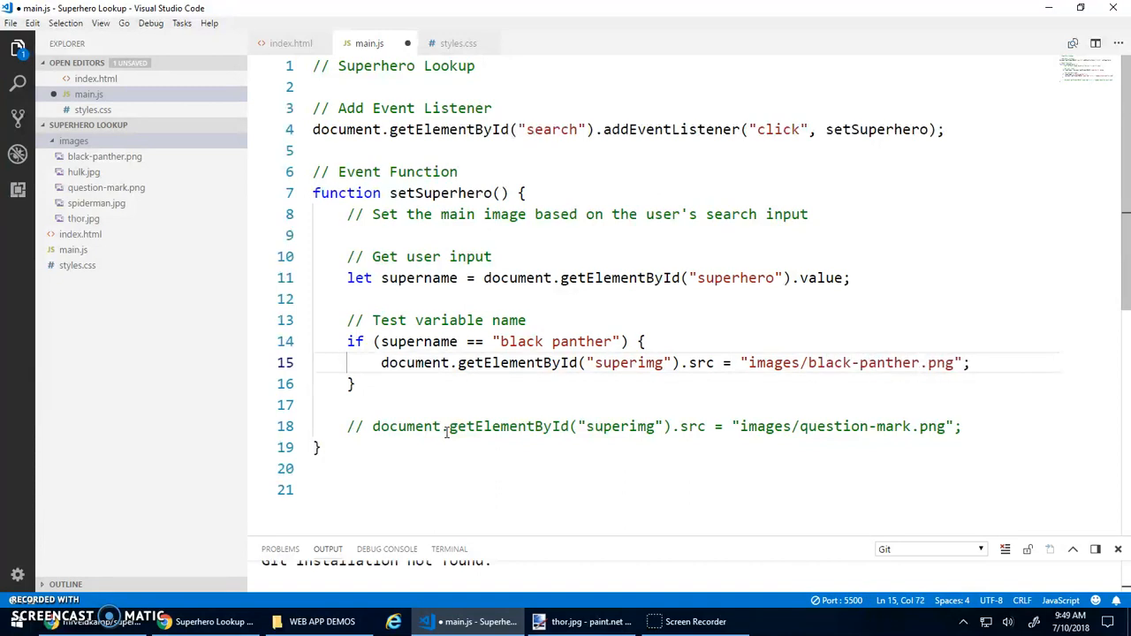
{"action": "left_click", "coordinate": [644, 341]}
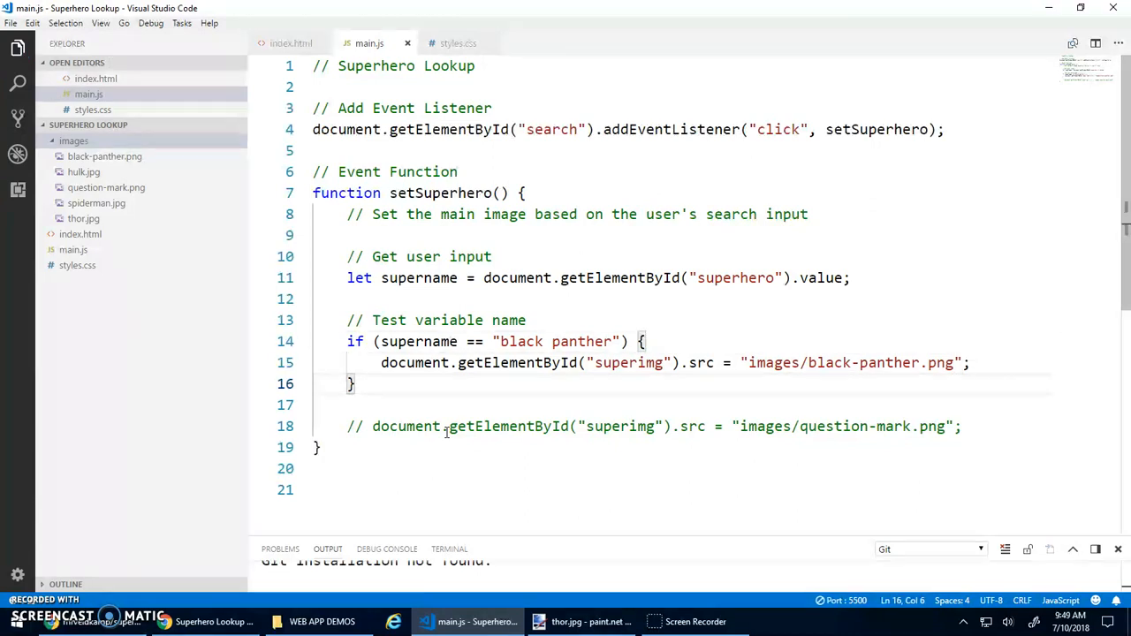
{"action": "double_click", "coordinate": [410, 363]}
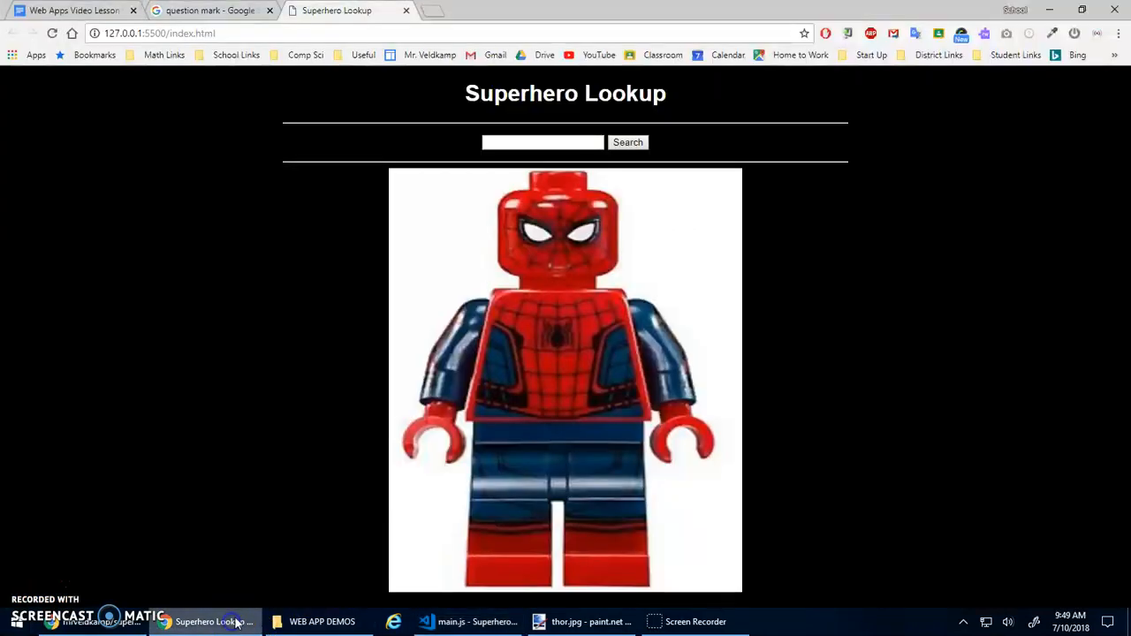
Step: Enter thor in the search textbox and run the search on the Superhero Lookup page
{"action": "left_click", "coordinate": [564, 141]}
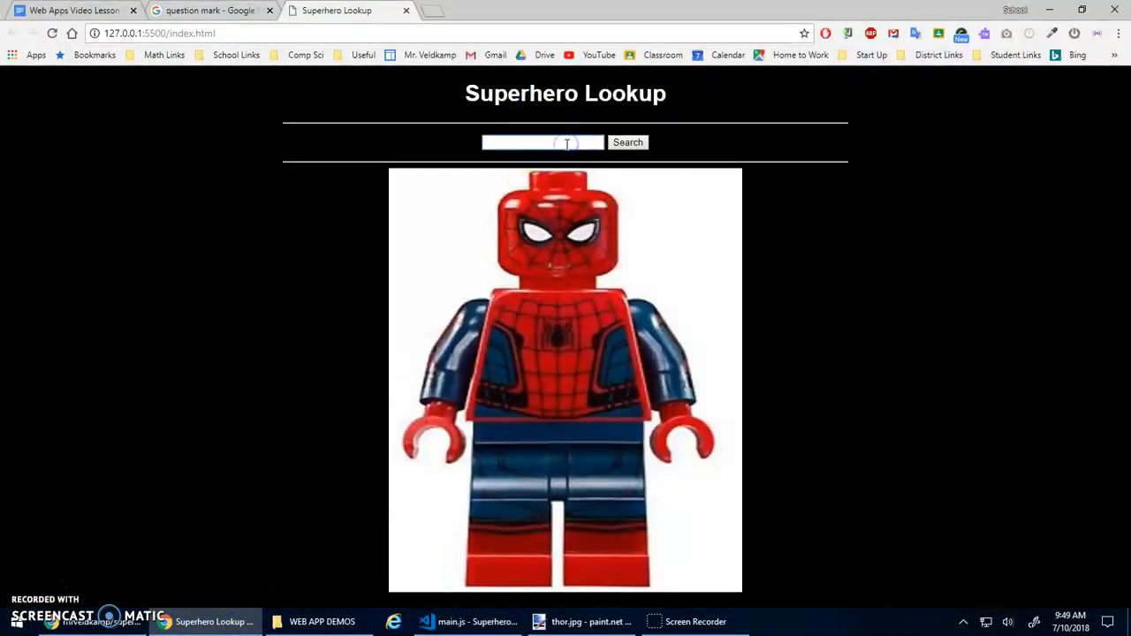
{"action": "type", "text": "thor"}
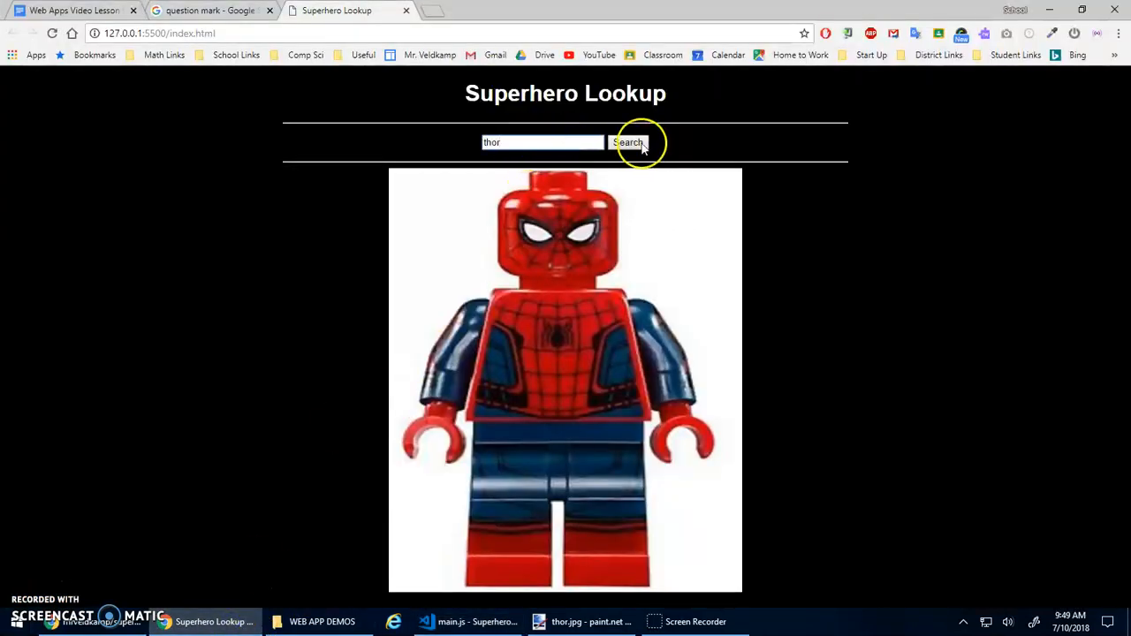
{"action": "left_click", "coordinate": [627, 141]}
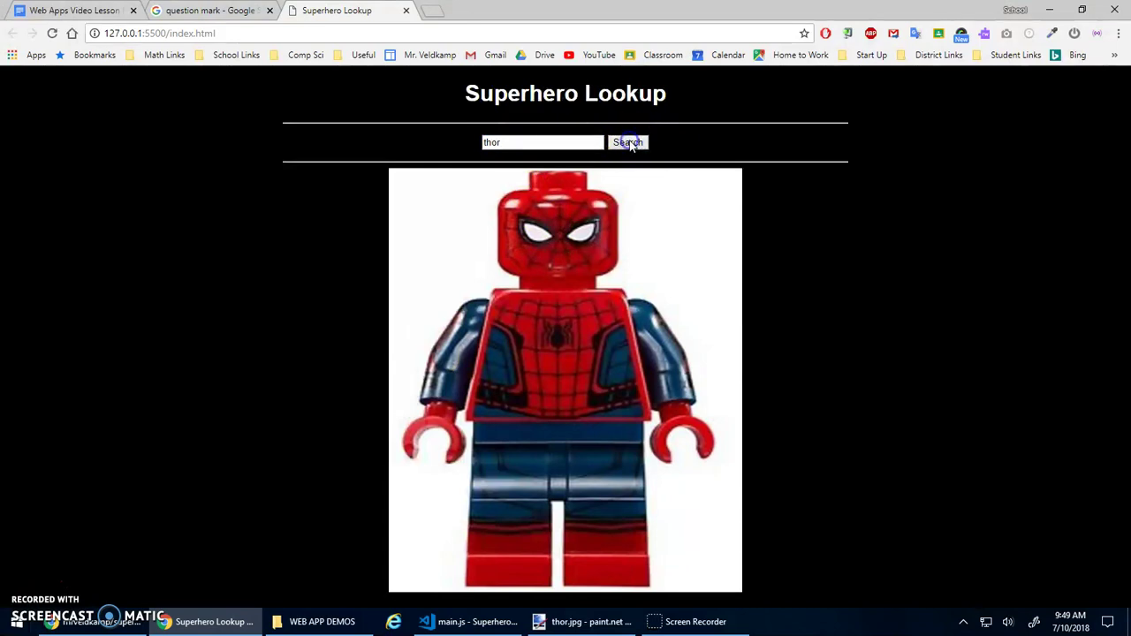
{"action": "mouse_move", "coordinate": [480, 622]}
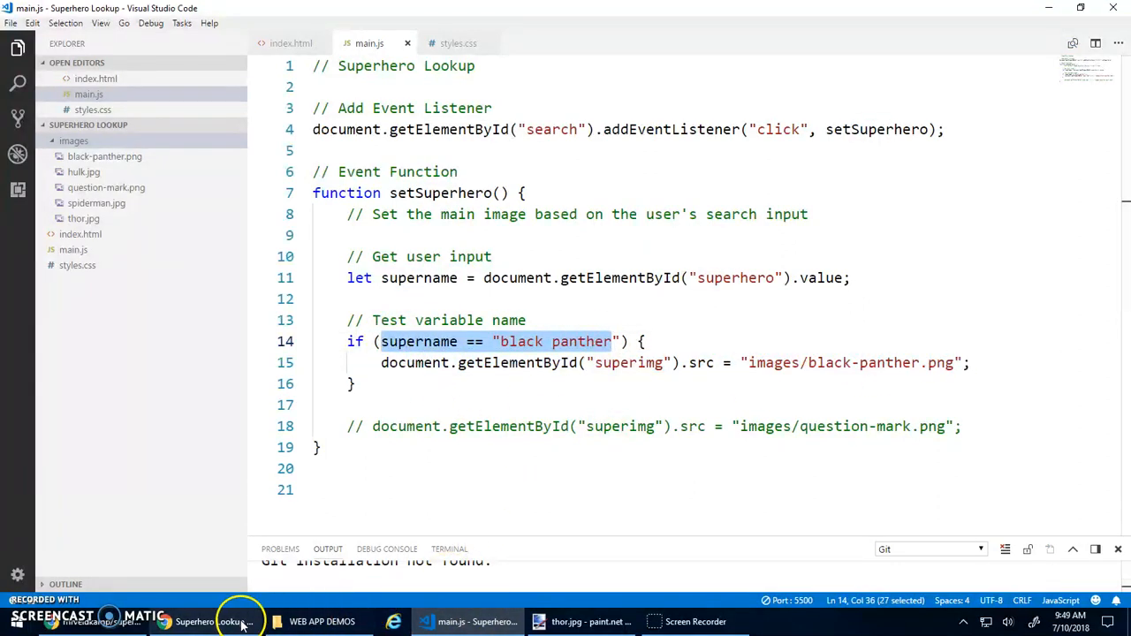
{"action": "left_click", "coordinate": [244, 623]}
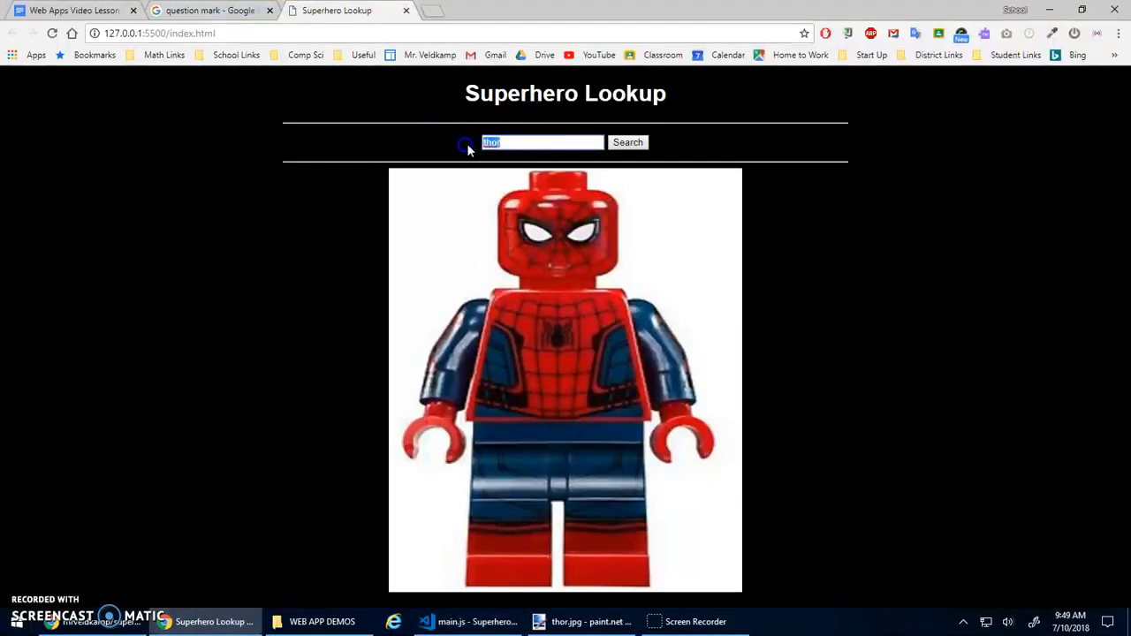
{"action": "type", "text": "black panth"}
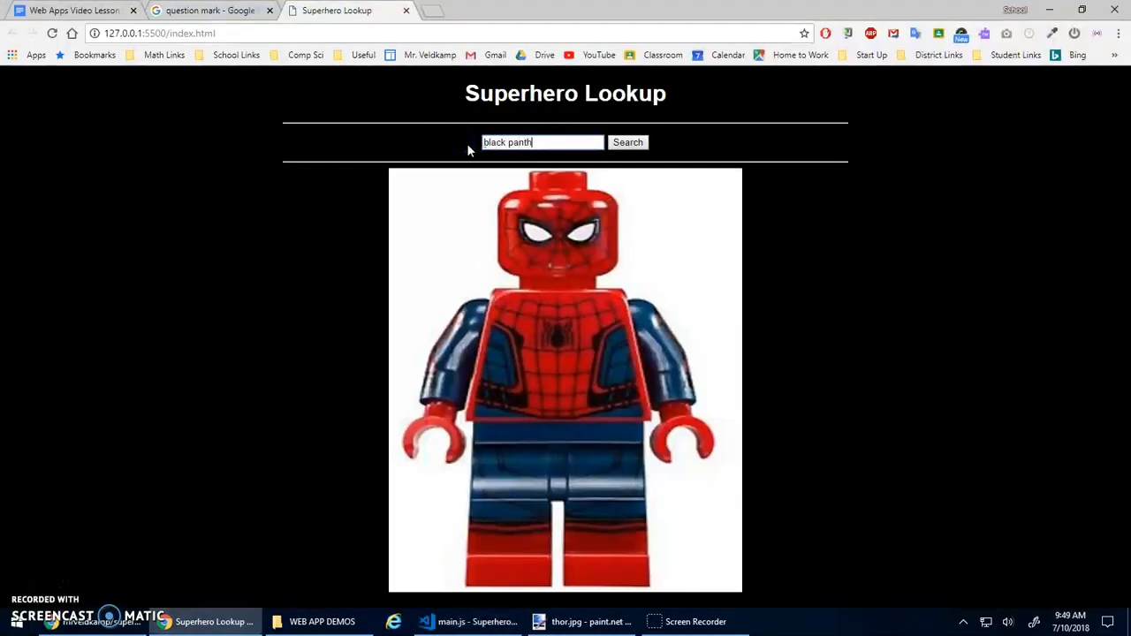
{"action": "left_click", "coordinate": [628, 141]}
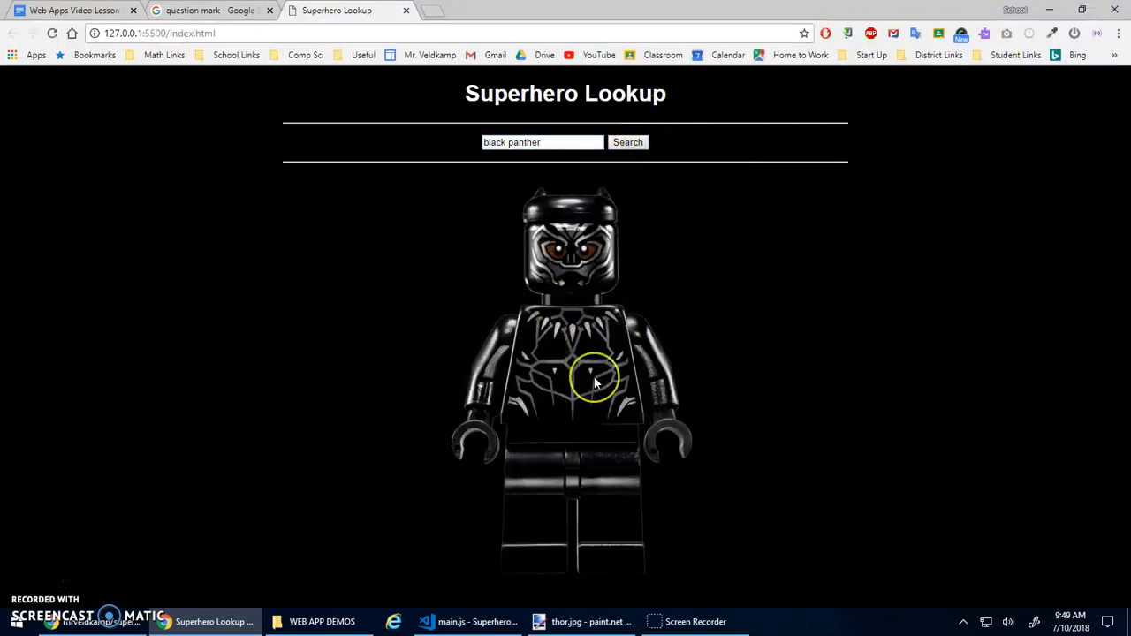
{"action": "mouse_move", "coordinate": [504, 587]}
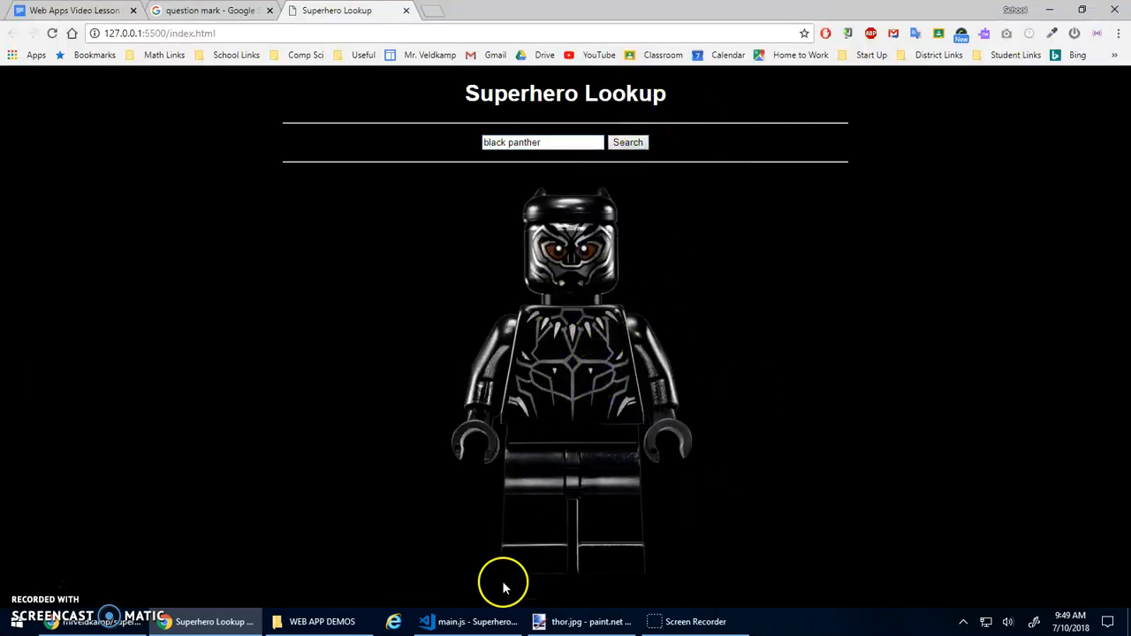
{"action": "left_click", "coordinate": [470, 622]}
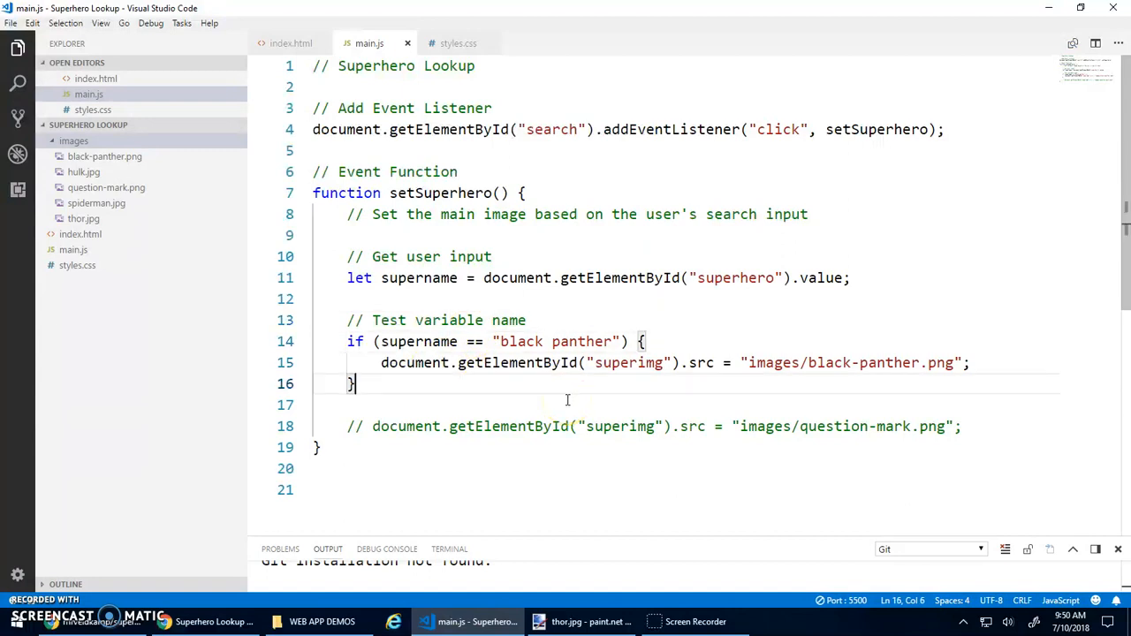
Step: Add an else branch setting superimg's src to images/question-mark.png after the black panther check
{"action": "left_click_drag", "start_coordinate": [346, 341], "coordinate": [357, 383]}
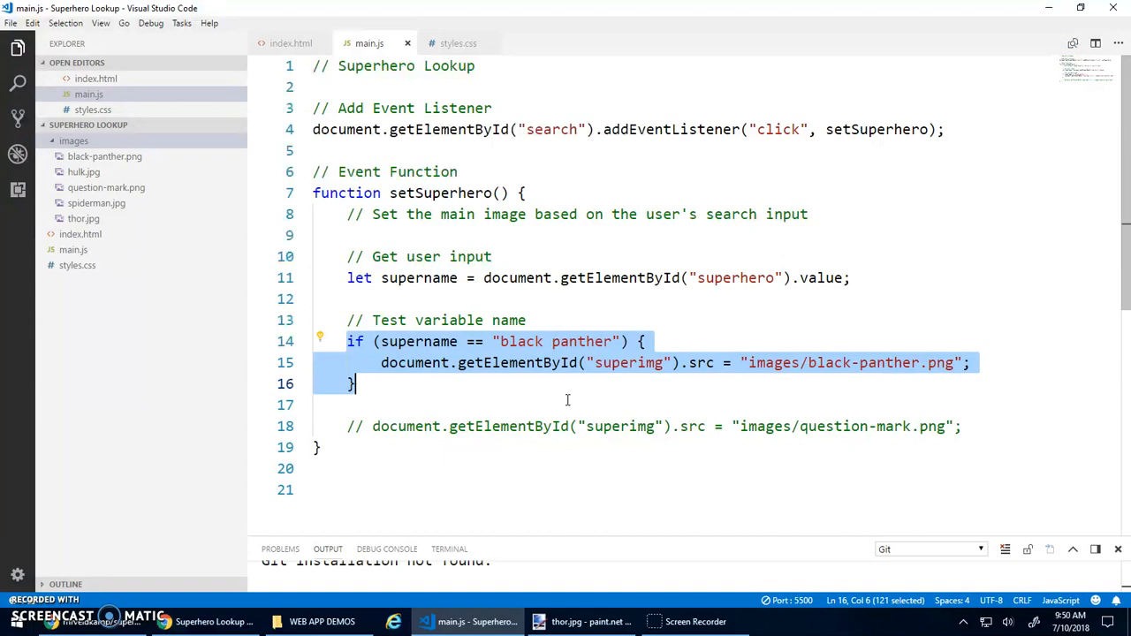
{"action": "left_click", "coordinate": [343, 341]}
{"action": "type", "text": " else"}
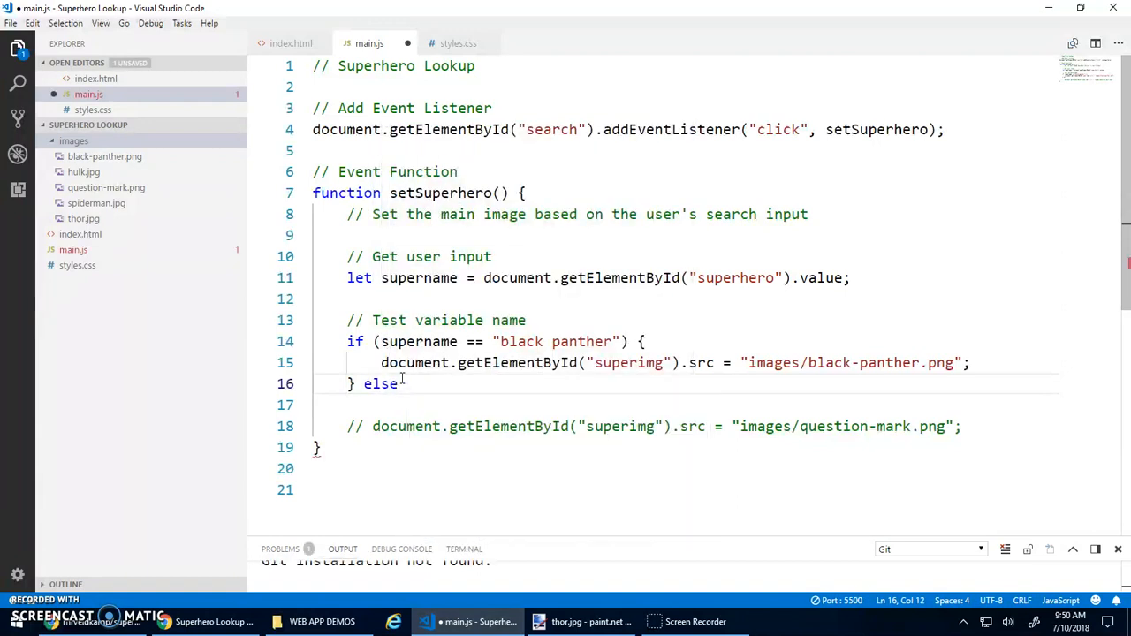
{"action": "type", "text": "{"}
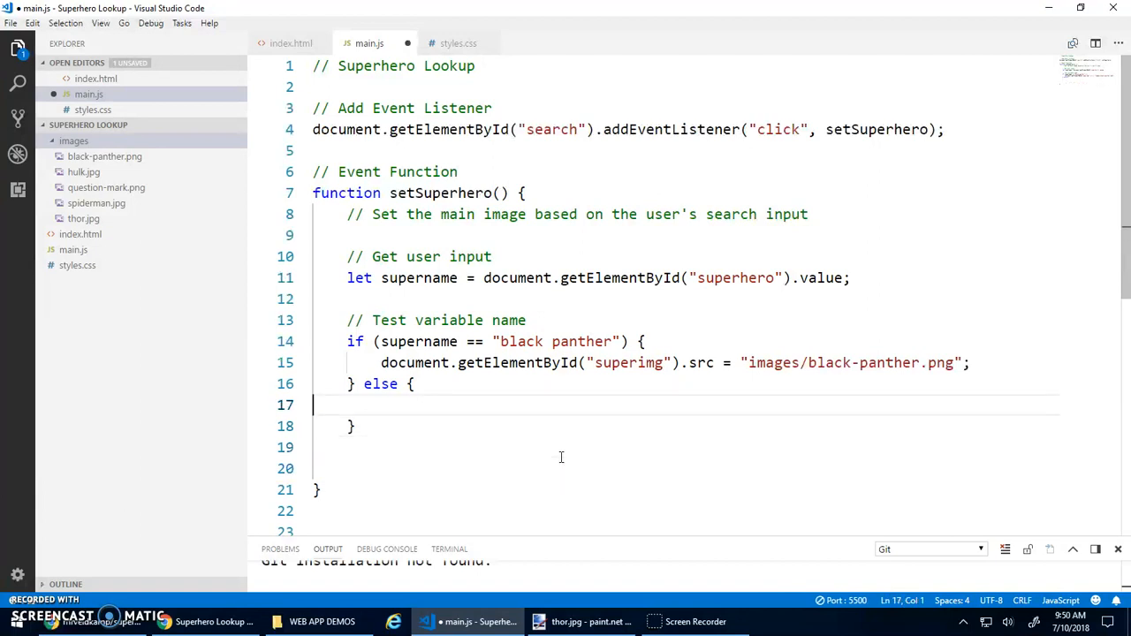
{"action": "type", "text": "document.getElementById(\"superimg\").src = \"images/question-mark.png\";"}
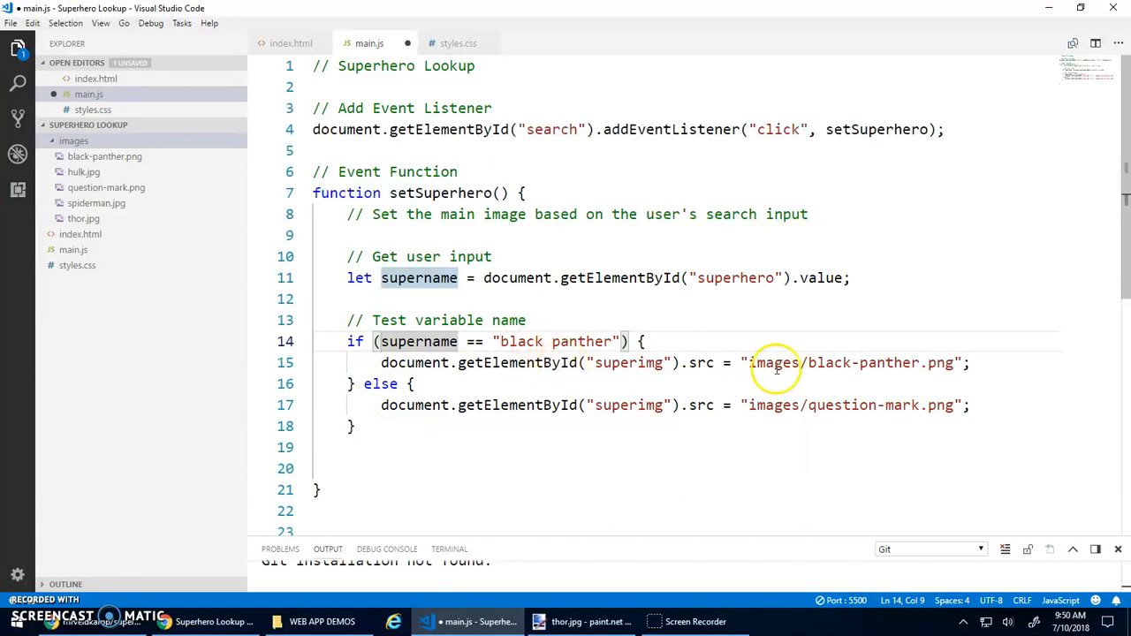
{"action": "mouse_move", "coordinate": [937, 403]}
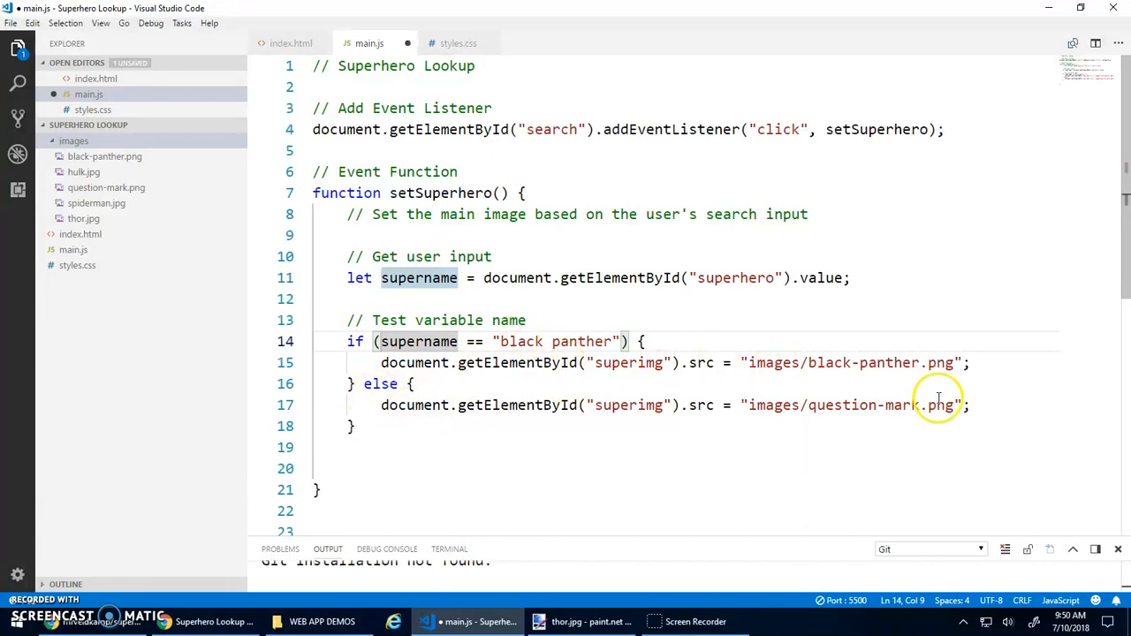
{"action": "mouse_move", "coordinate": [941, 401]}
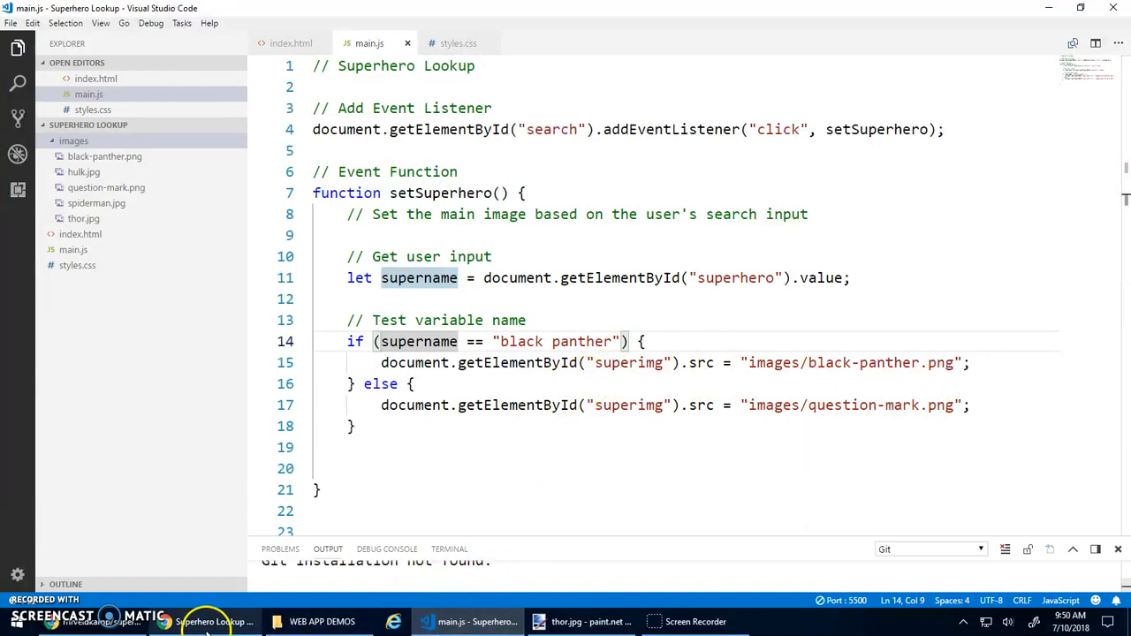
Step: Search for 'black panther' and the nonsense name 'fdasf' on the lookup page
{"action": "left_click", "coordinate": [219, 623]}
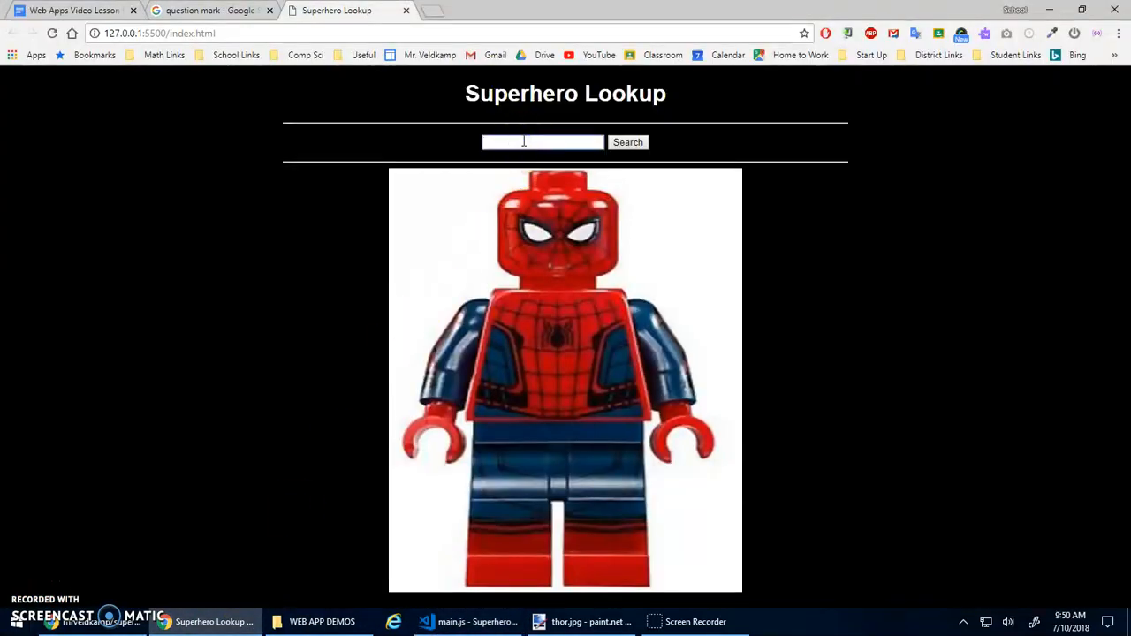
{"action": "type", "text": "black panther"}
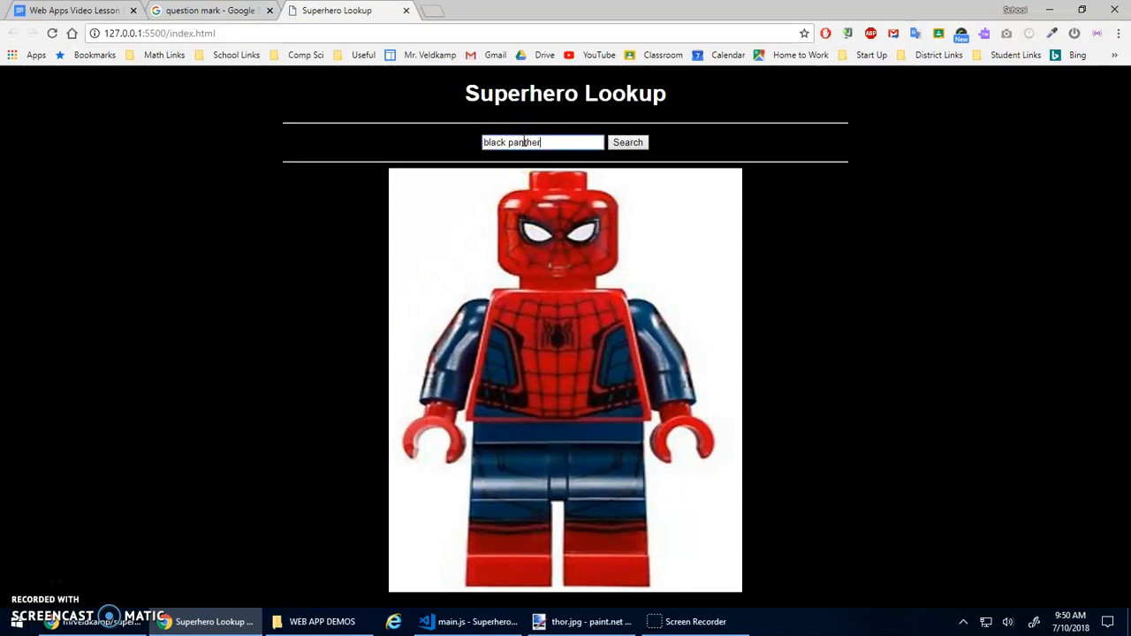
{"action": "left_click", "coordinate": [628, 141]}
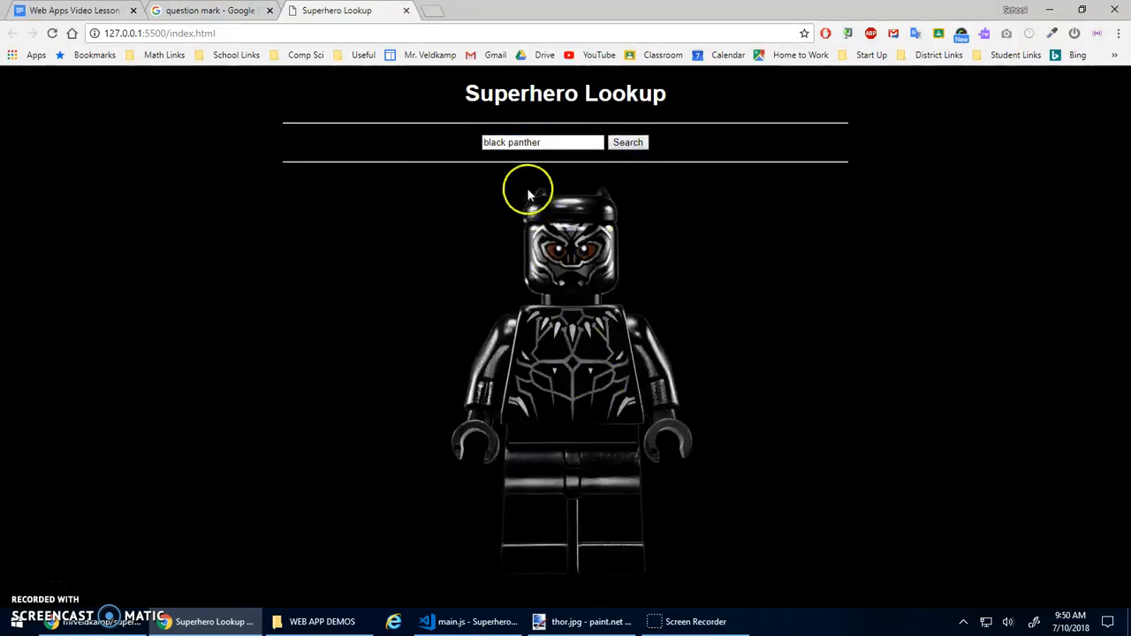
{"action": "type", "text": "fdasf"}
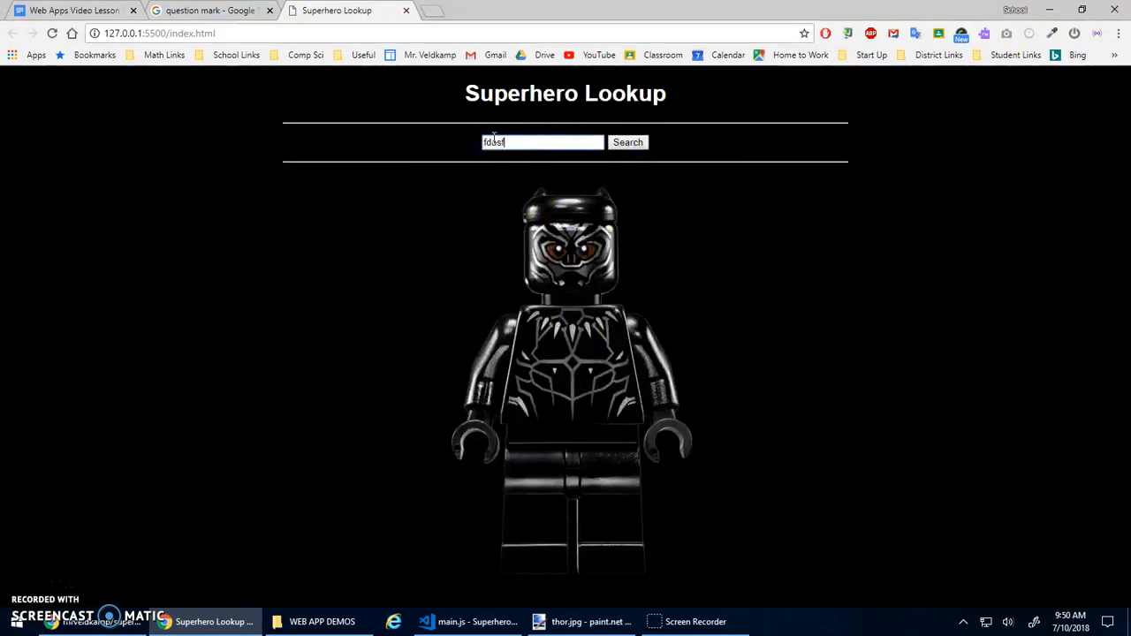
{"action": "left_click", "coordinate": [627, 141]}
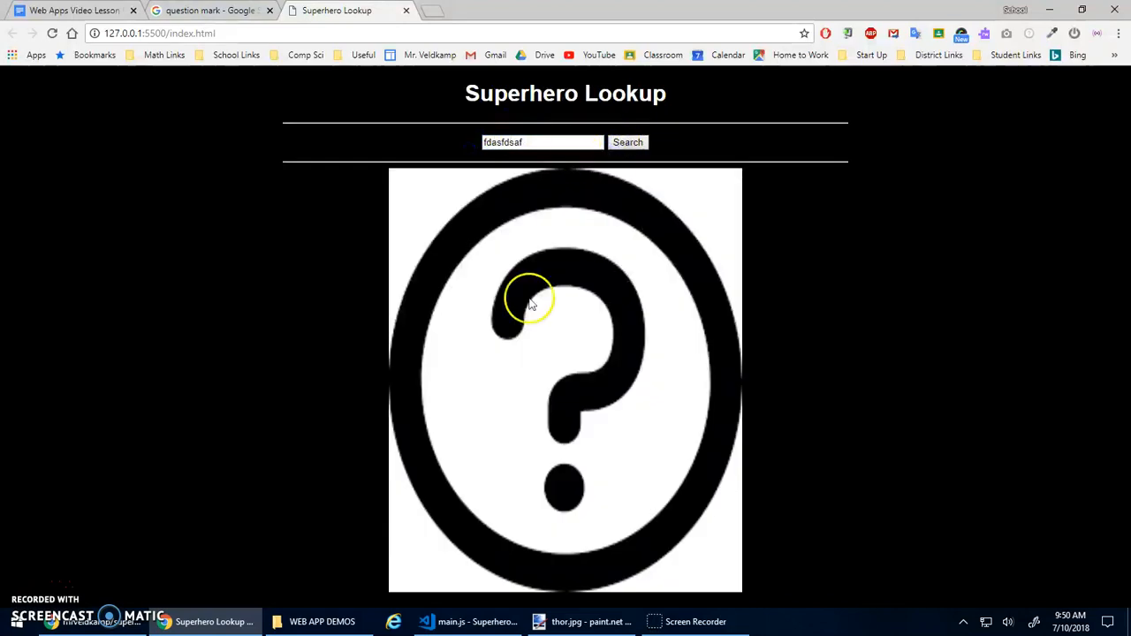
Step: Search for thor, black panther again and 'Blank Panther', then return to main.js
{"action": "triple_click", "coordinate": [542, 142]}
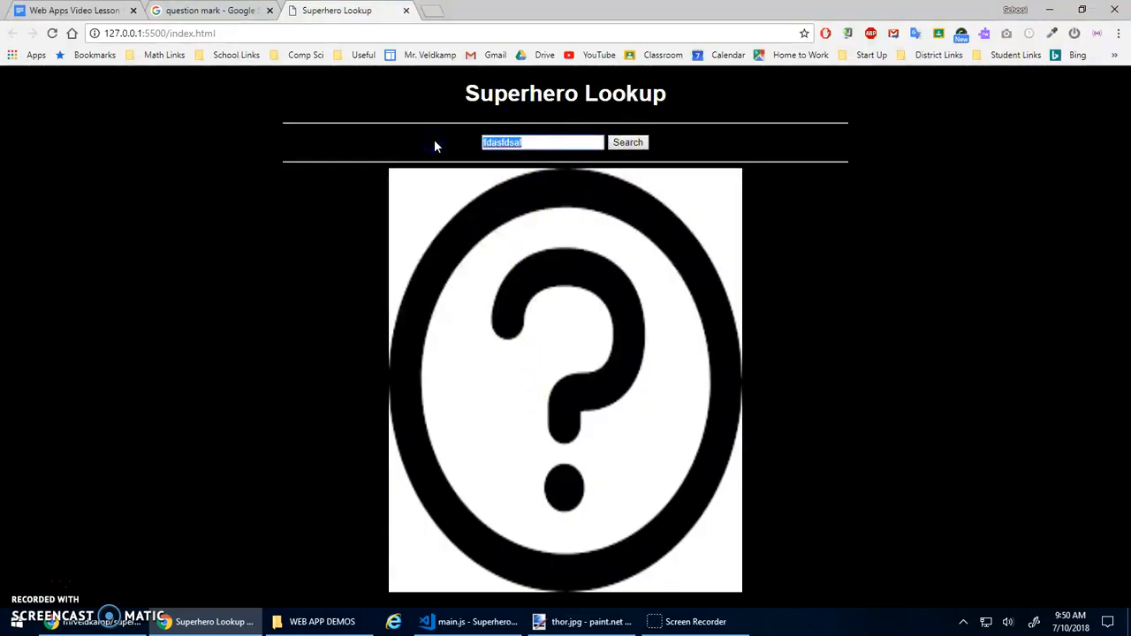
{"action": "type", "text": "thor"}
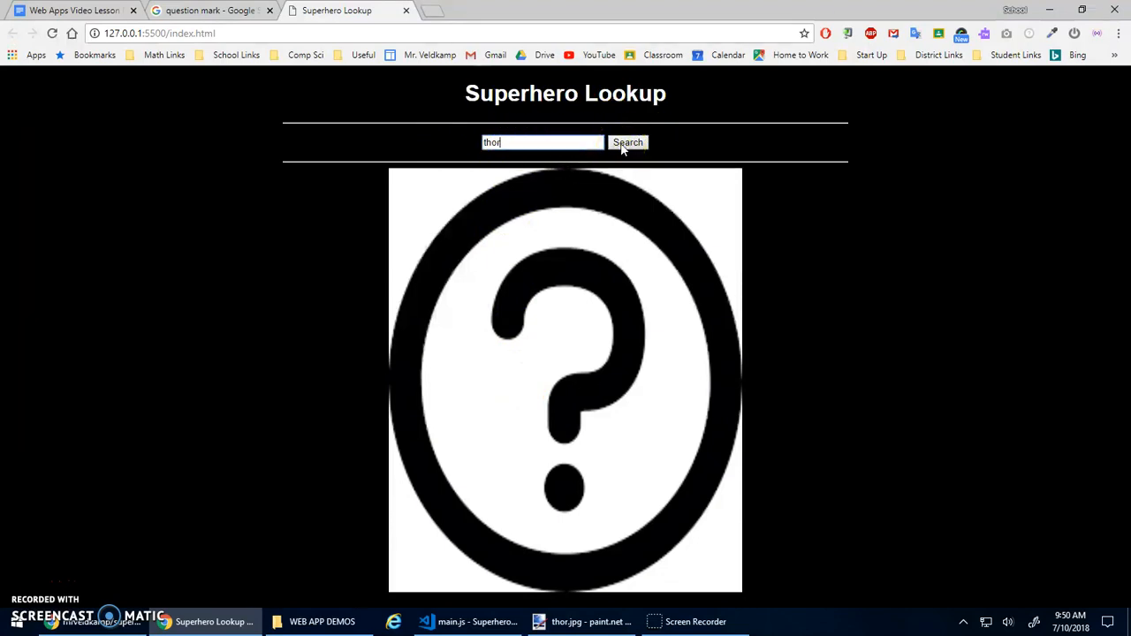
{"action": "left_click", "coordinate": [628, 141]}
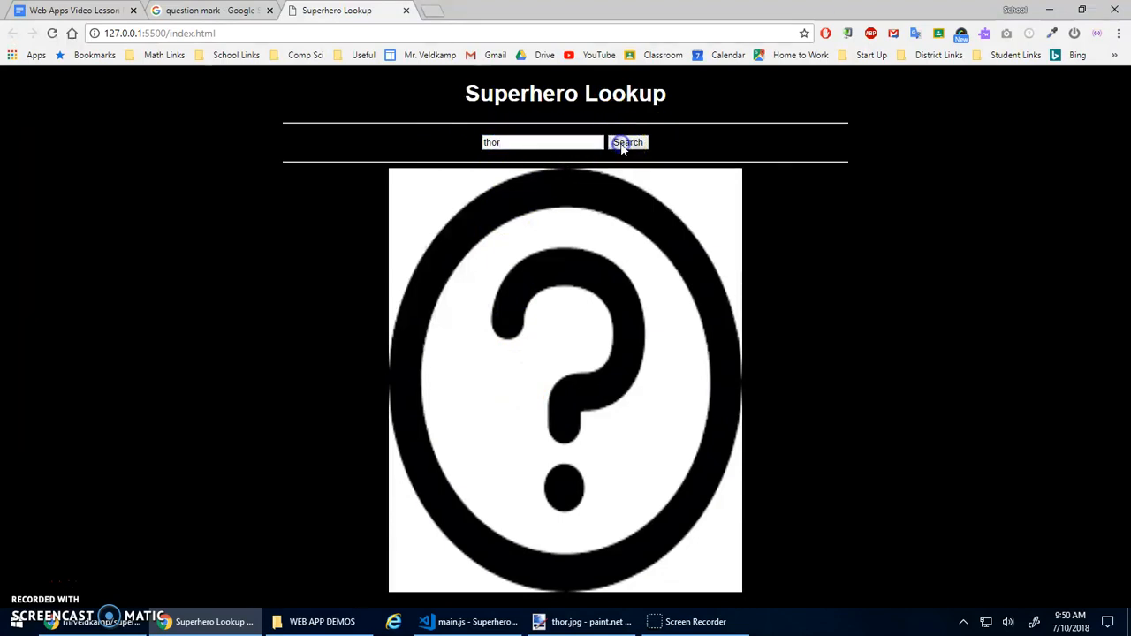
{"action": "type", "text": "black"}
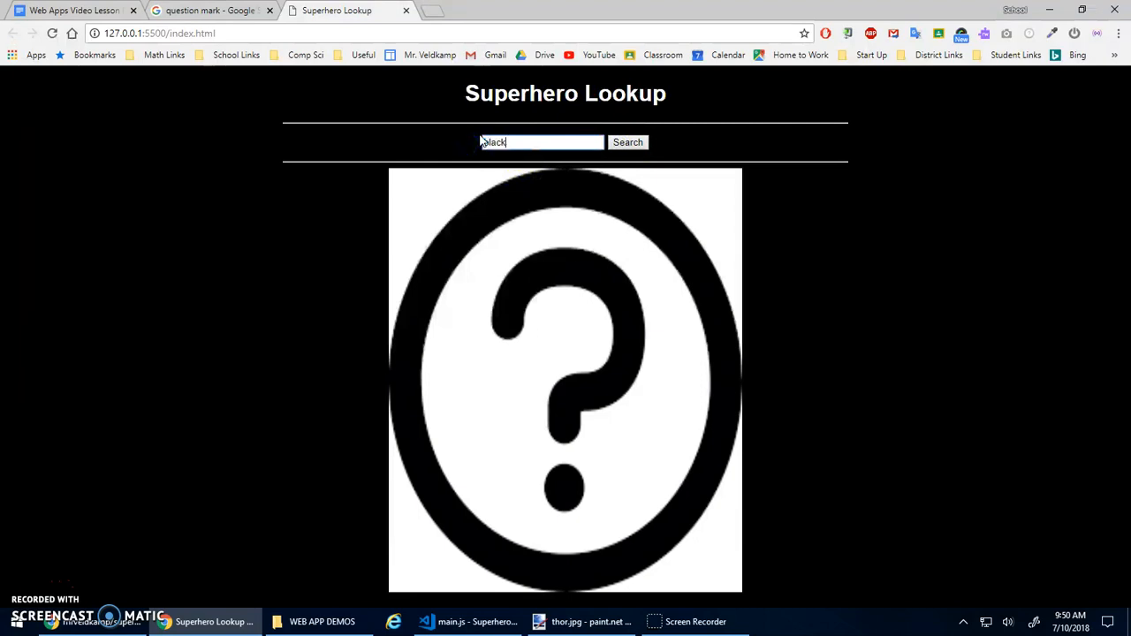
{"action": "left_click", "coordinate": [628, 141]}
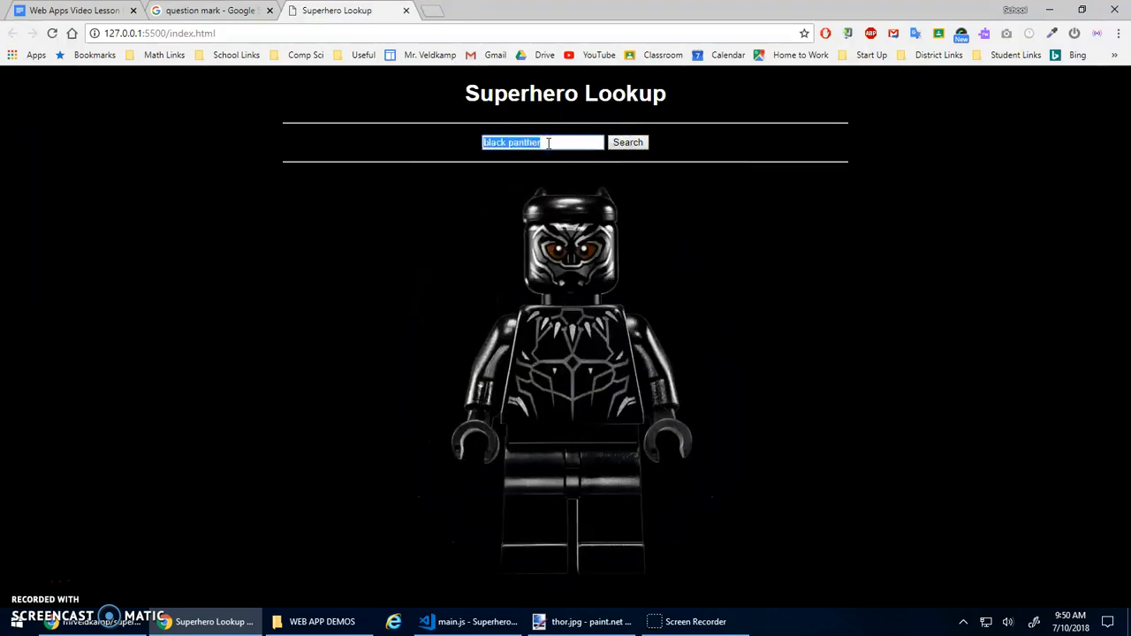
{"action": "type", "text": "Blank Panther"}
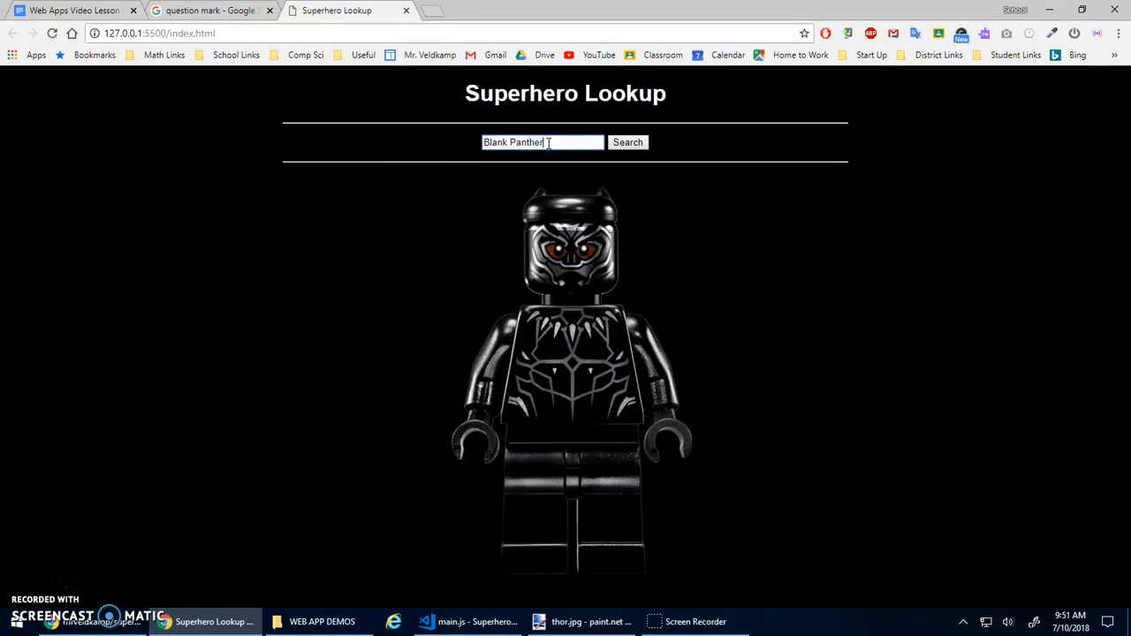
{"action": "left_click", "coordinate": [627, 142]}
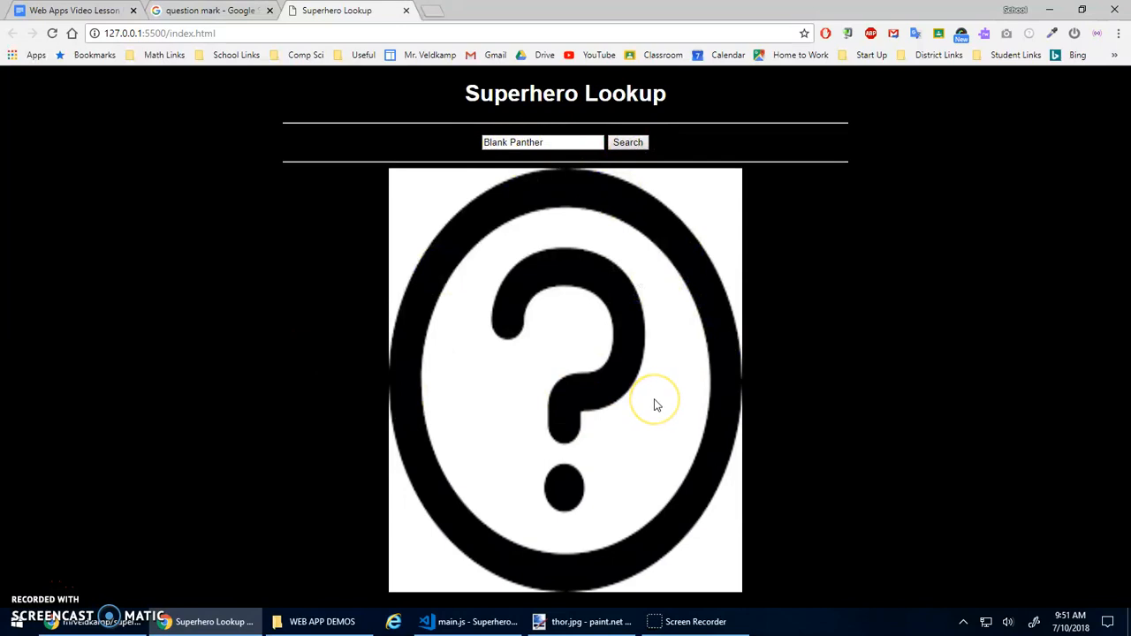
{"action": "mouse_move", "coordinate": [506, 177]}
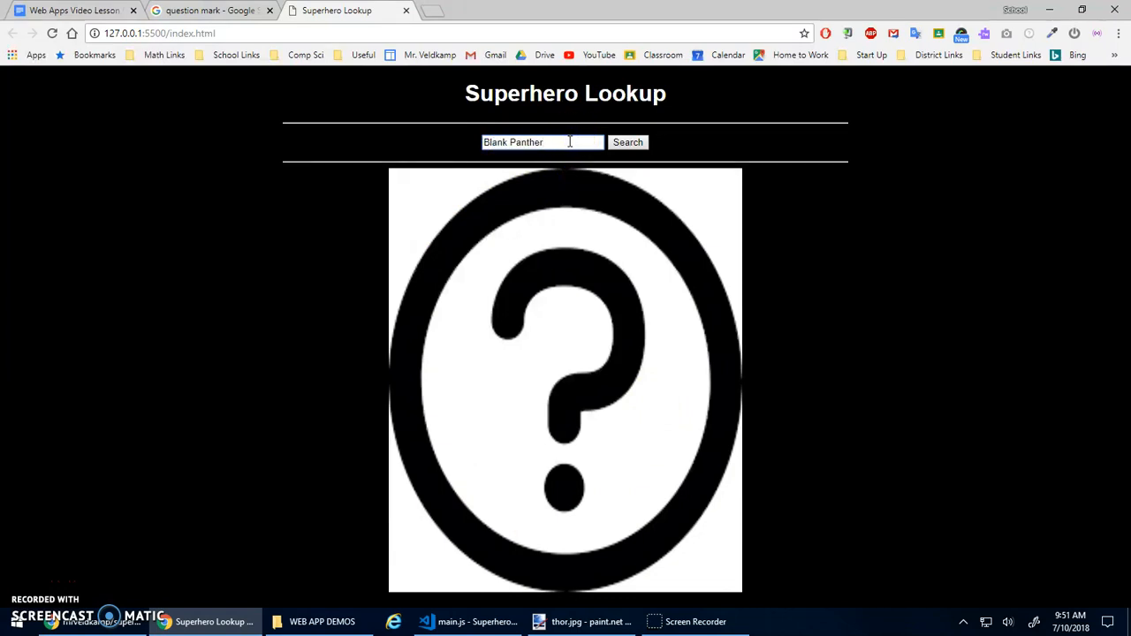
{"action": "left_click", "coordinate": [471, 622]}
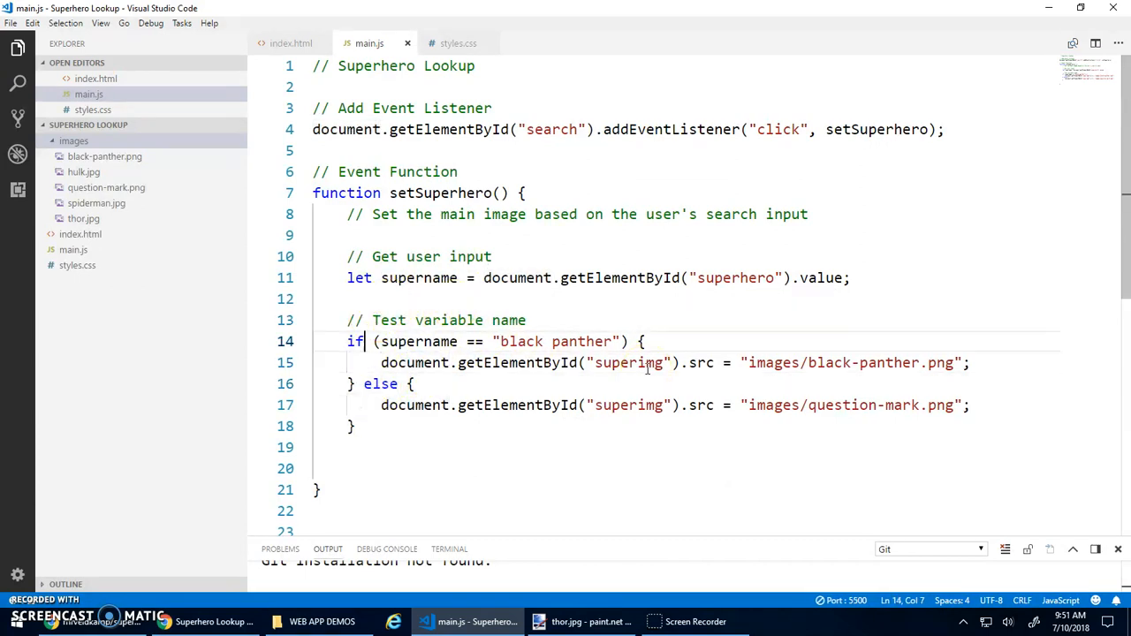
Step: Turn the else into 'else if (supername == "thor")' with an empty body line
{"action": "left_click", "coordinate": [371, 363]}
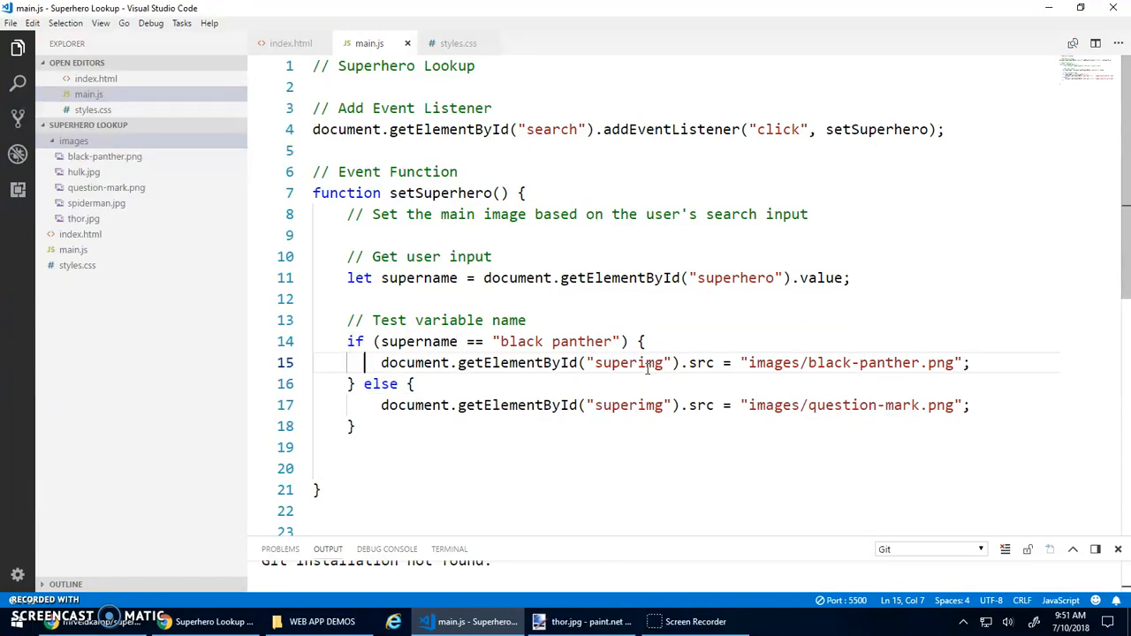
{"action": "double_click", "coordinate": [381, 384]}
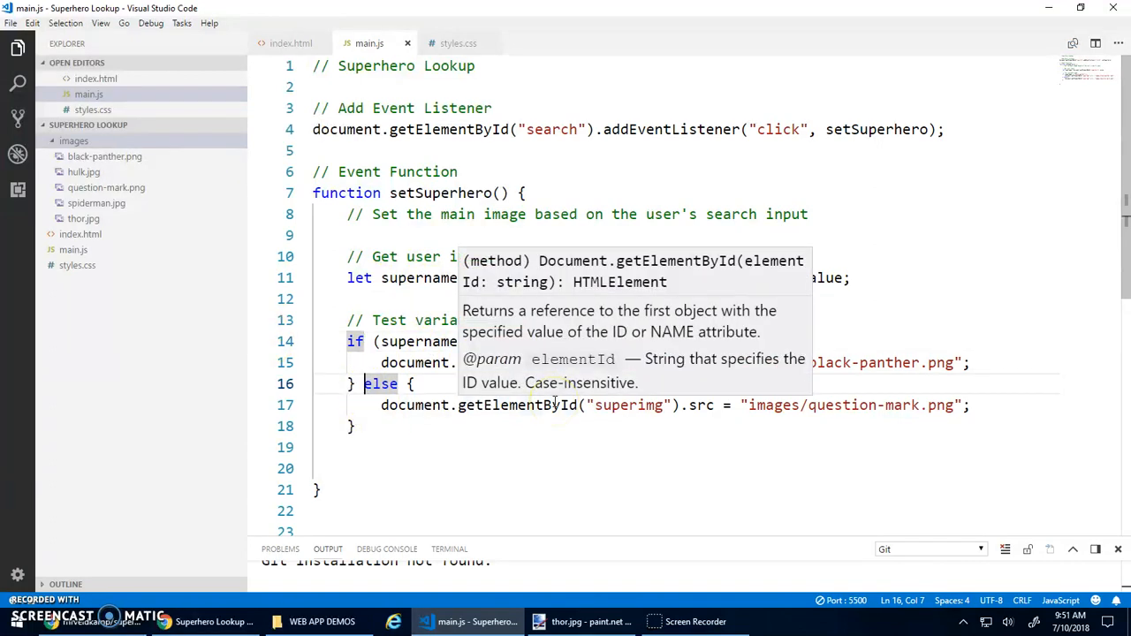
{"action": "type", "text": "if ()else"}
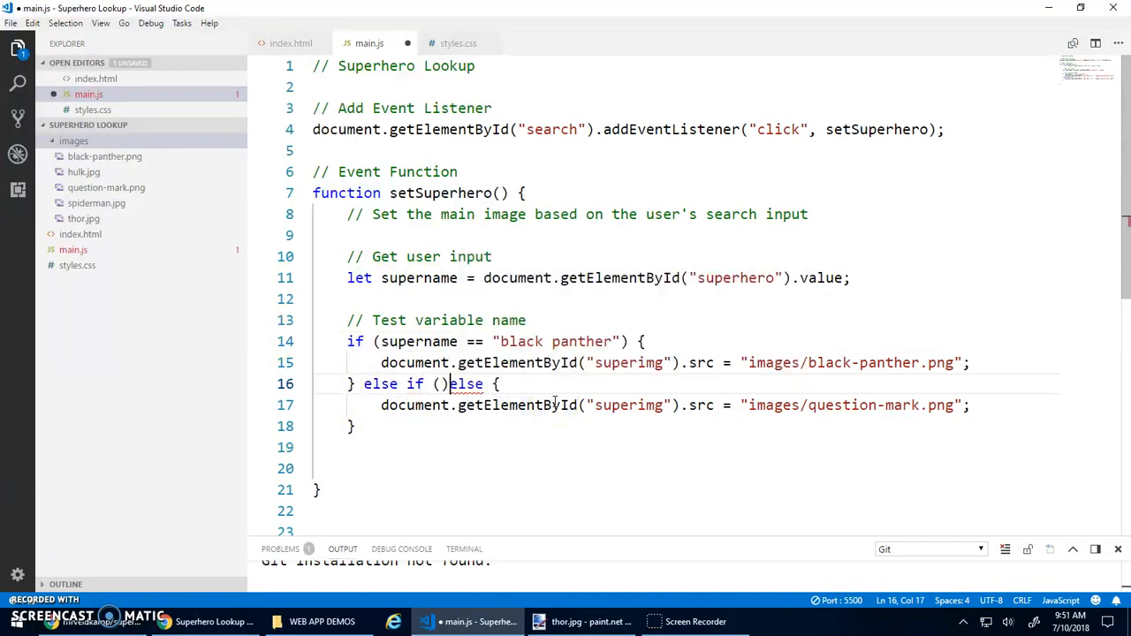
{"action": "key", "text": "Enter"}
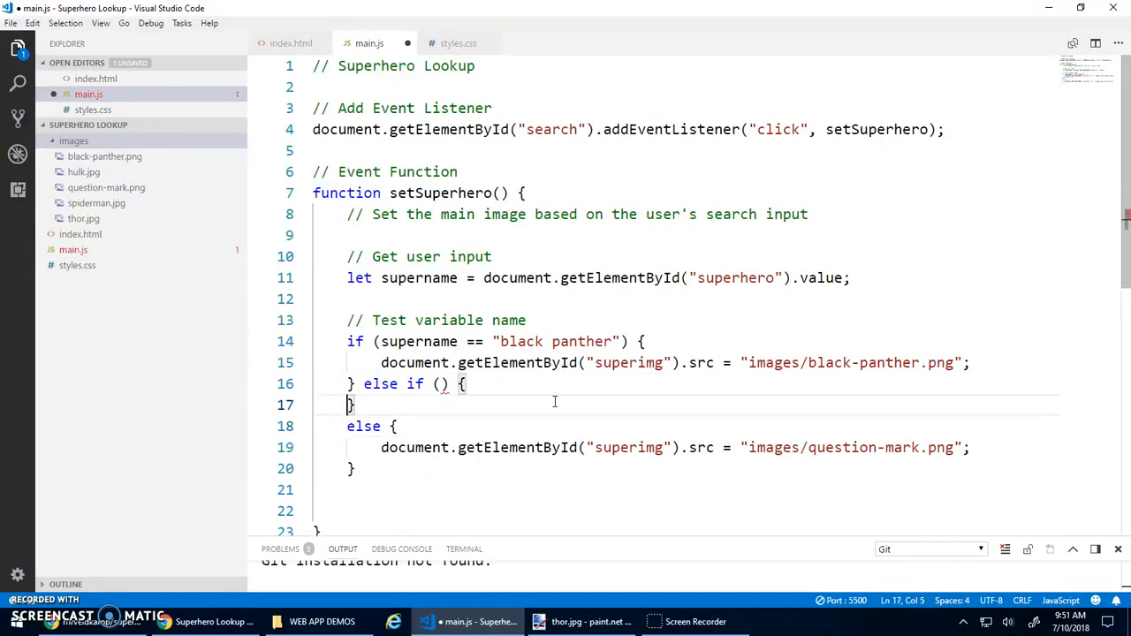
{"action": "key", "text": "Backspace"}
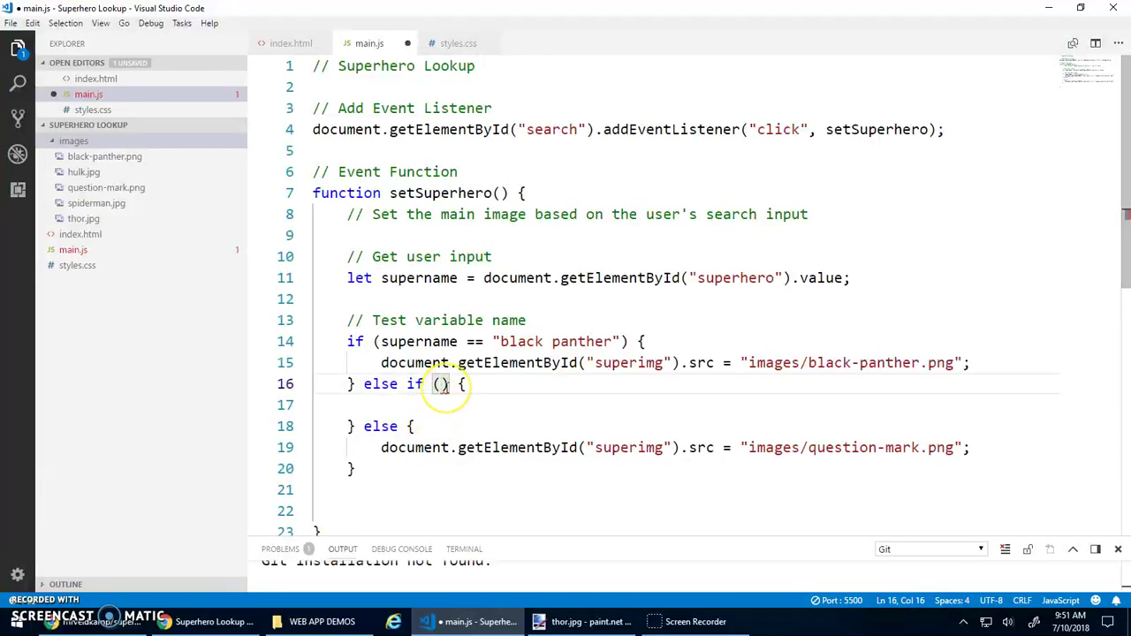
{"action": "type", "text": "supername == \"th"}
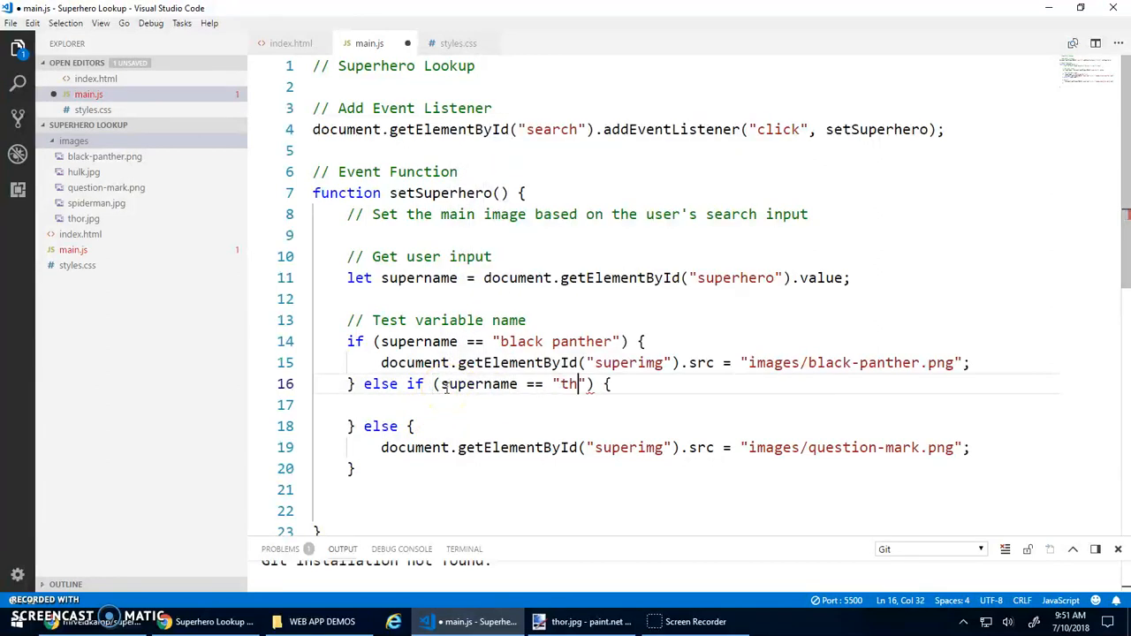
{"action": "type", "text": "or"}
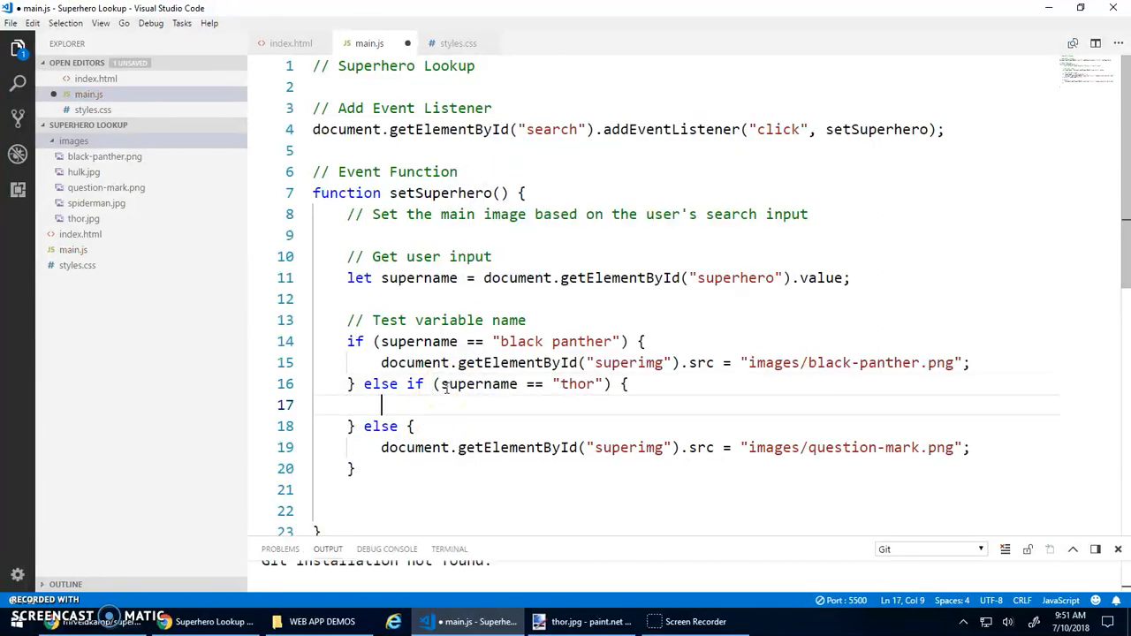
Step: Set superimg's src to images/thor.jpg inside the thor branch
{"action": "type", "text": "document.getElementById(\"superimg\").src = \"images/black-panther.png\";"}
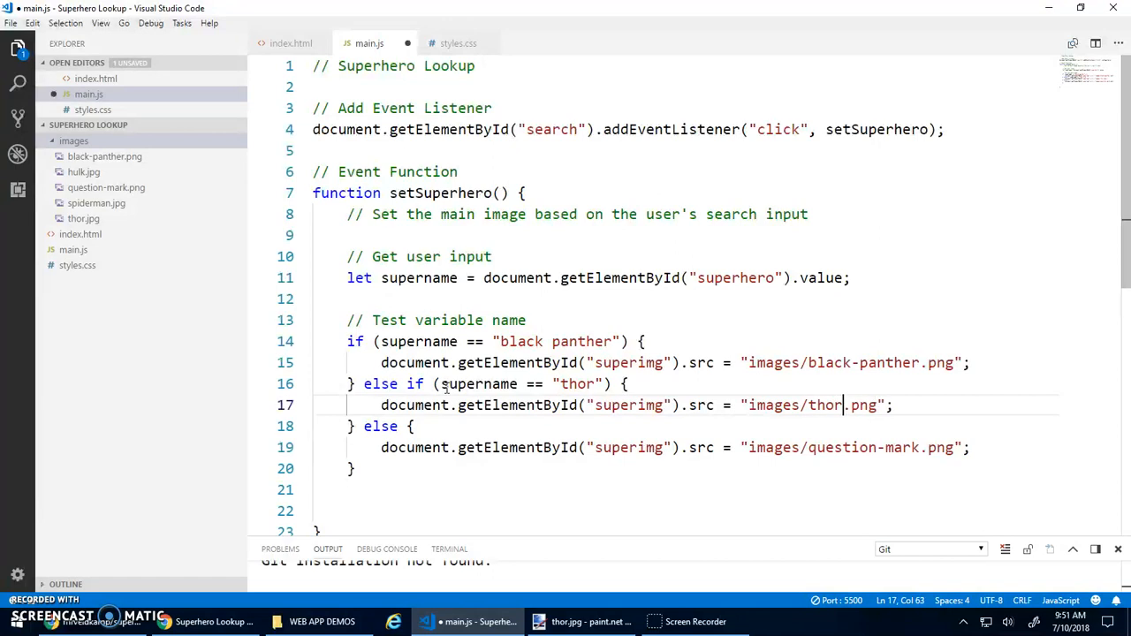
{"action": "type", "text": "jpg"}
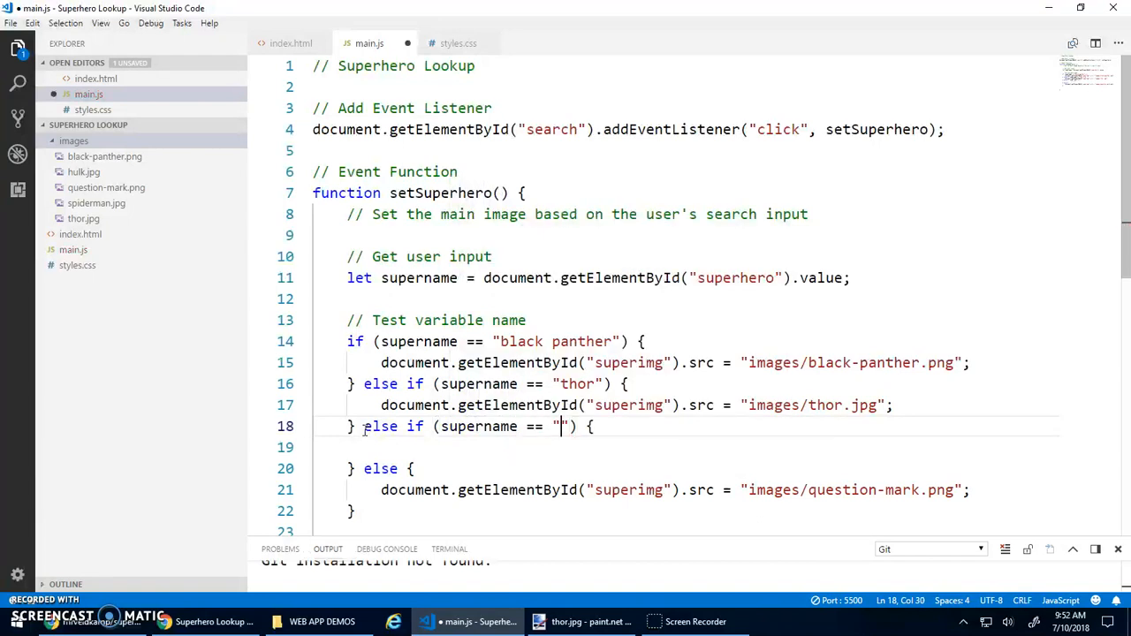
Step: Complete the hulk branch with src images/hulk.jpg and begin another else-if before the final else
{"action": "type", "text": "hulk"}
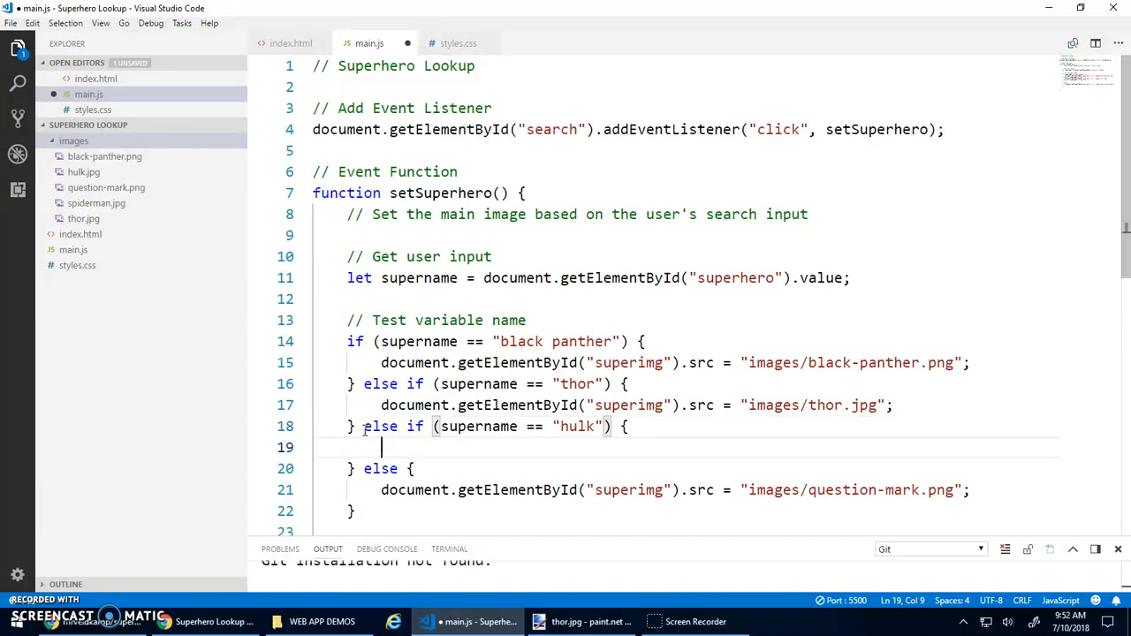
{"action": "type", "text": "document.getElementById(\"superimg\").src = \"images/black-panther.png\";"}
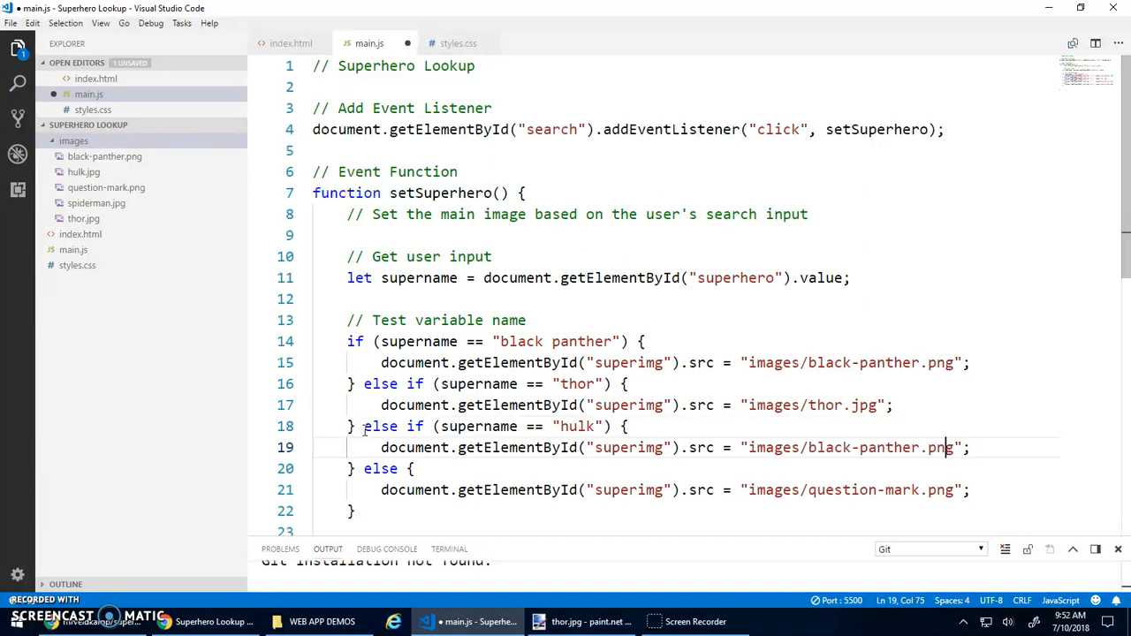
{"action": "key", "text": "Backspace"}
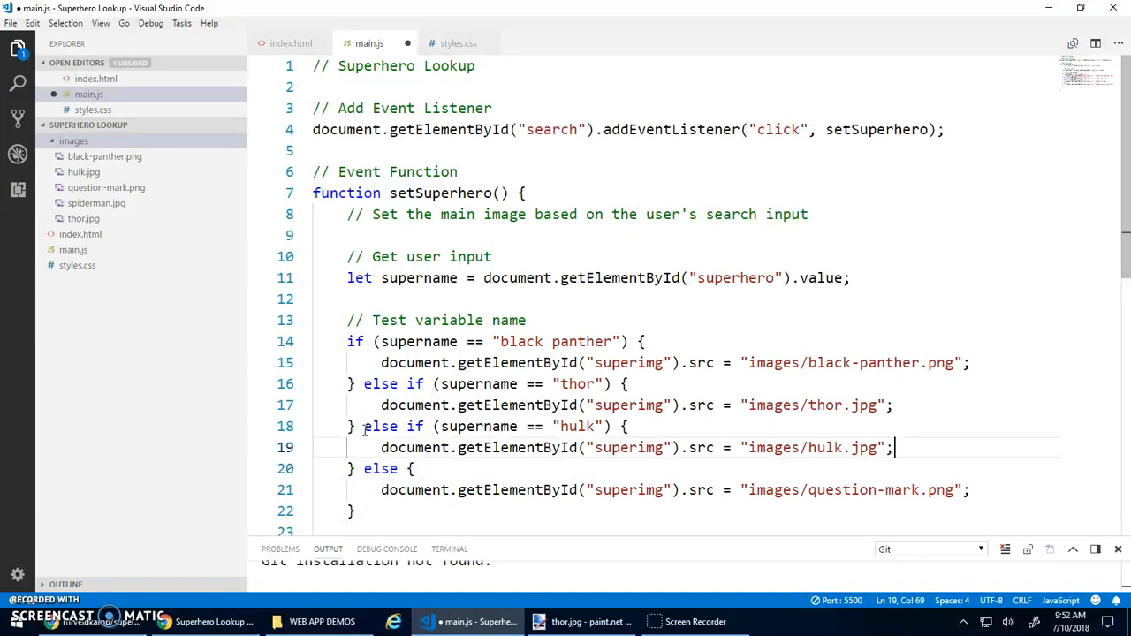
{"action": "key", "text": "Enter"}
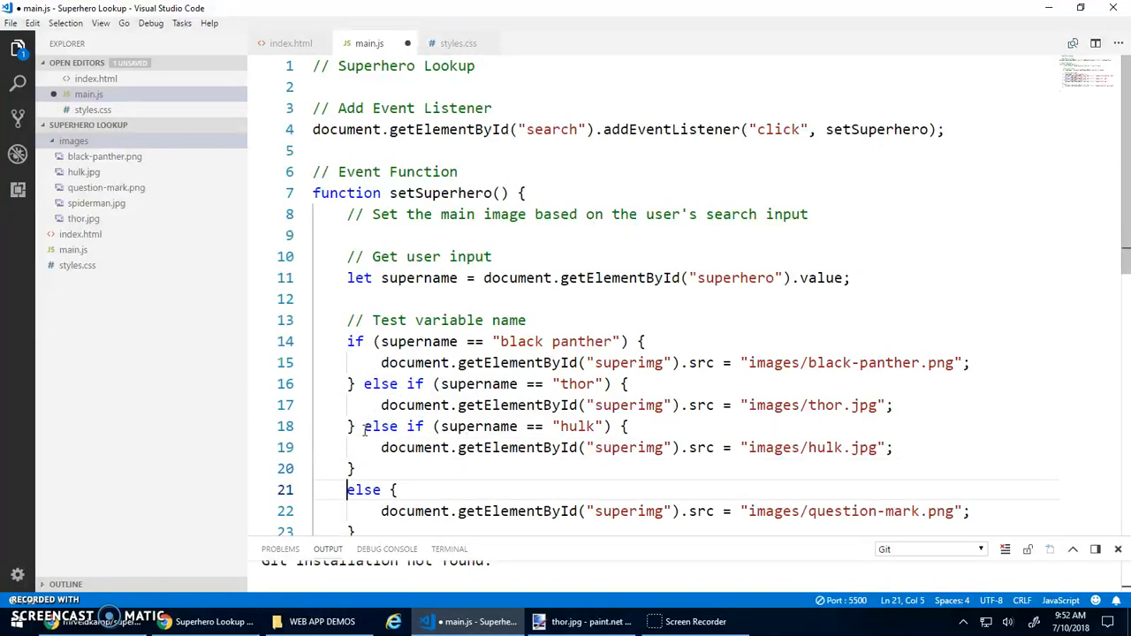
{"action": "type", "text": "else if () {"}
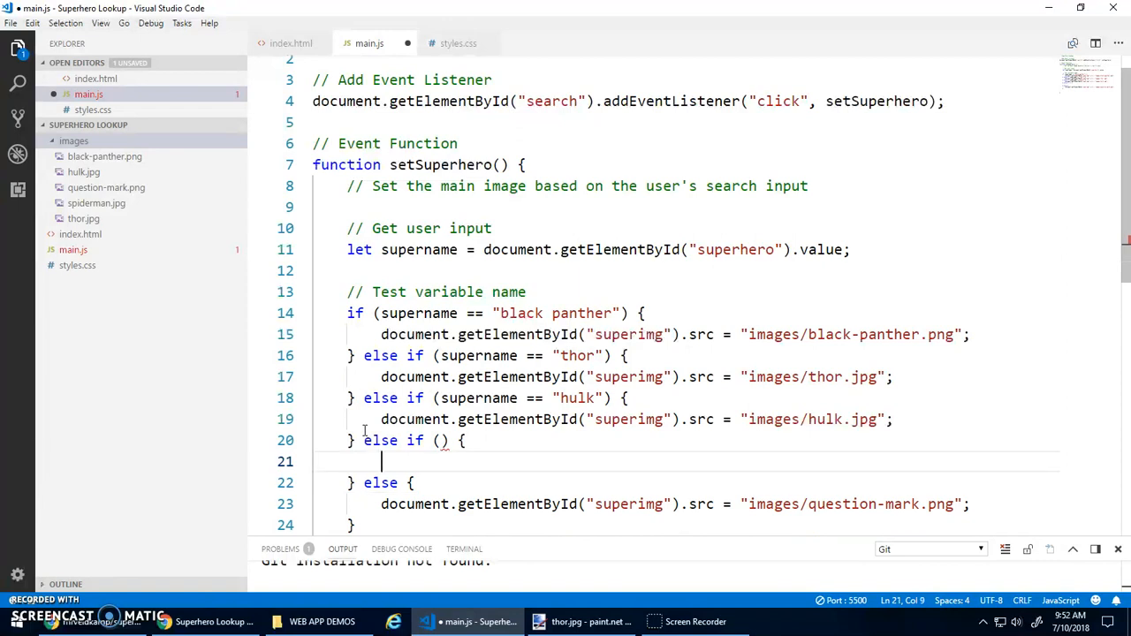
Step: Complete the spiderman branch so it sets superimg's src to images/spiderman.jpg
{"action": "type", "text": "supername =="}
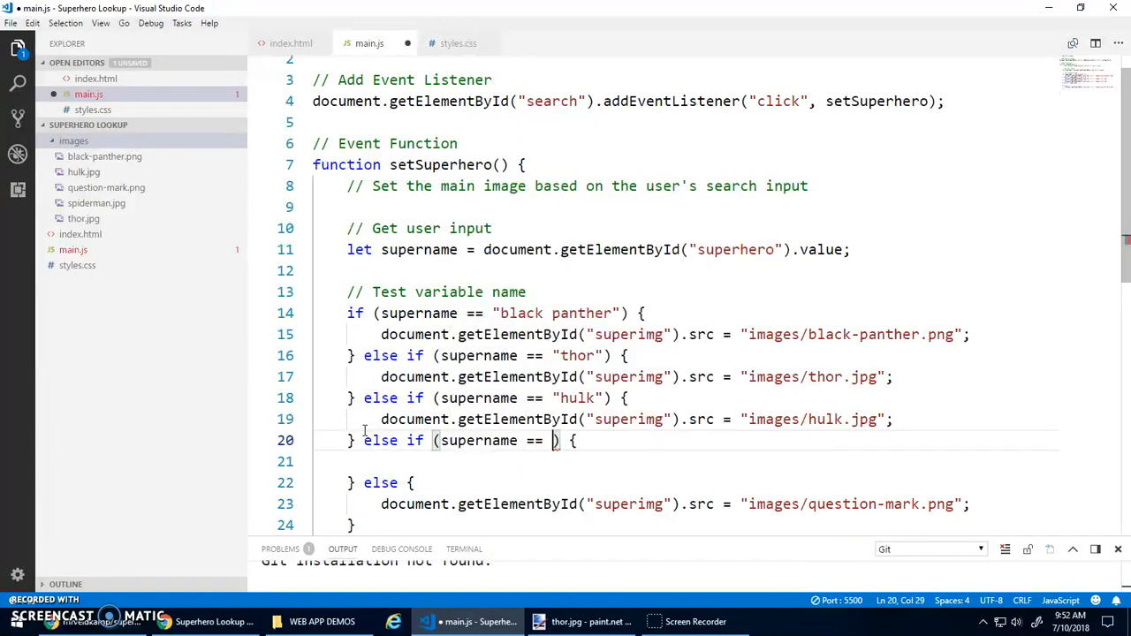
{"action": "type", "text": "spie"}
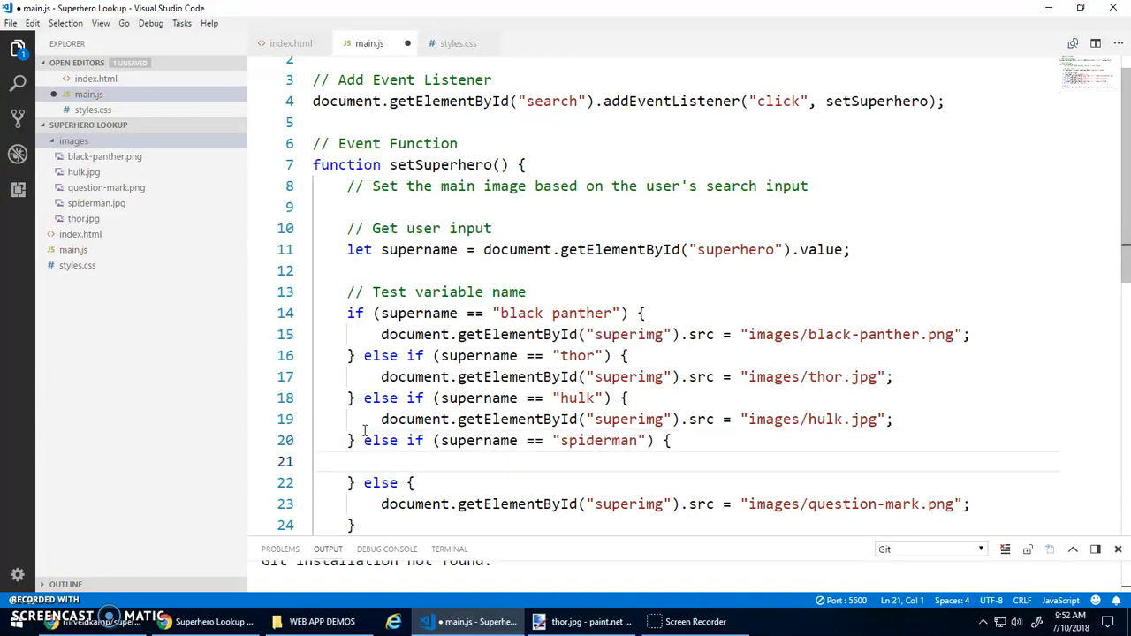
{"action": "type", "text": "document.getElementById(\"superimg\").src = \"images/black-panther.png\";"}
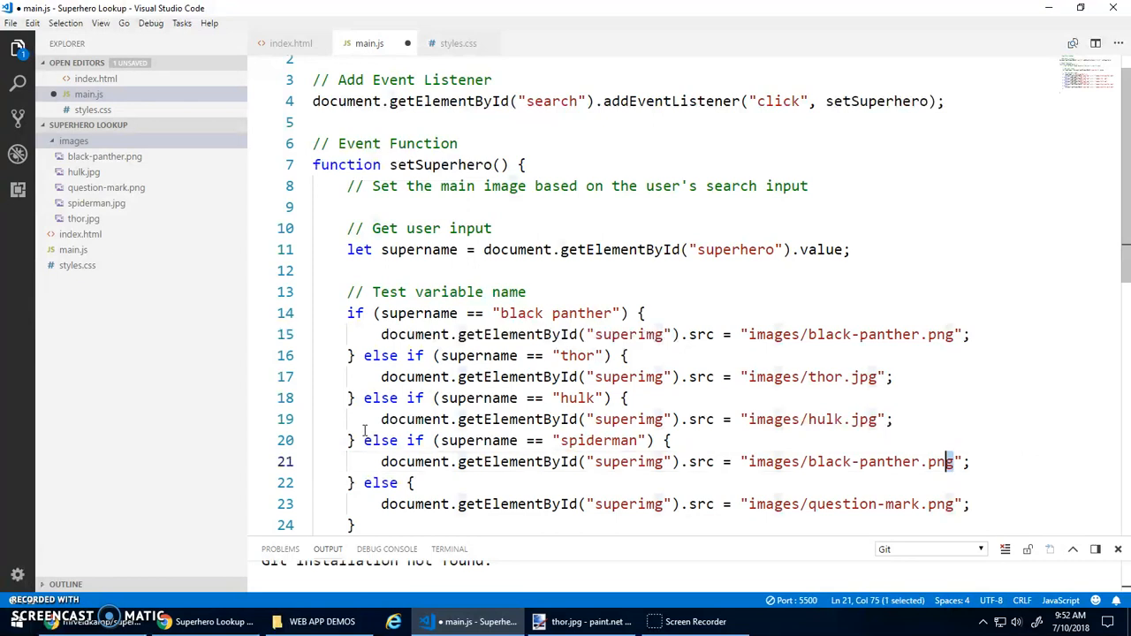
{"action": "double_click", "coordinate": [902, 461]}
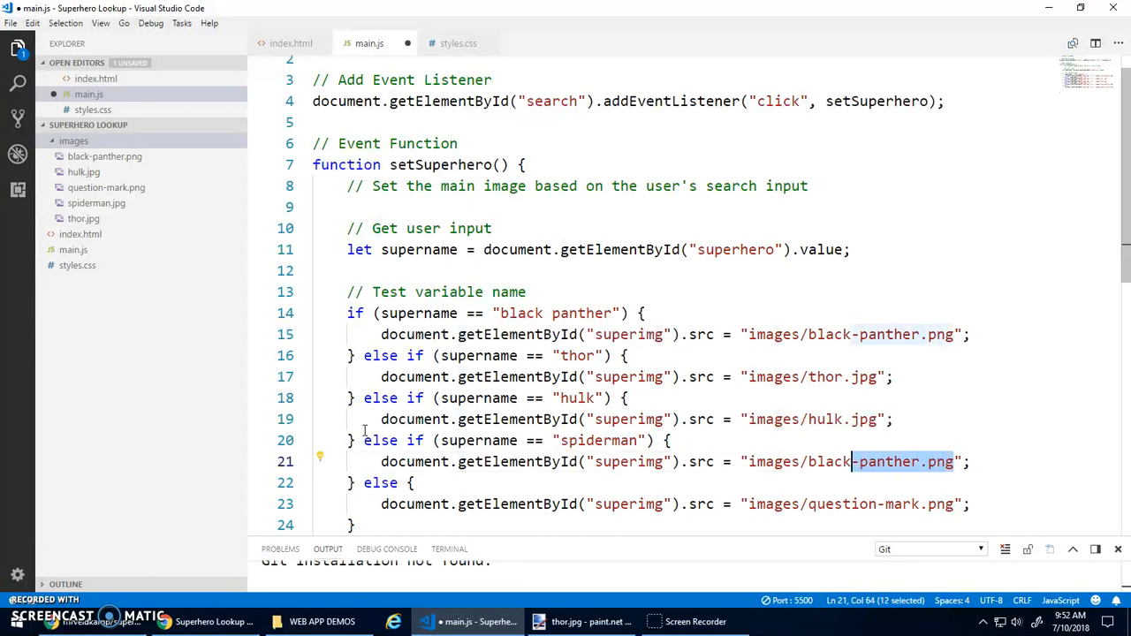
{"action": "type", "text": "spiderman"}
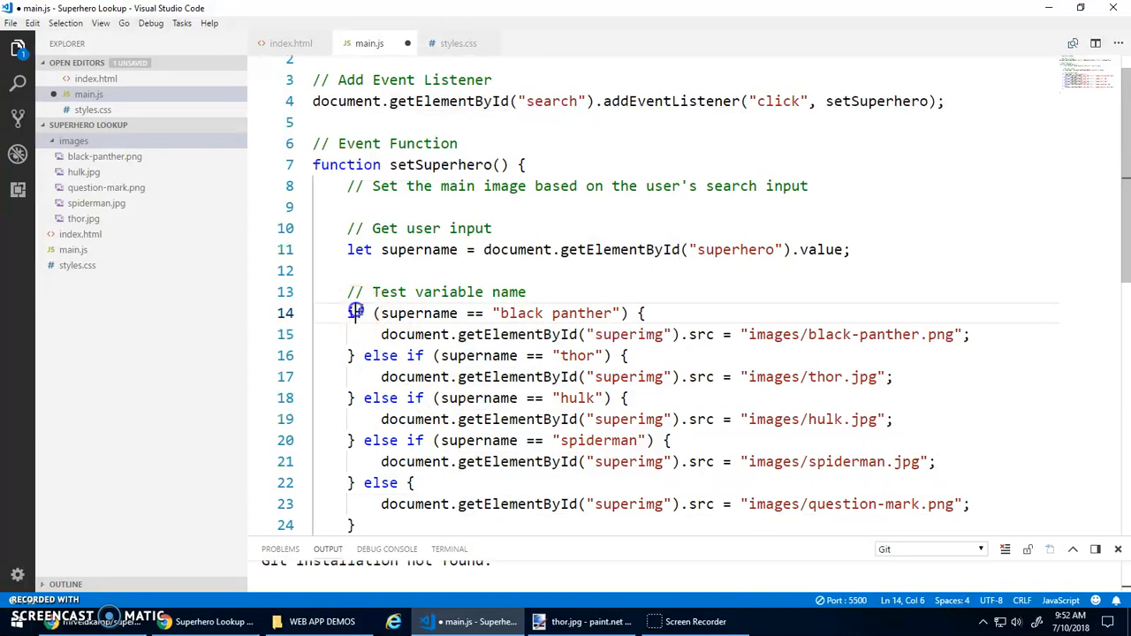
{"action": "double_click", "coordinate": [413, 334]}
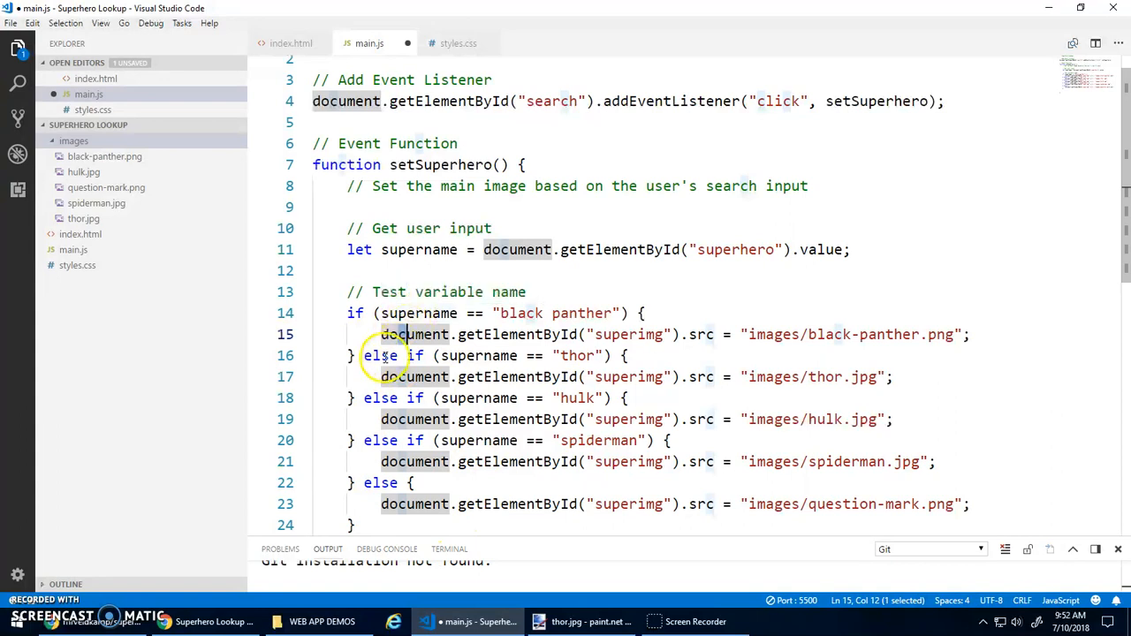
{"action": "left_click", "coordinate": [502, 355]}
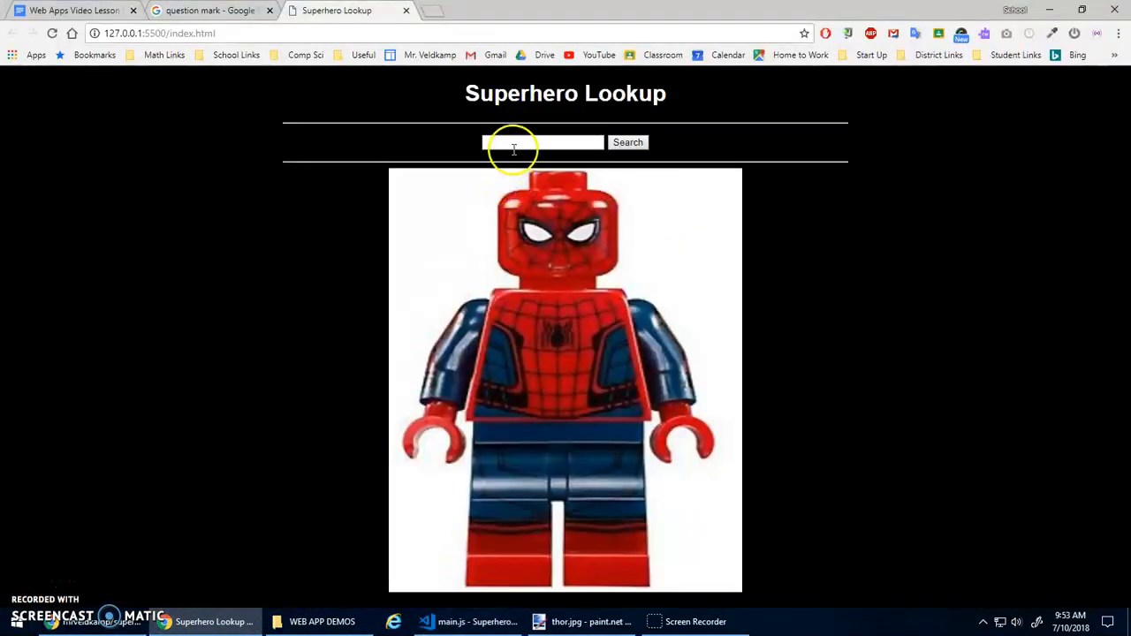
Step: Look up thor, hulk, black panther and superman, the last showing the question mark
{"action": "type", "text": "thor"}
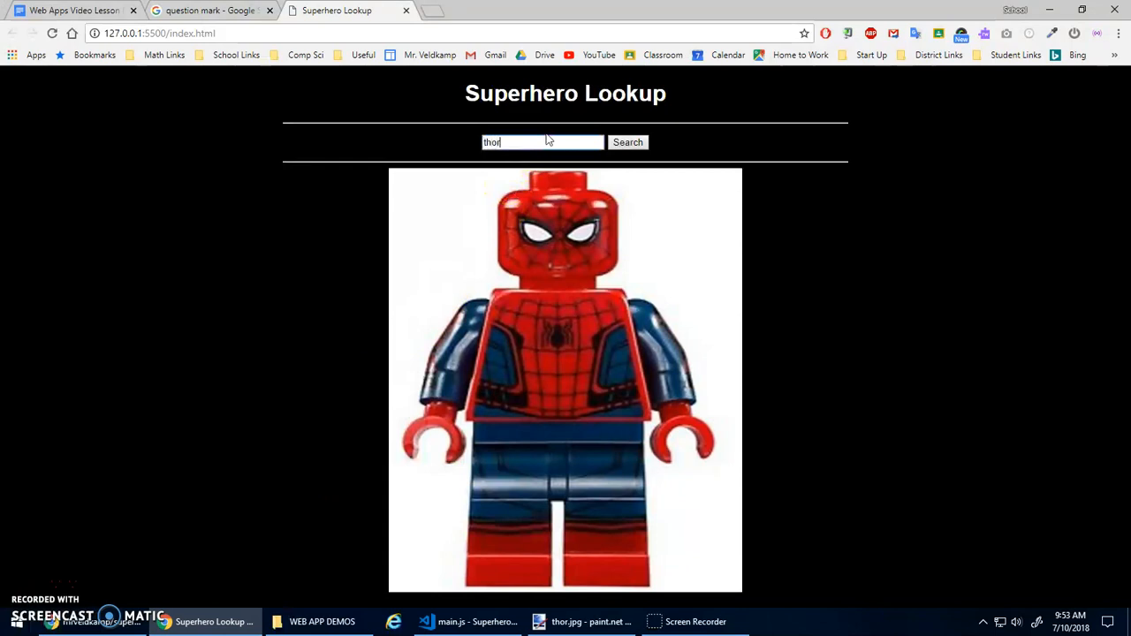
{"action": "left_click", "coordinate": [627, 141]}
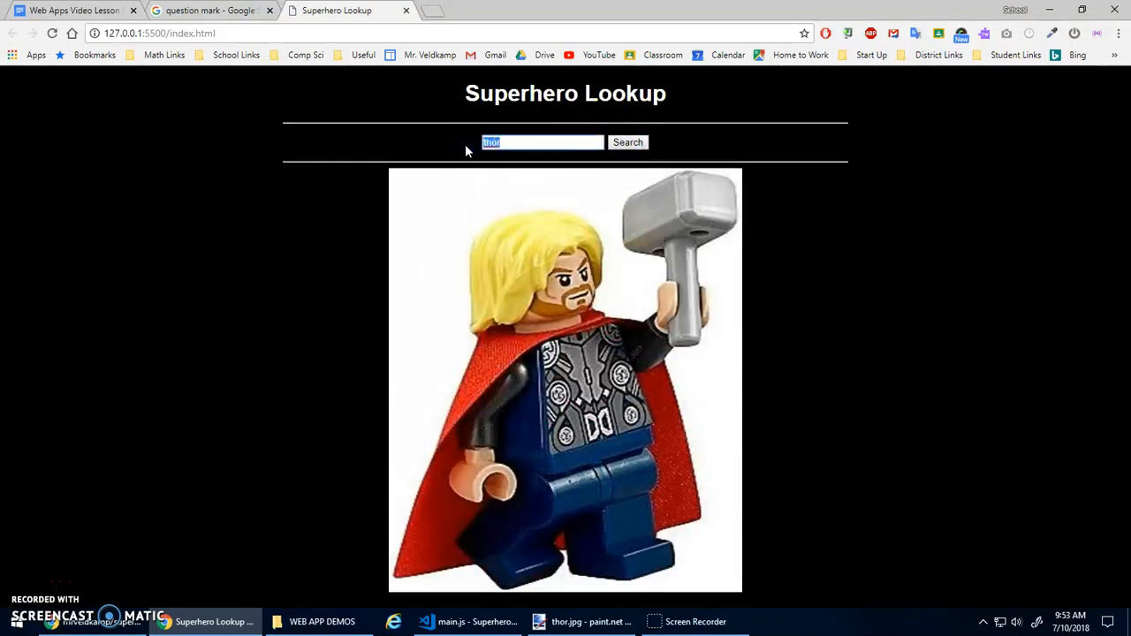
{"action": "left_click", "coordinate": [628, 141]}
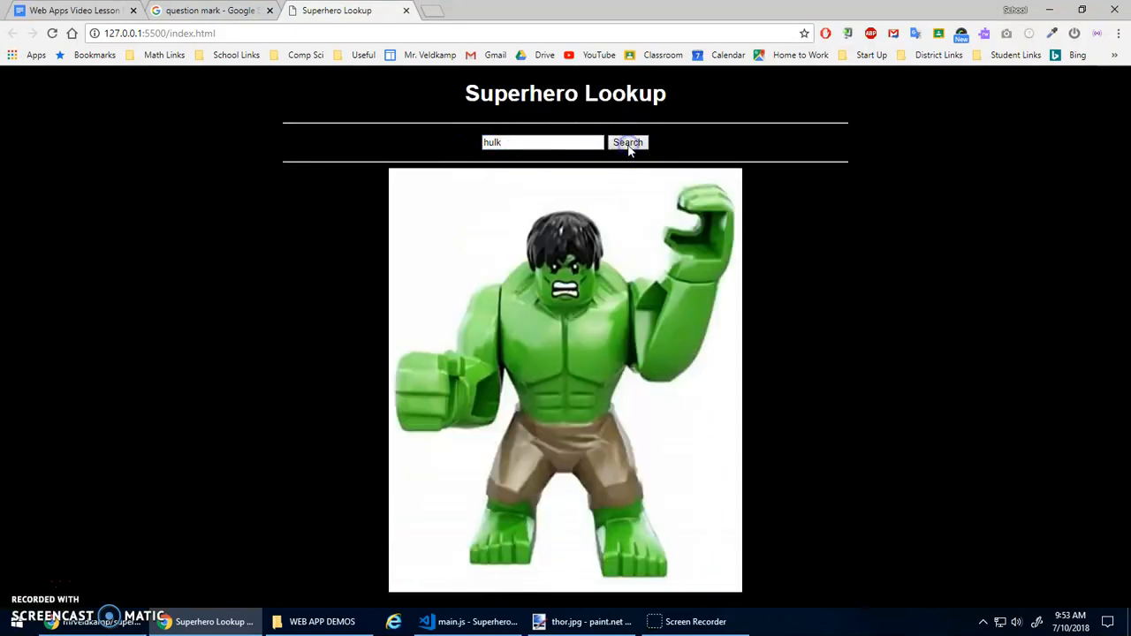
{"action": "double_click", "coordinate": [491, 141]}
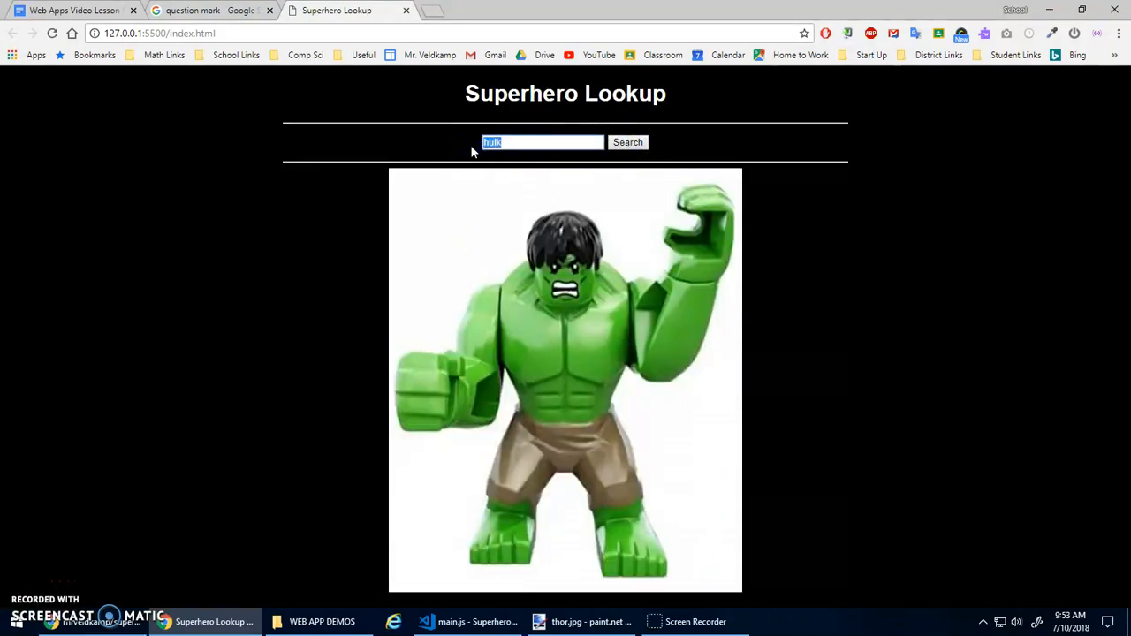
{"action": "type", "text": "black panther"}
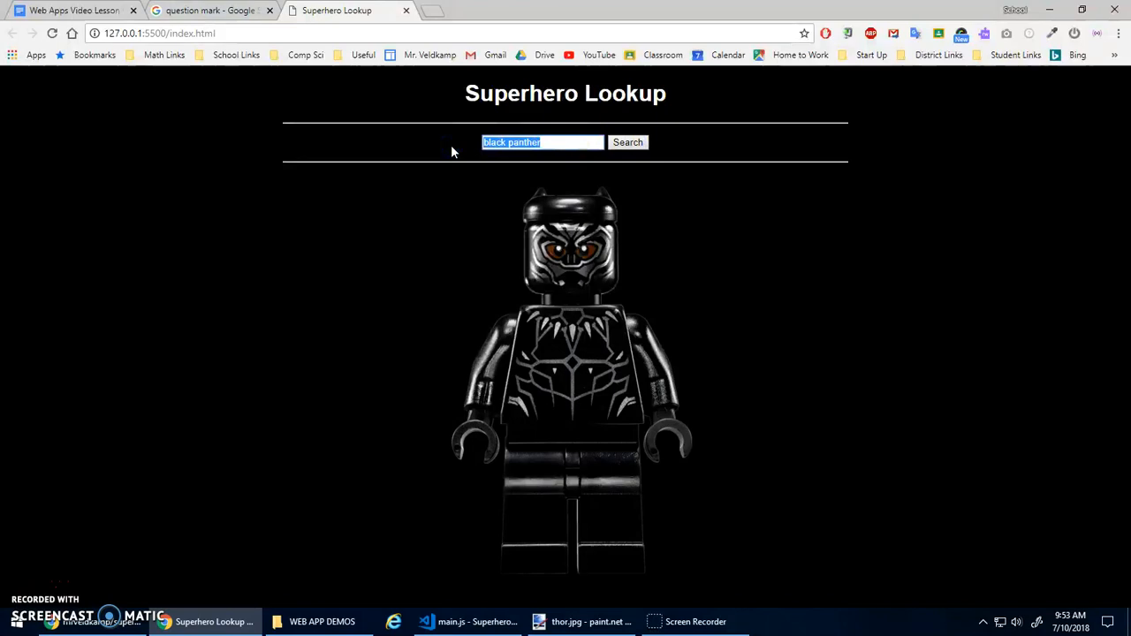
{"action": "type", "text": "superman"}
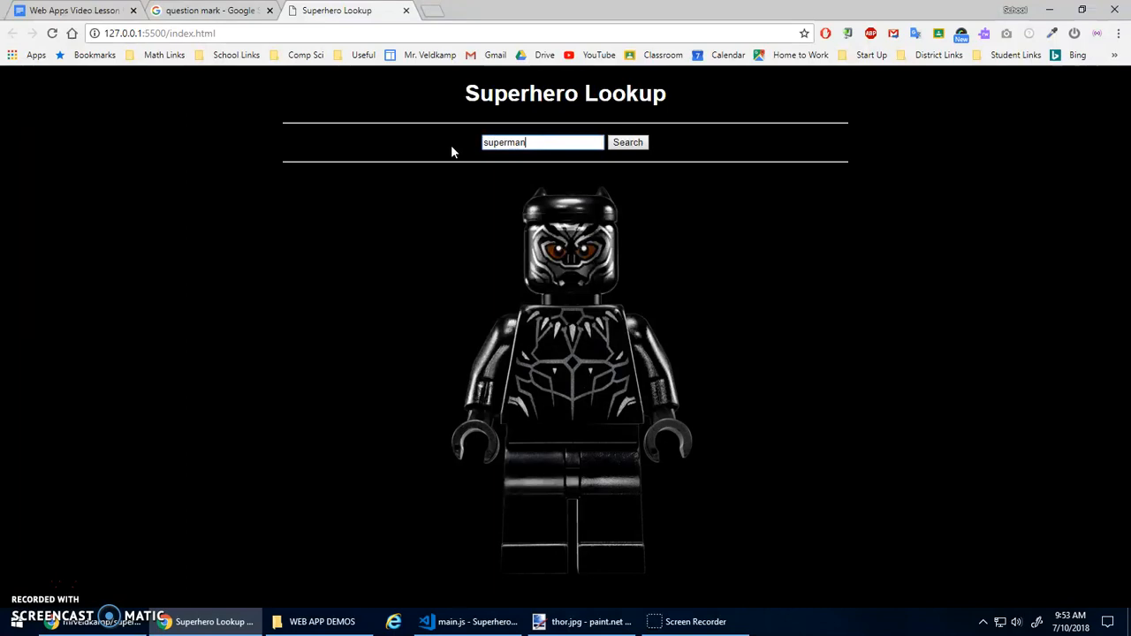
{"action": "left_click", "coordinate": [627, 142]}
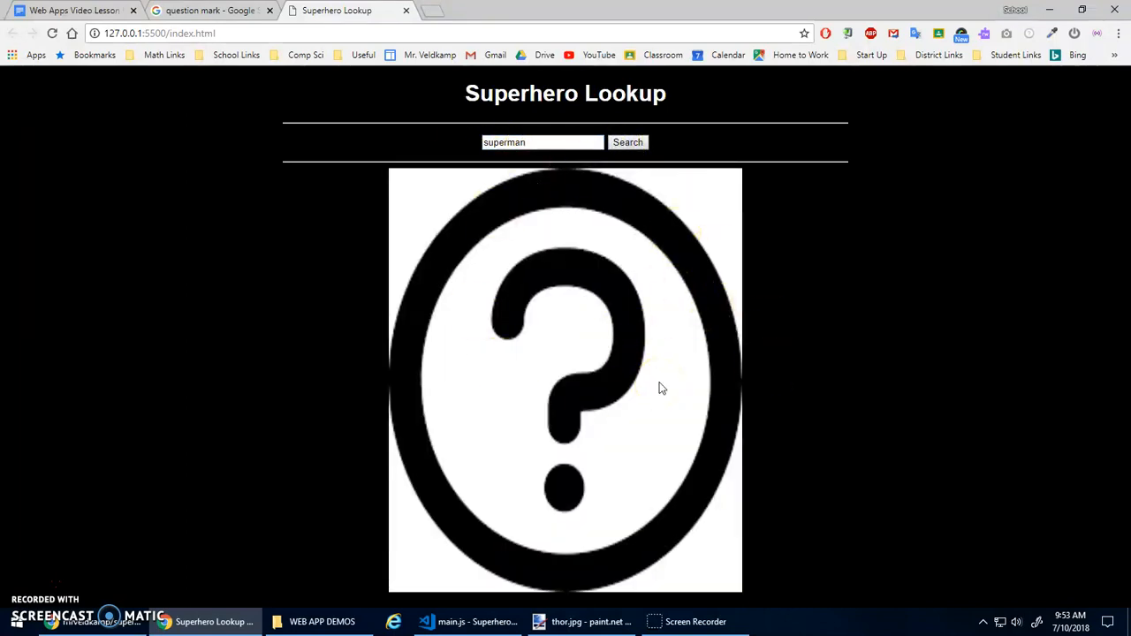
{"action": "left_click", "coordinate": [467, 623]}
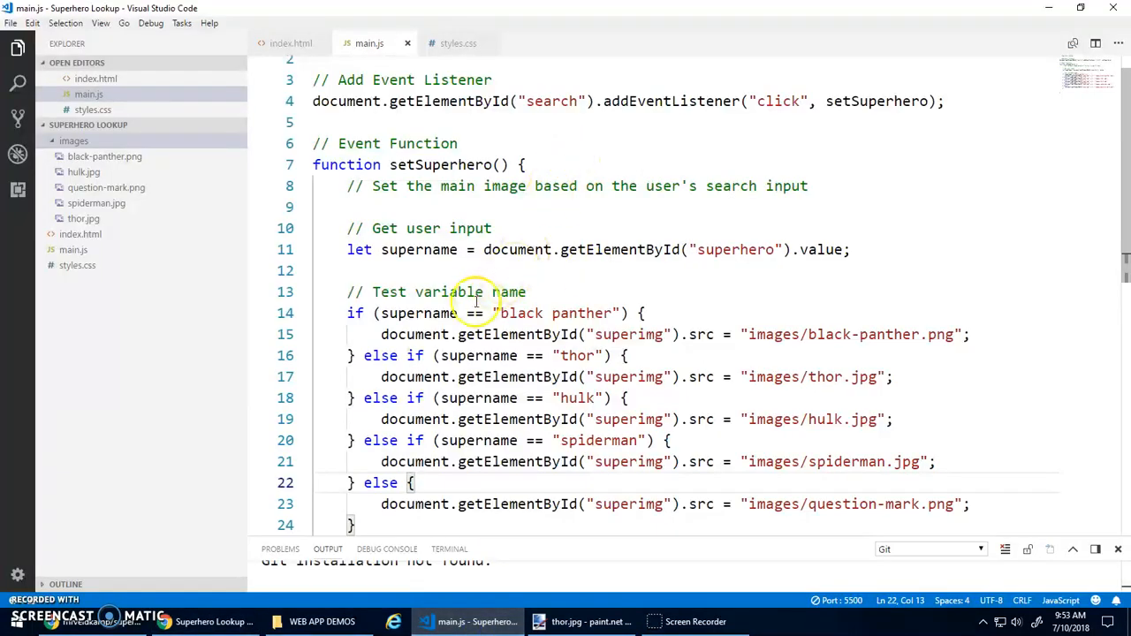
{"action": "mouse_move", "coordinate": [518, 313]}
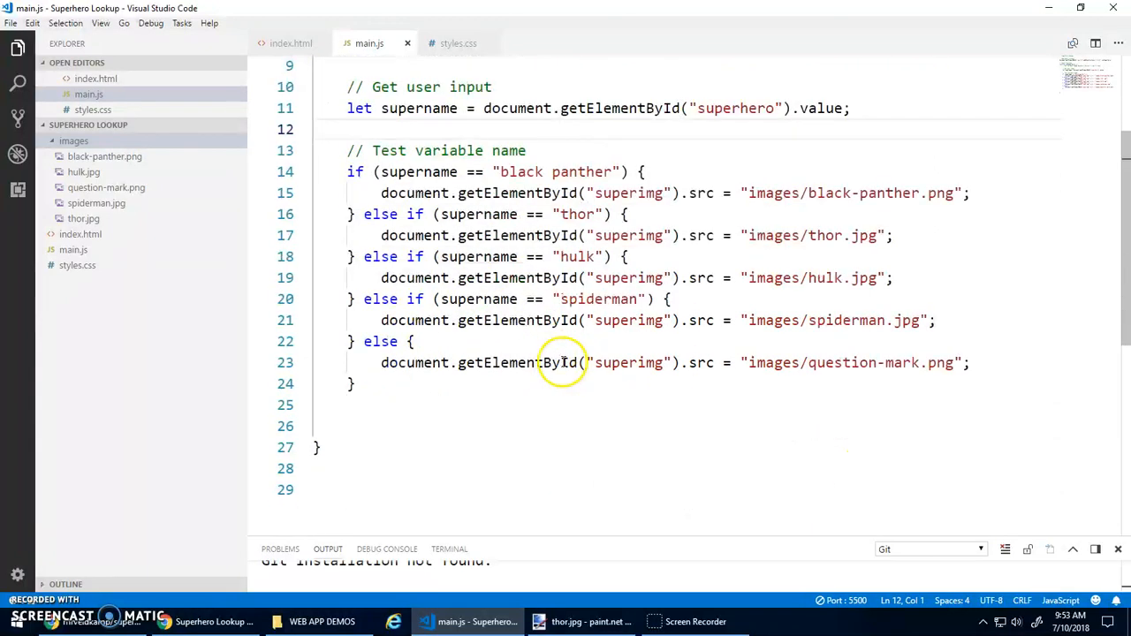
{"action": "left_click", "coordinate": [383, 426]}
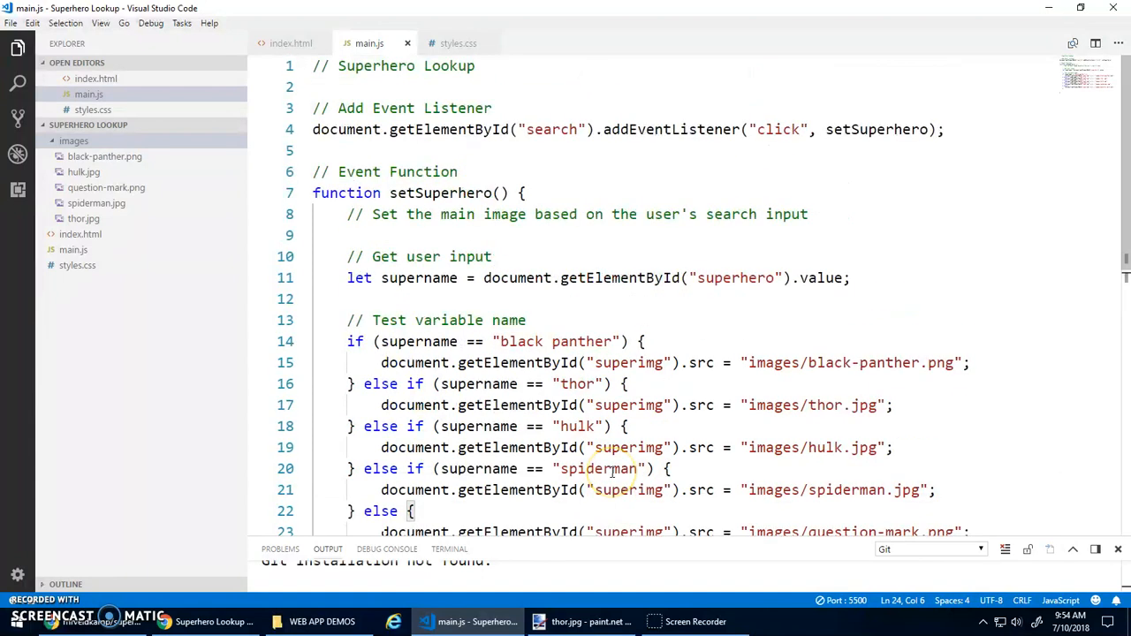
{"action": "scroll", "scroll_direction": "down", "scroll_amount": 3}
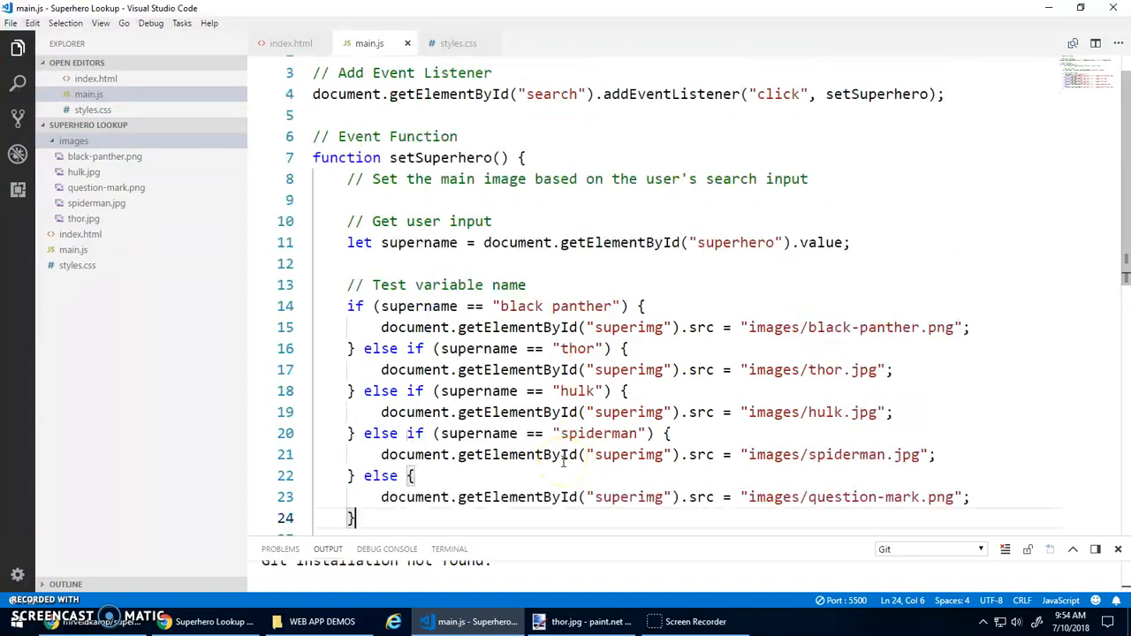
{"action": "scroll", "scroll_direction": "down", "scroll_amount": 3}
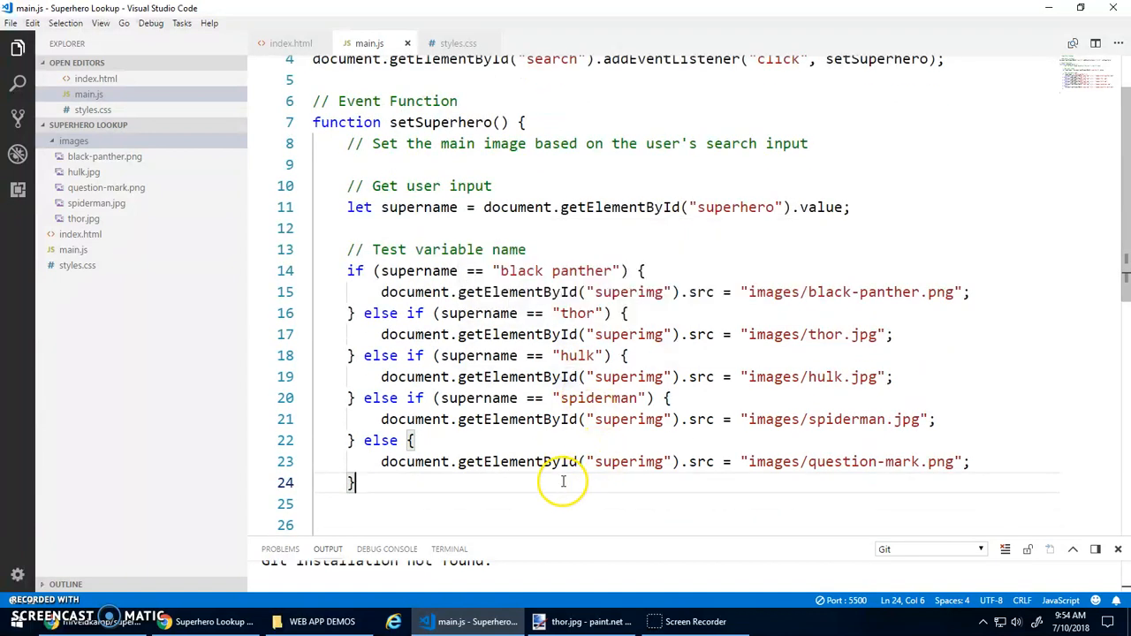
{"action": "mouse_move", "coordinate": [492, 270]}
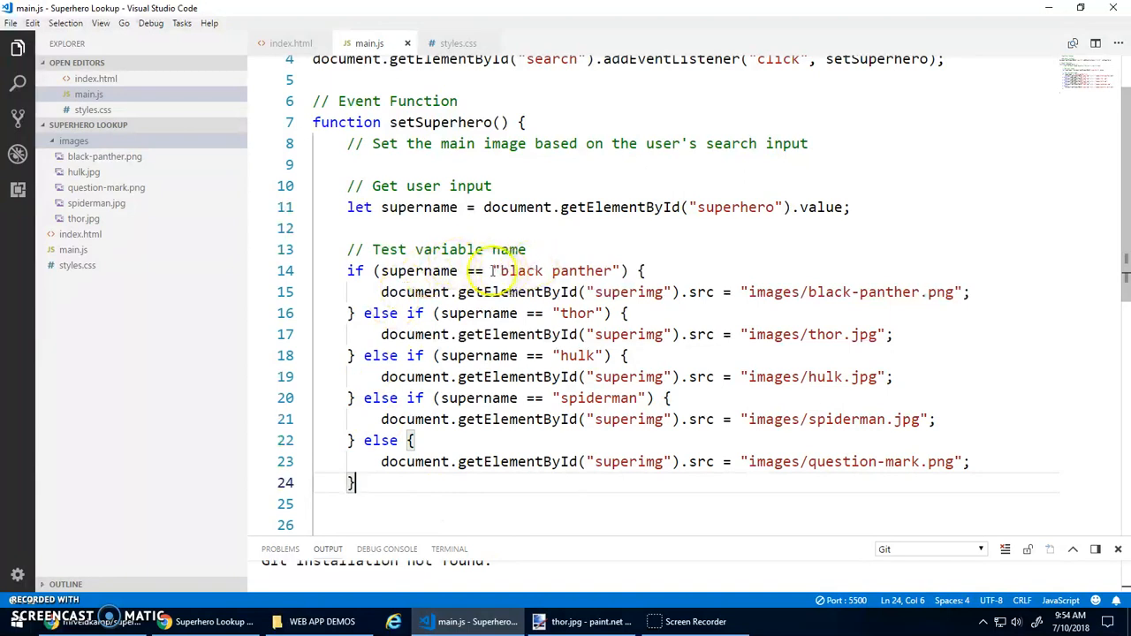
{"action": "mouse_move", "coordinate": [582, 182]}
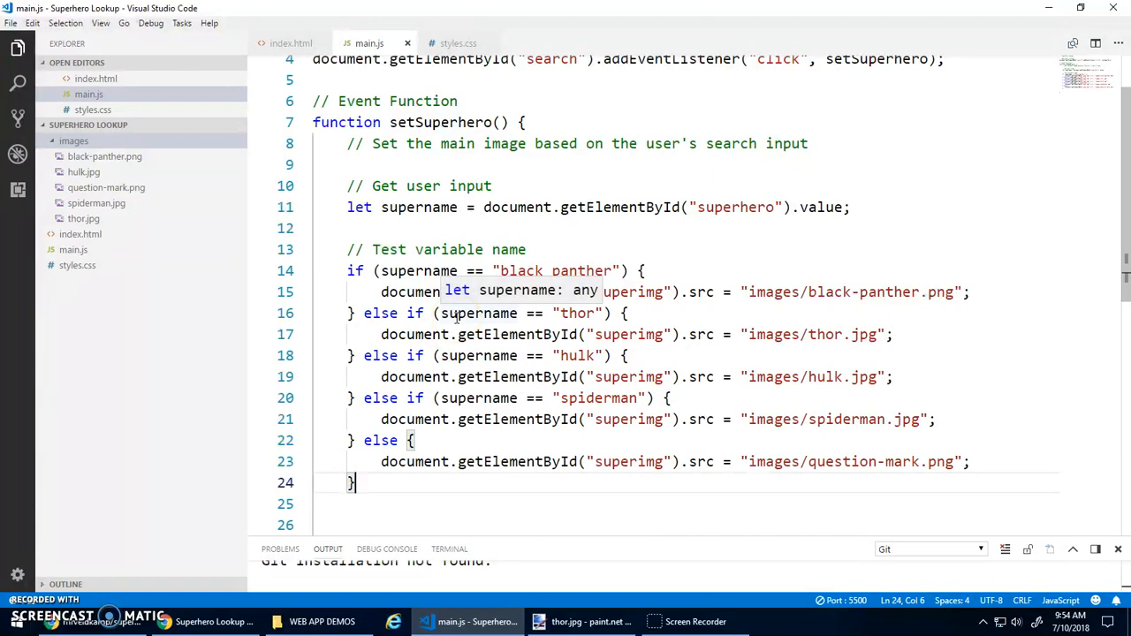
{"action": "mouse_move", "coordinate": [495, 304]}
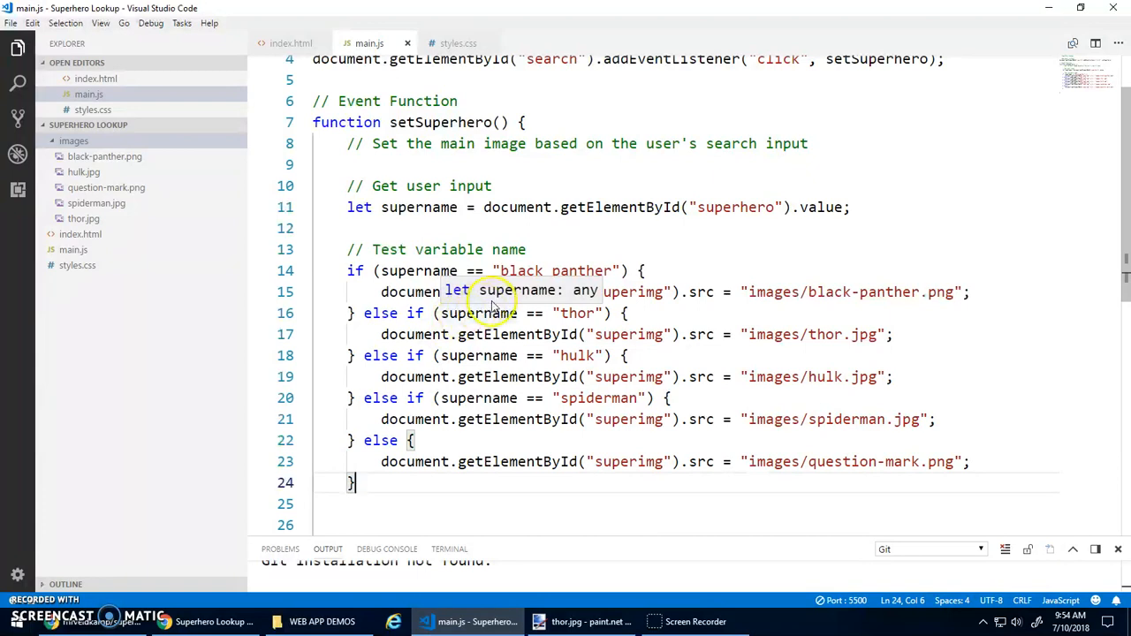
{"action": "mouse_move", "coordinate": [530, 258]}
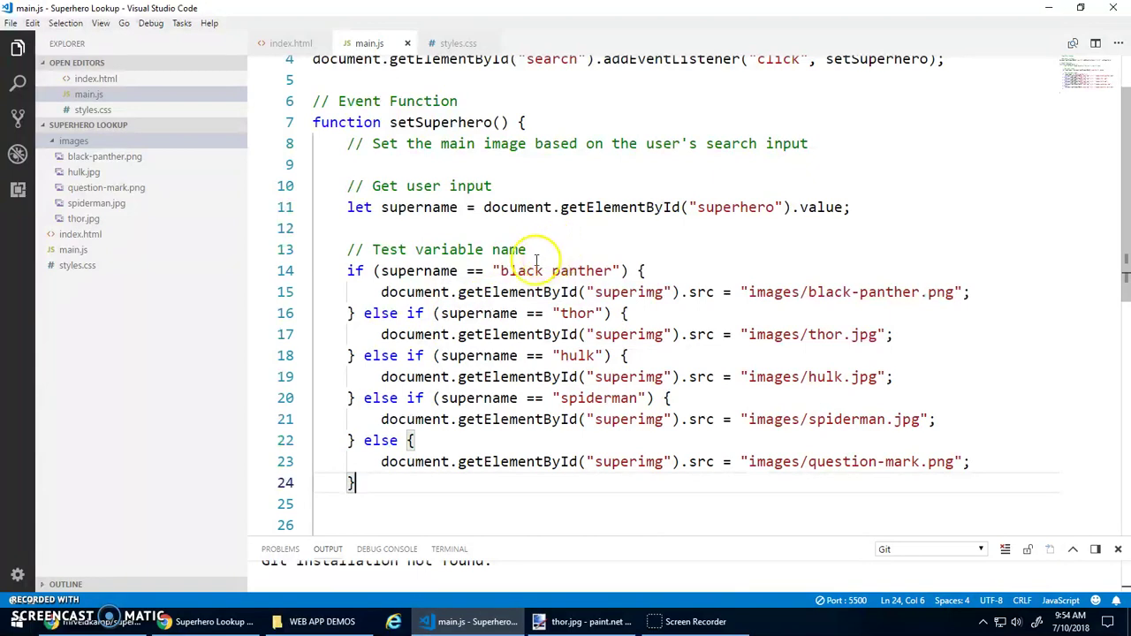